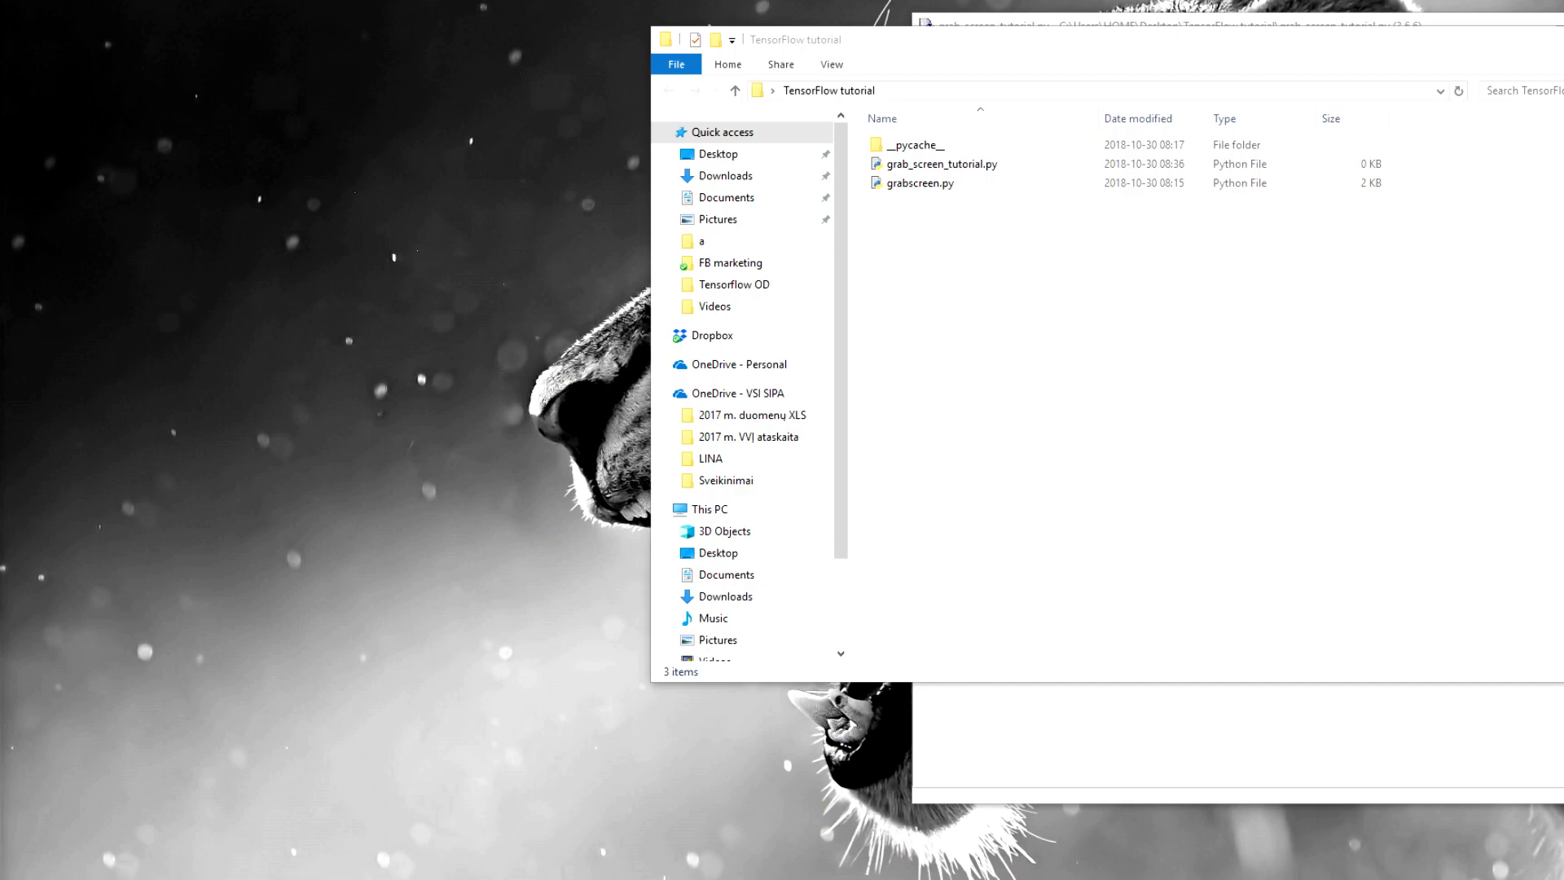
mouse_move(109, 871)
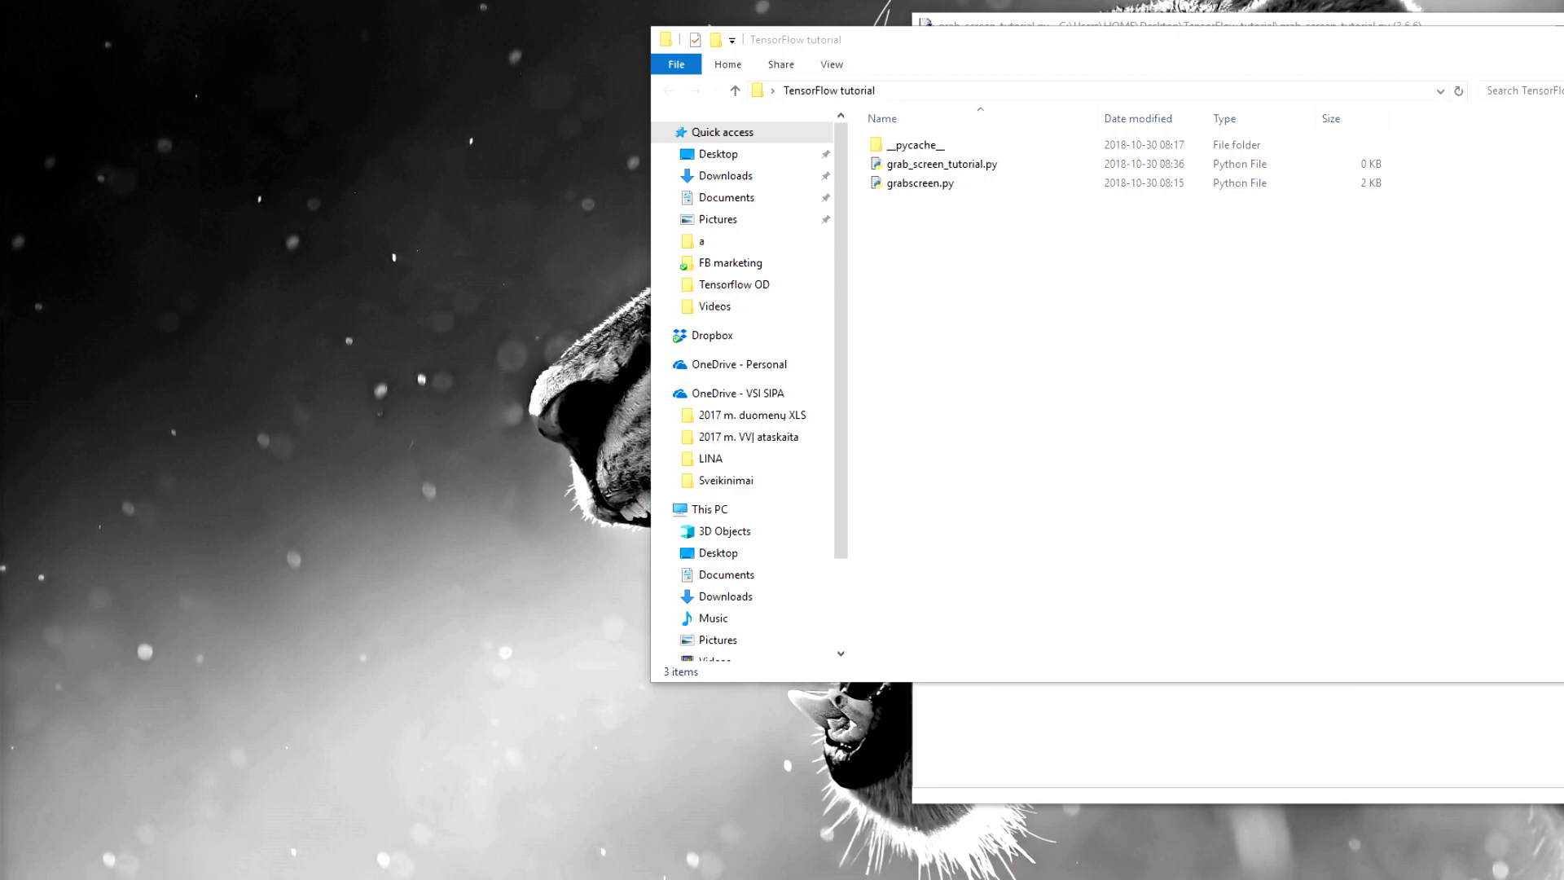
mouse_move(333, 662)
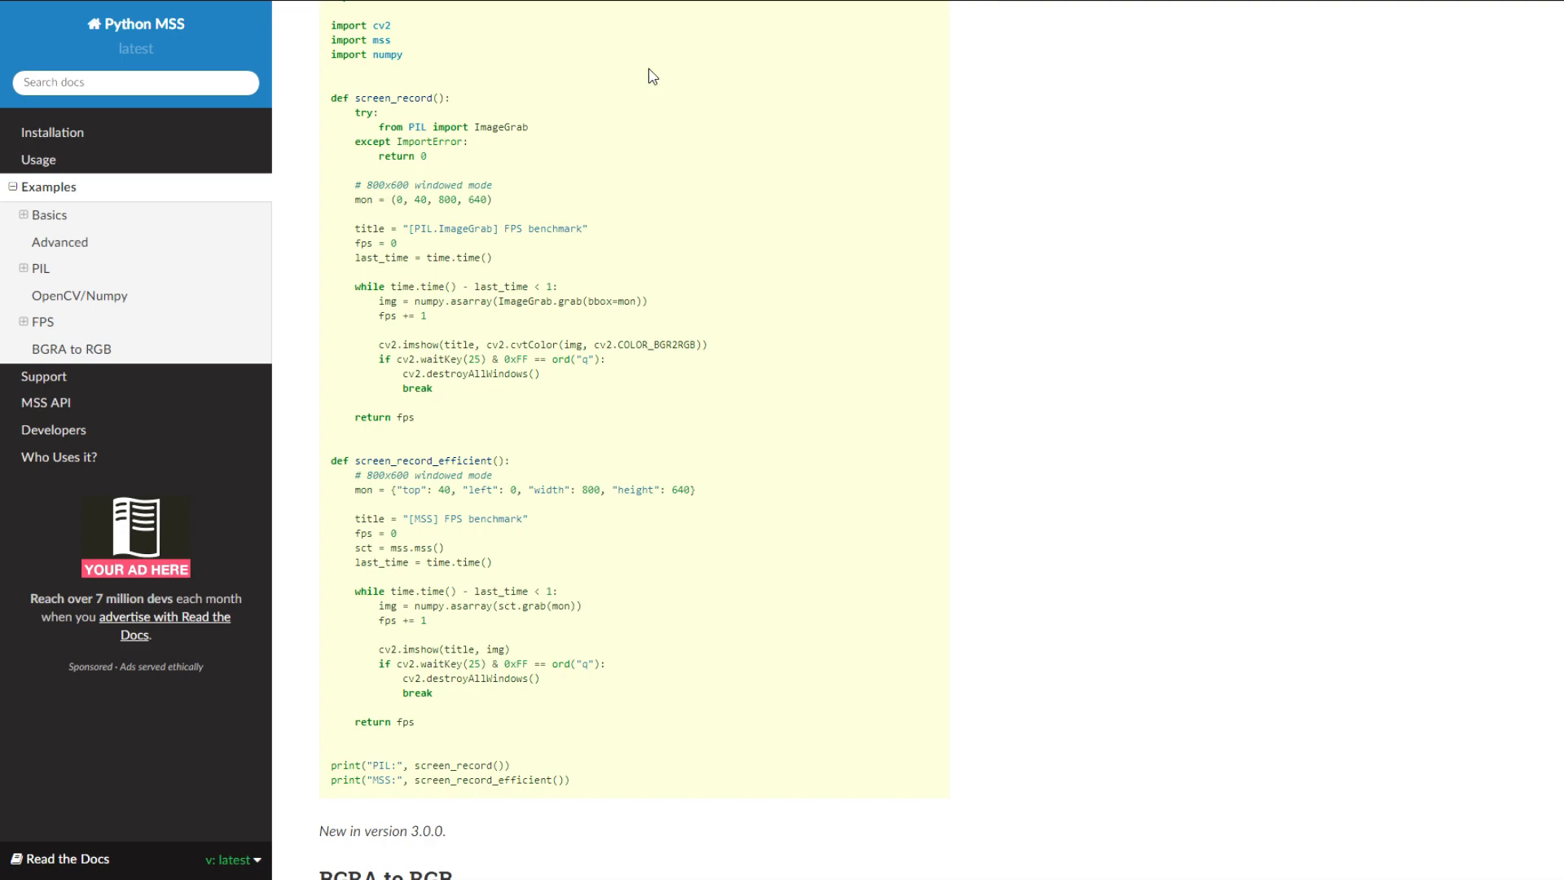
mouse_move(665, 115)
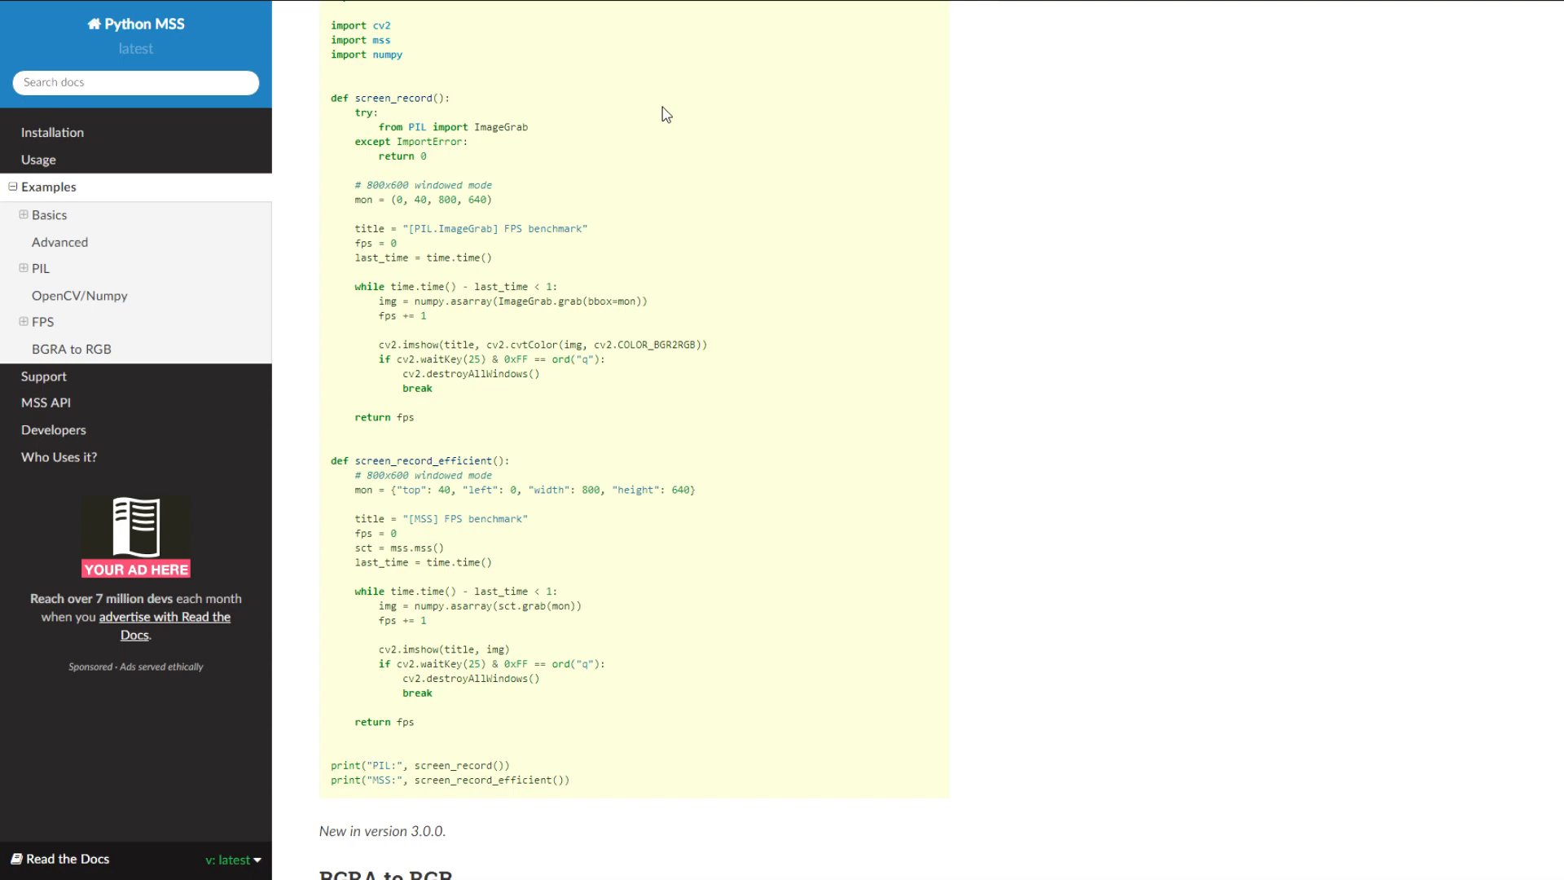
mouse_move(313, 51)
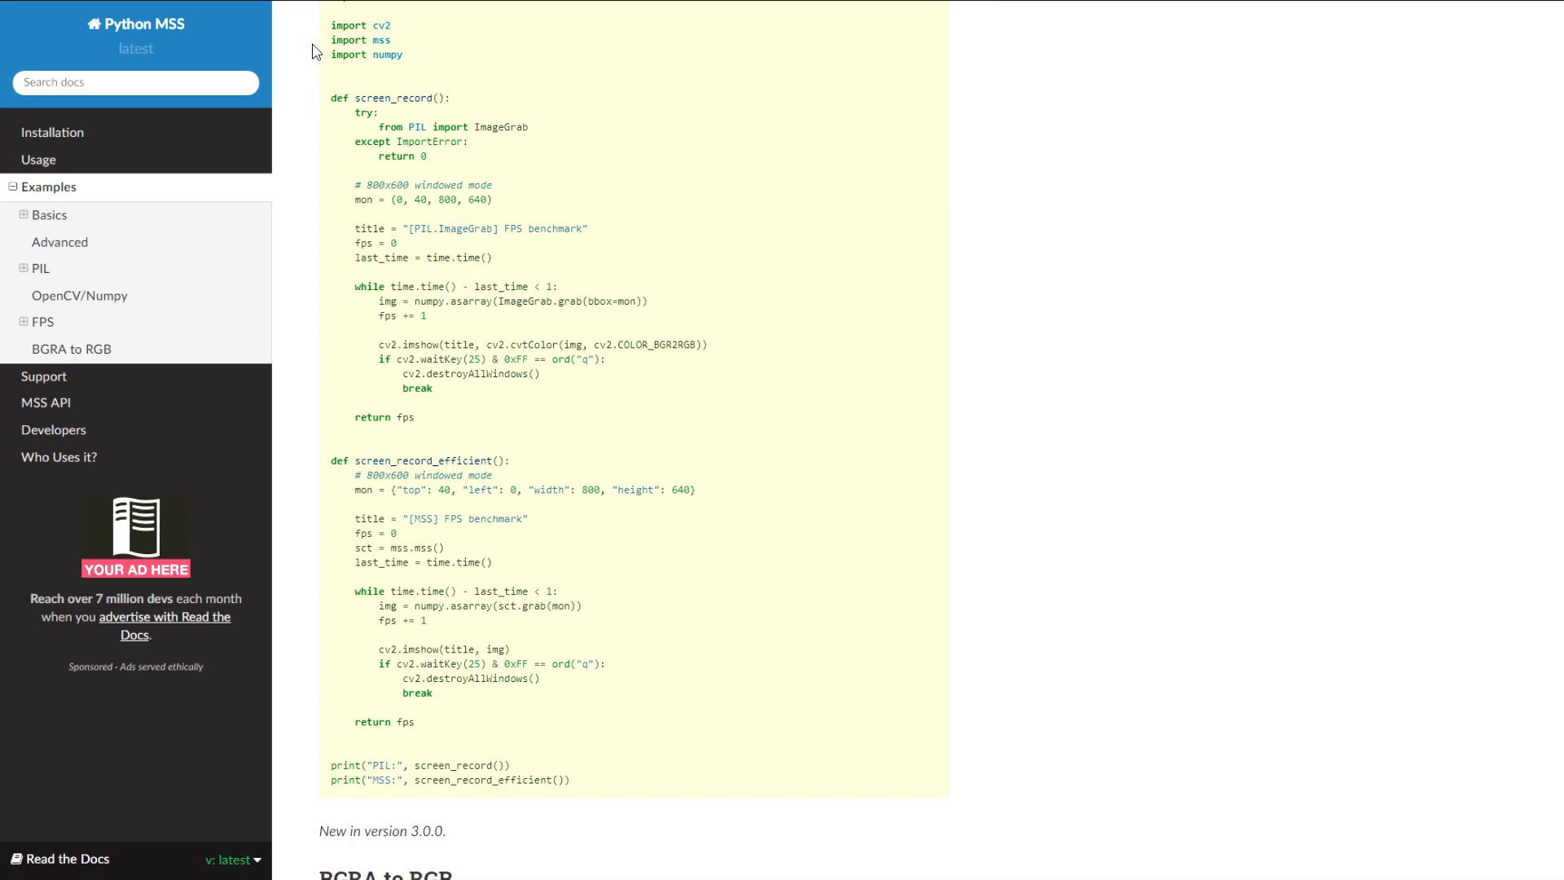
mouse_move(303, 91)
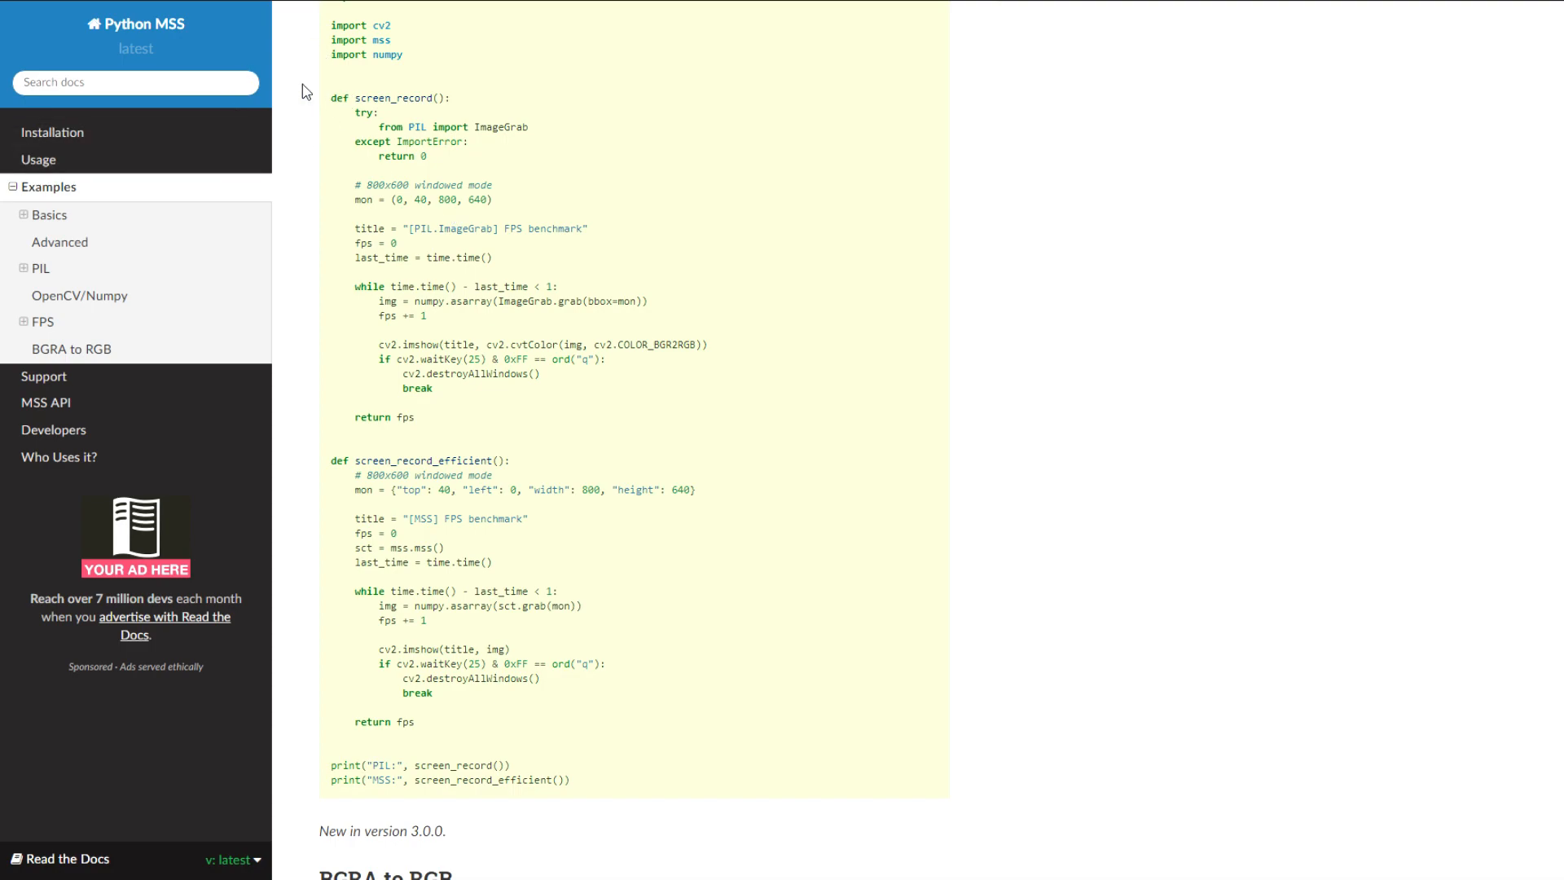
mouse_move(114, 176)
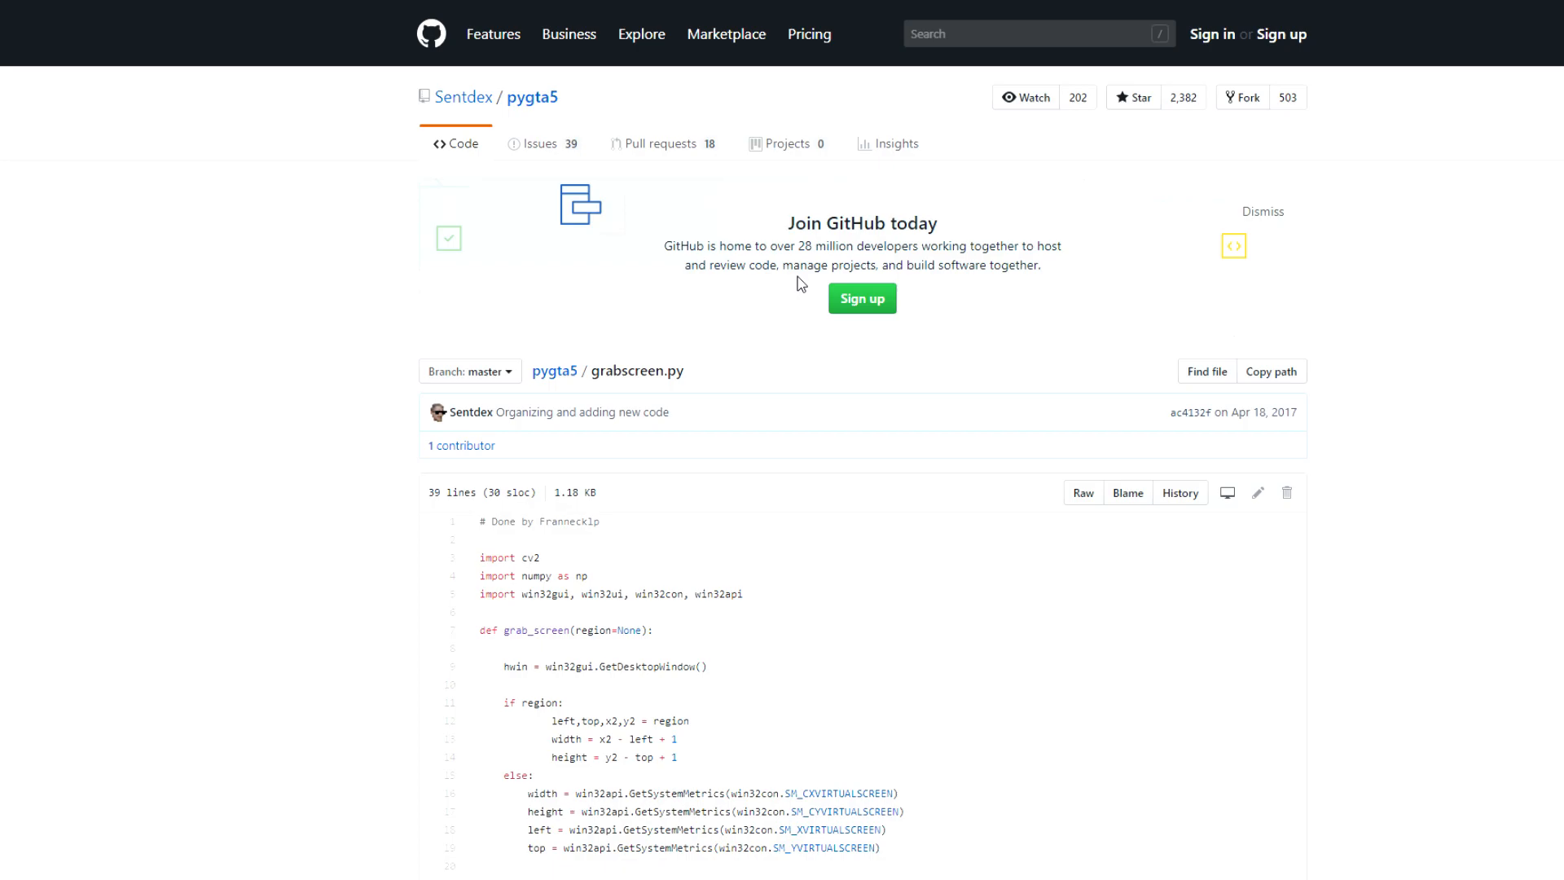
mouse_move(515, 487)
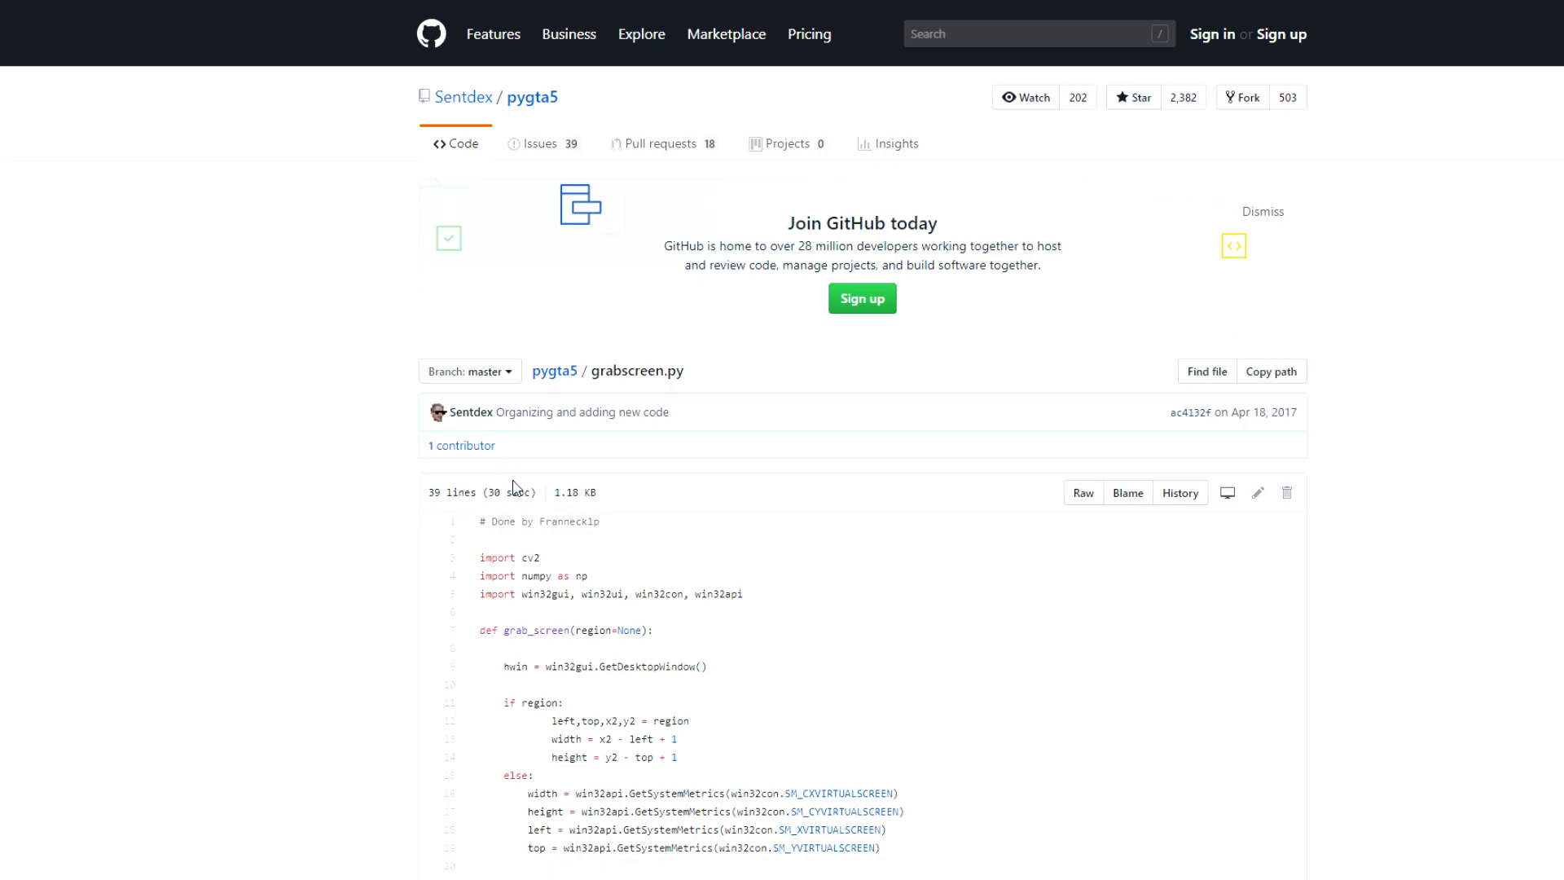
mouse_move(616, 474)
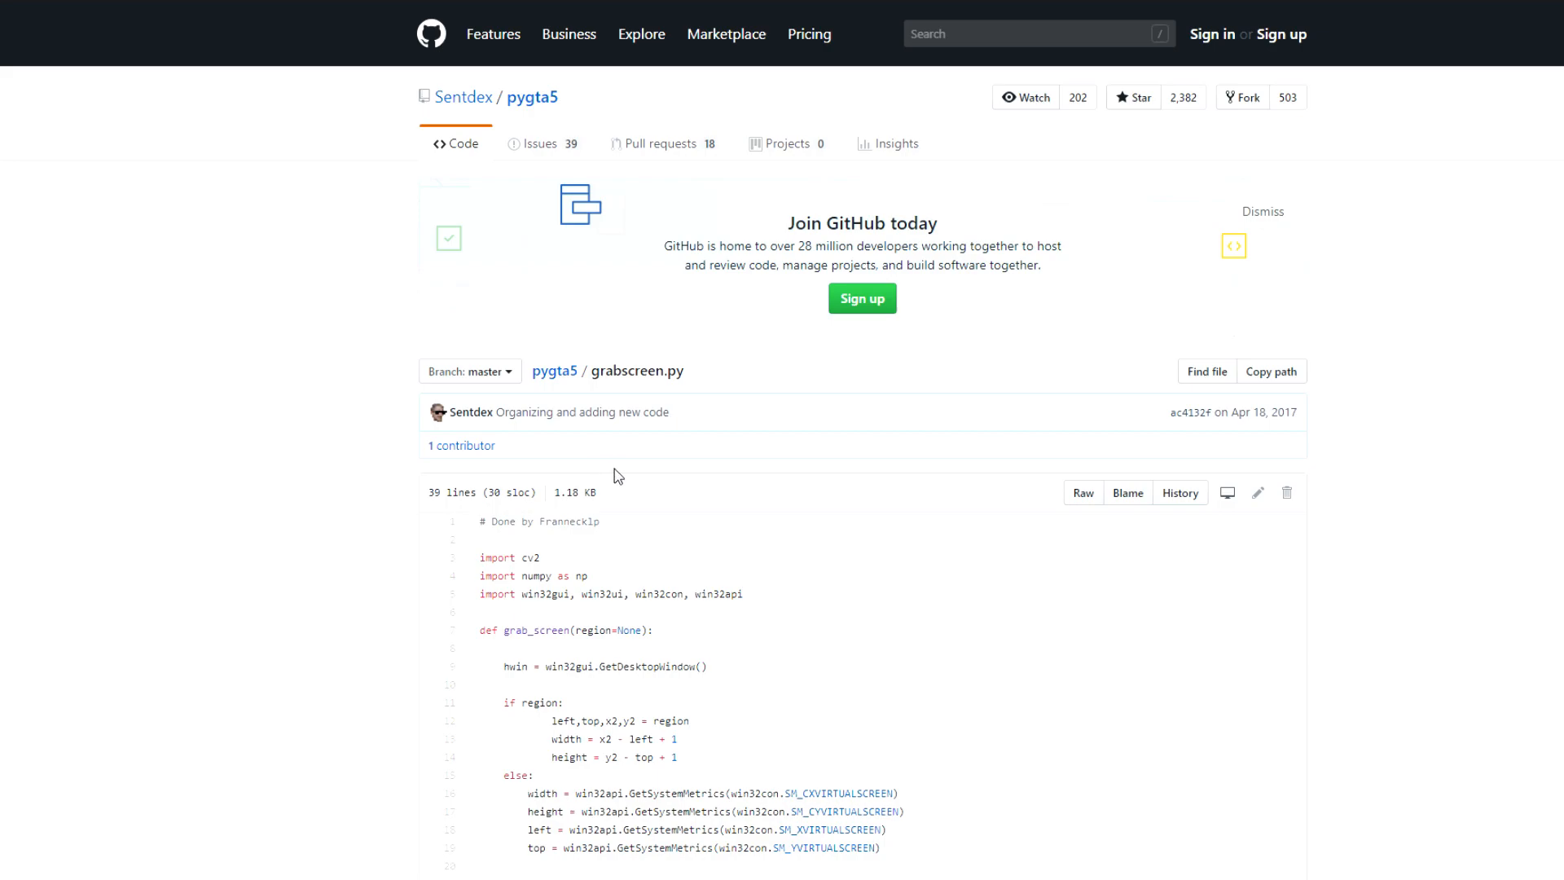
mouse_move(826, 499)
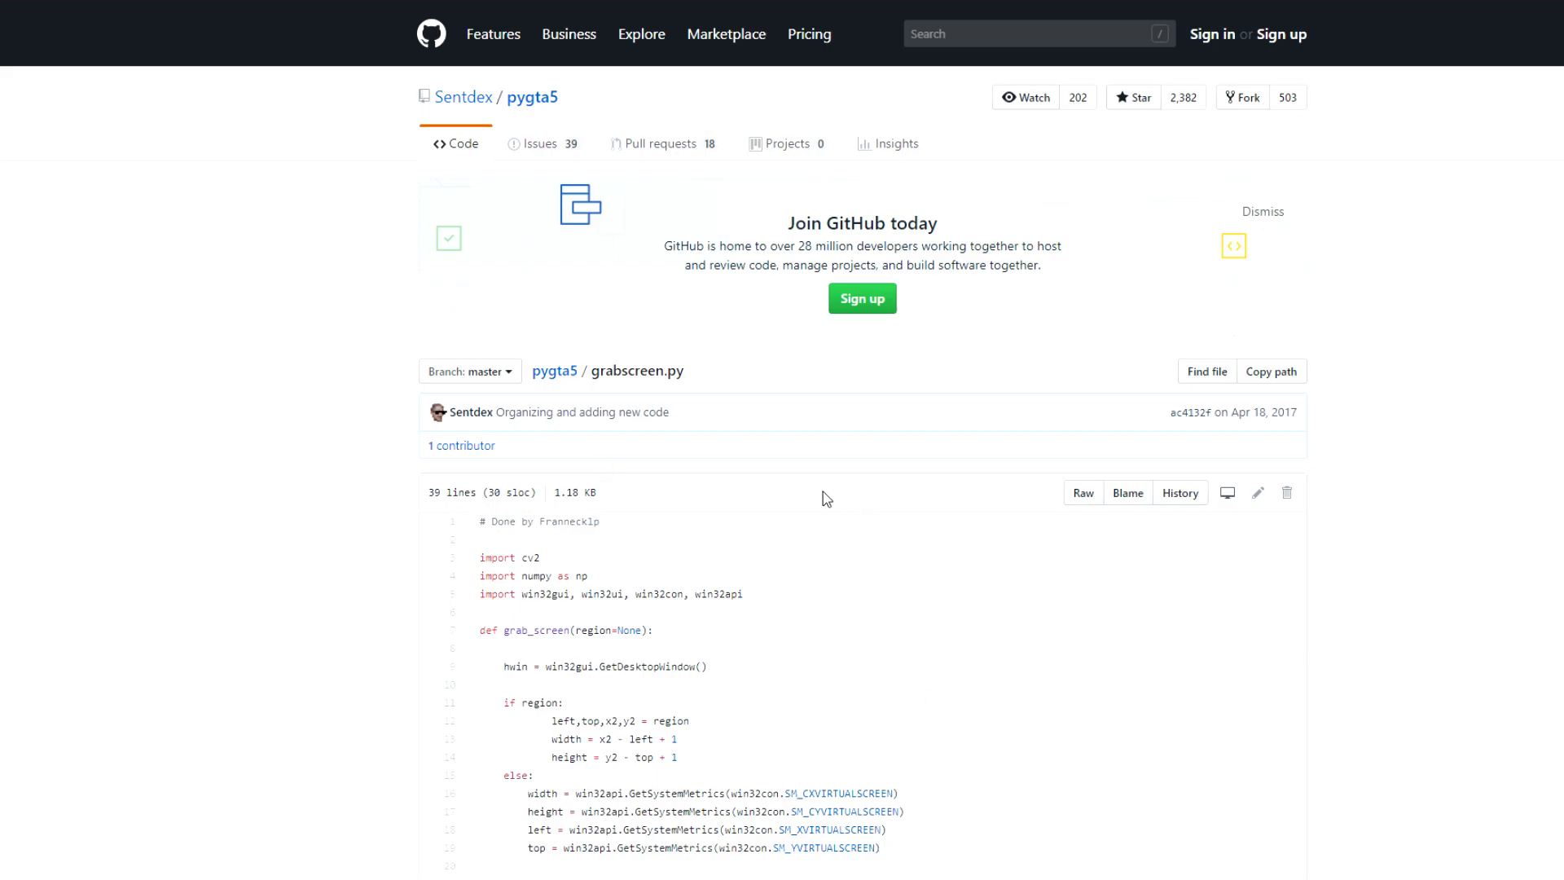
mouse_move(687, 495)
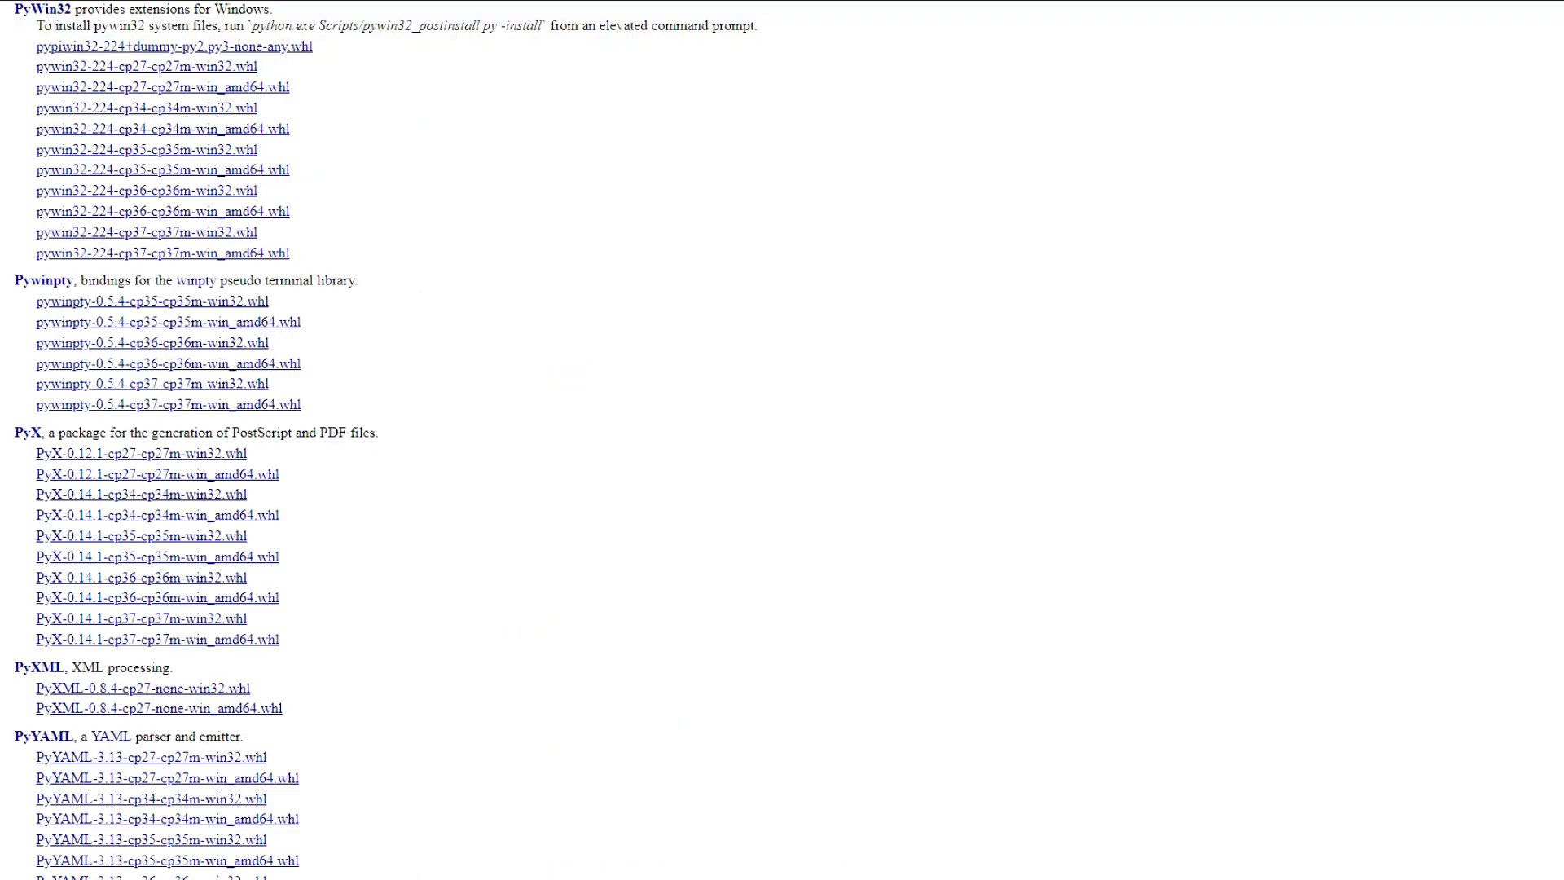
mouse_move(291, 231)
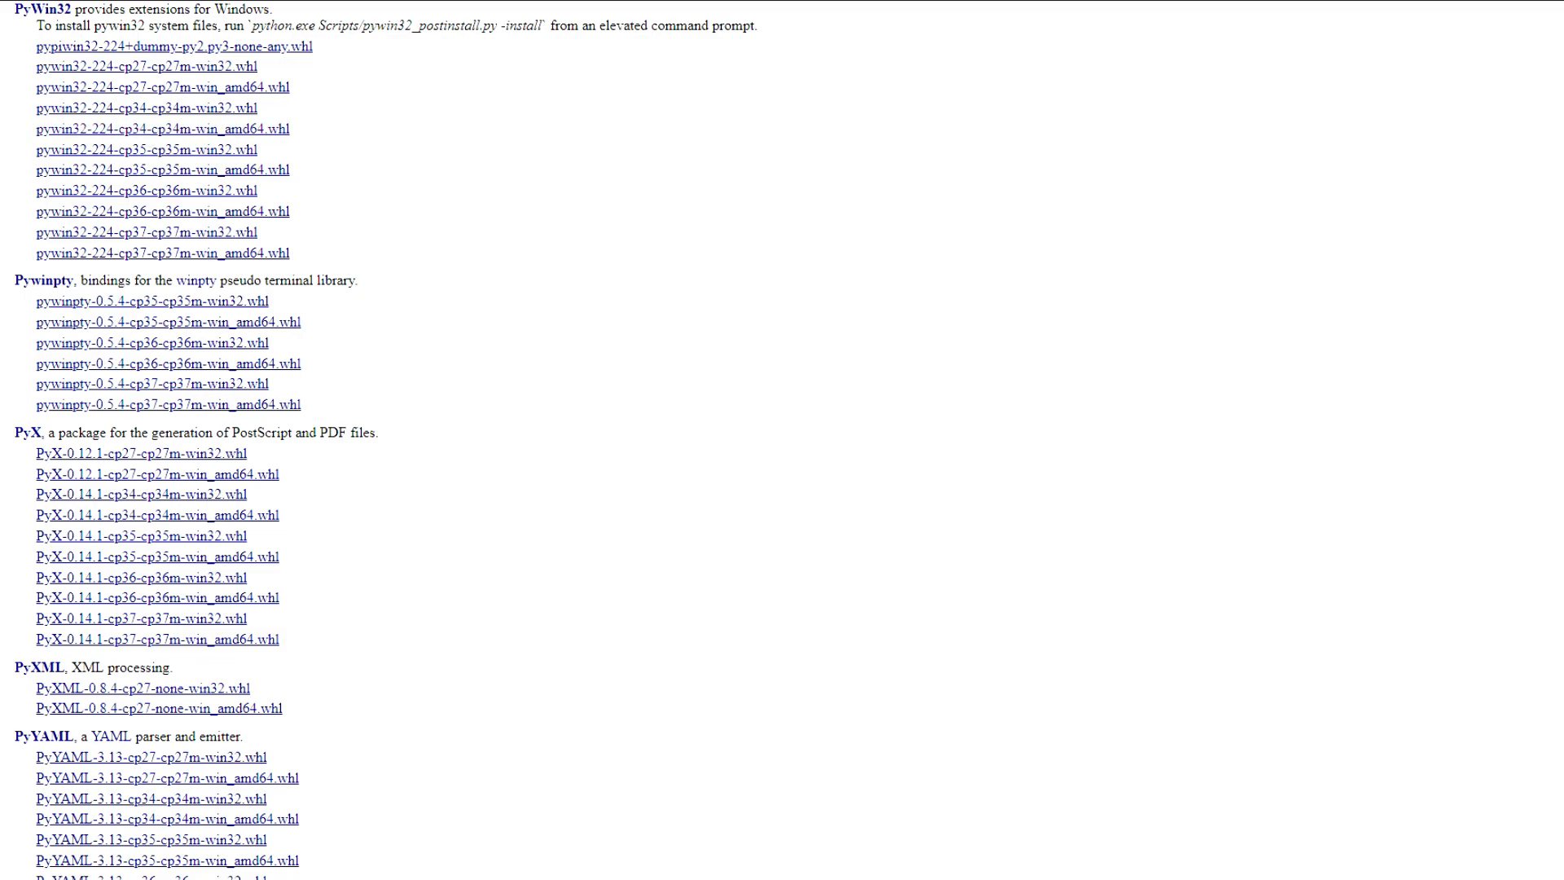
mouse_move(169, 13)
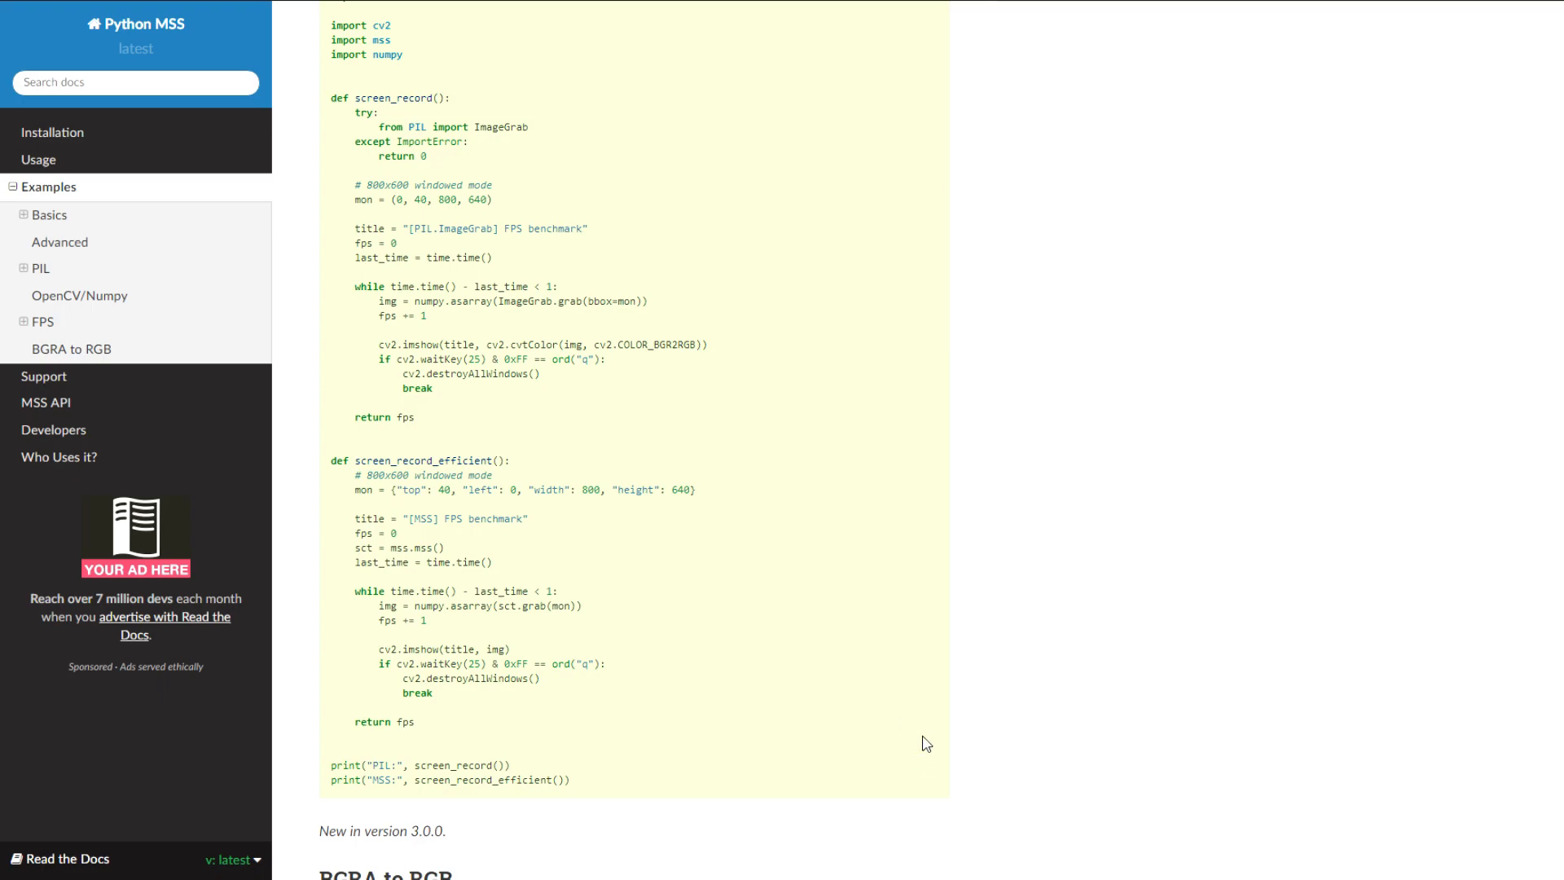
mouse_move(1278, 530)
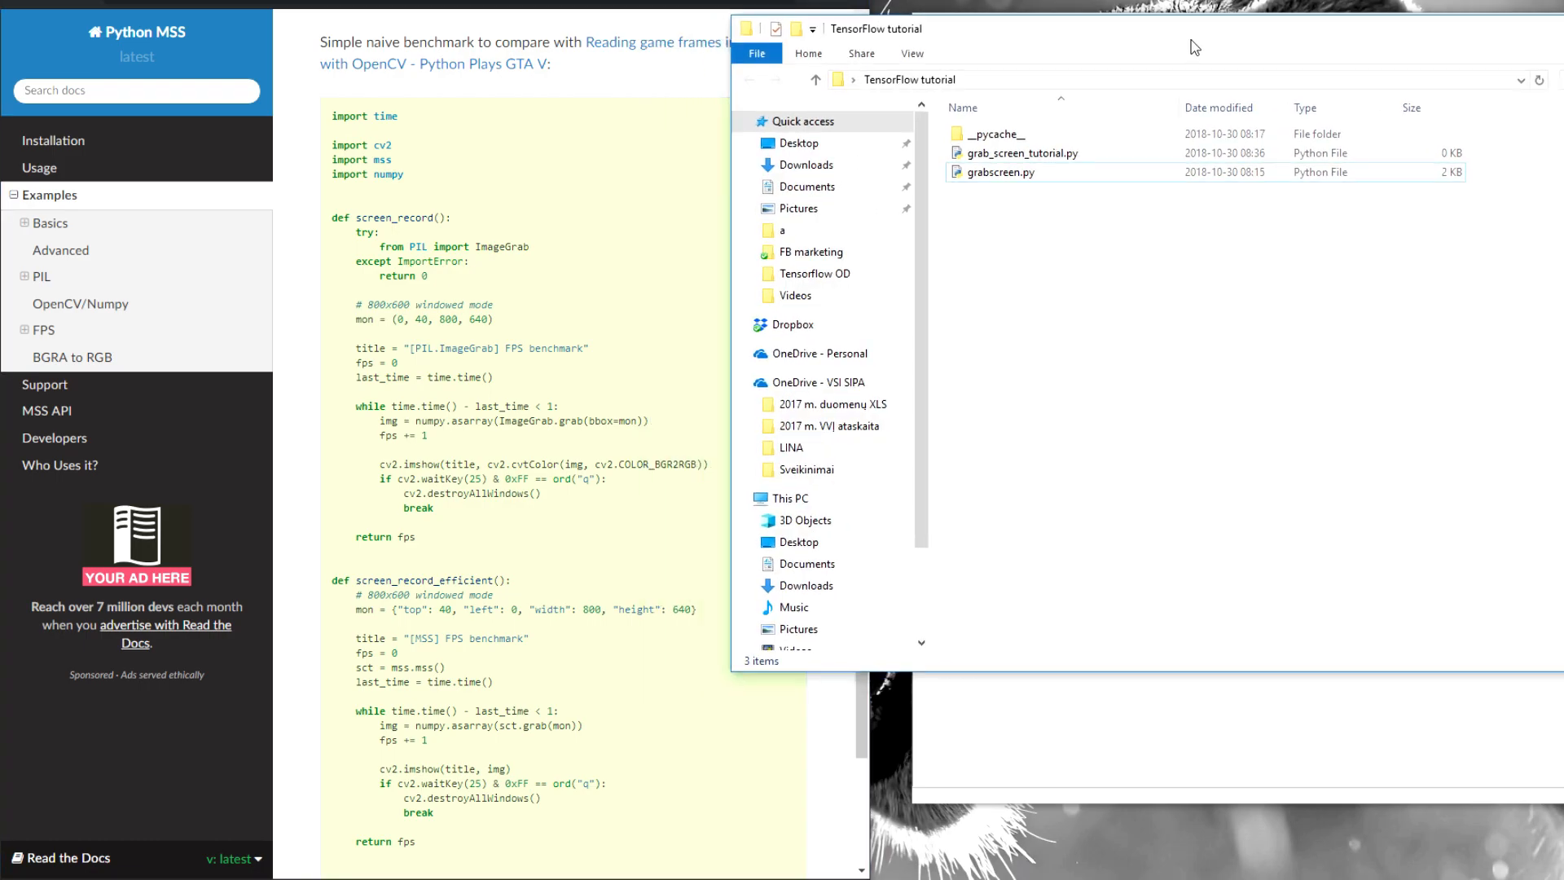
mouse_move(1212, 532)
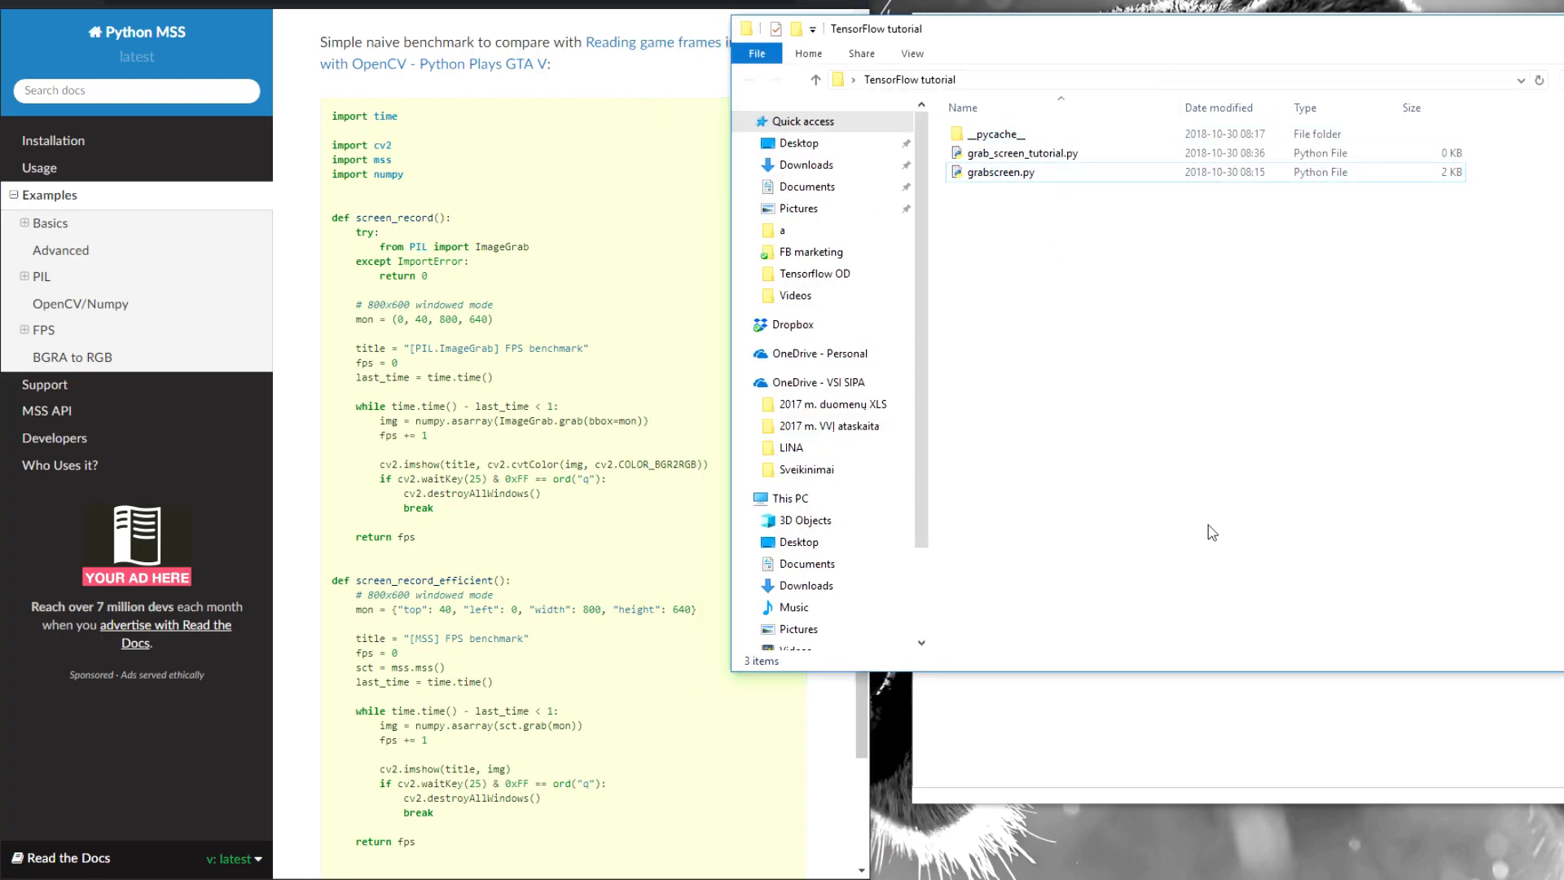
- Open grab_screen_tutorial.py from the TensorFlow tutorial folder into an IDLE editor
double_click(1021, 153)
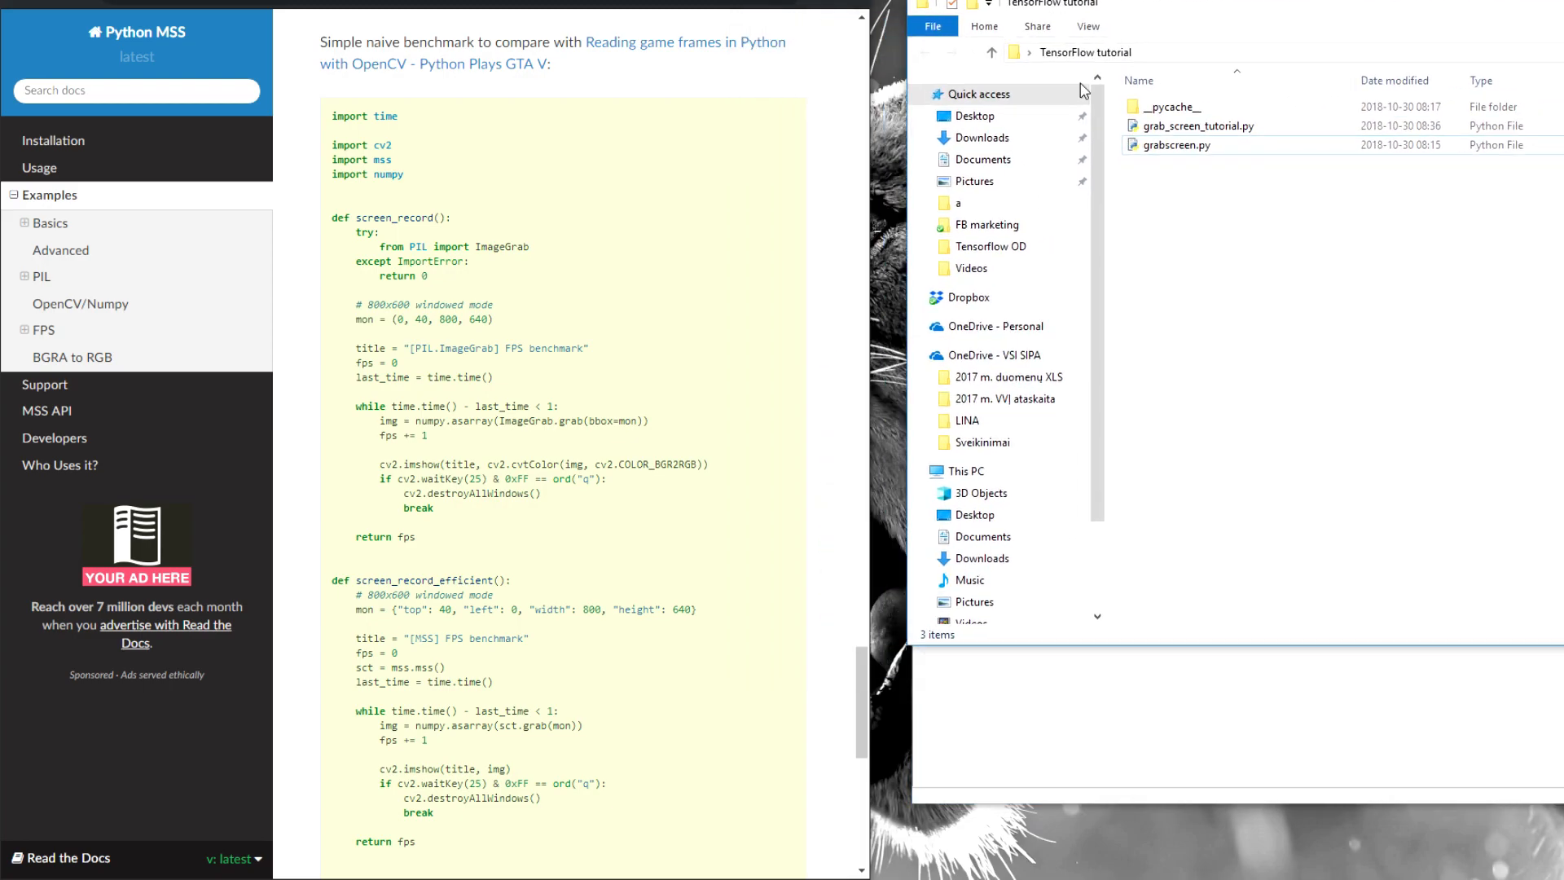
double_click(1195, 124)
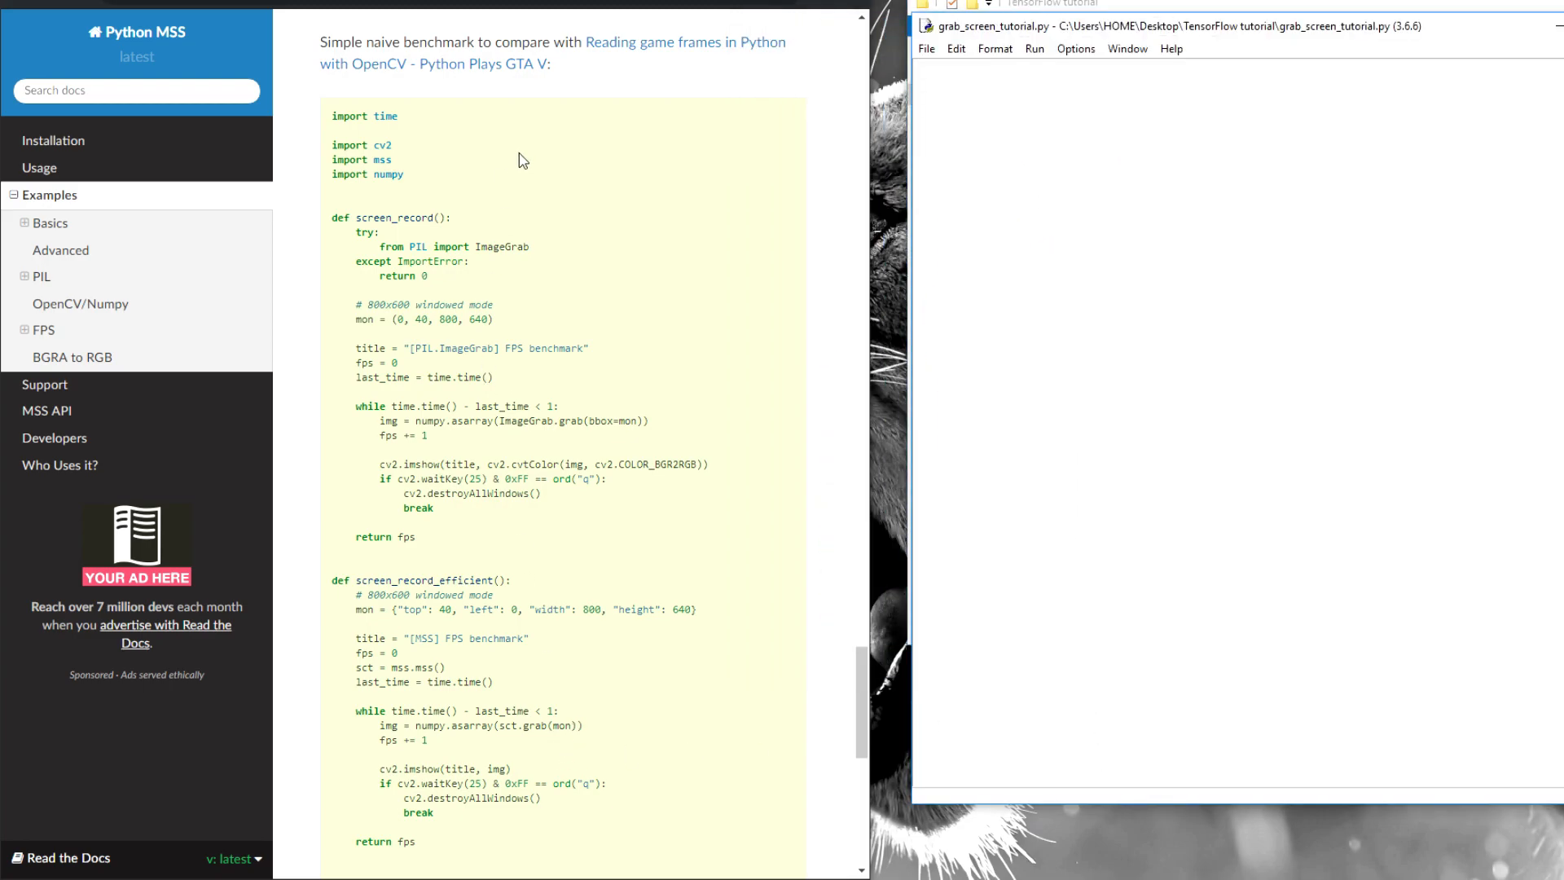
- Add the ImageGrab import, mon = (0, 40, 800, 640) region and an 'FPS benchmark' title string
scroll(down, 3)
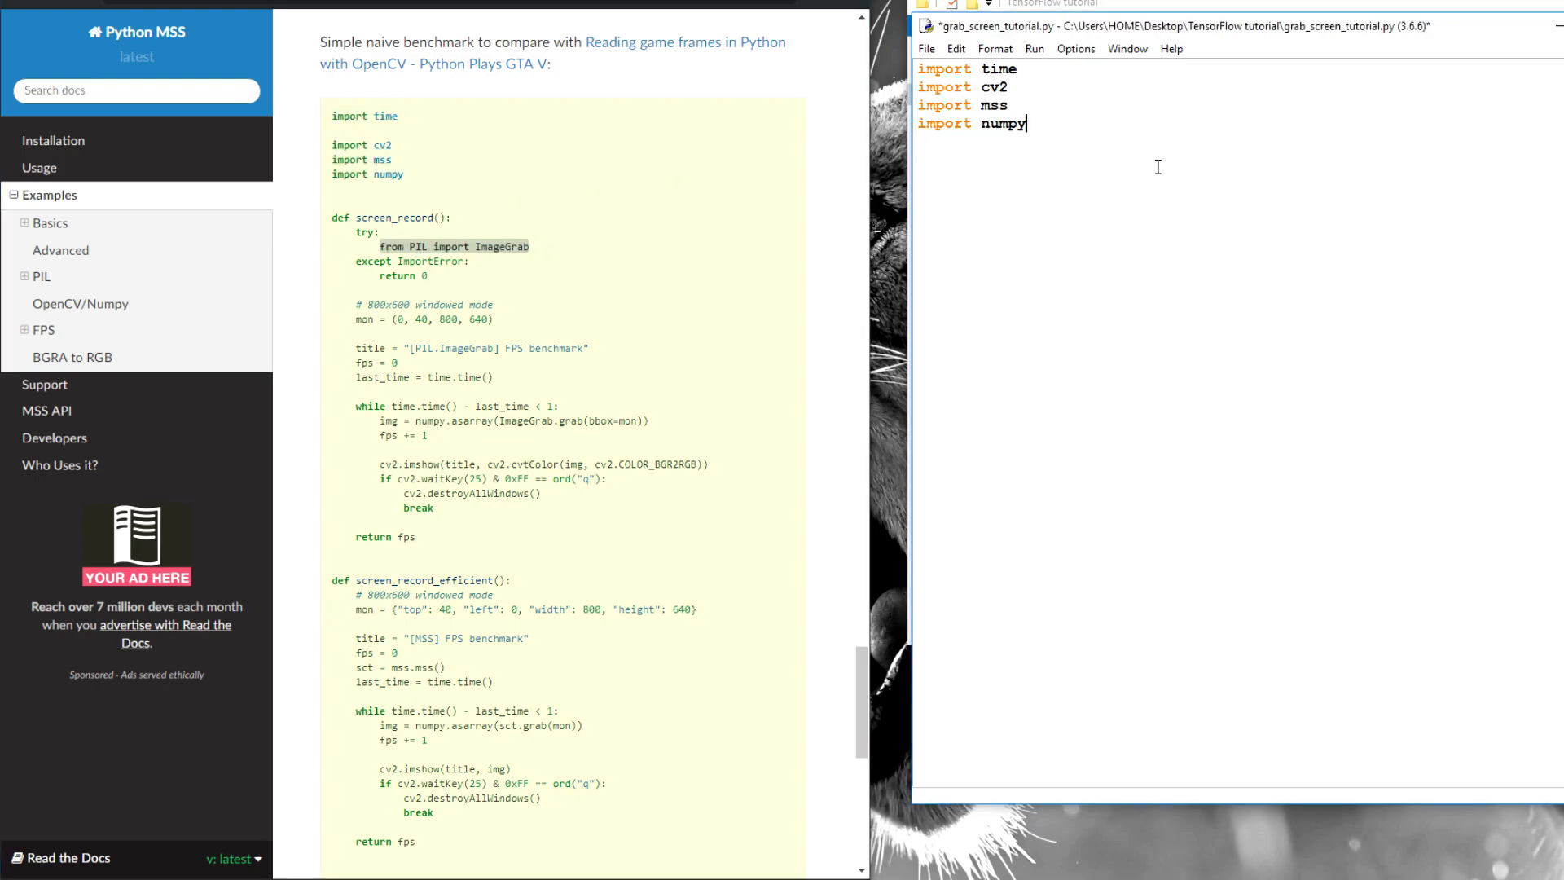
text(from PIL import ImageGrab)
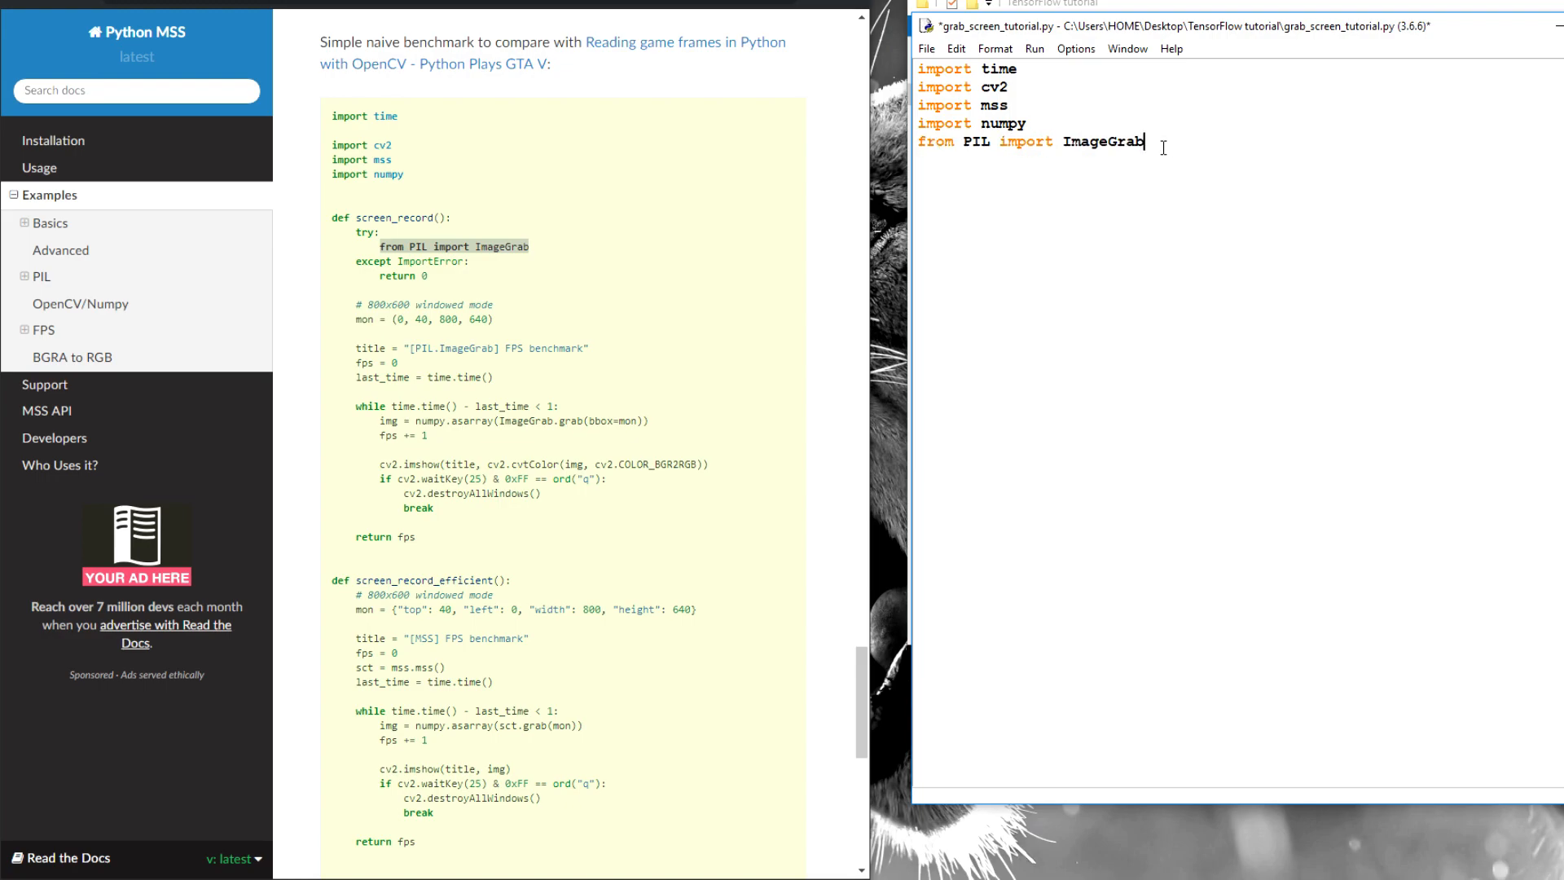
mouse_move(460, 281)
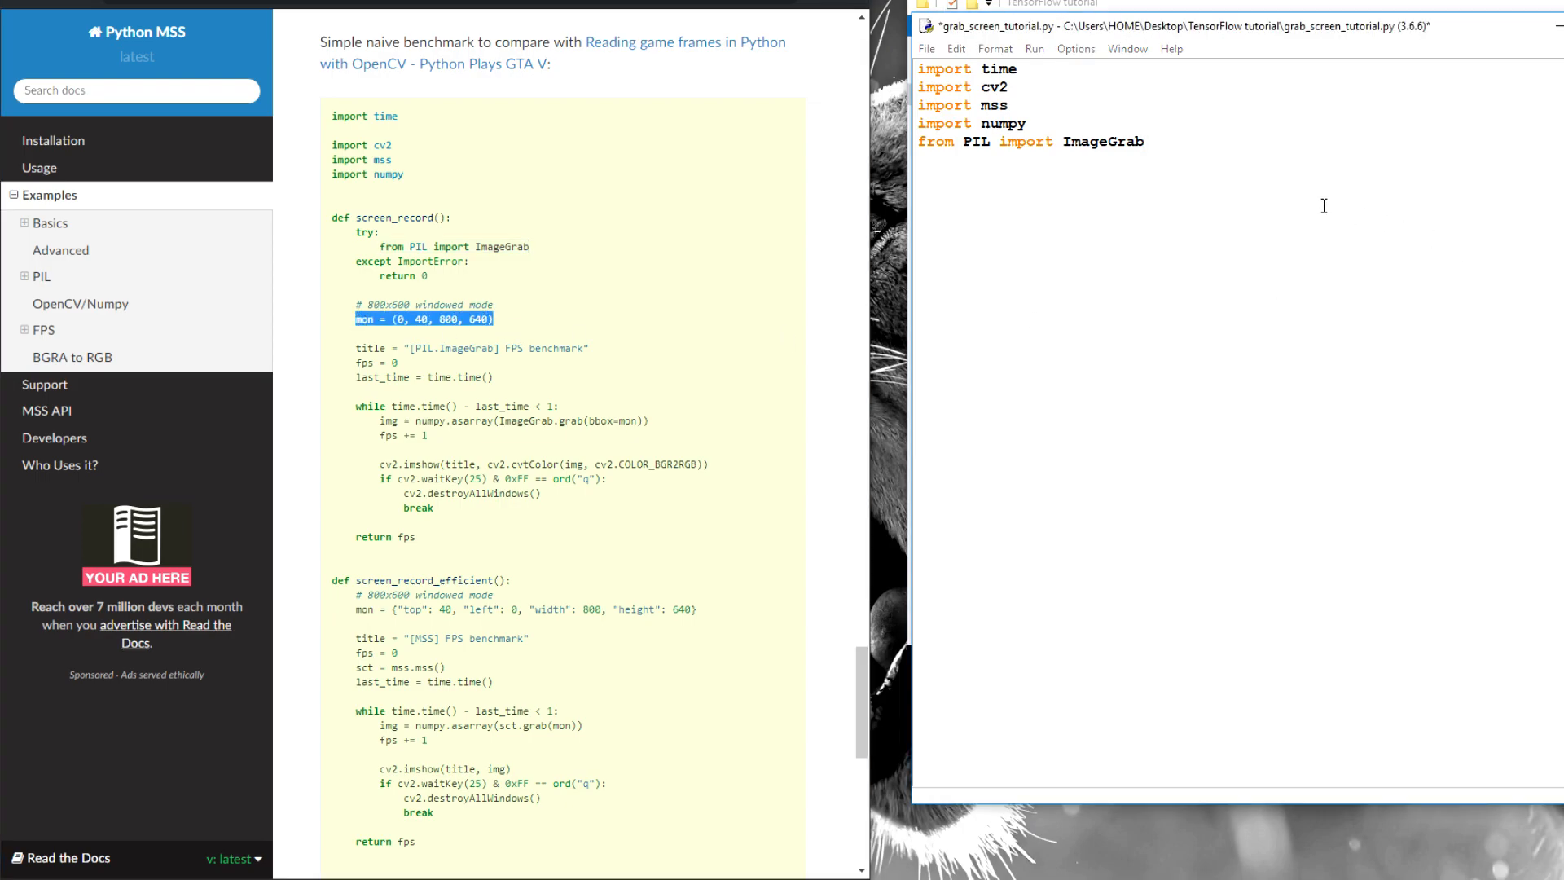
text(mon = (0, 40, 800, 640))
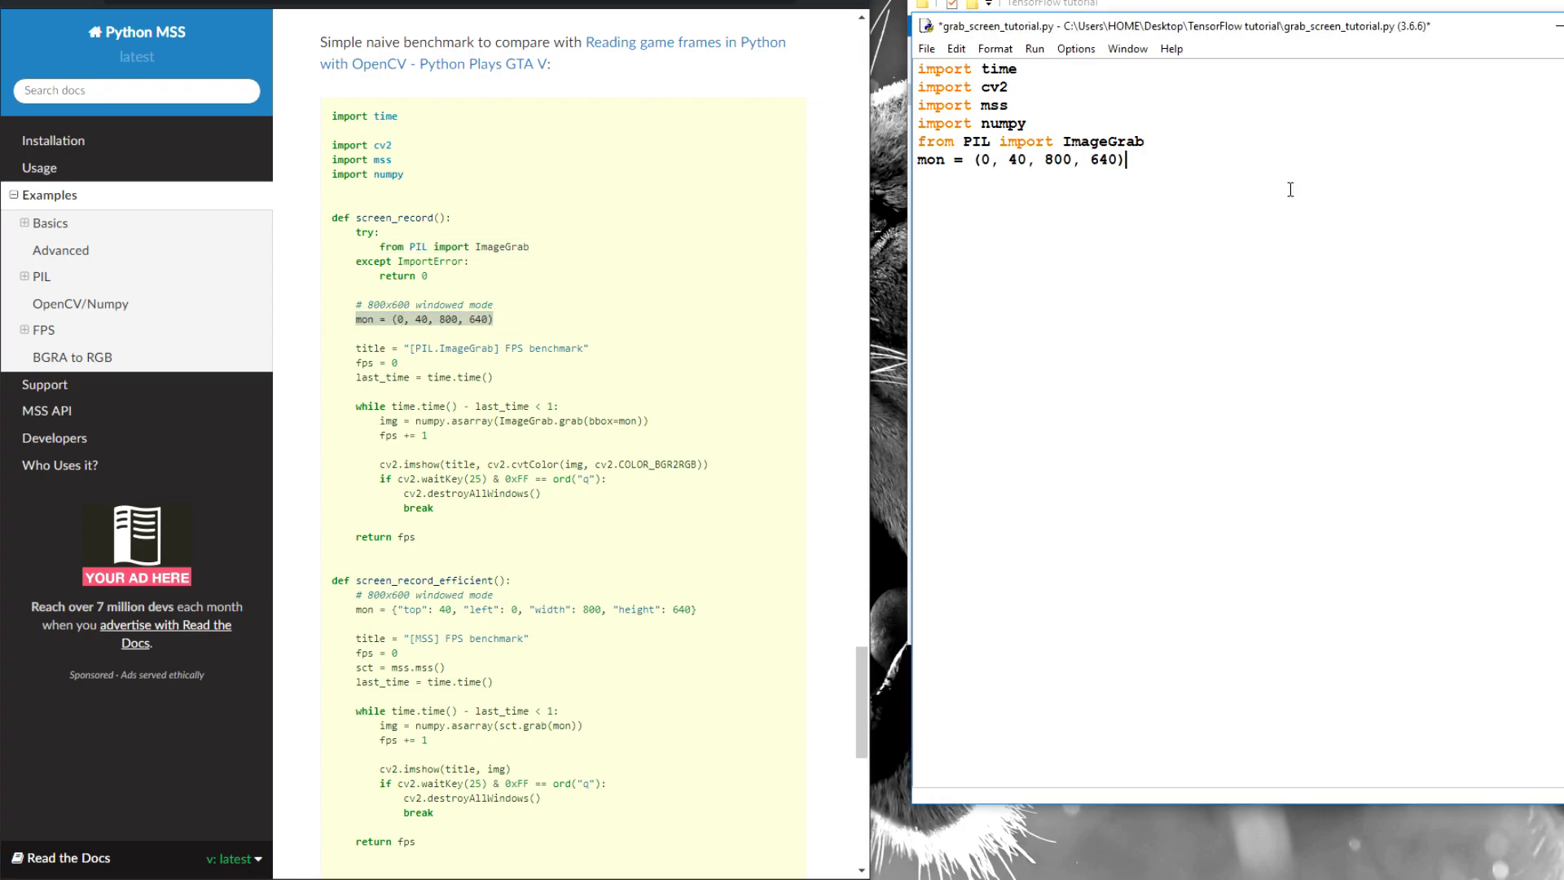
mouse_move(754, 212)
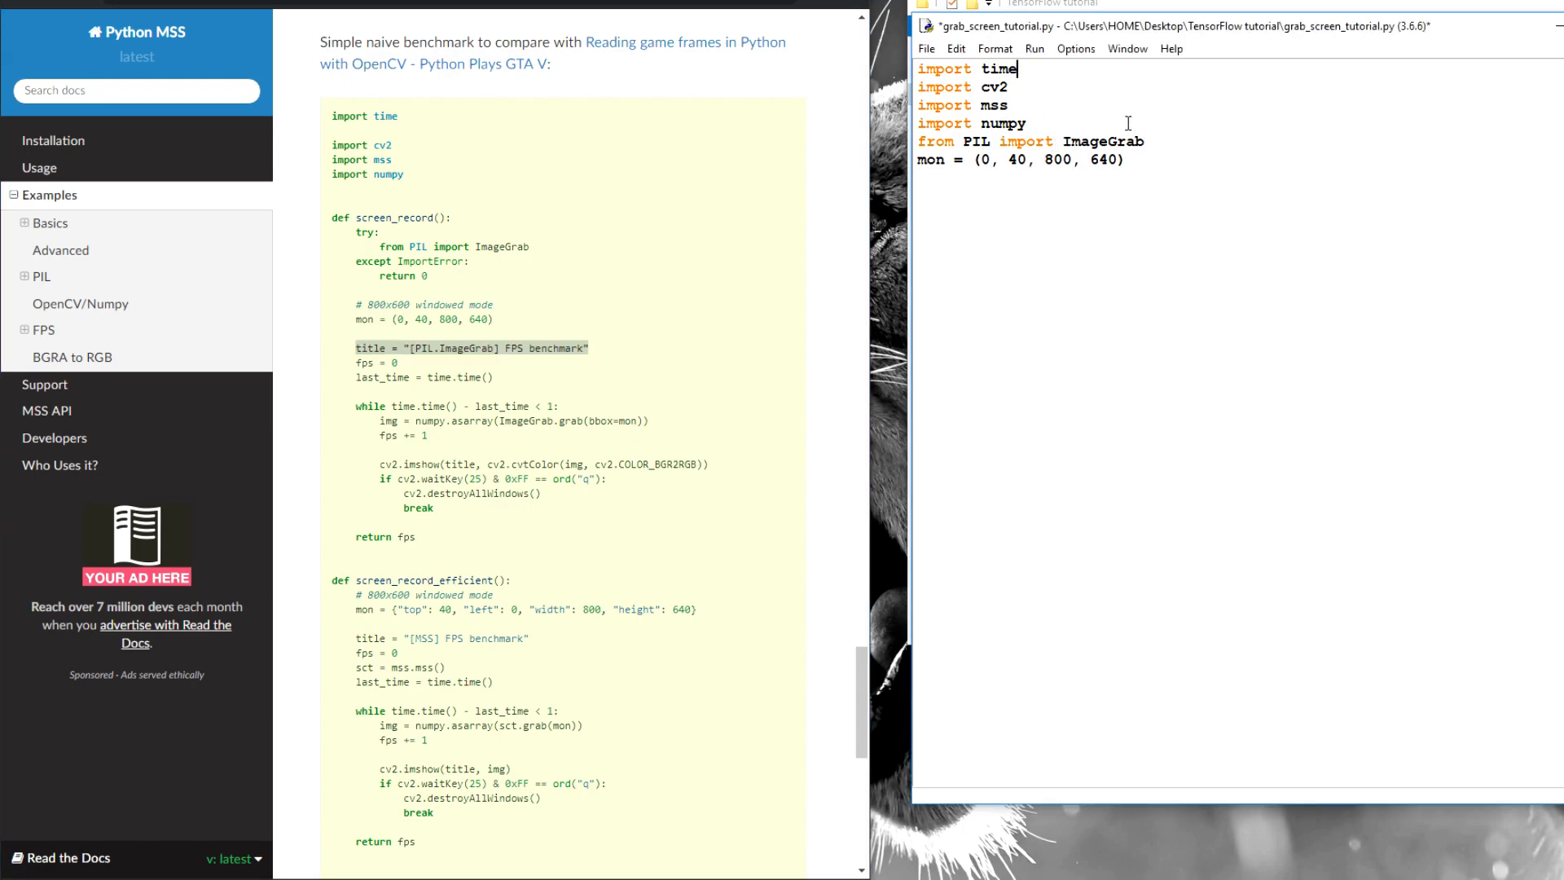
text(title = "[PIL.ImageGrab] FPS benchmark")
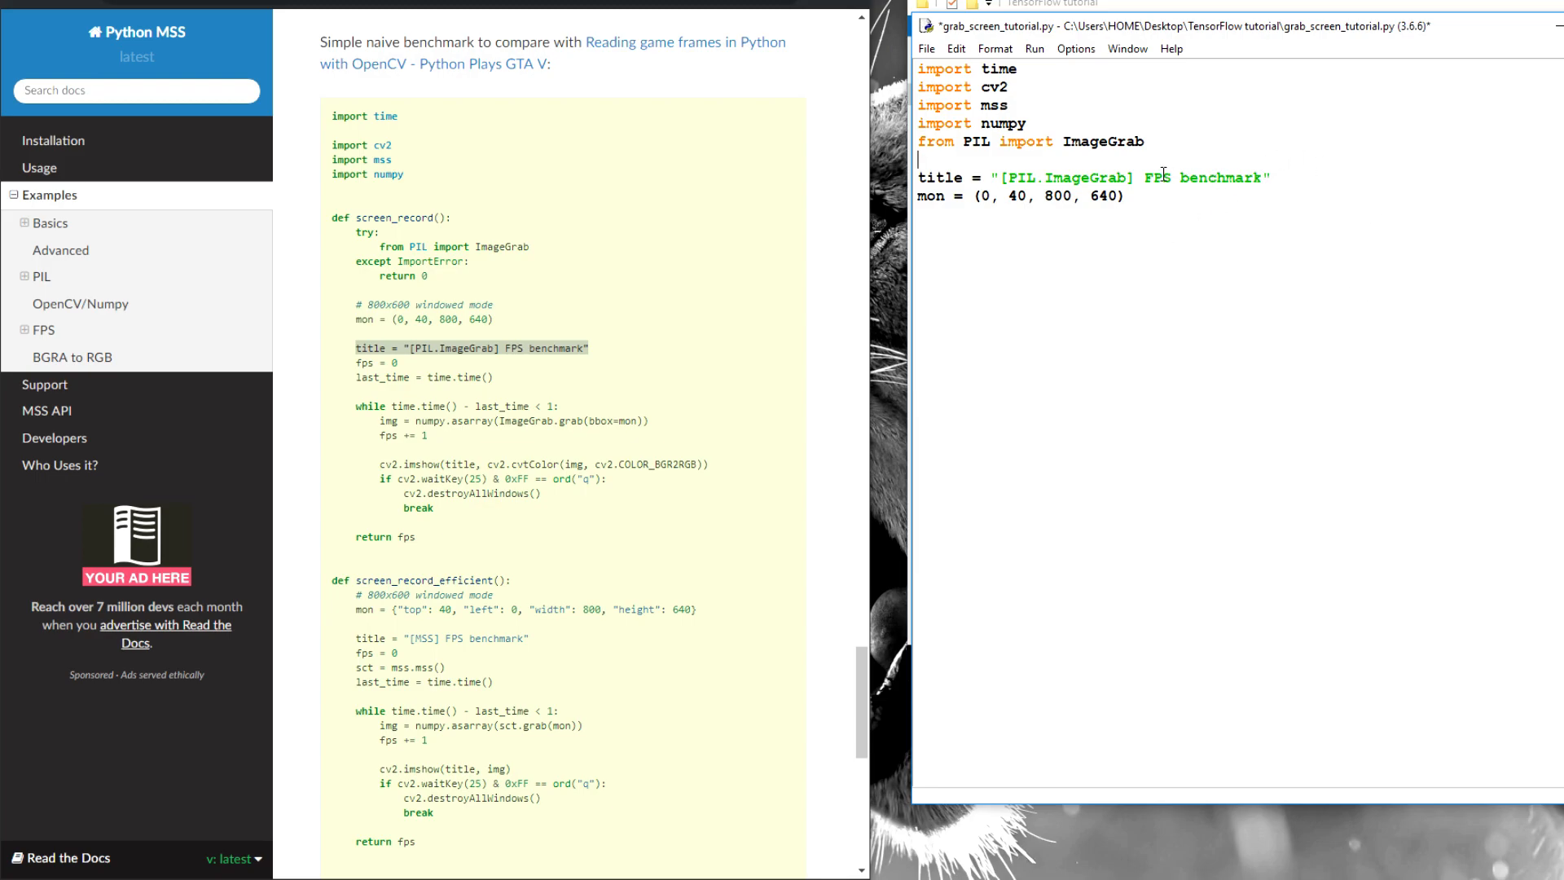
double_click(1067, 178)
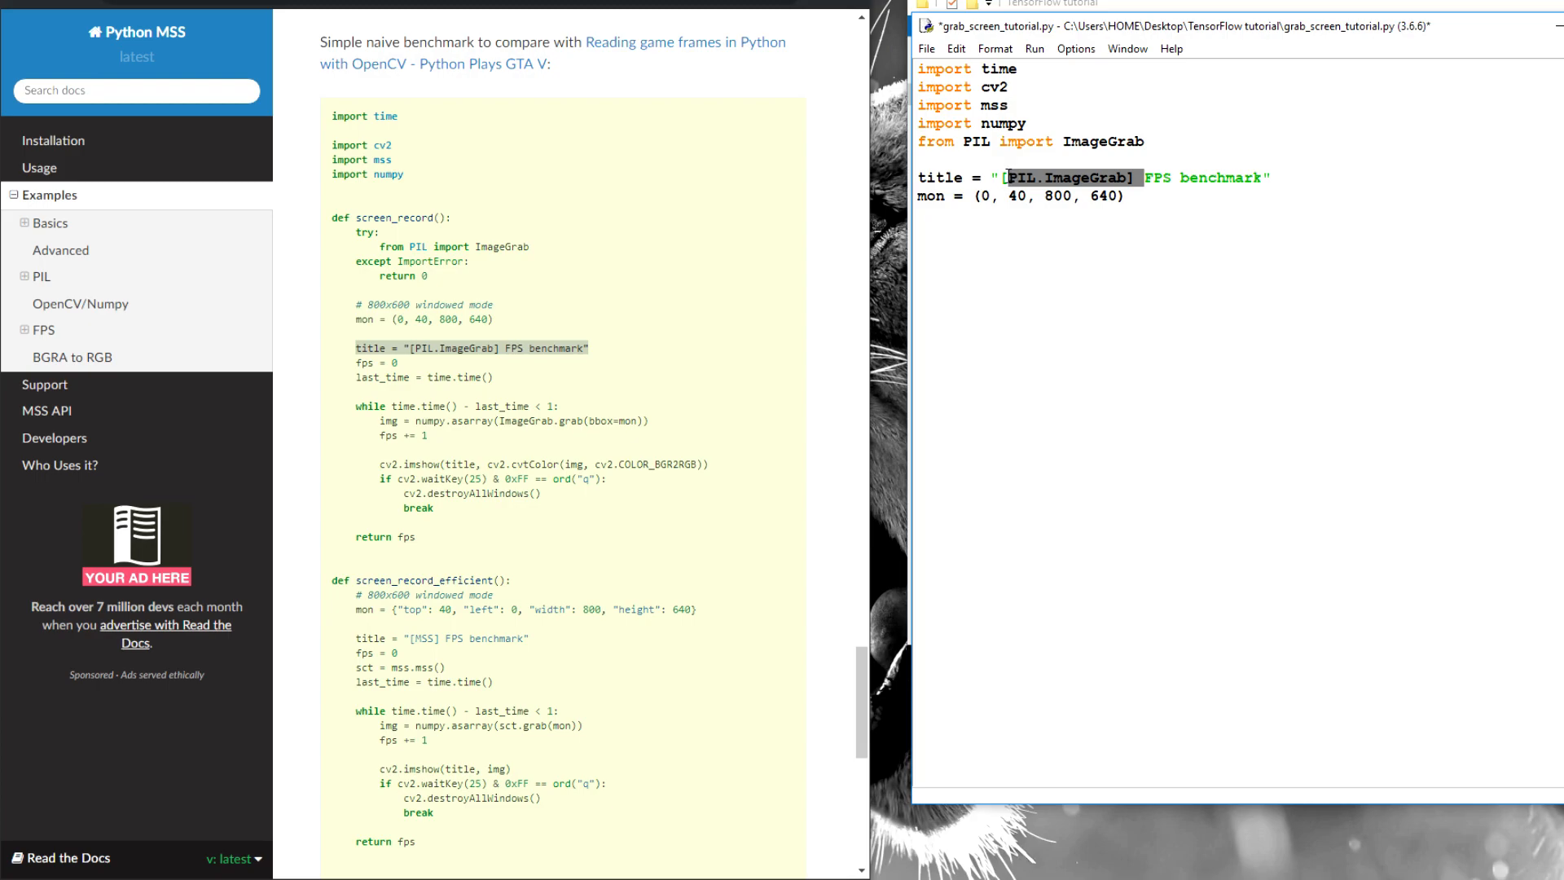
key(Delete)
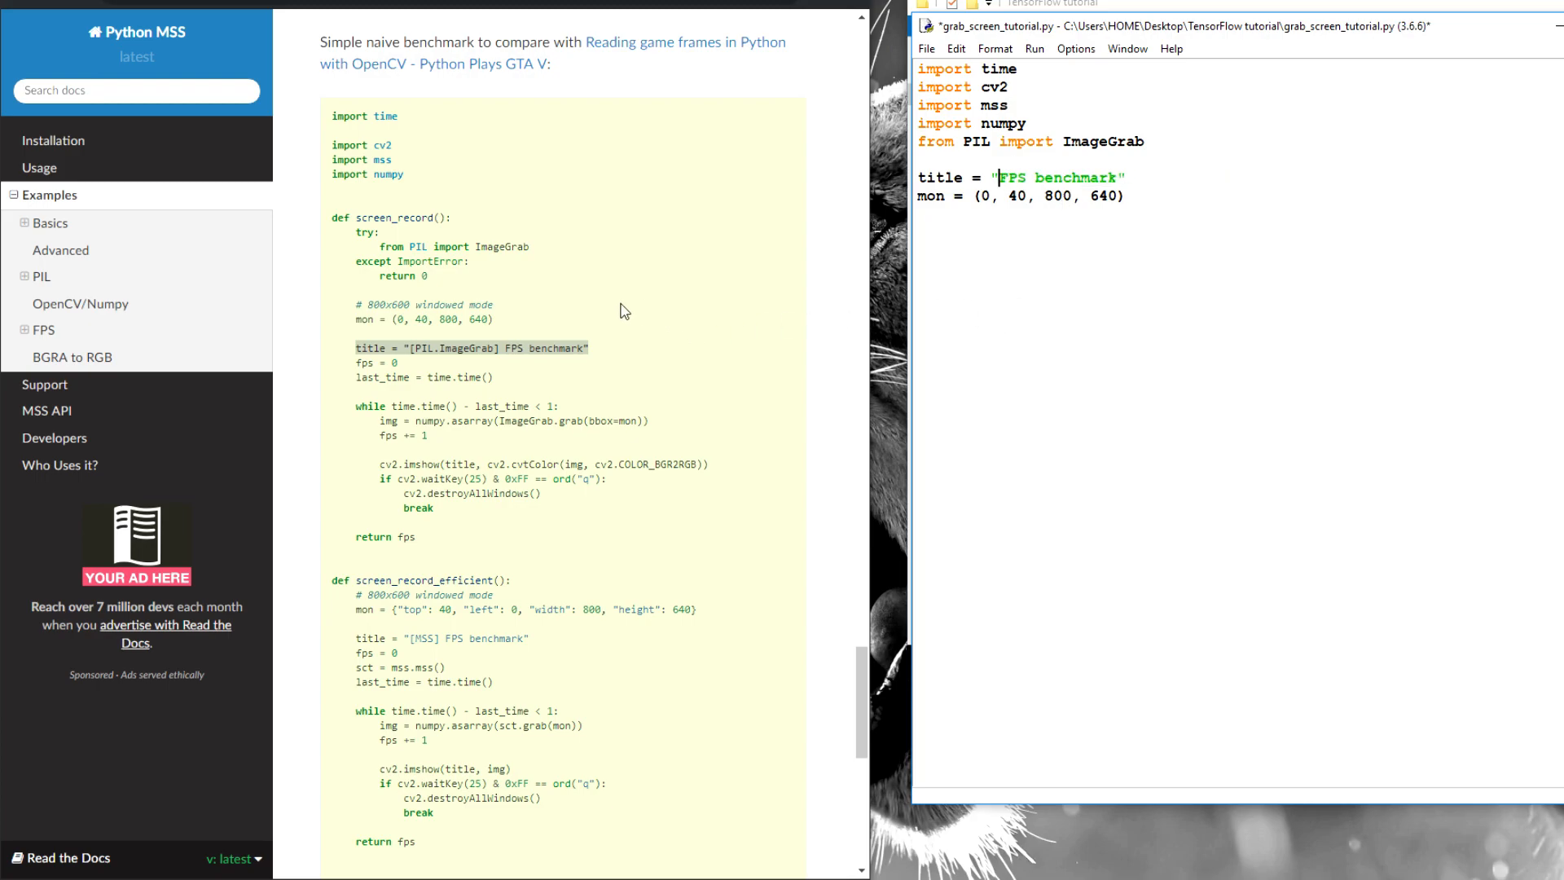
- Add the fps = 0 counter and display_time = 2 below the title
double_click(372, 362)
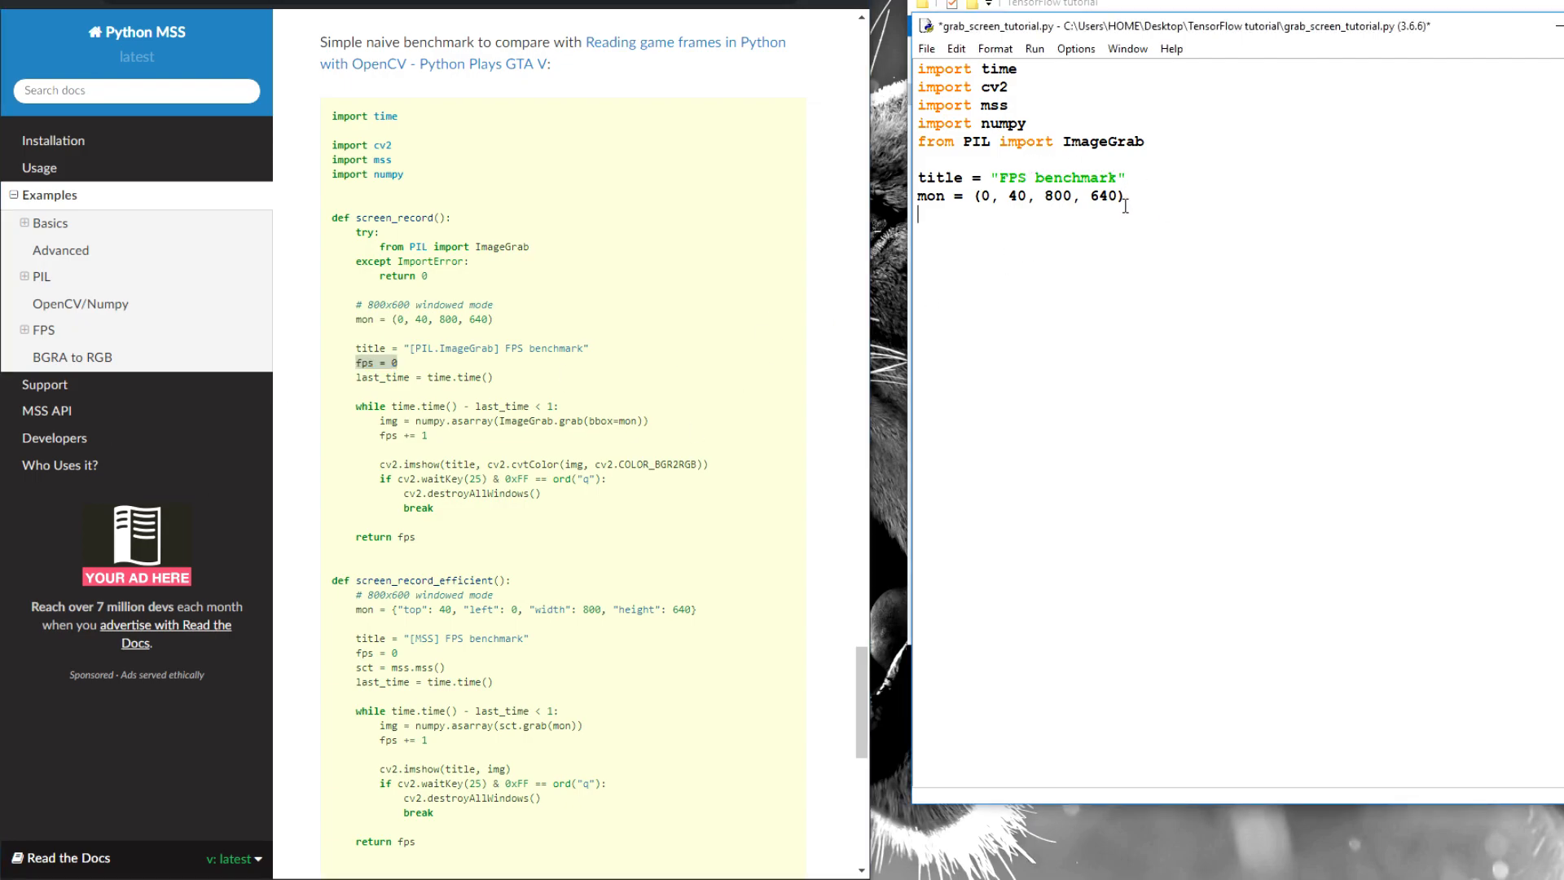
text(fps = 0)
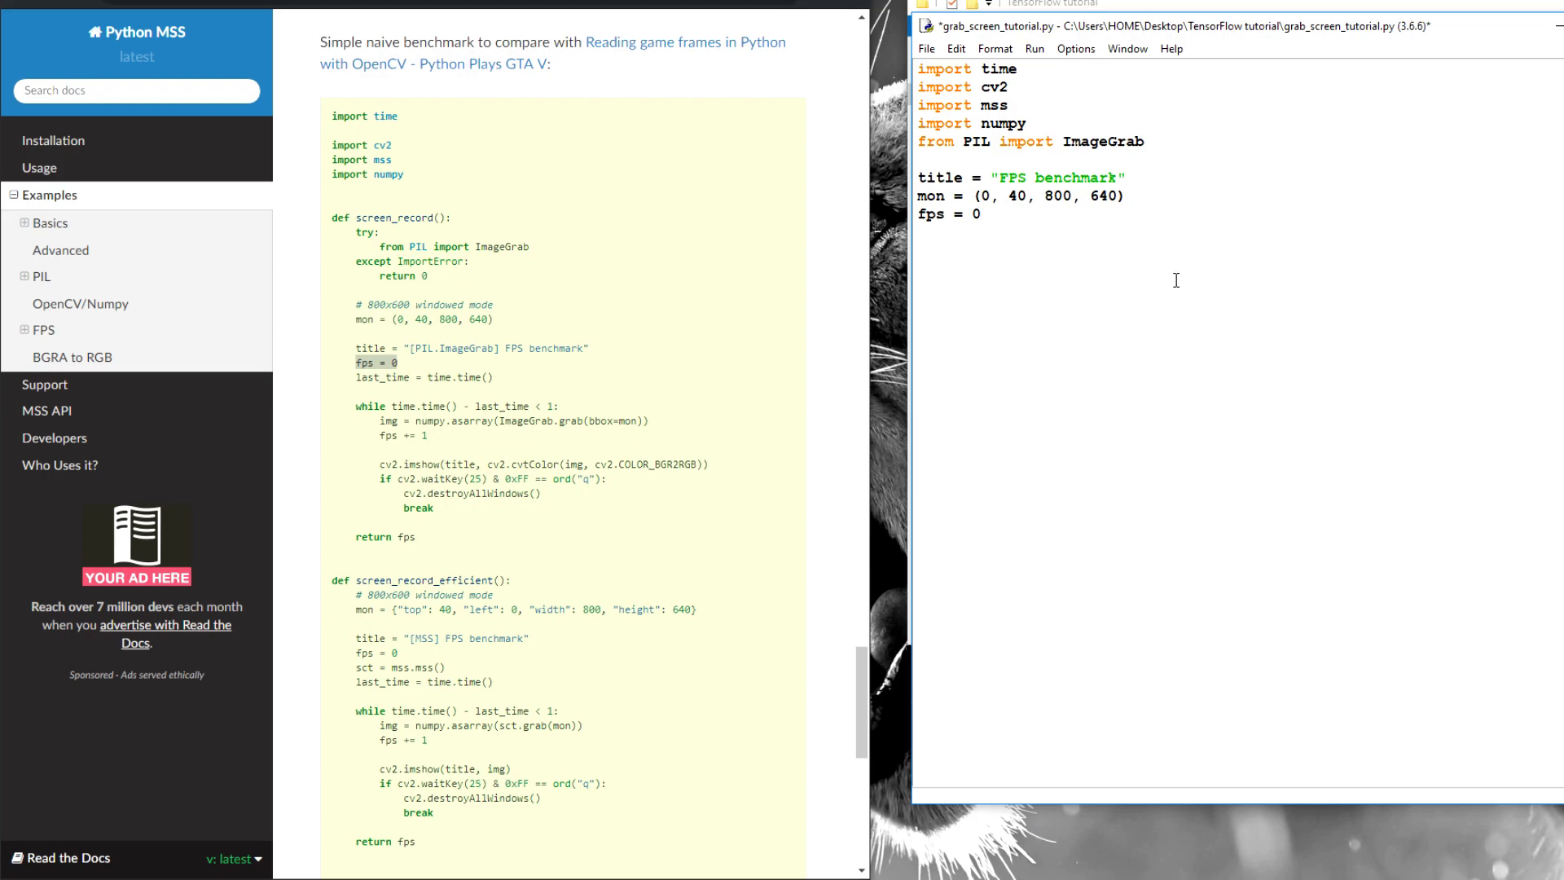
text(displa)
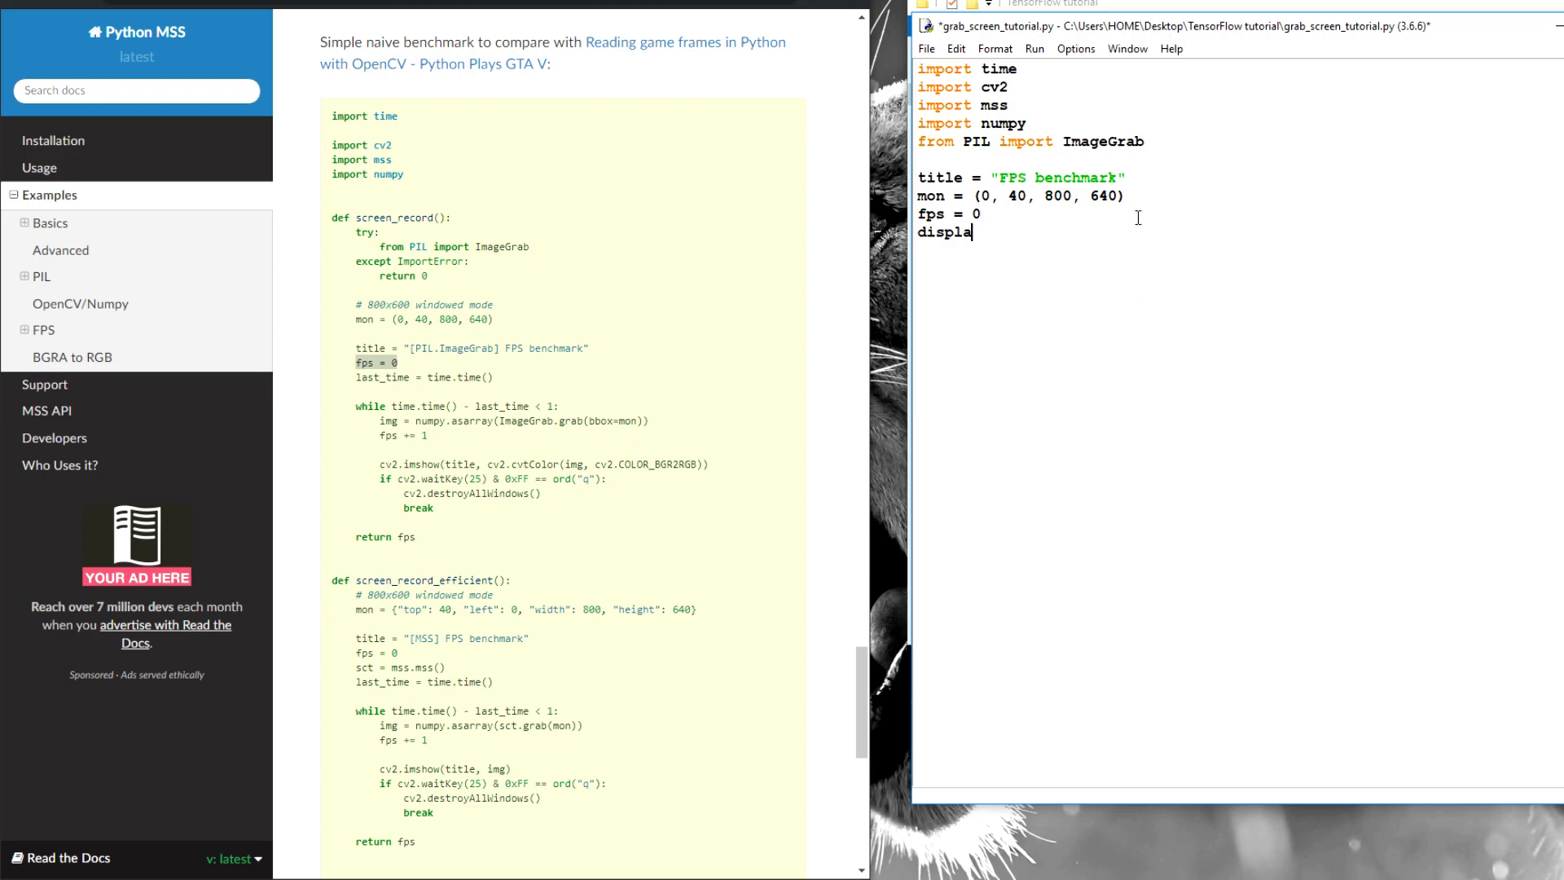
text(y_time)
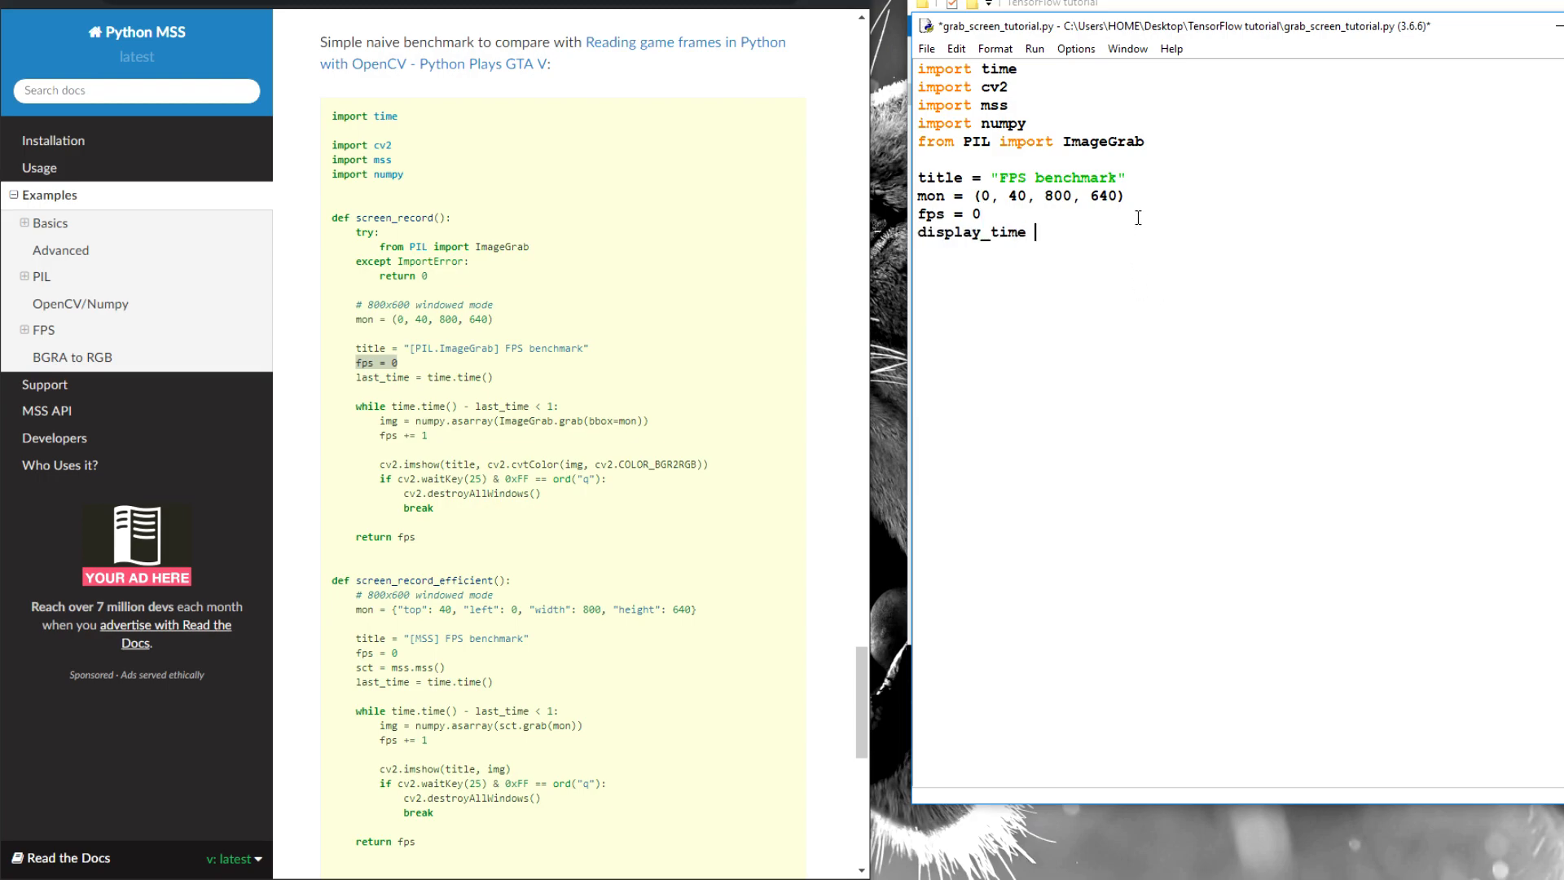
text(= 2)
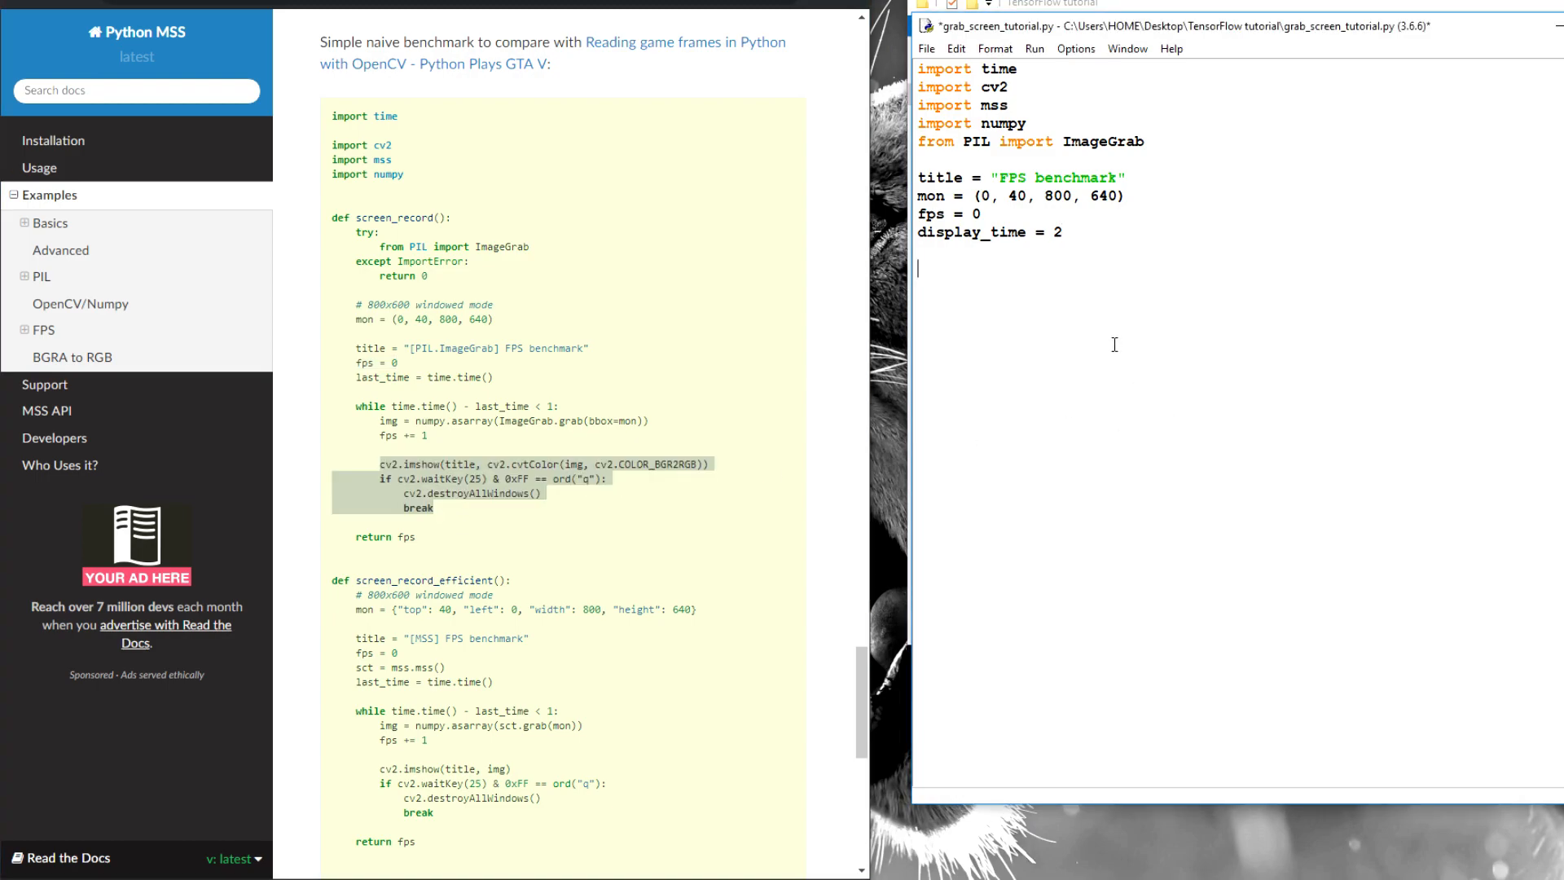
- Add the cv2.imshow display line and the def screen_recordPIL(): header
text(cv2.imshow(title, cv2.cvtColor(img, cv2.COLOR_BGR2RGB)))
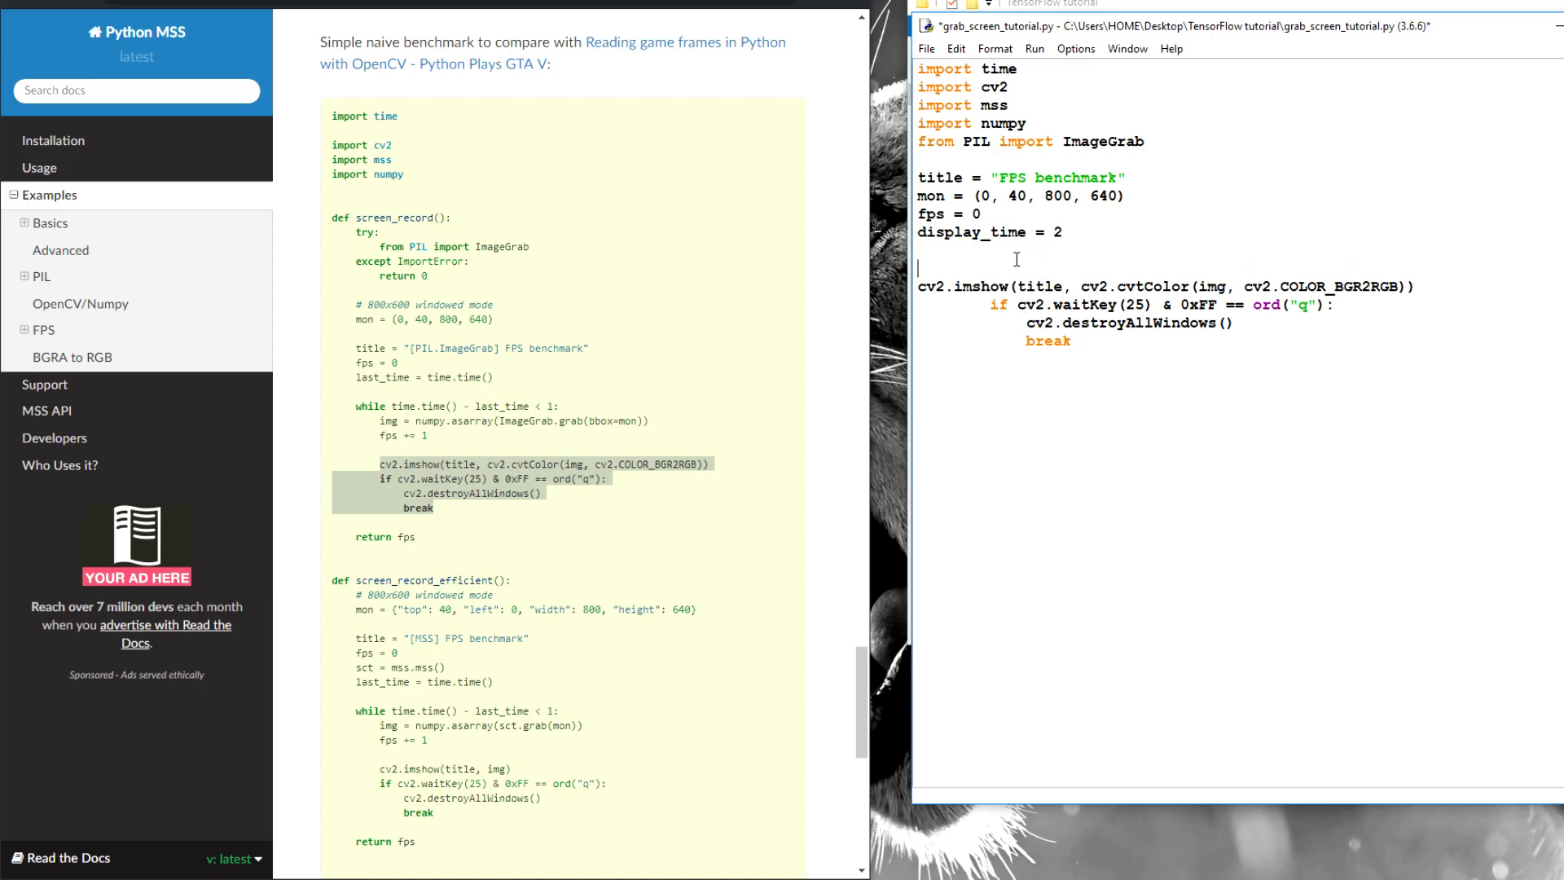
text(def screen)
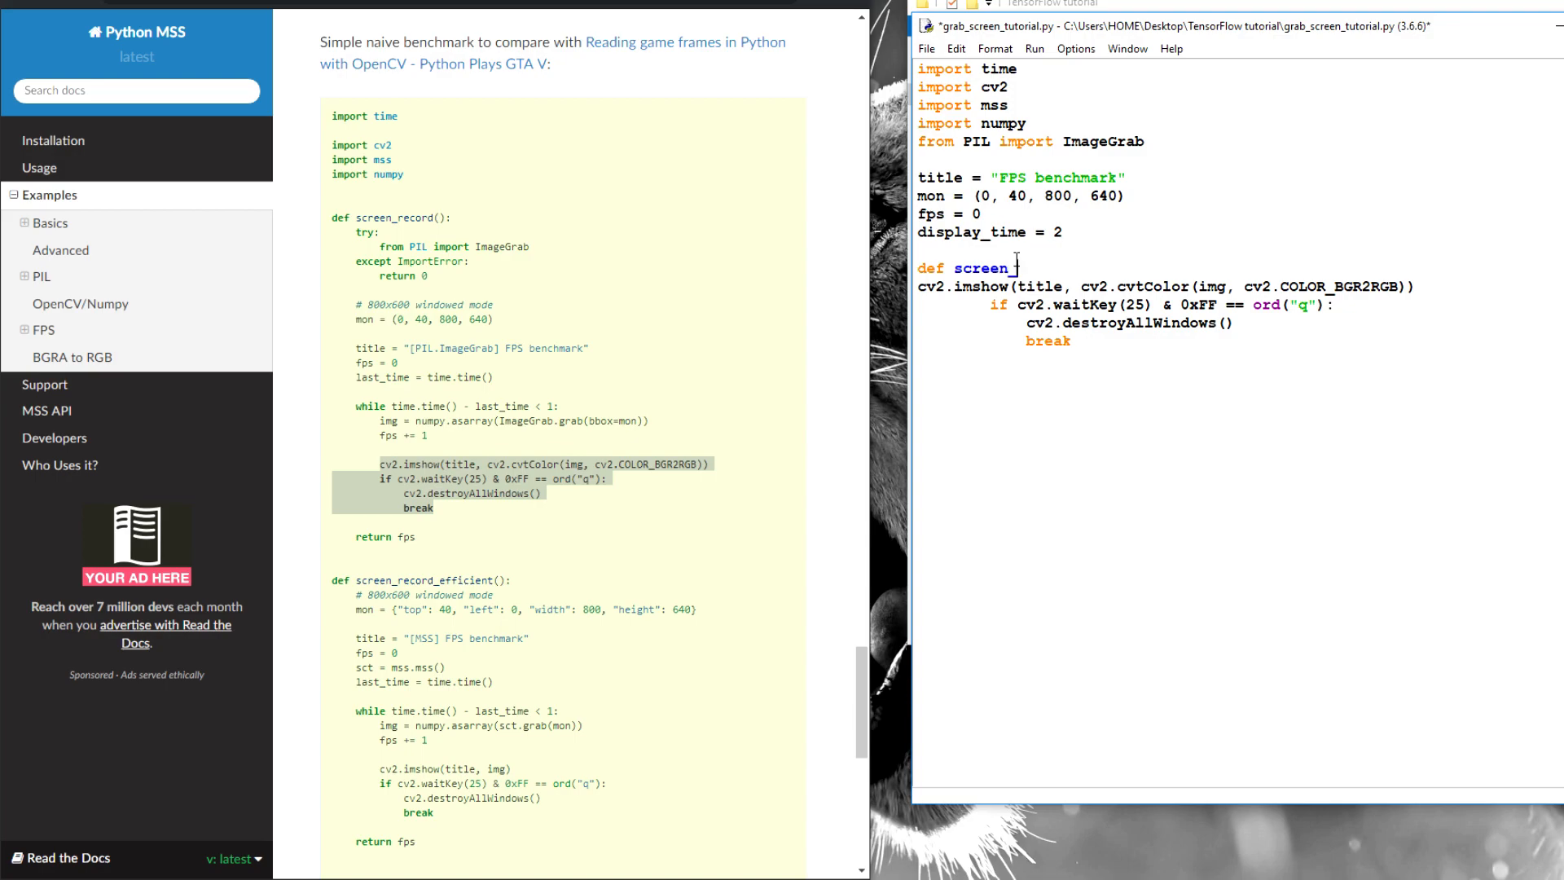
text(_record)
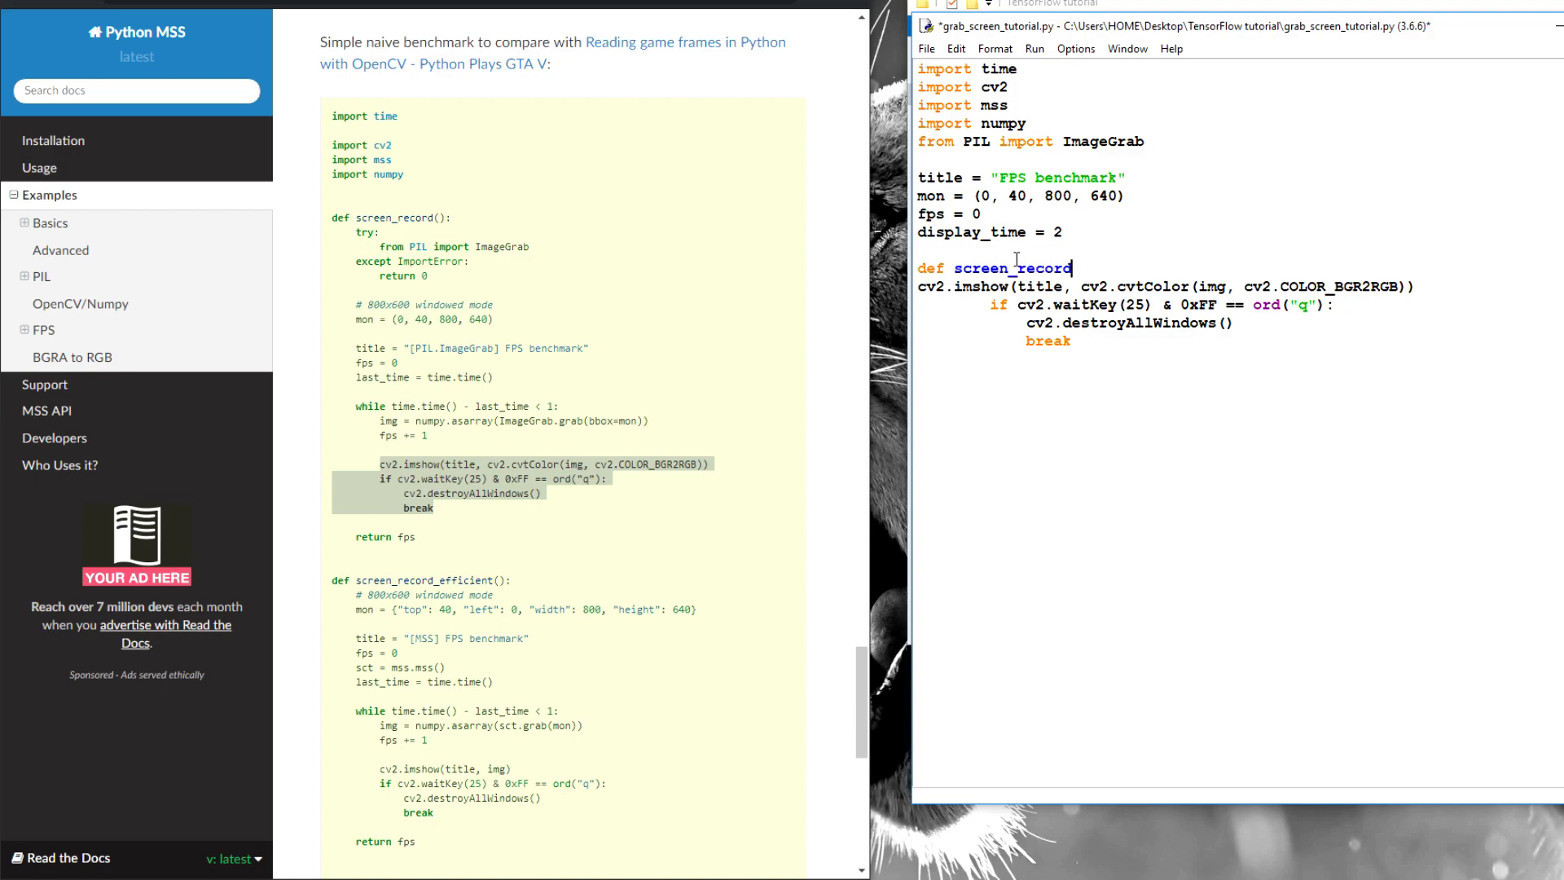
text(PIL():)
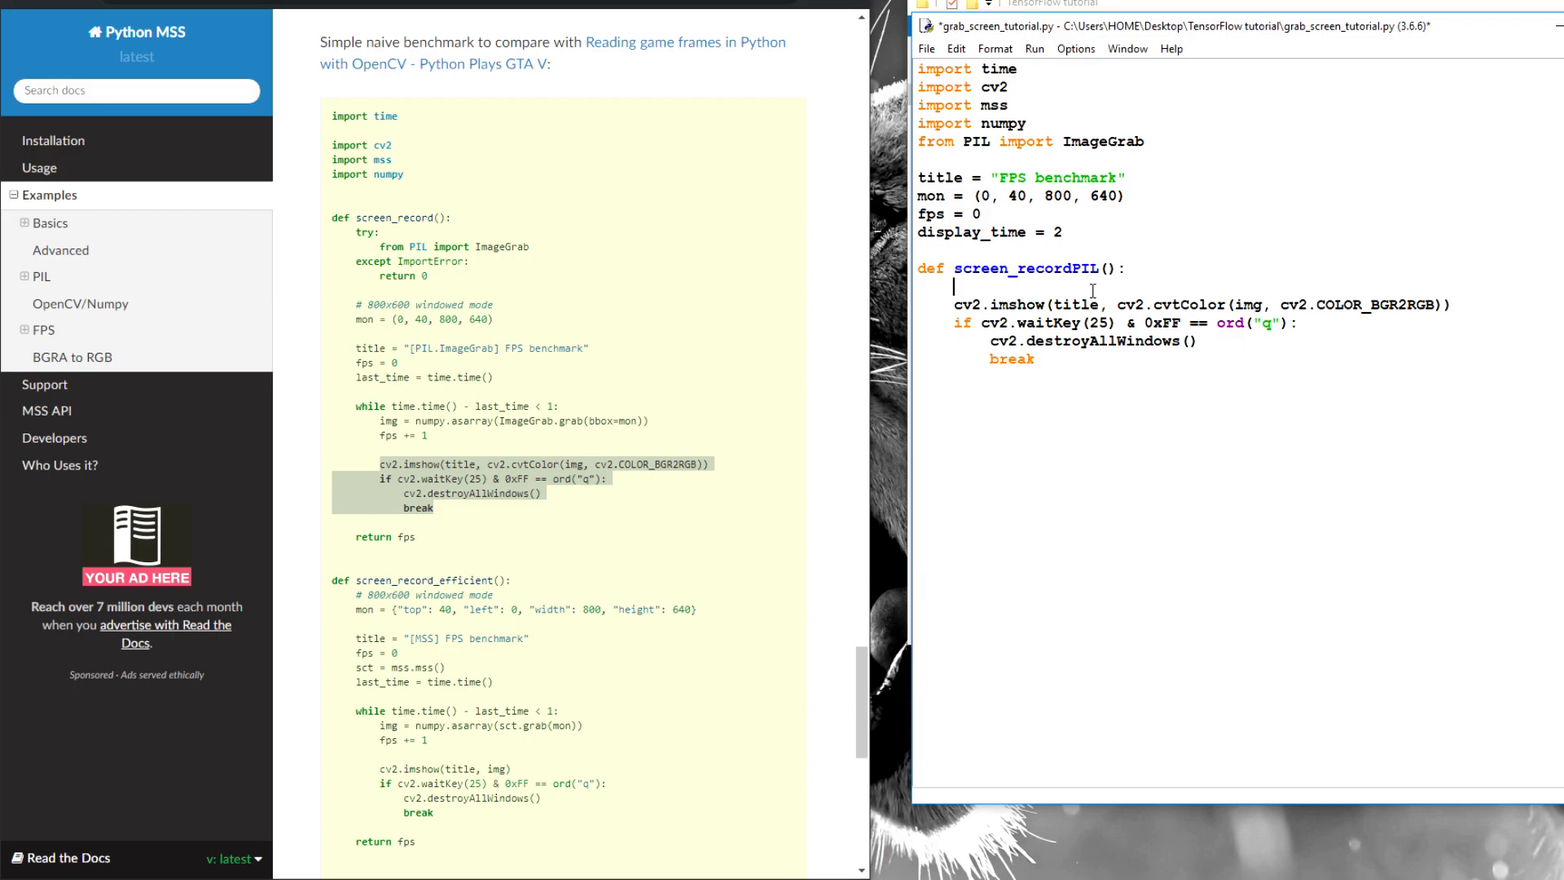
- Write the while loop grabbing img via numpy.asarray(ImageGrab.grab(bbox=mon)) and call screen_recordPIL() at the end
text(while True:)
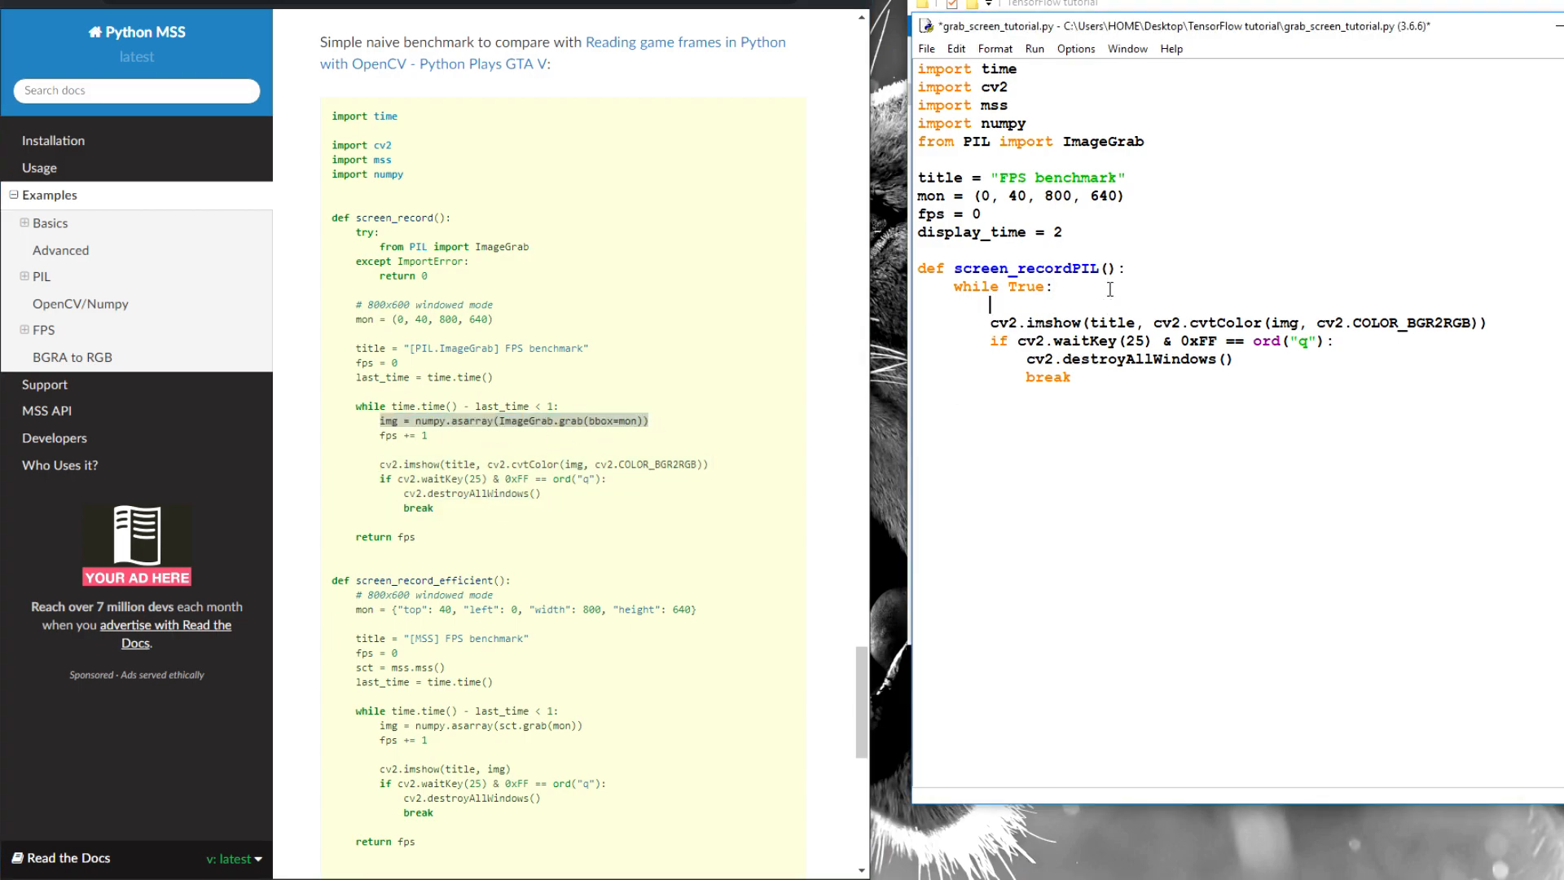
text(img = numpy.asarray(ImageGrab.grab(bbox=mon)))
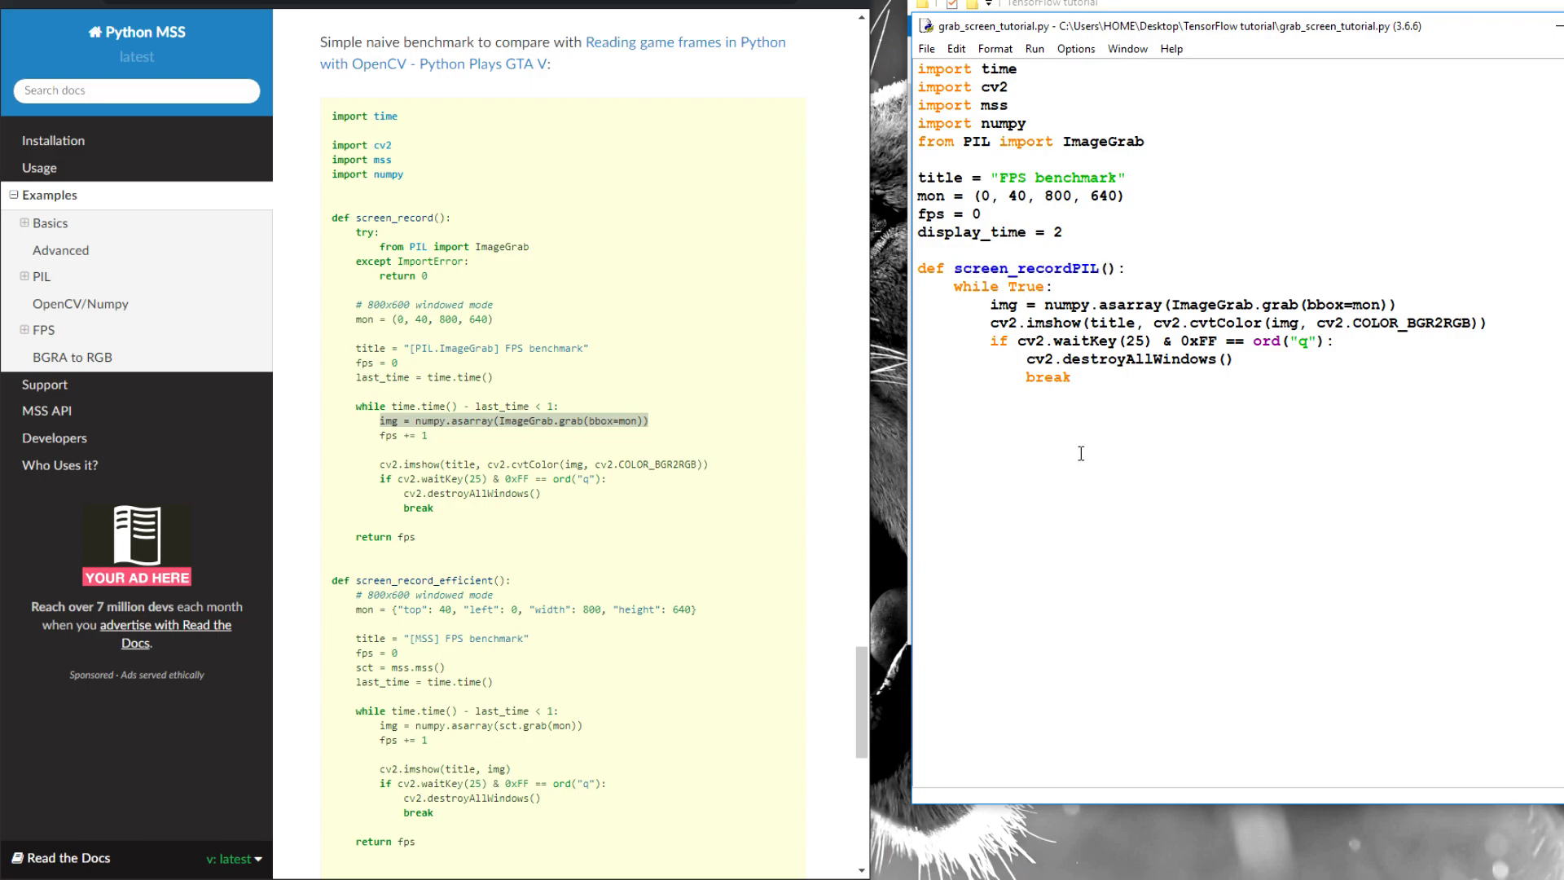
text(screen_recordPIL())
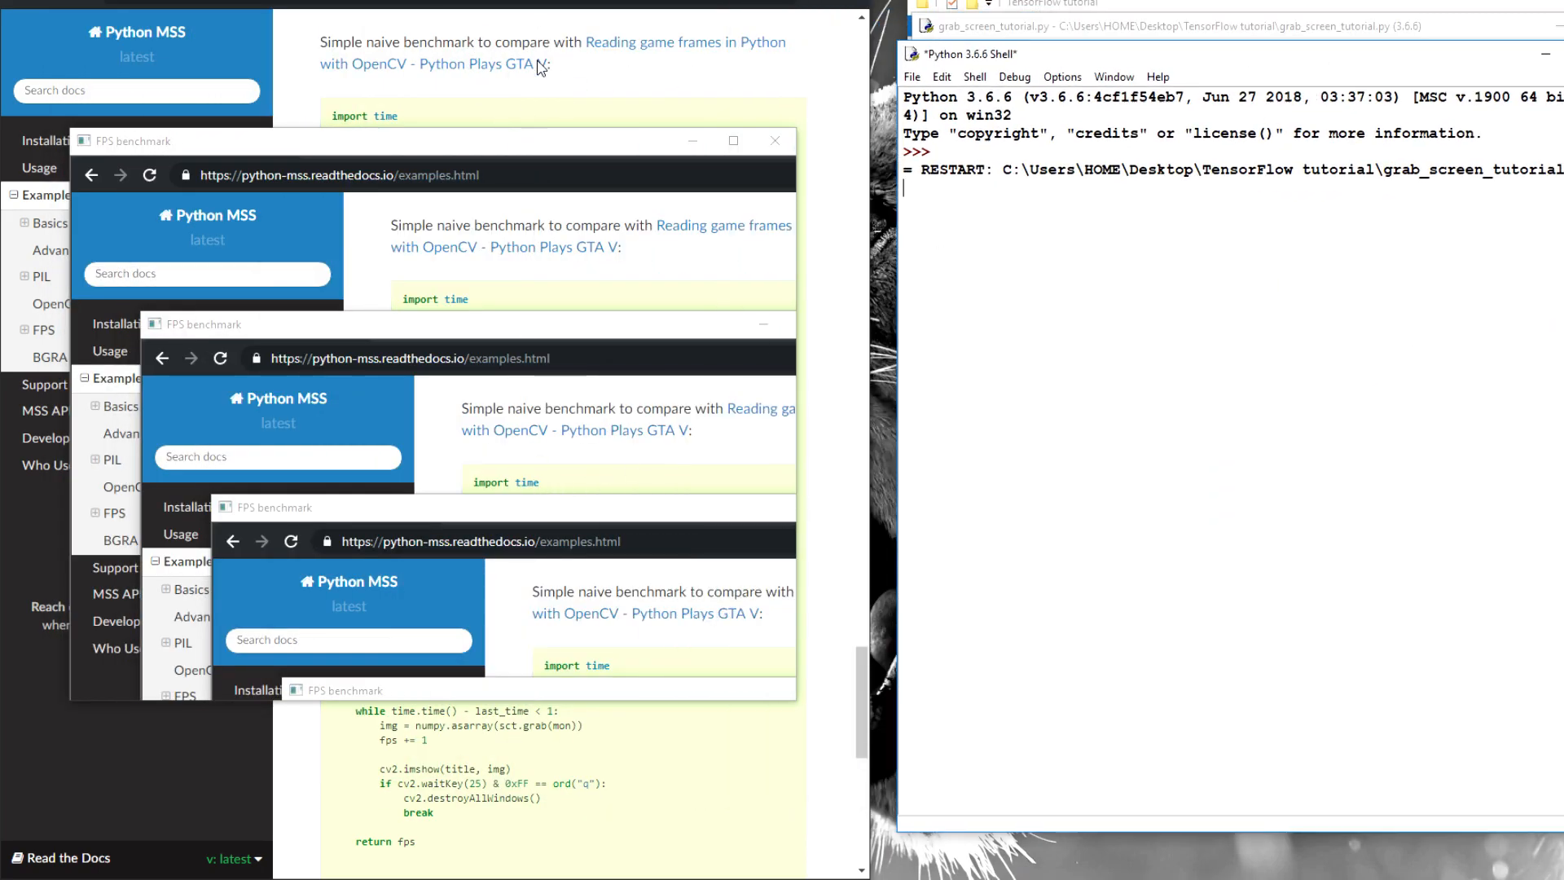
mouse_move(1427, 404)
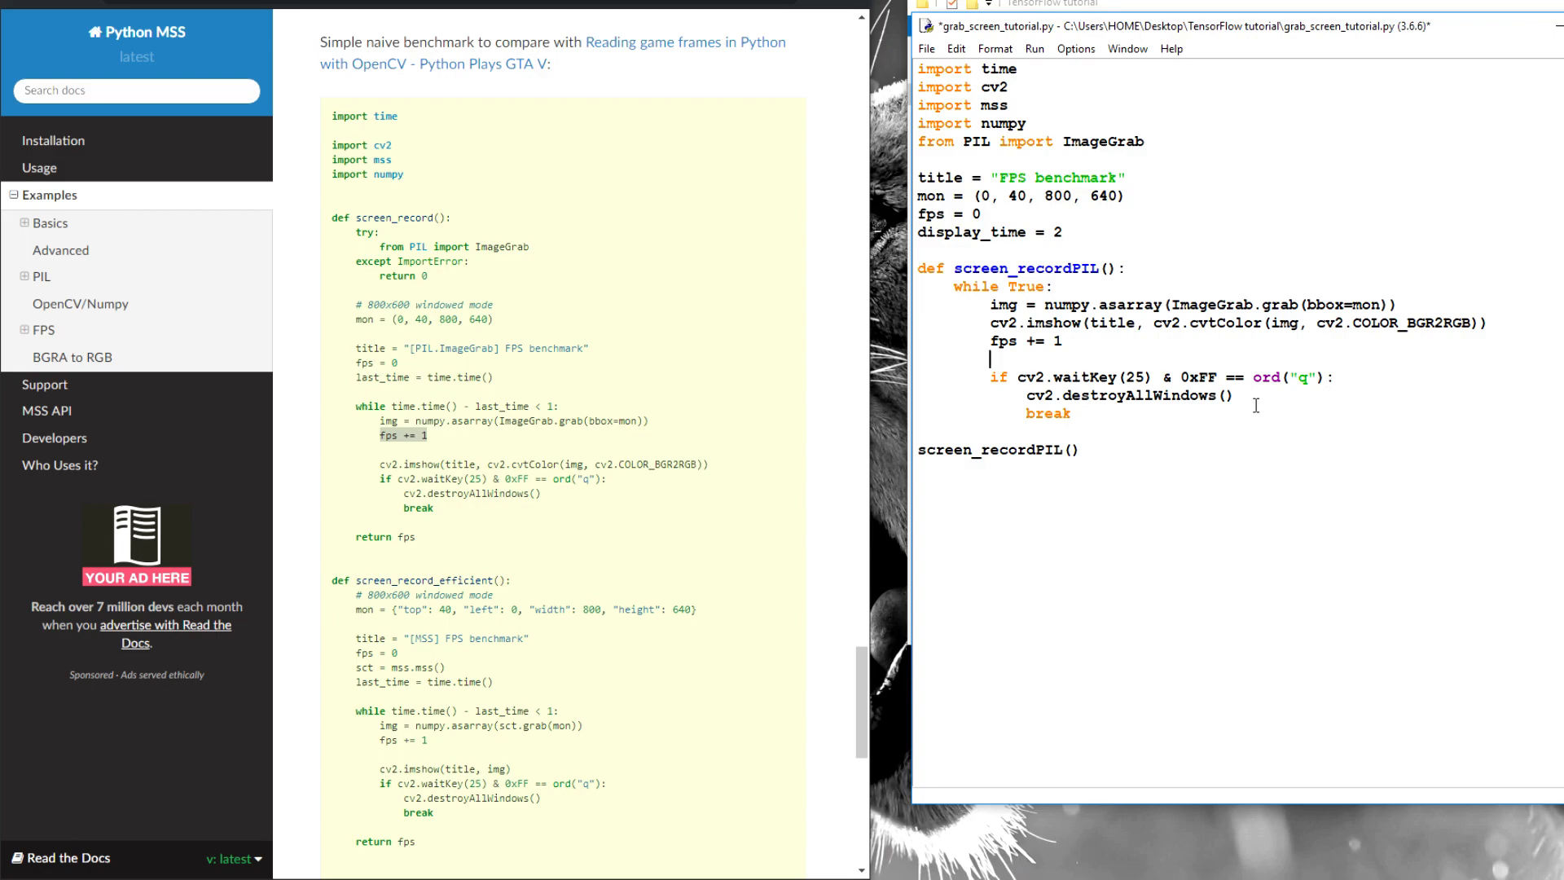
- Compute TIME = time.time() - start_time inside the loop
text(TIME =)
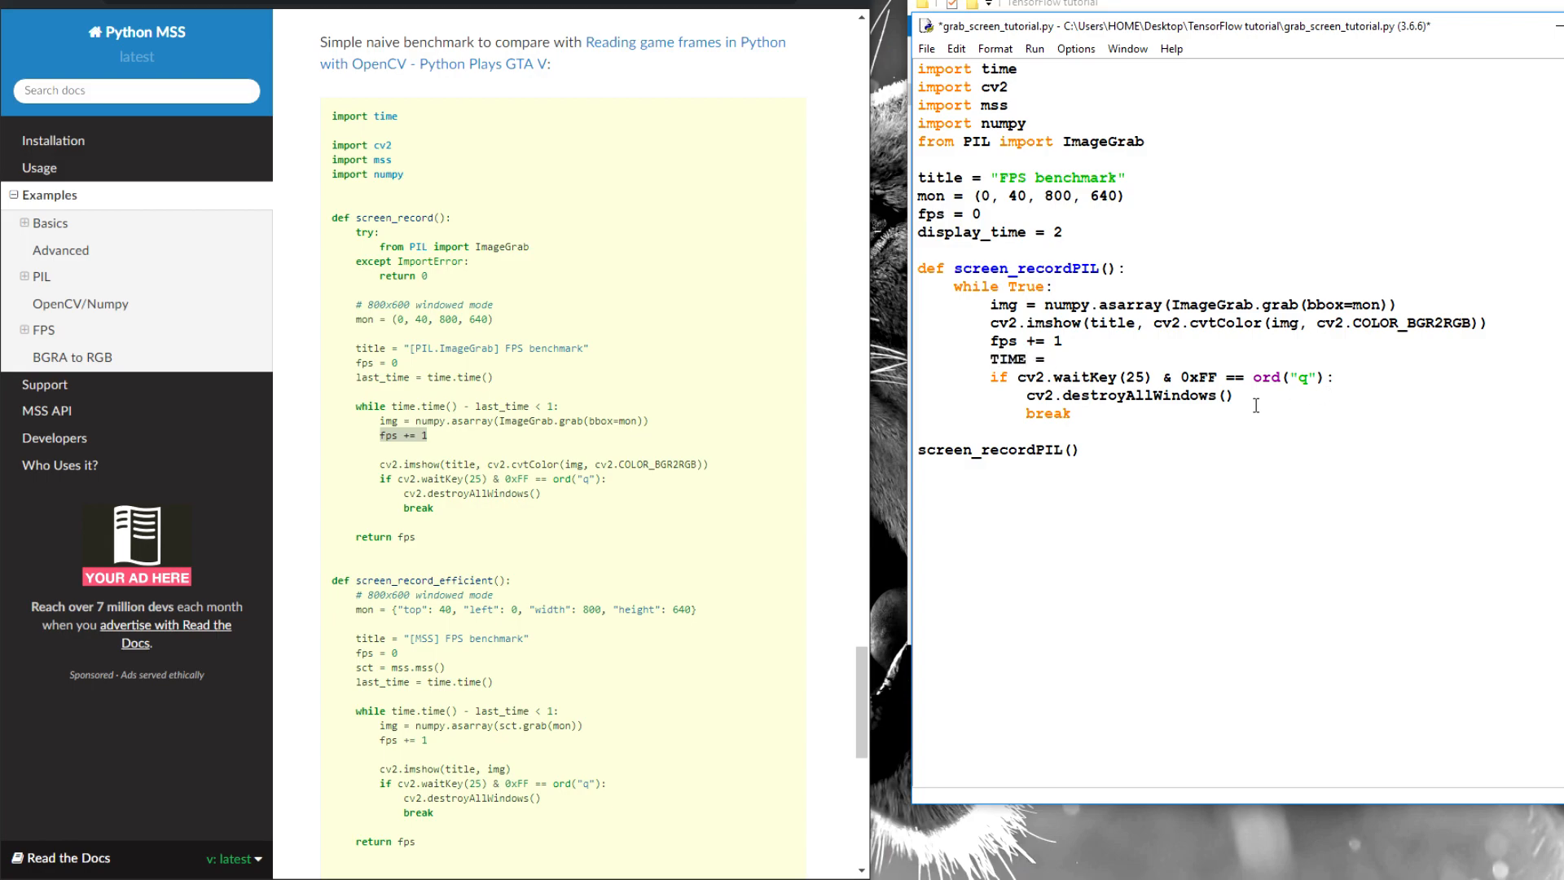
text(time.time() -)
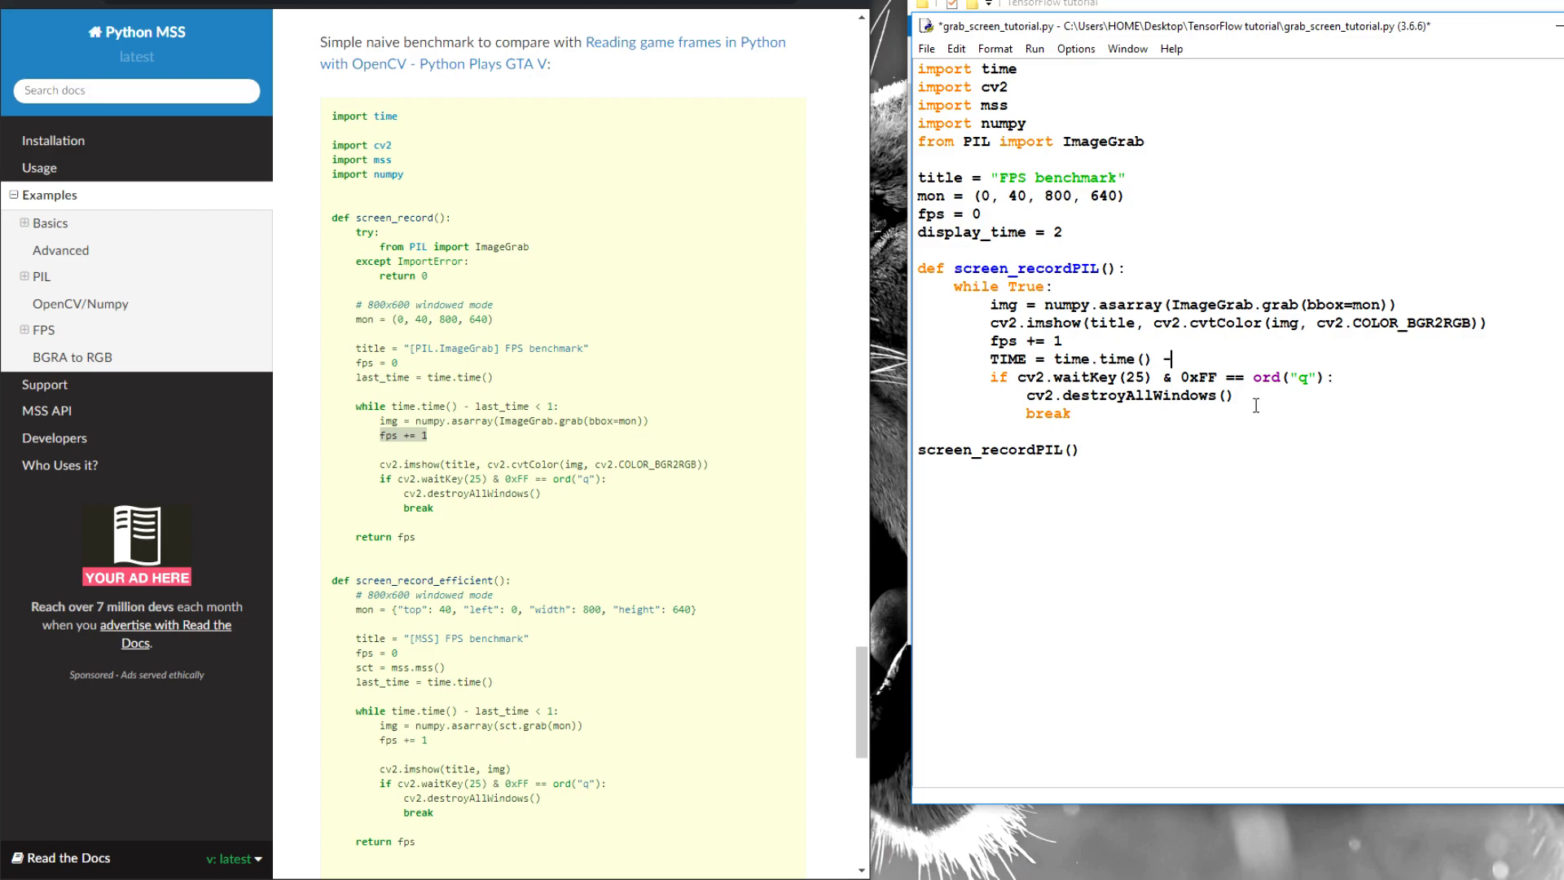
text(start_tim)
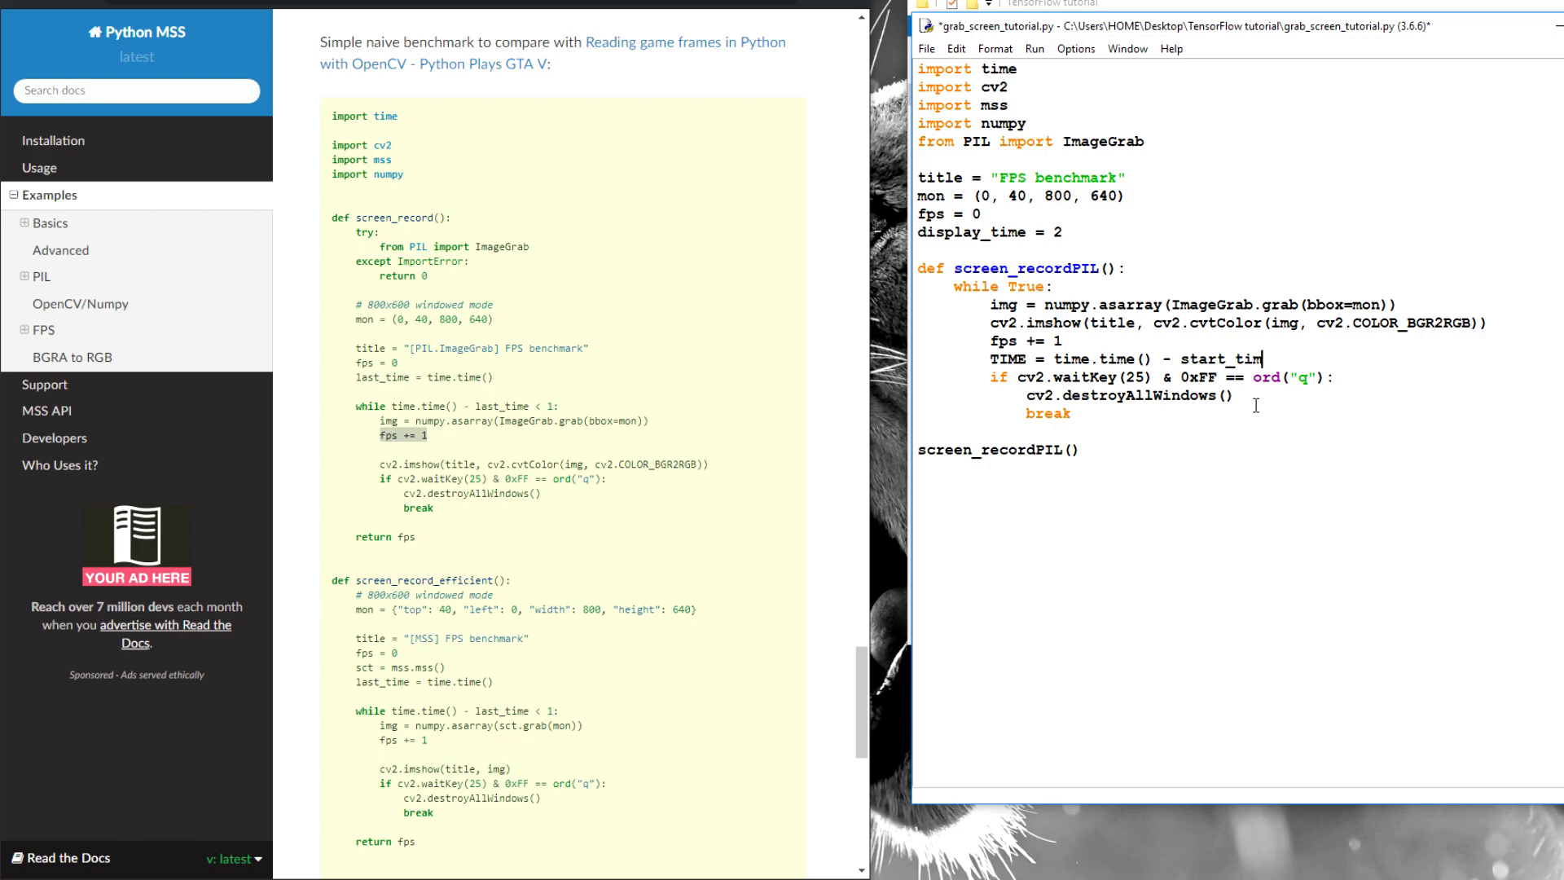
text(e)
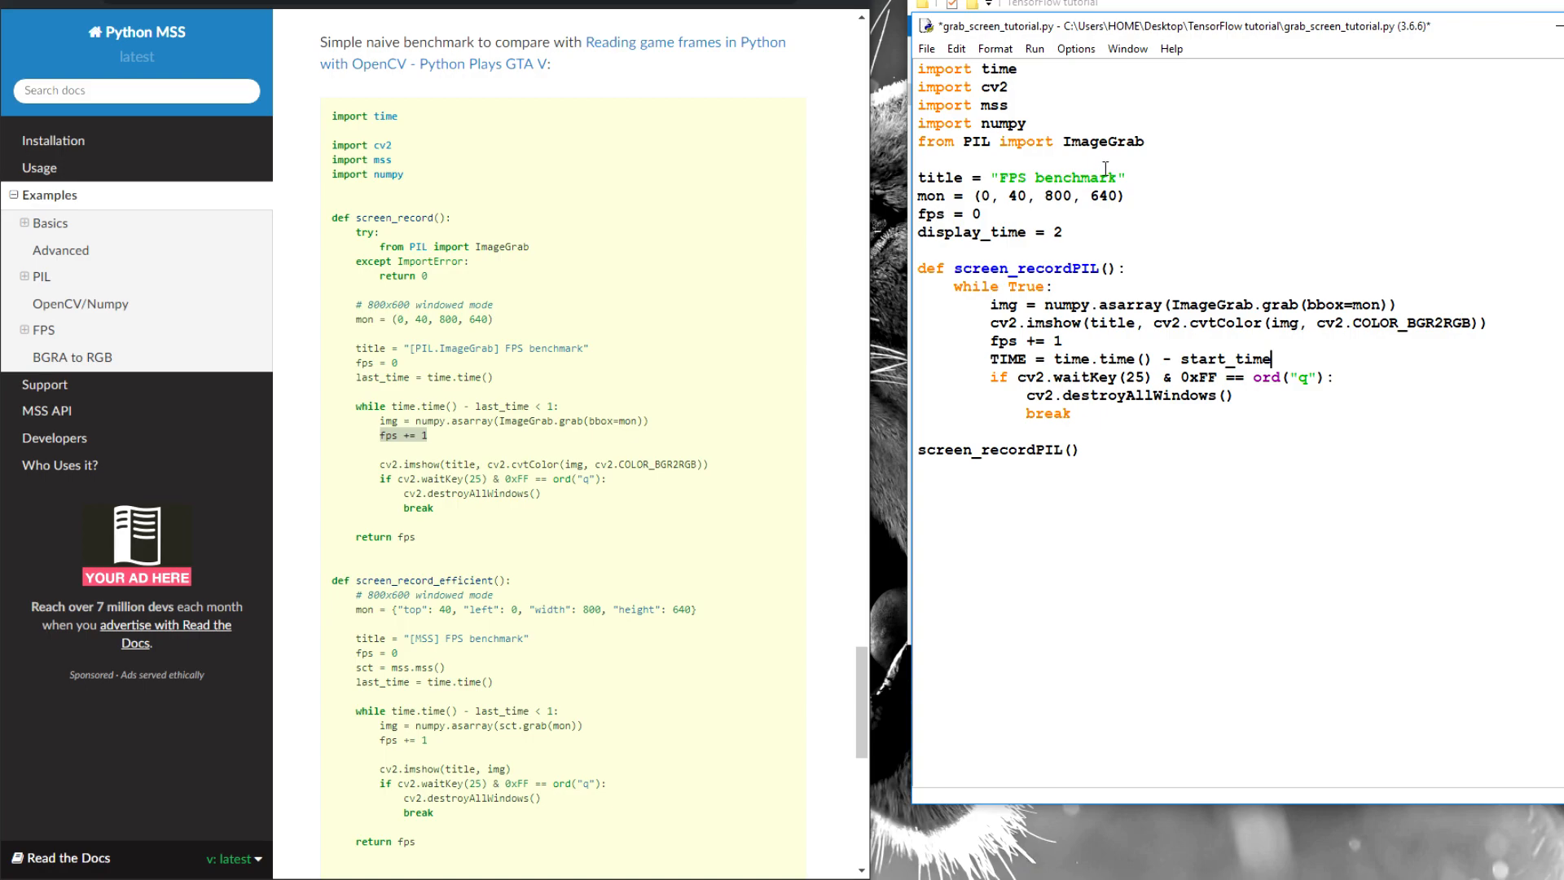
- Insert start_time = time.time() above the title variable
double_click(1232, 359)
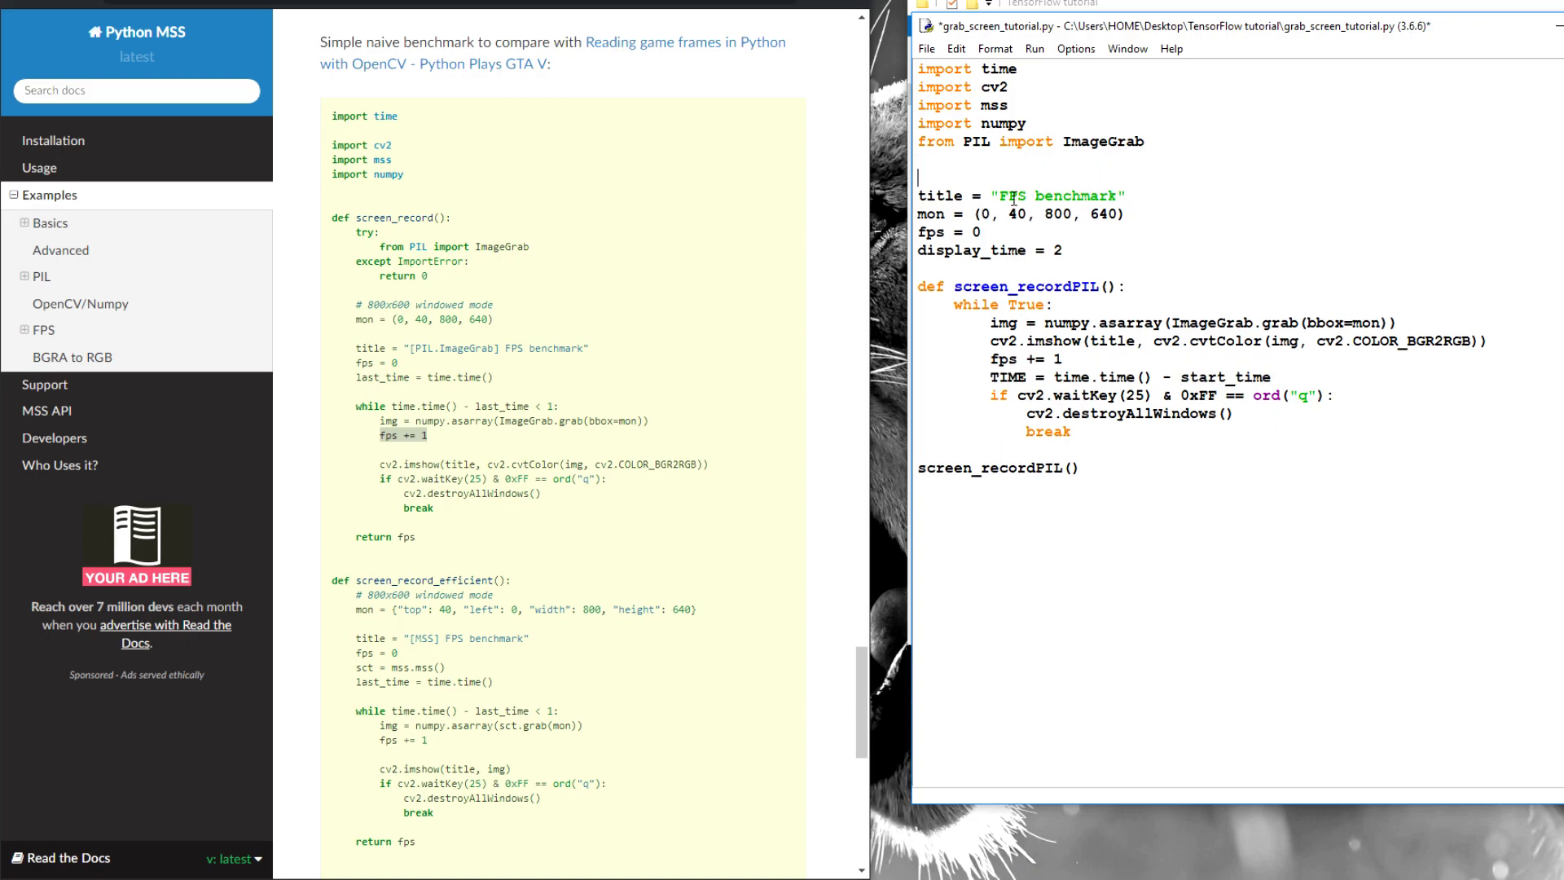
text(start_time)
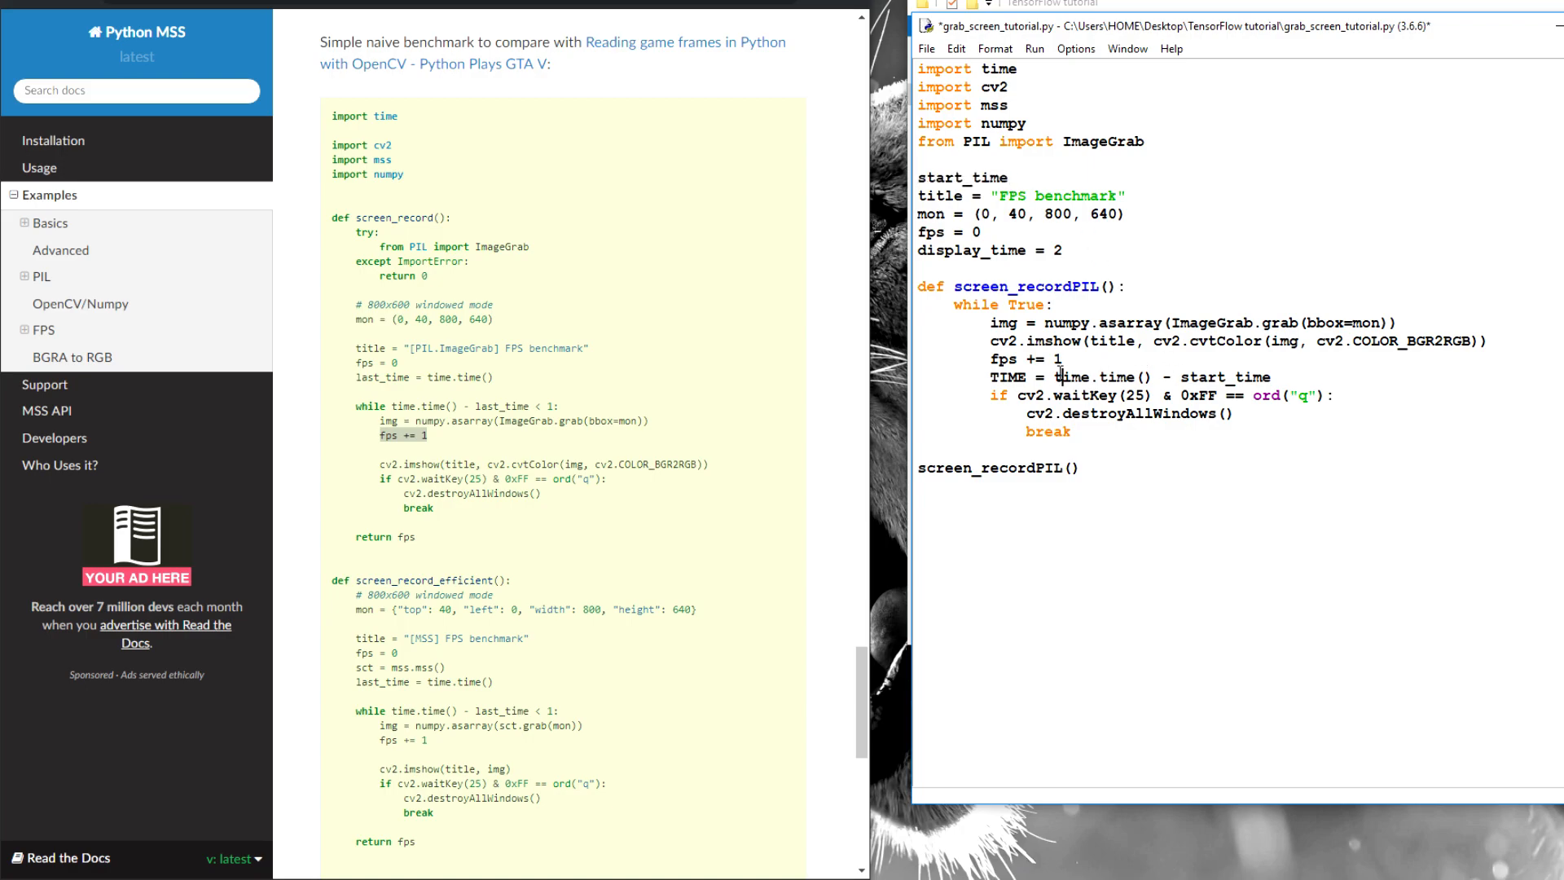
double_click(1097, 378)
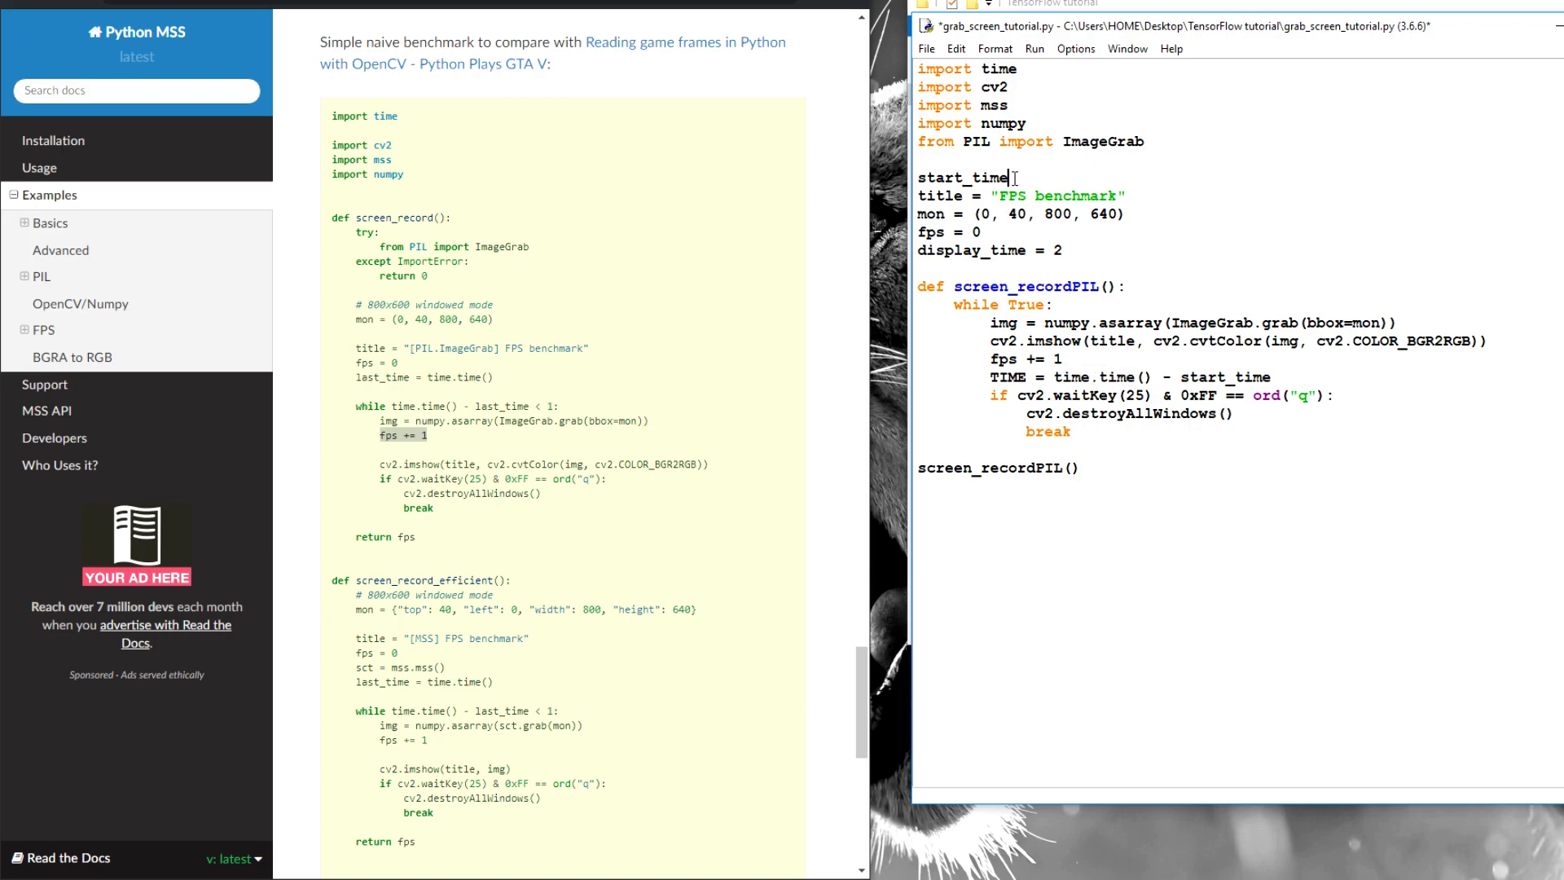
text(= time.time())
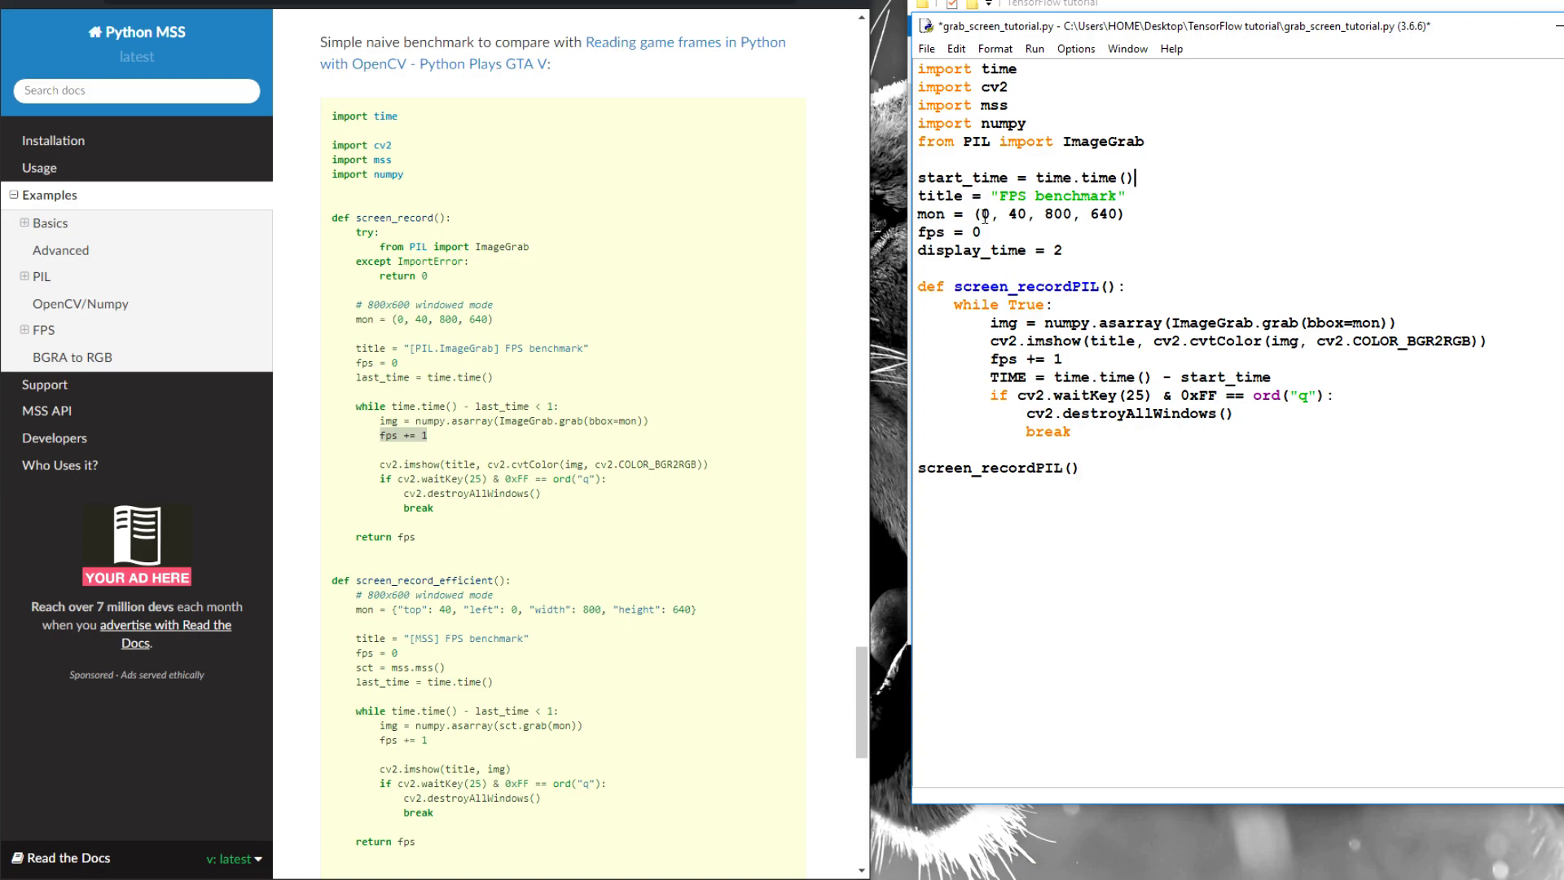
mouse_move(1105, 396)
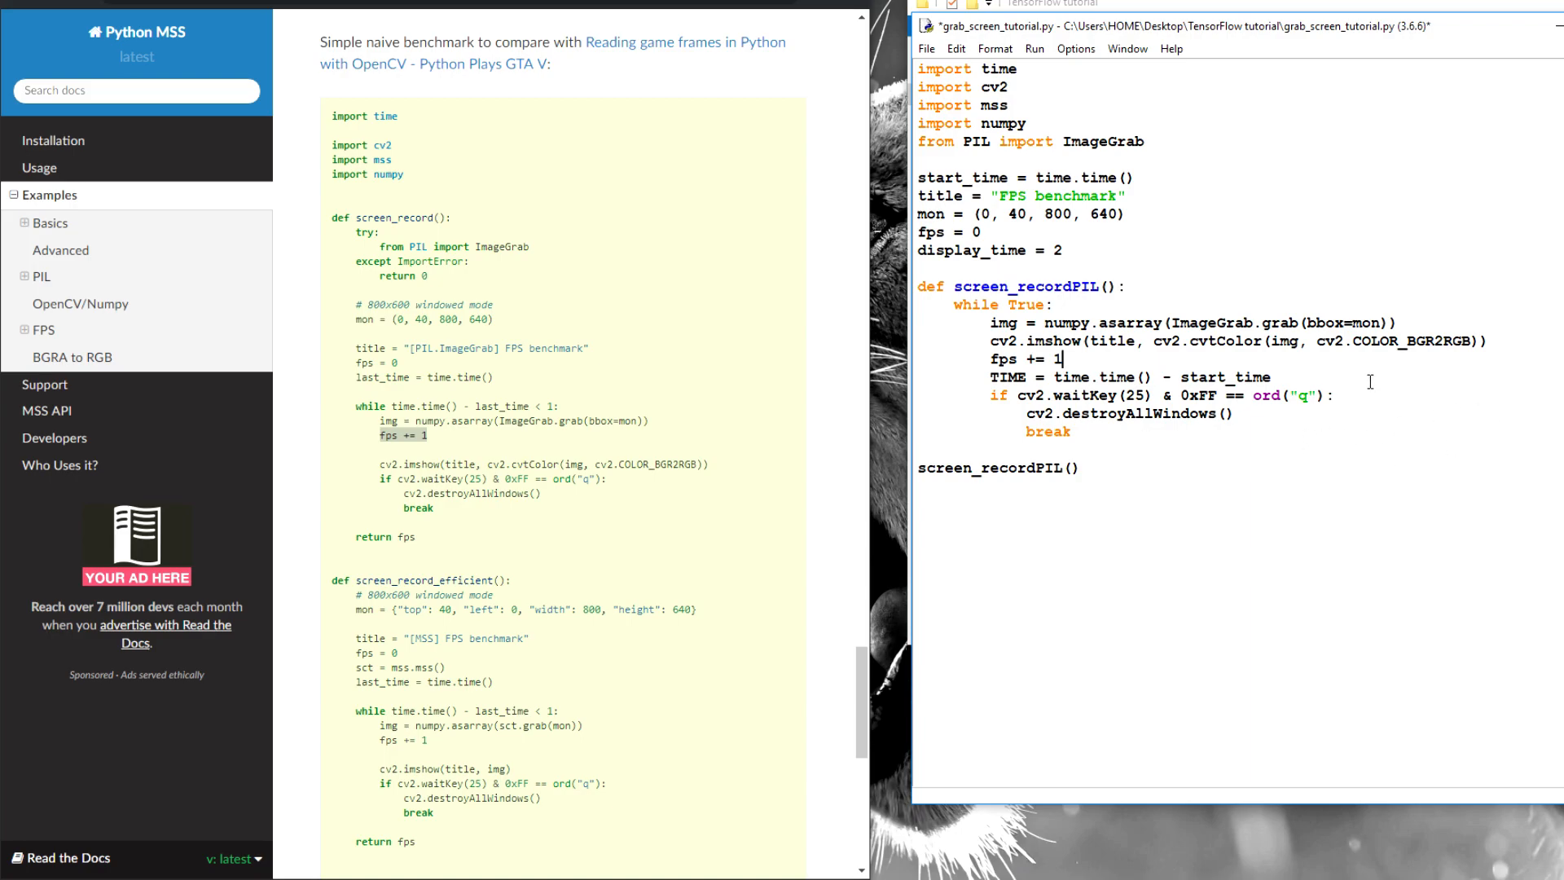
- Add an if (TIME) >= branch that prints 'FPS' as fps/TIME
key(enter)
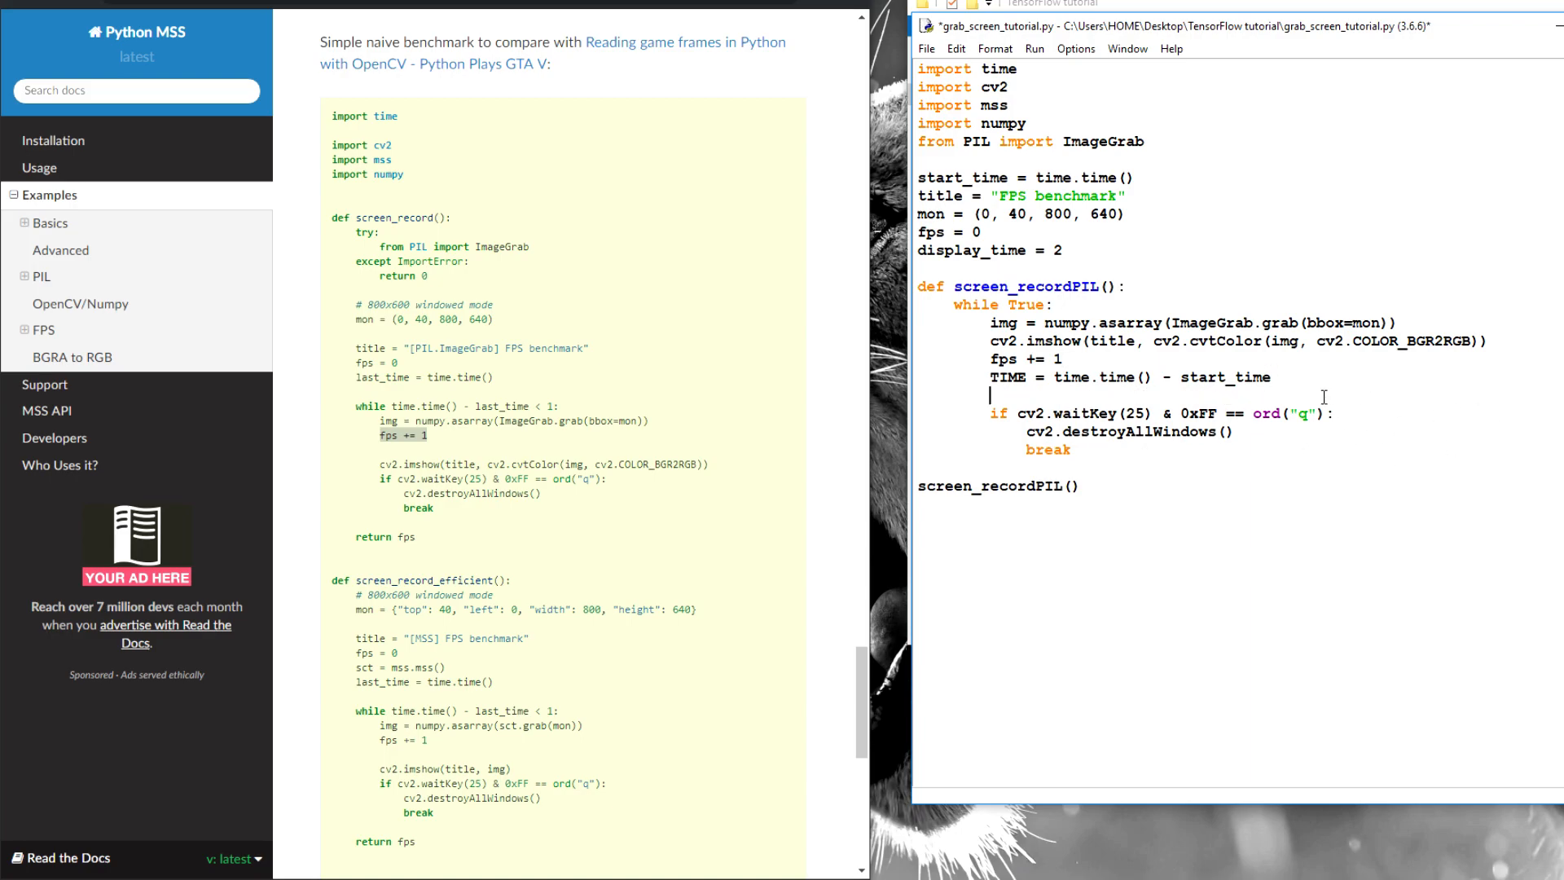
text(if)
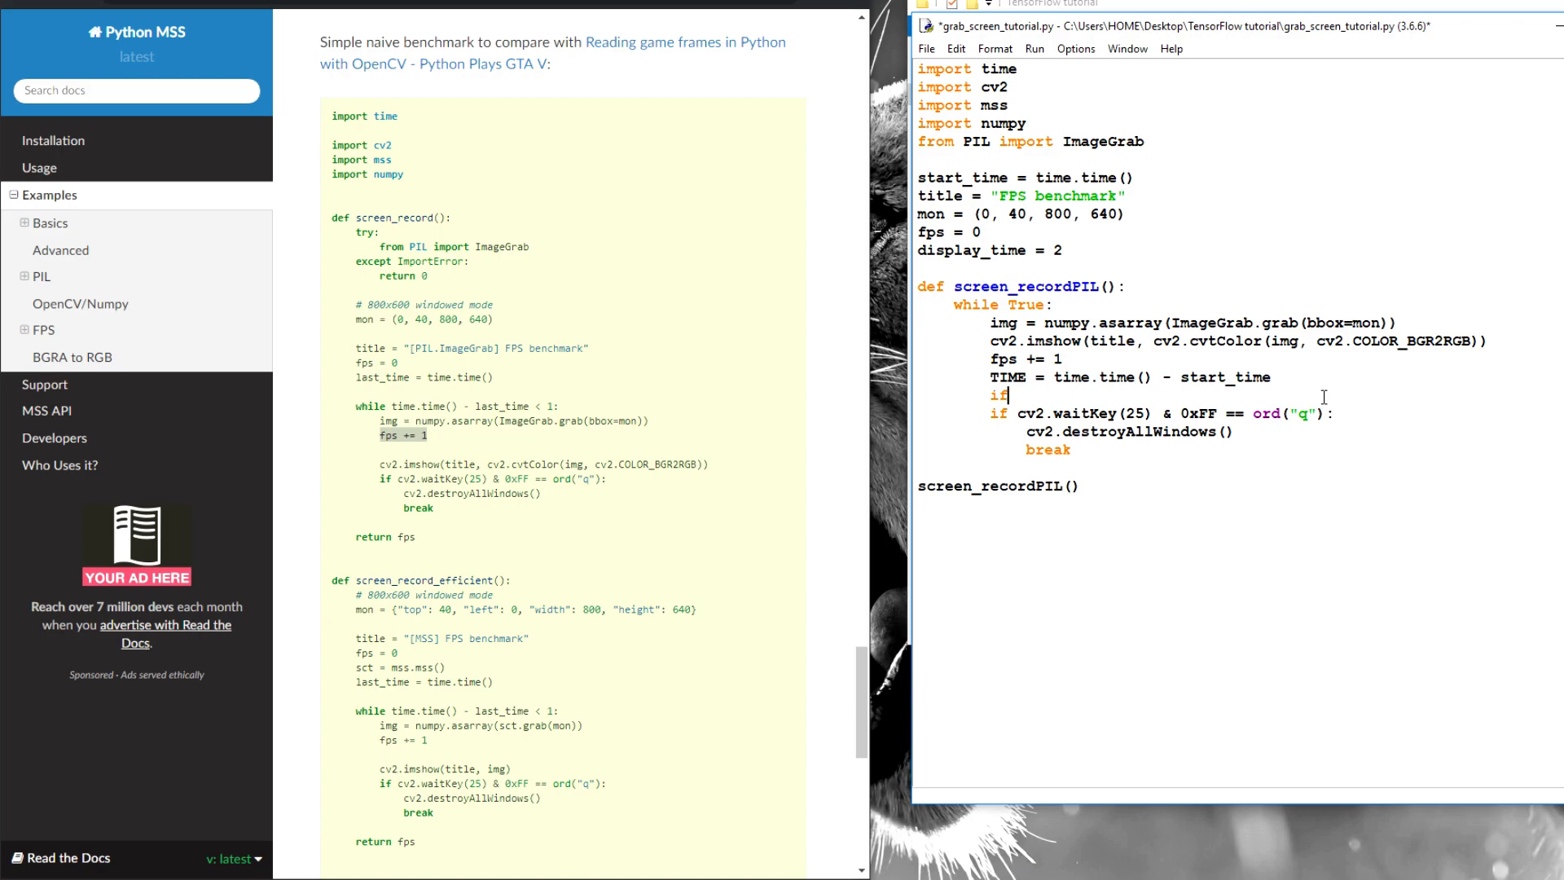
text((TIME)
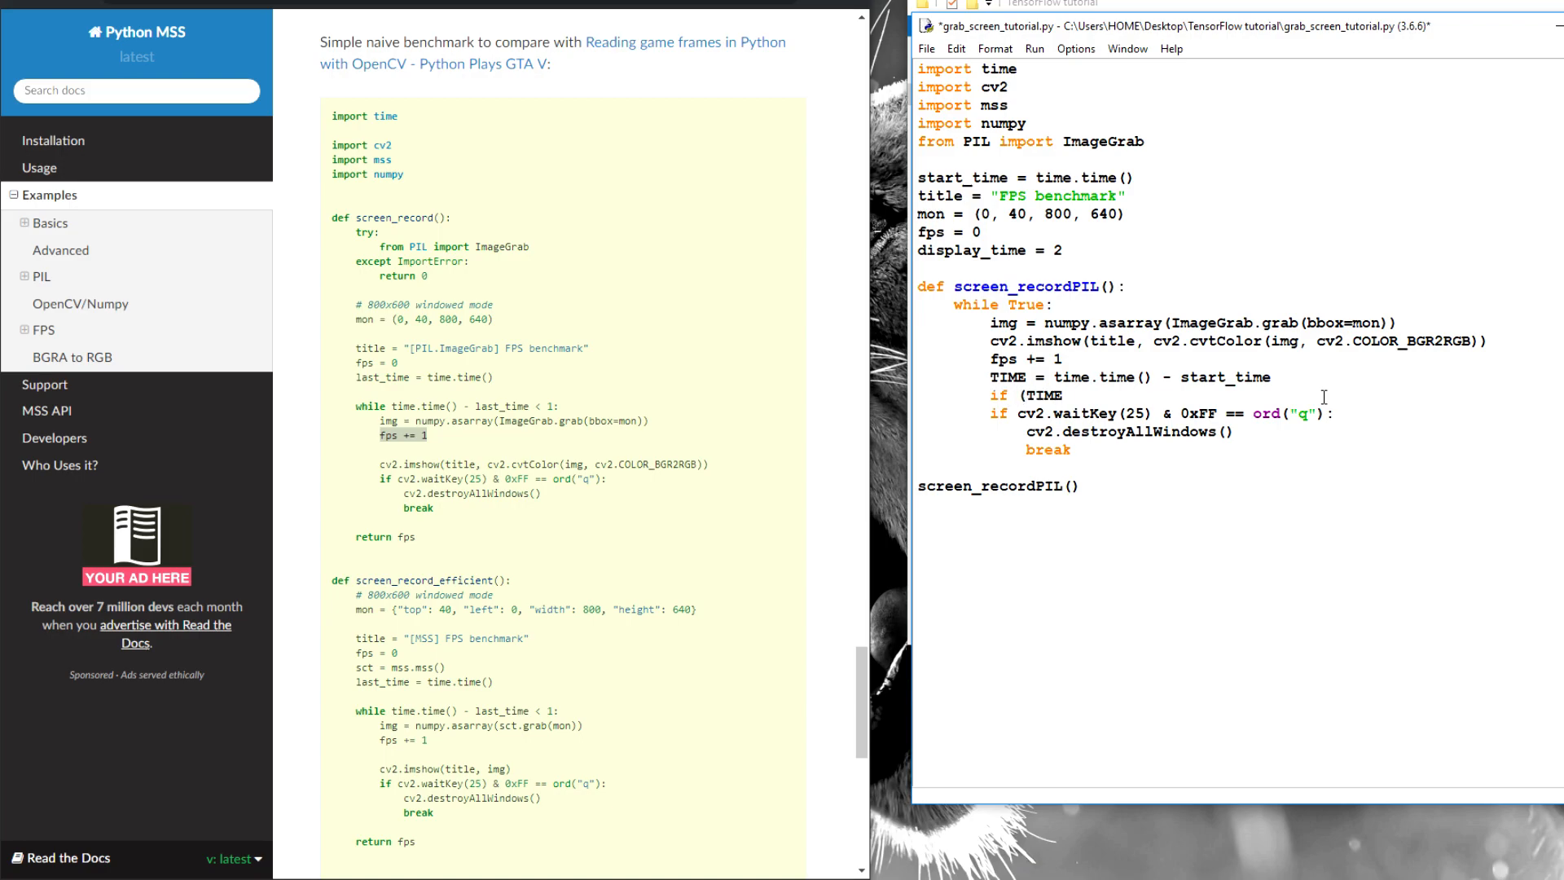
text(>)
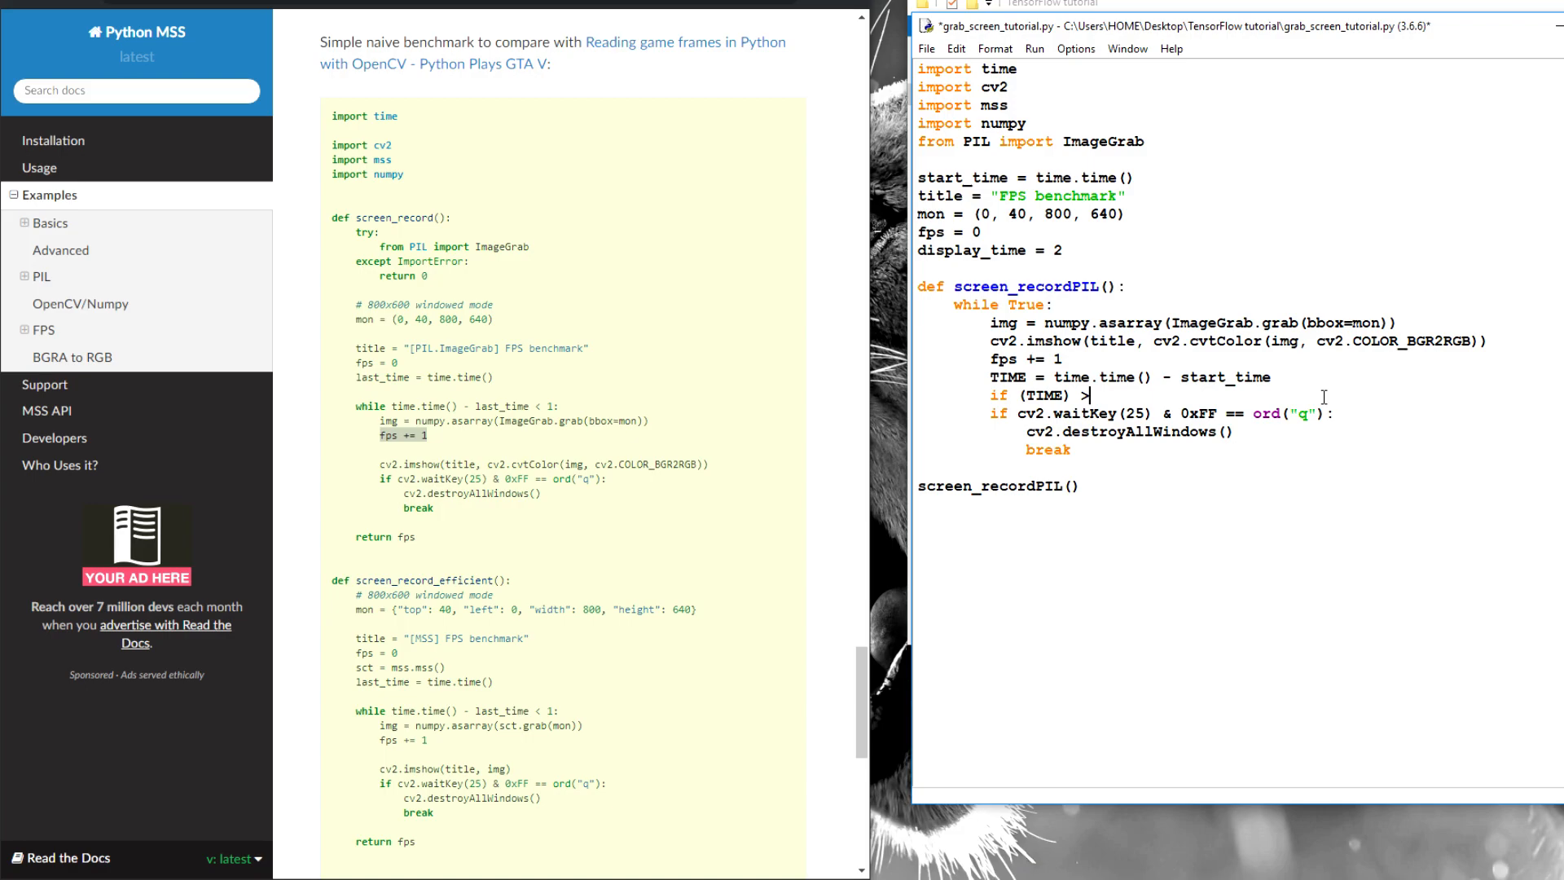
text(=)
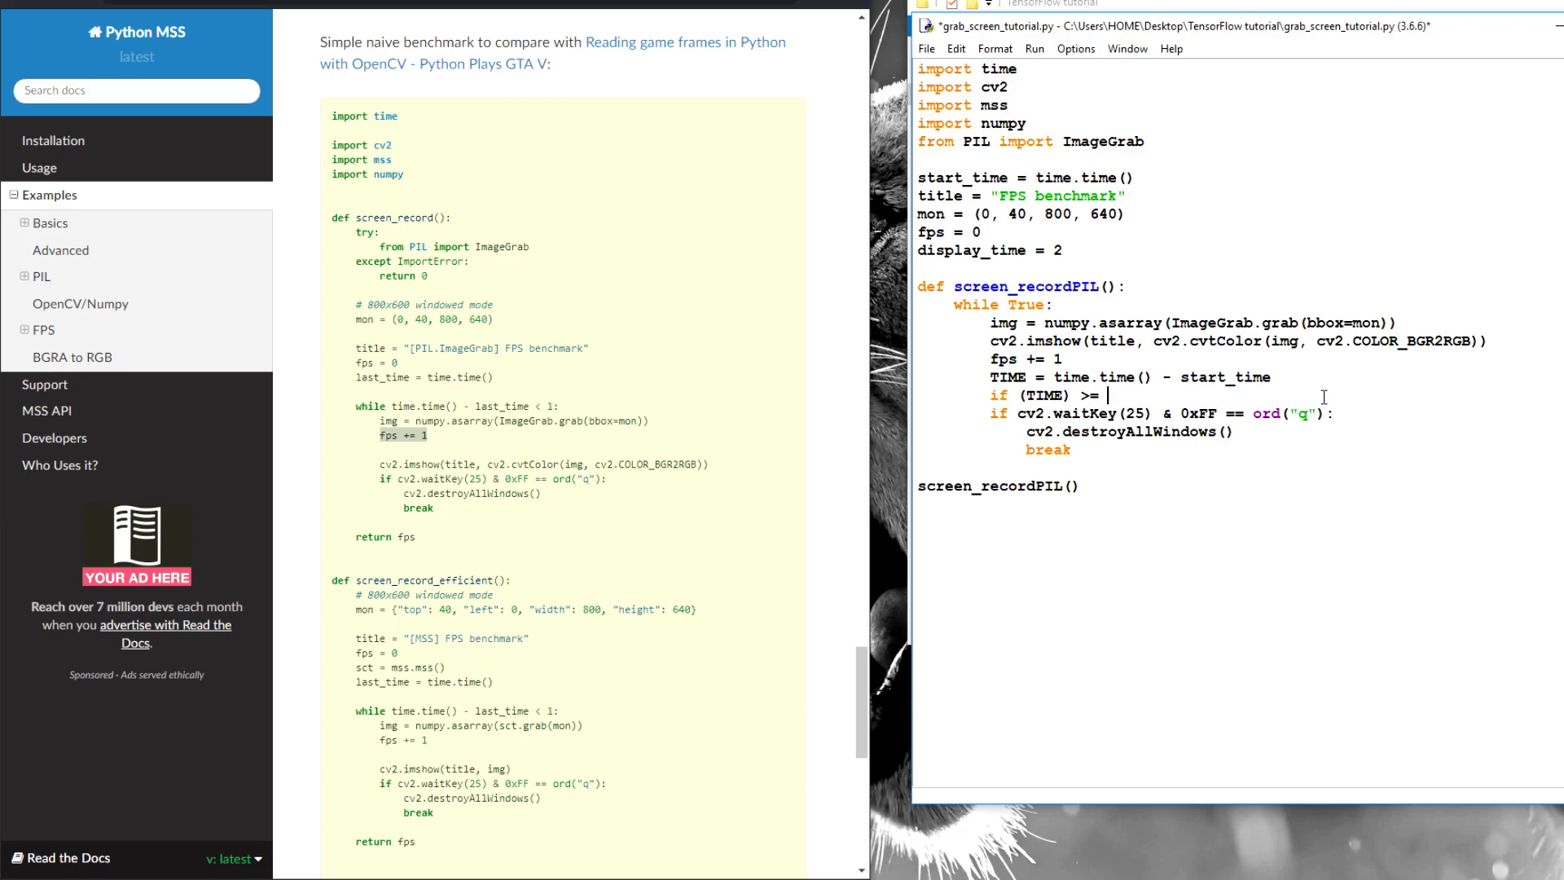
mouse_move(1353, 393)
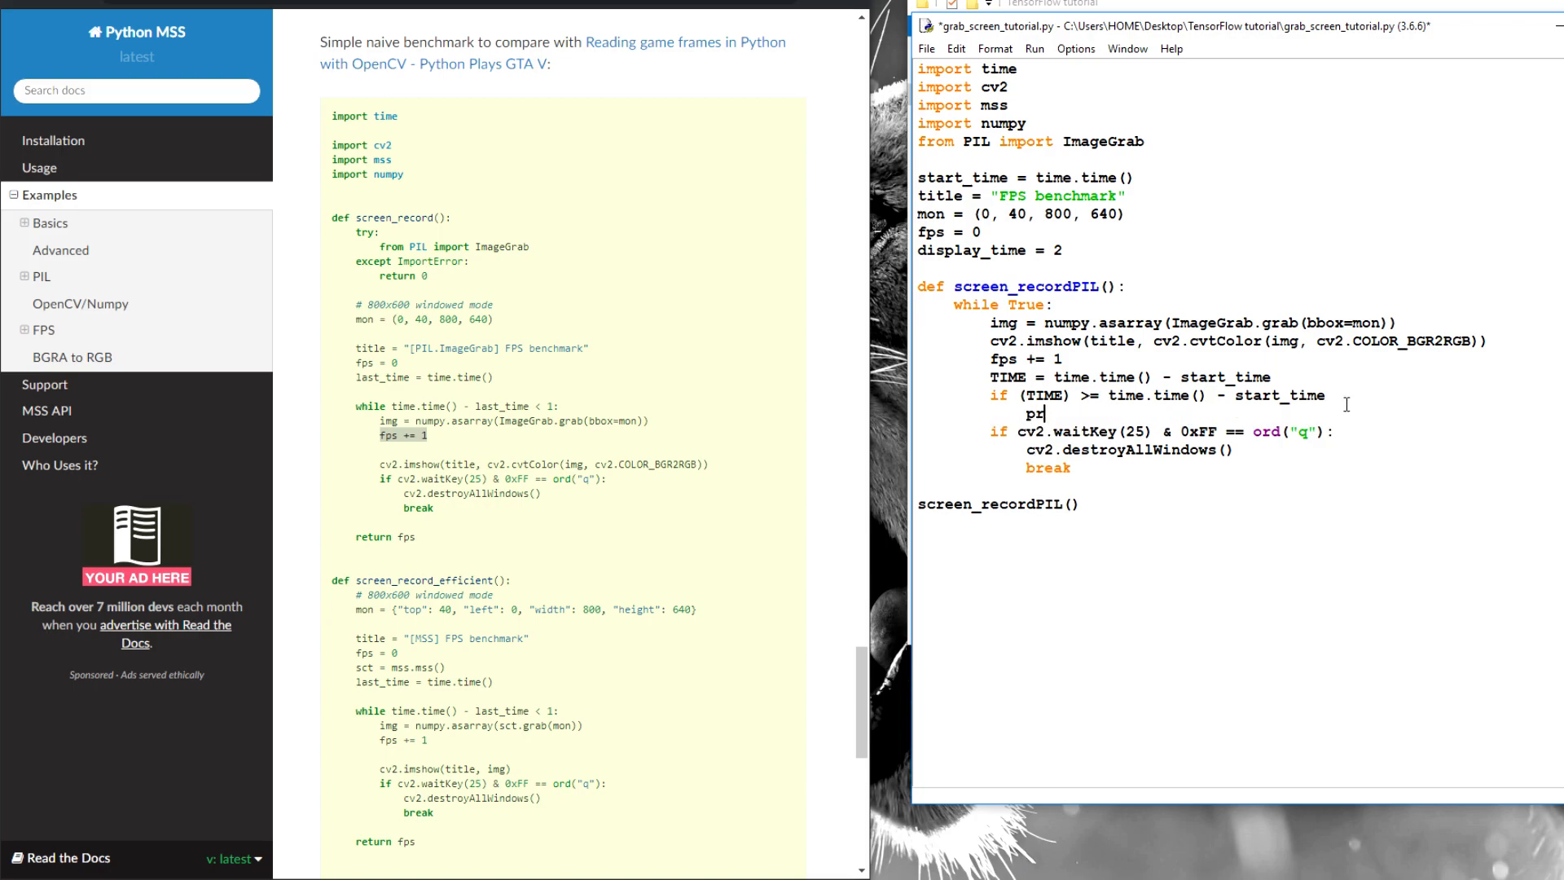
text(int()
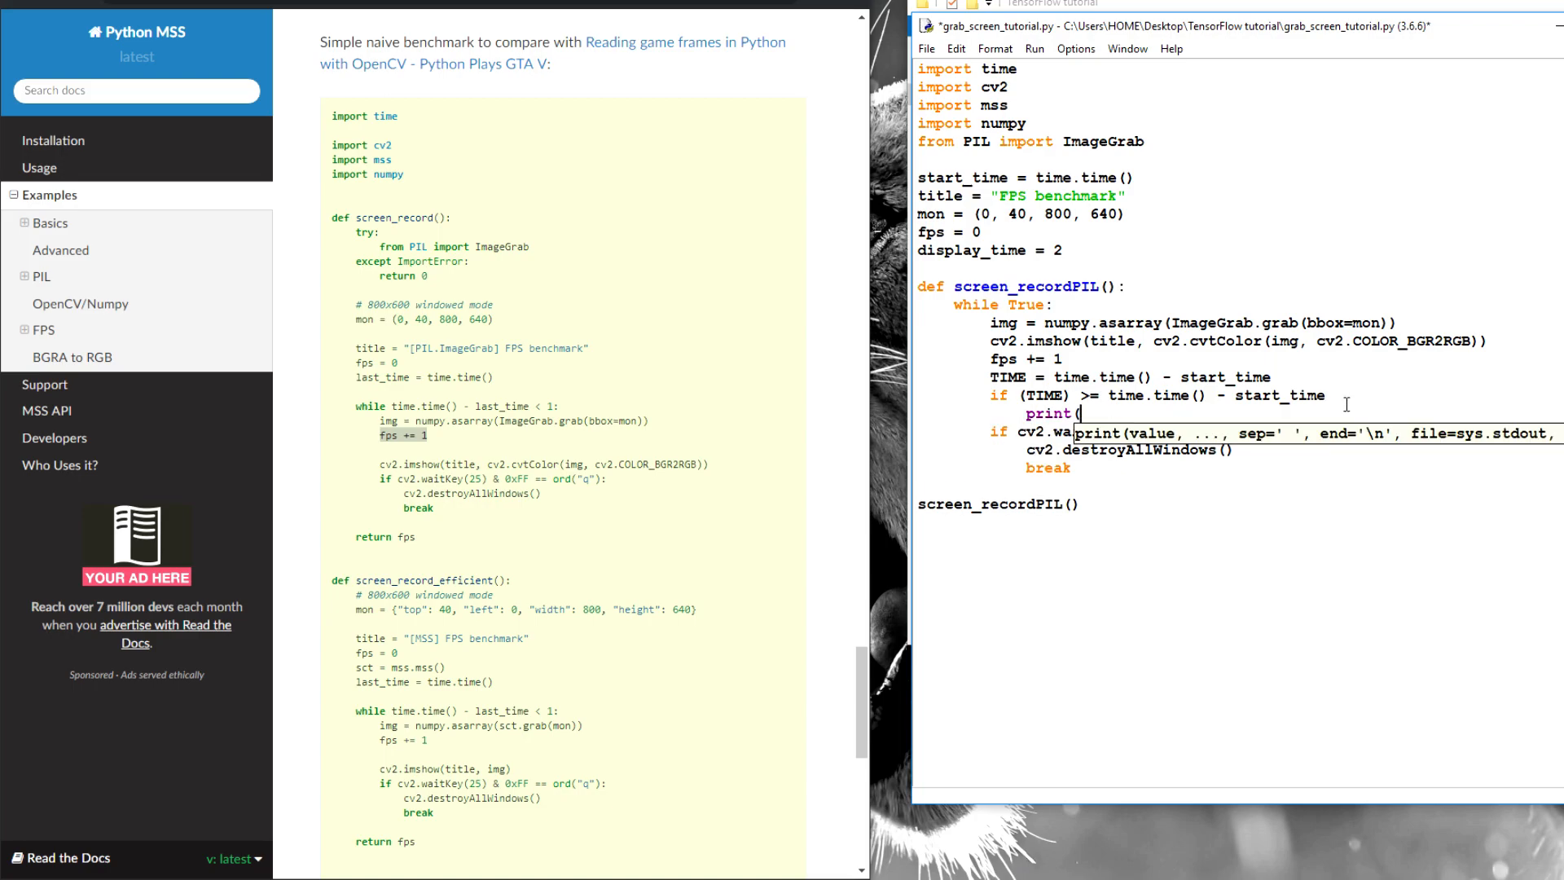
text((")
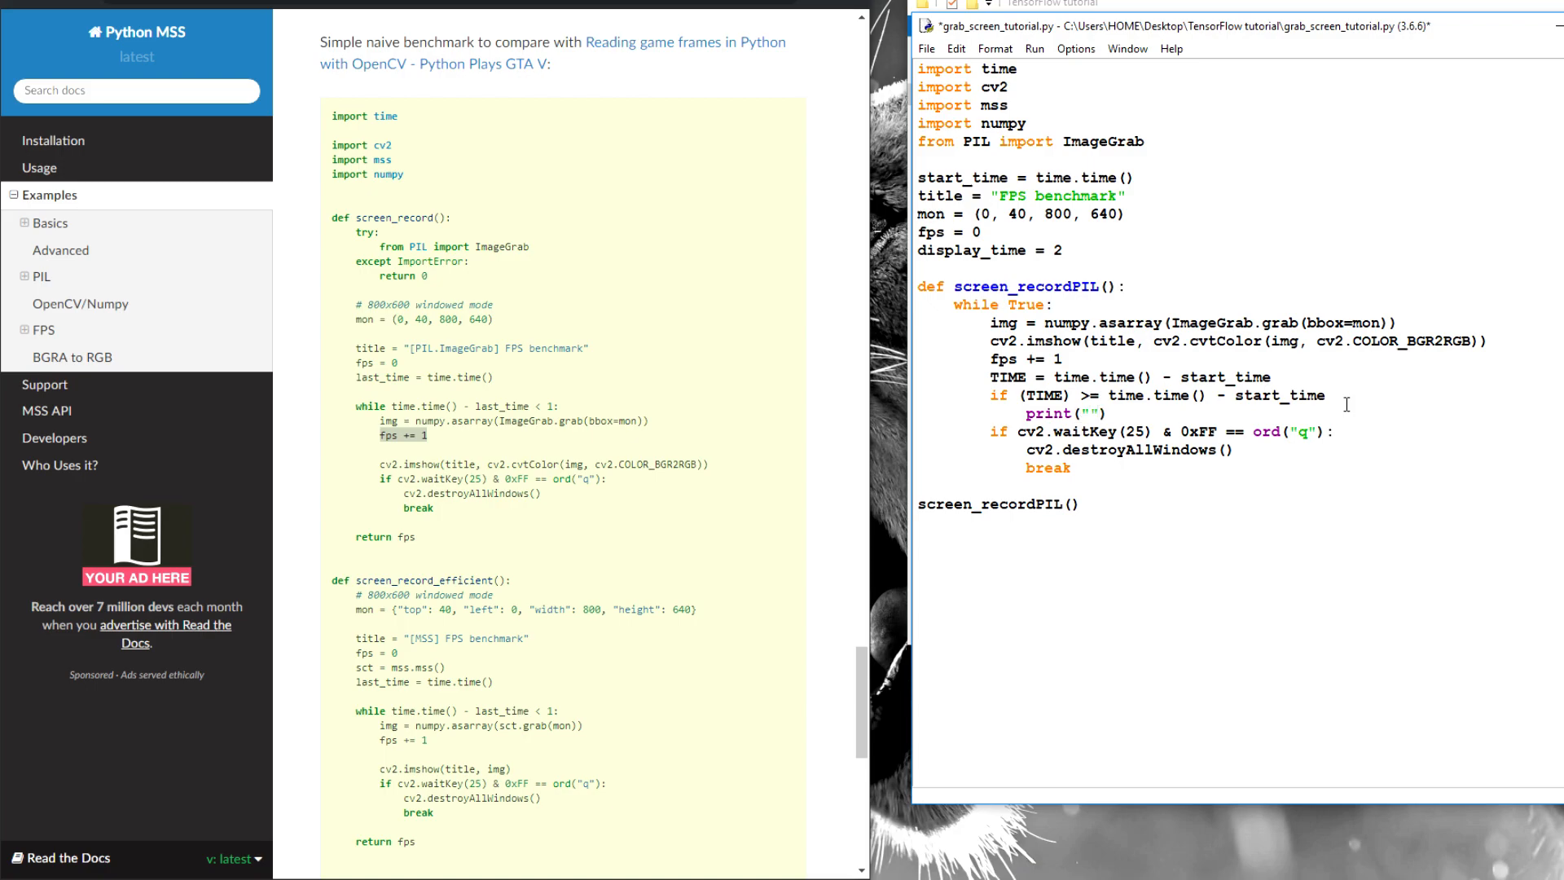
text(F)
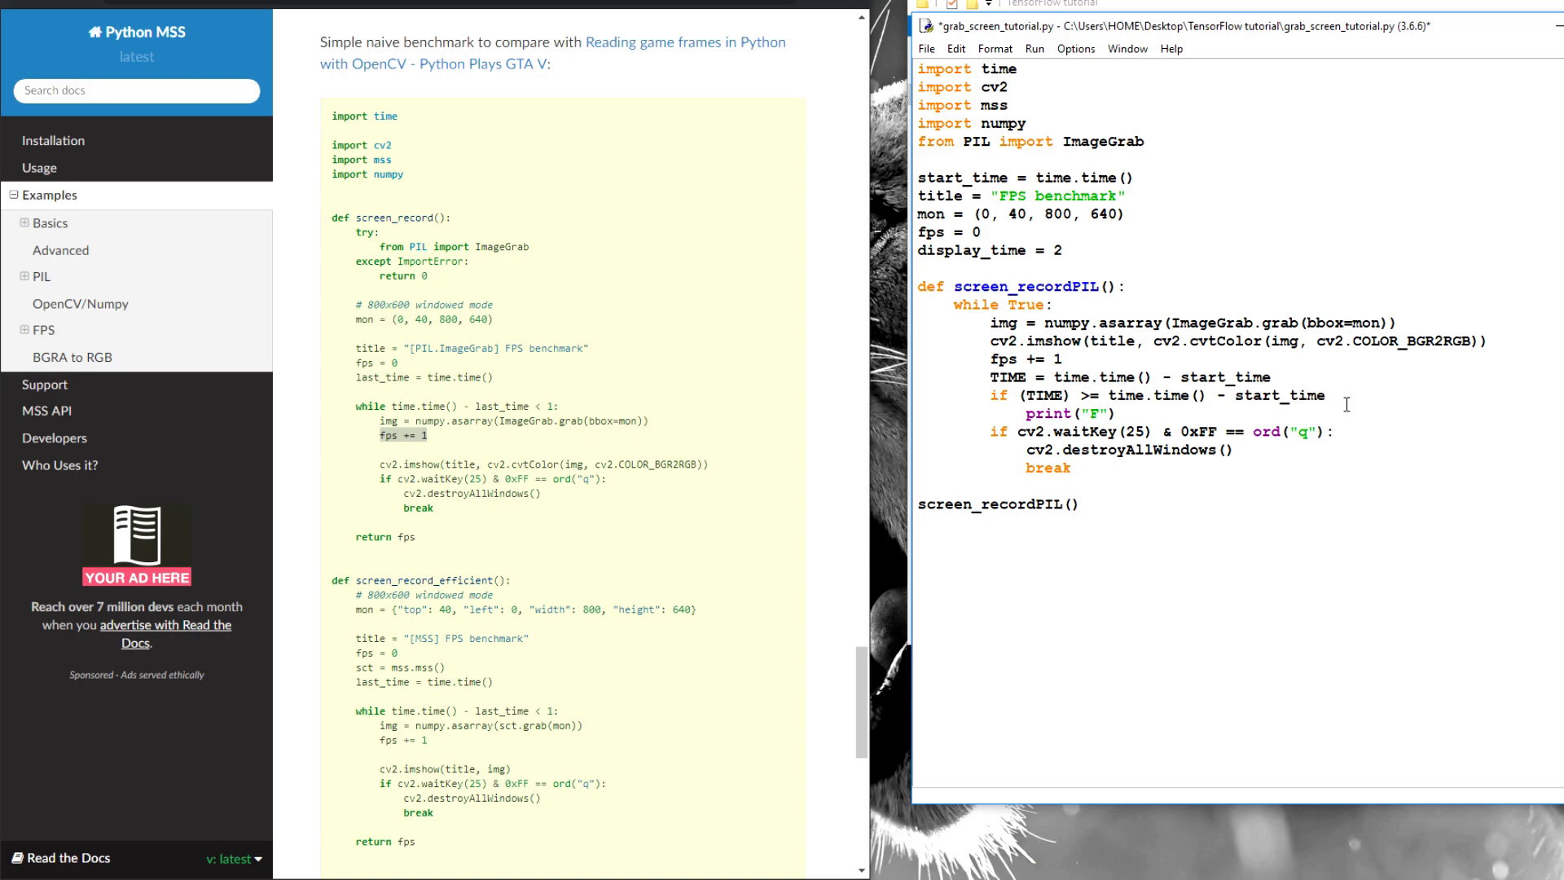
text(PS:)
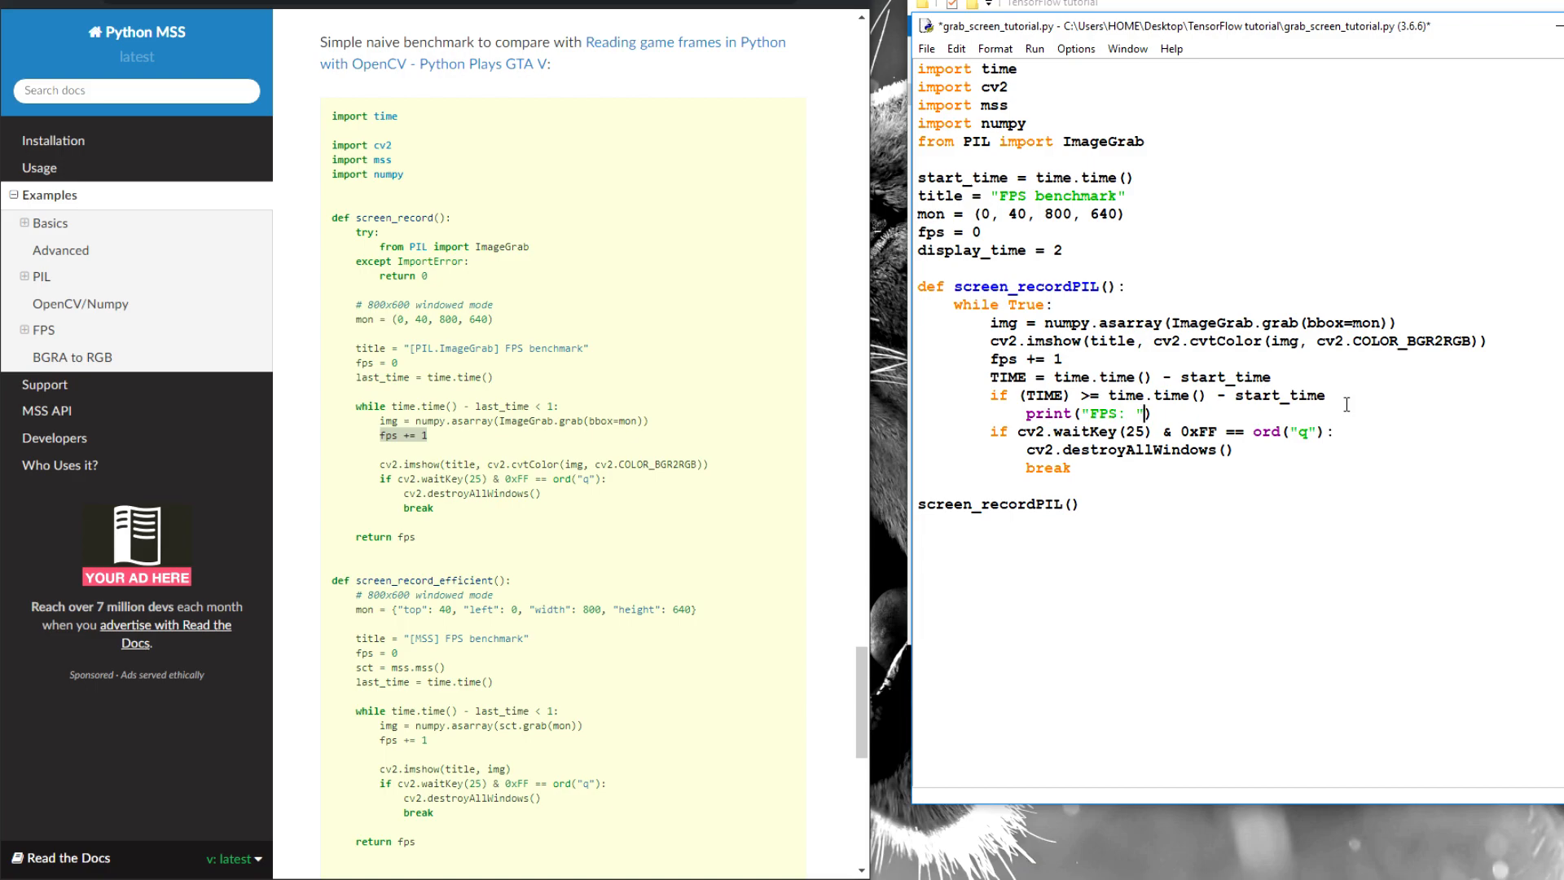
text(, fps))
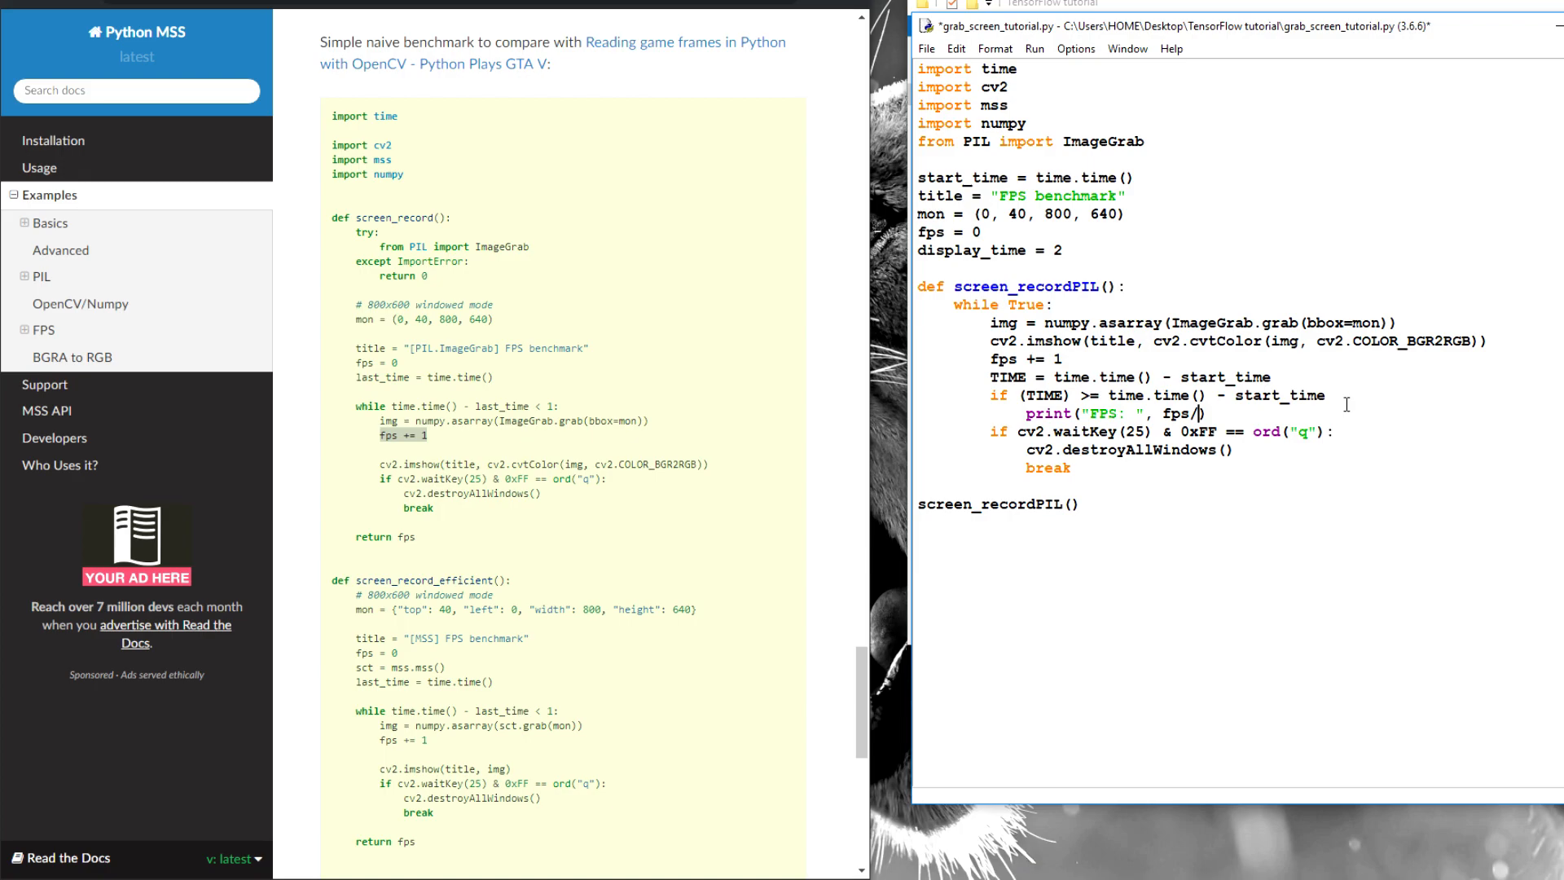
text(TIME)
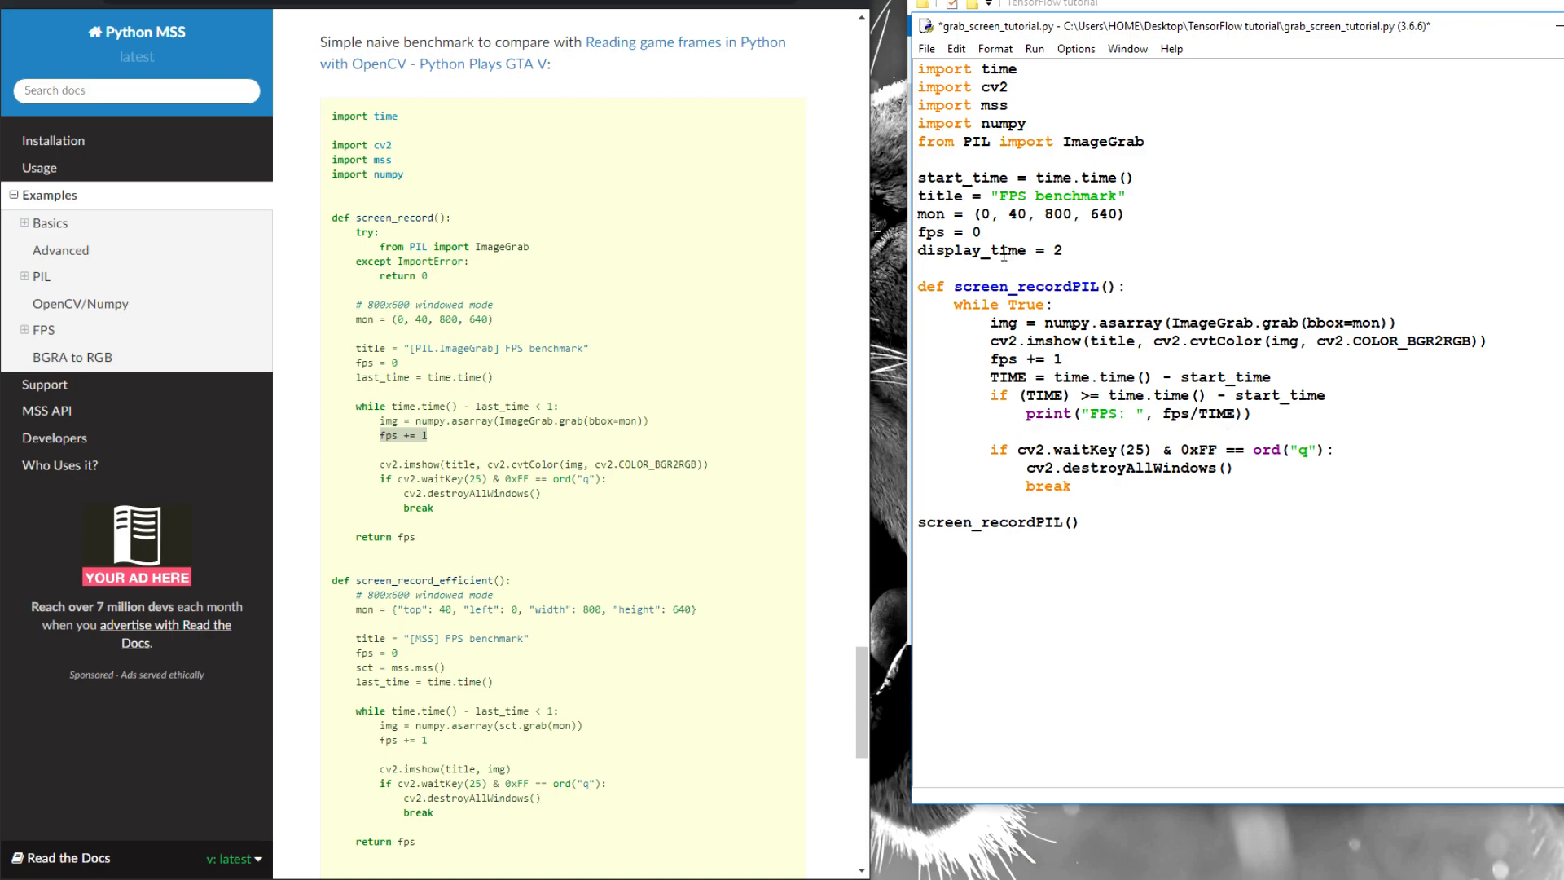
mouse_move(1087, 430)
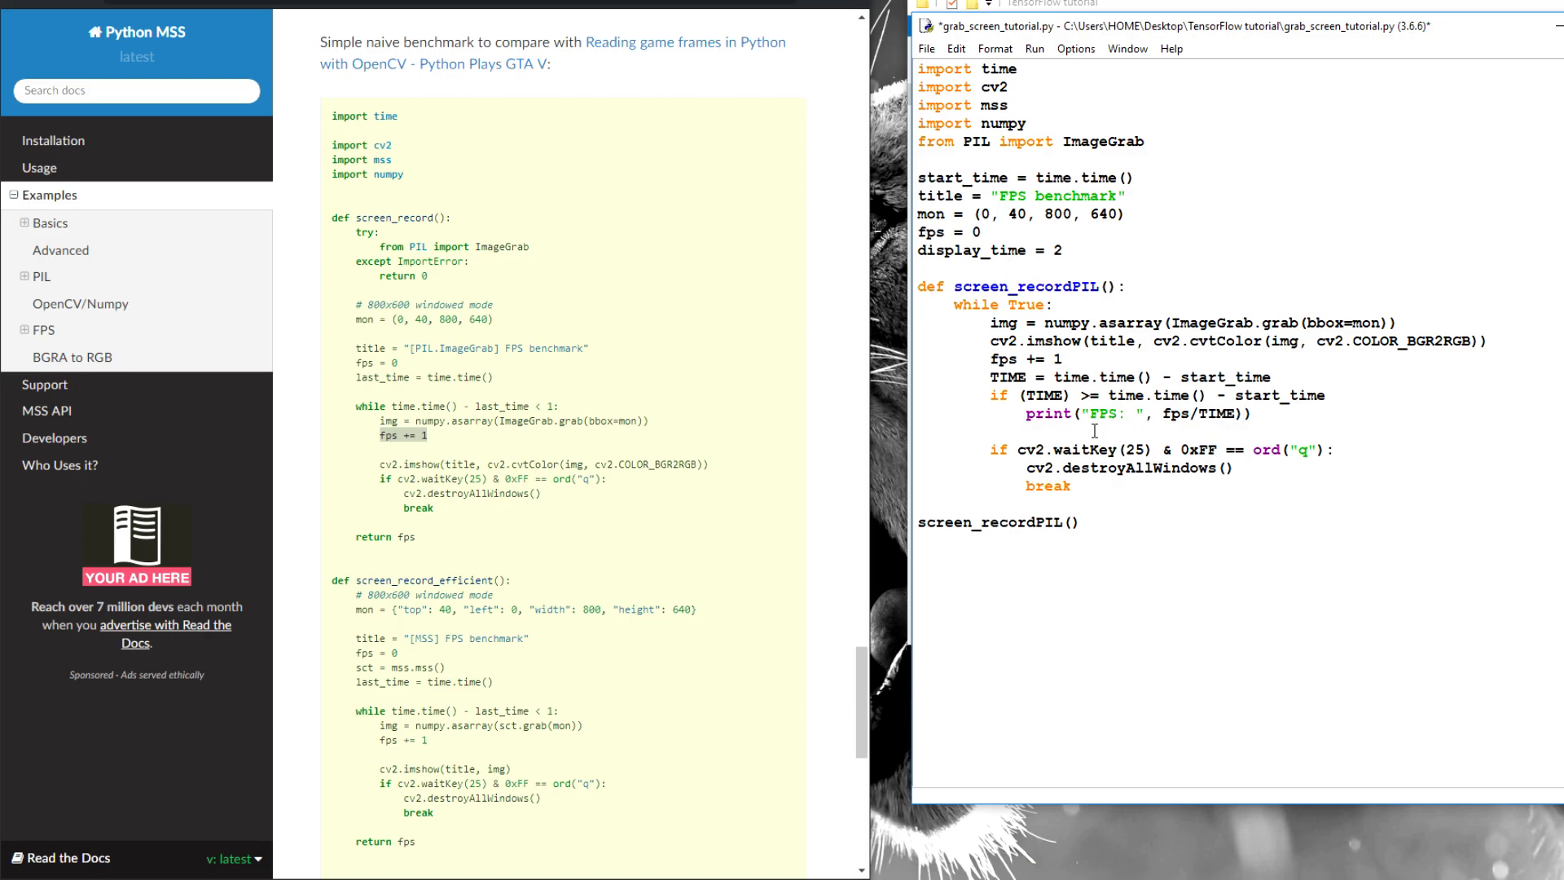
- Reset fps = 0 and start_time = time.time() inside the branch
text(fps = 0)
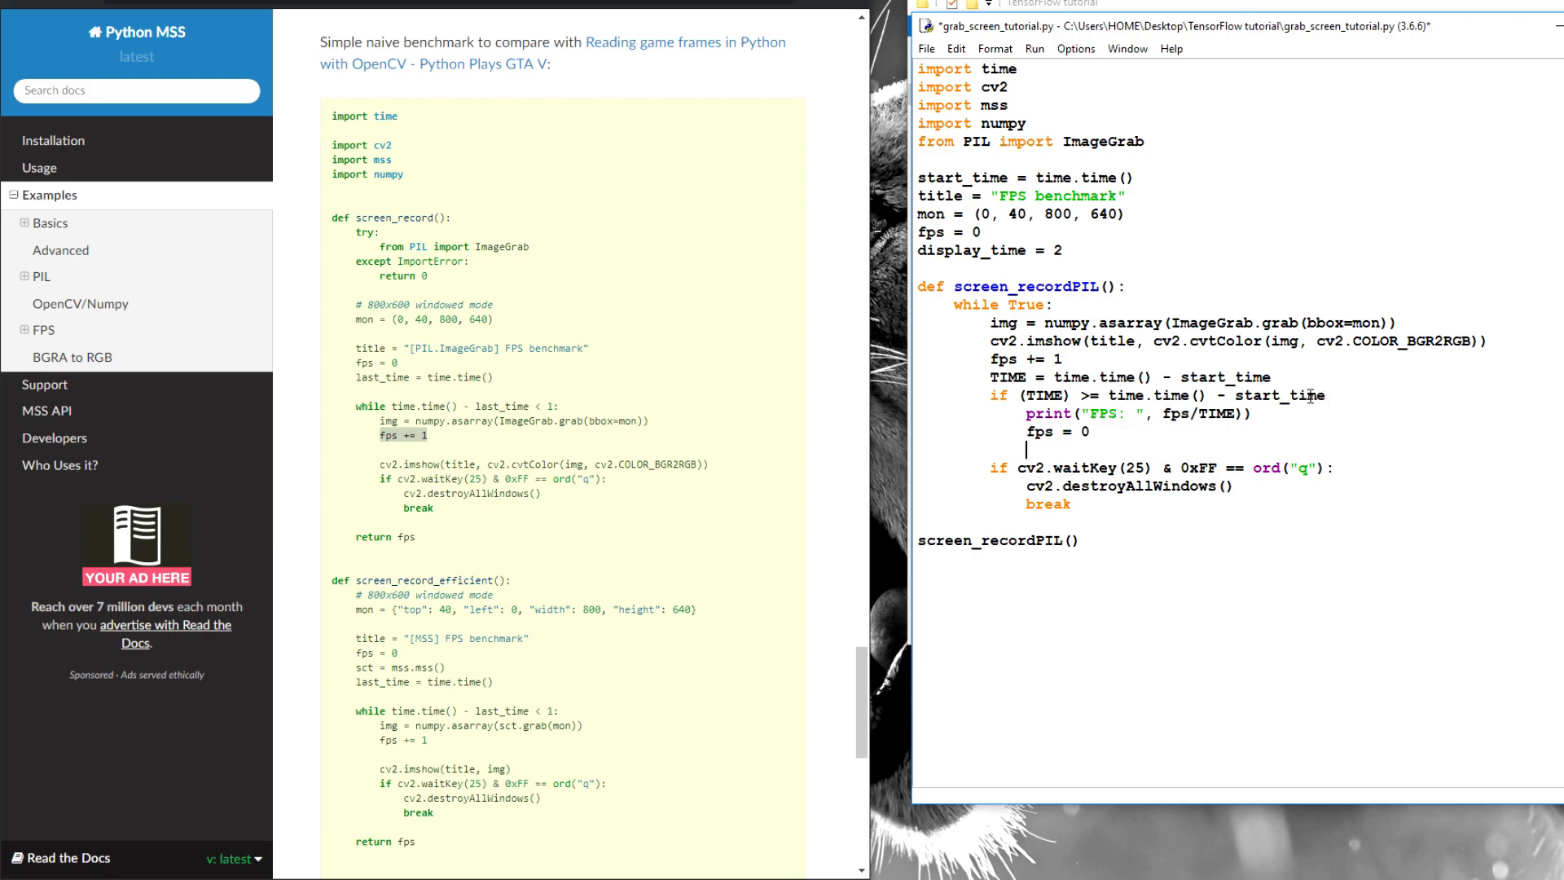
text(start_time)
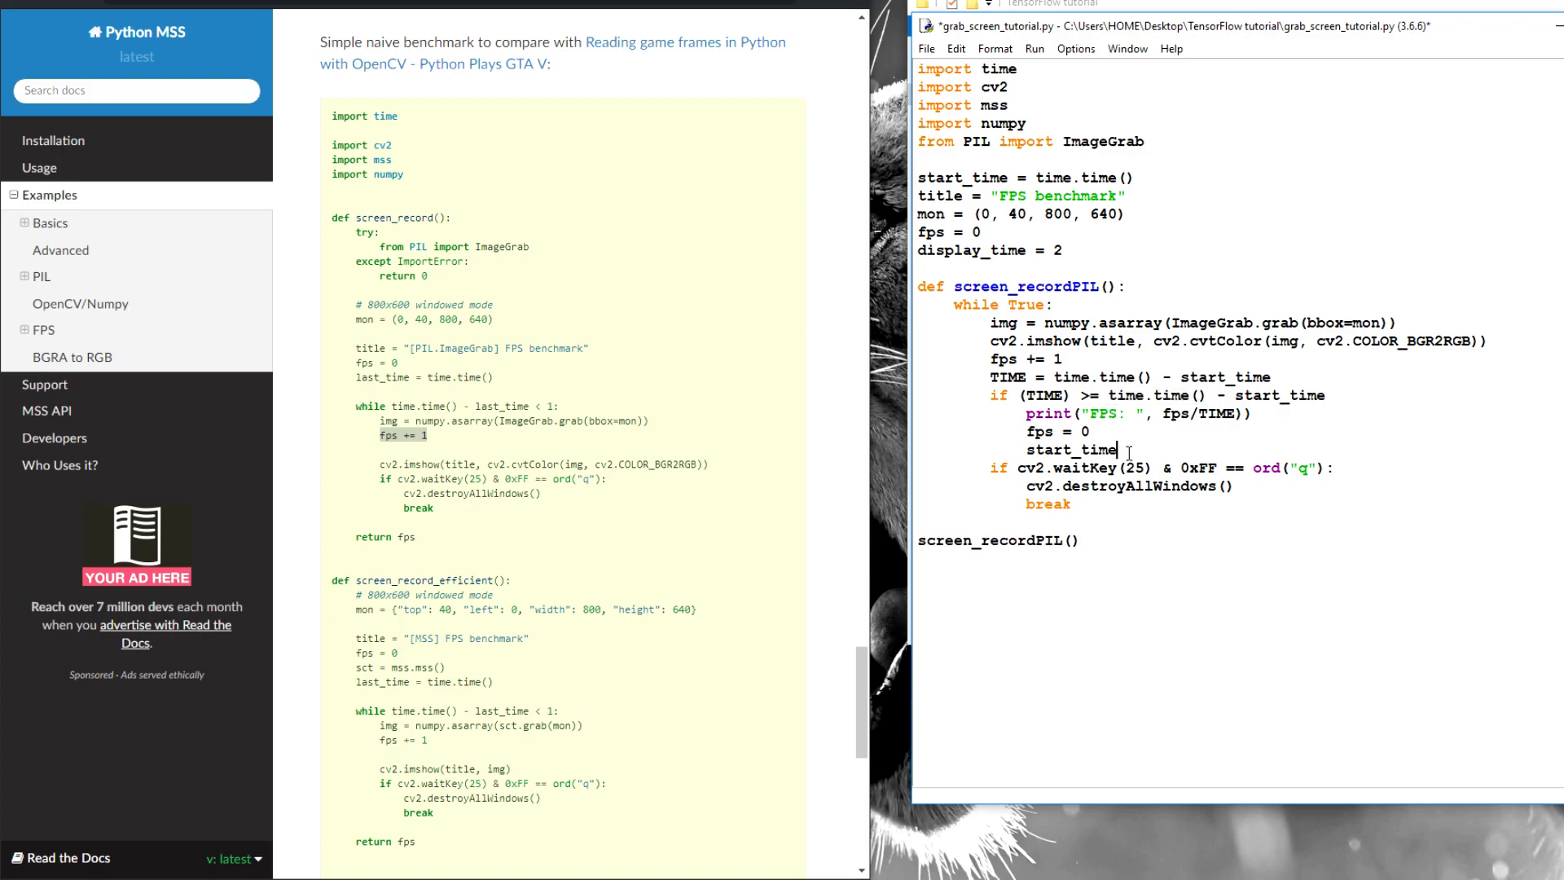
text(= time.time())
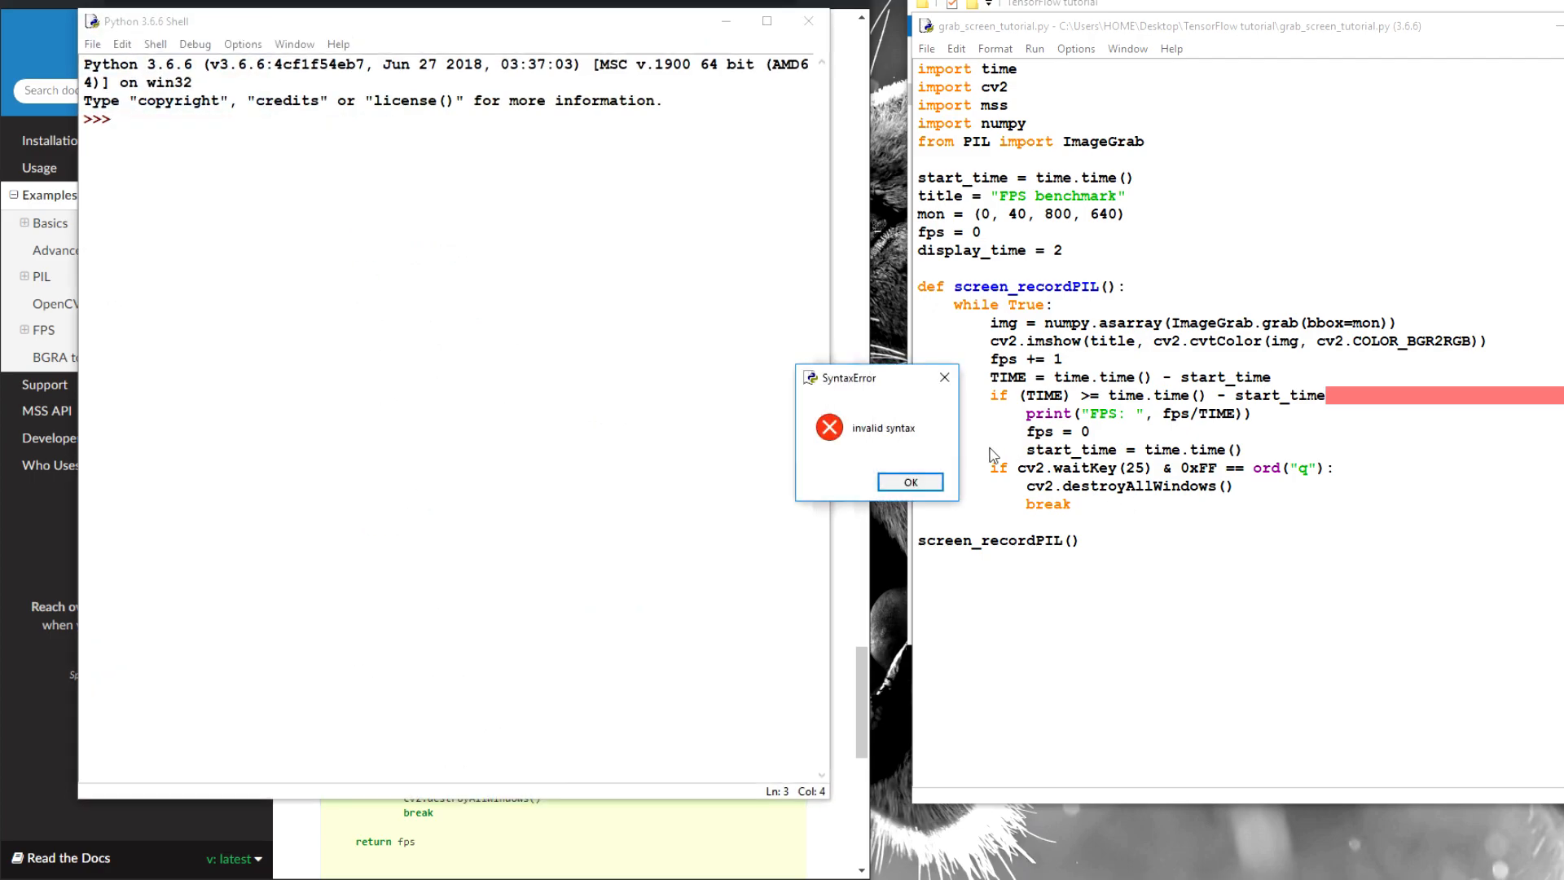
- Dismiss the syntax error, add the missing colon to the if line and rerun the script
click(909, 480)
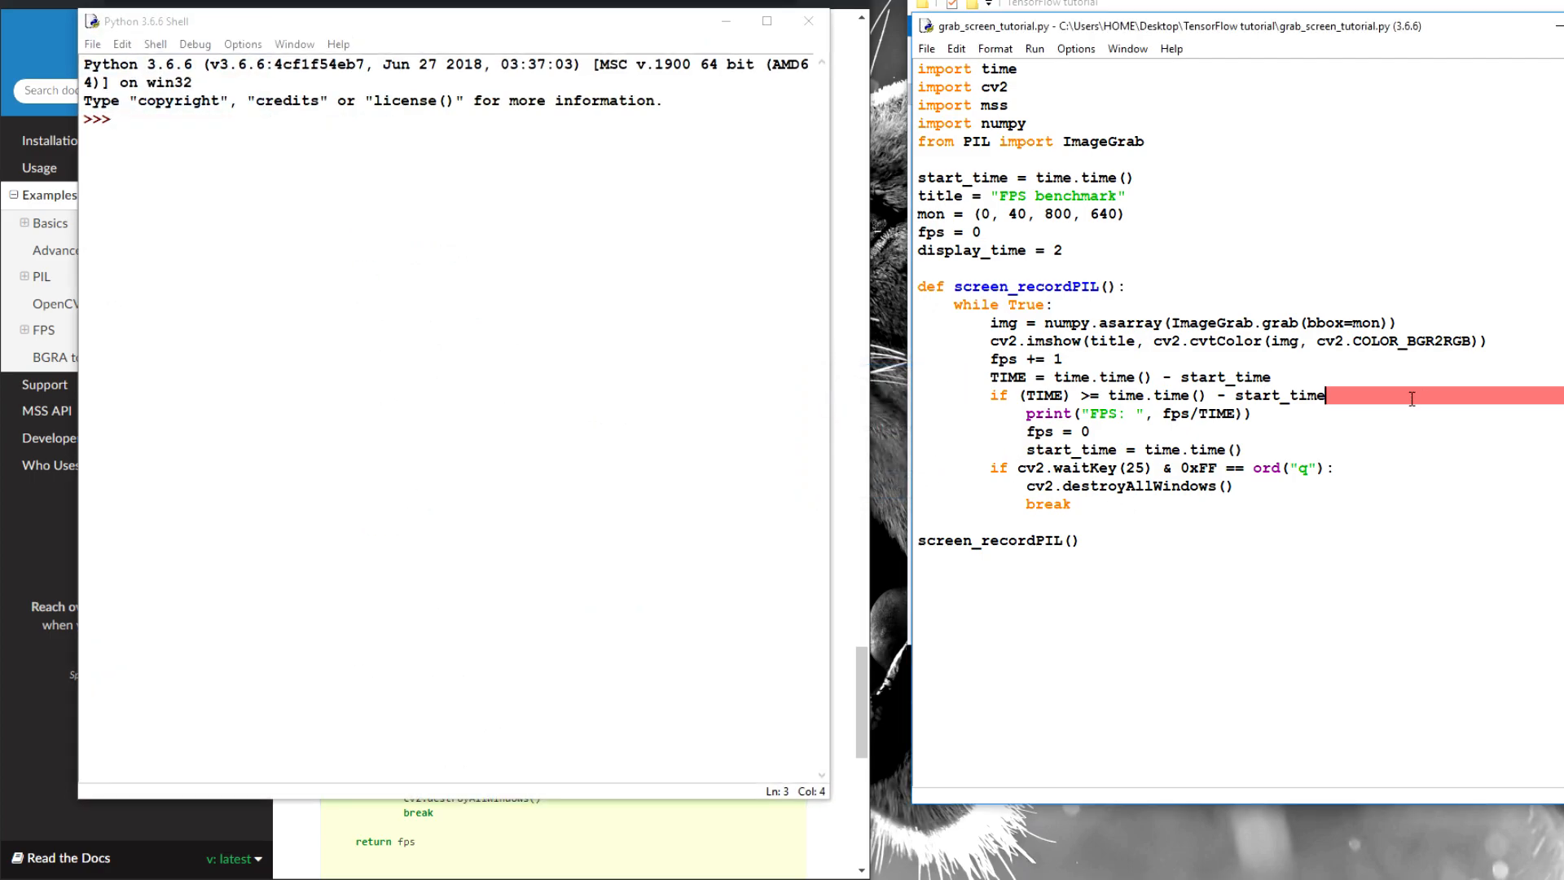
text(:)
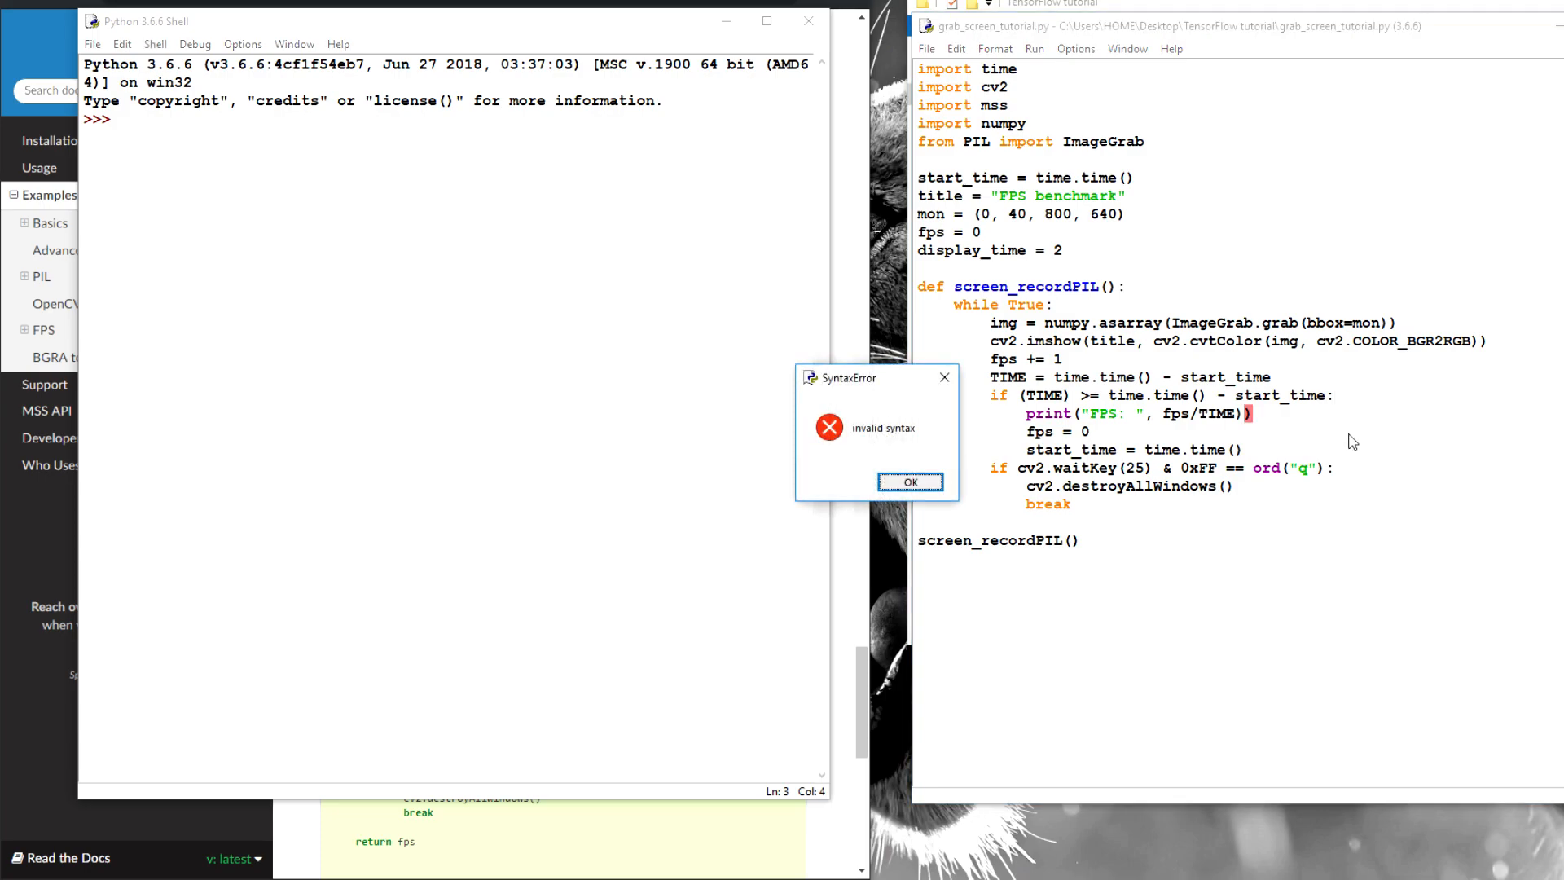
click(909, 481)
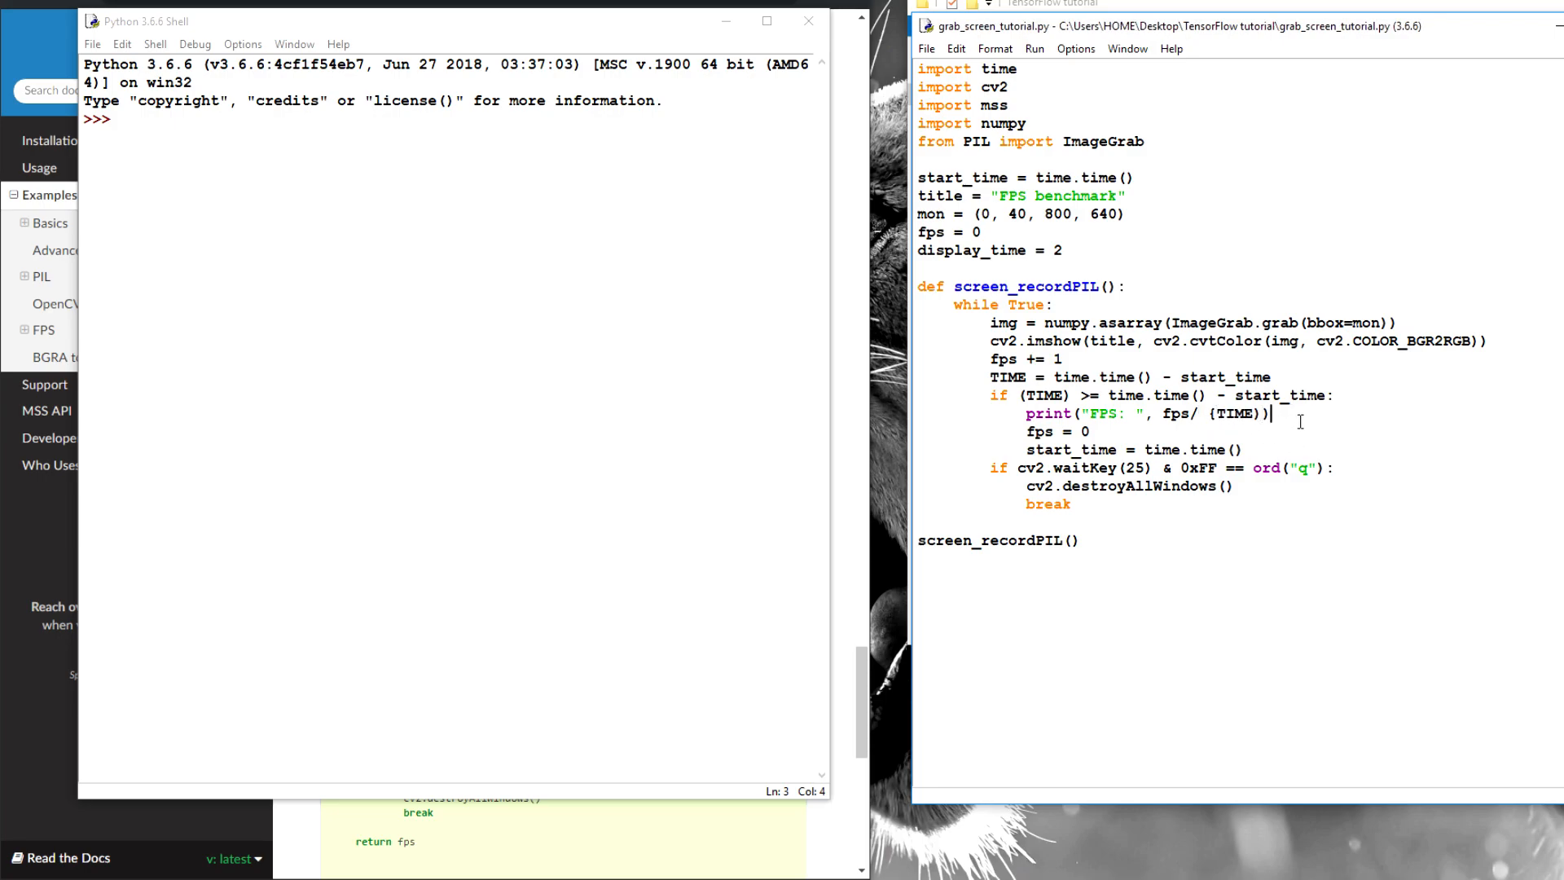
key(F5)
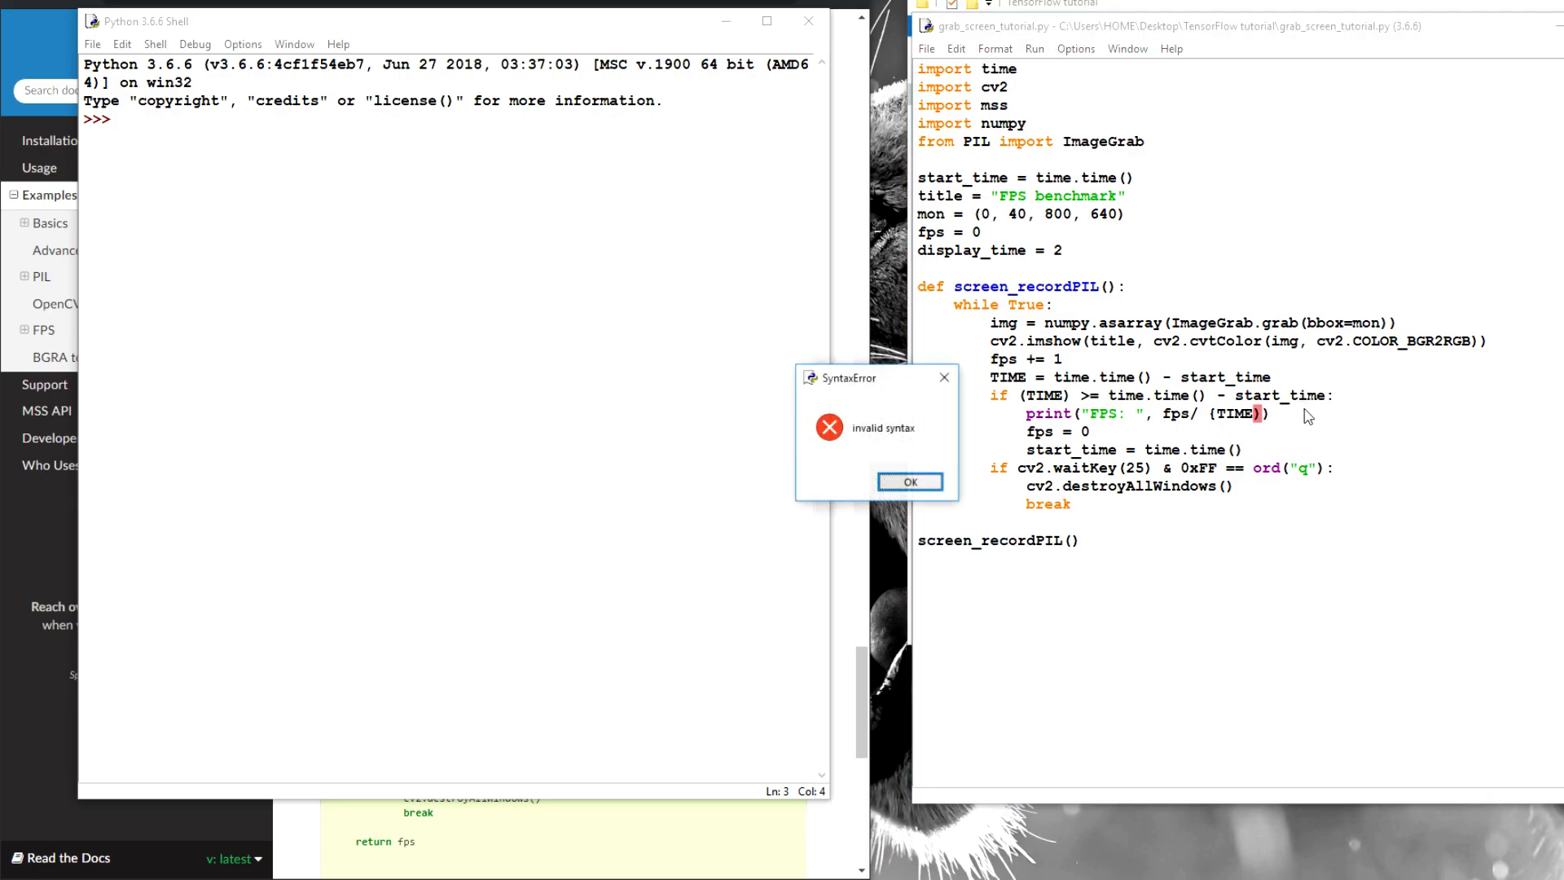
- Dismiss further syntax errors, fix the condition to compare against display_time and run again with F5
click(909, 481)
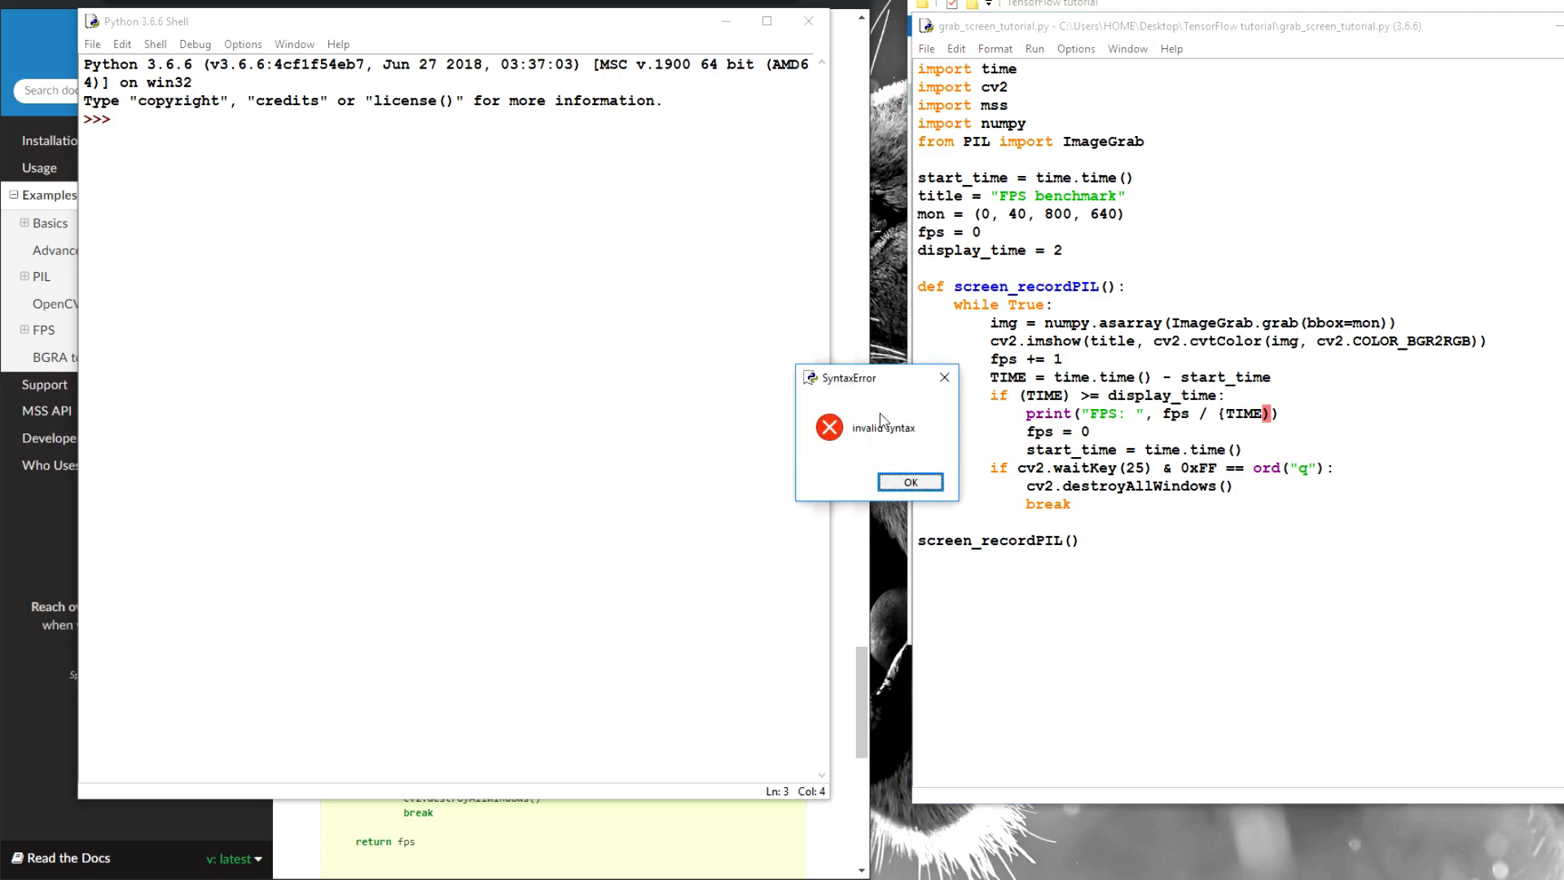
click(910, 480)
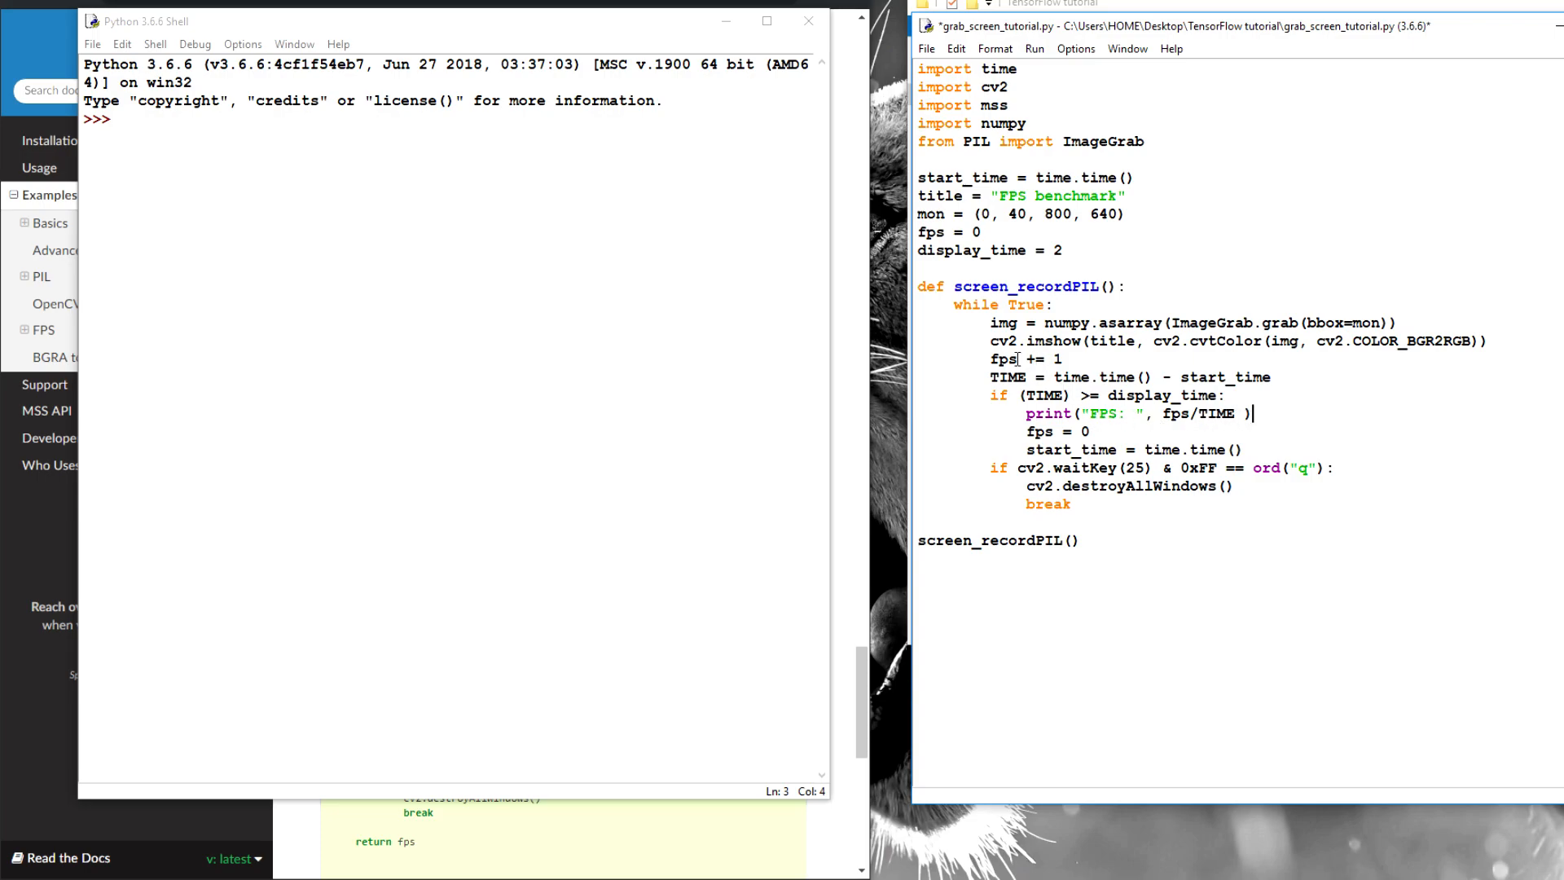
double_click(1004, 358)
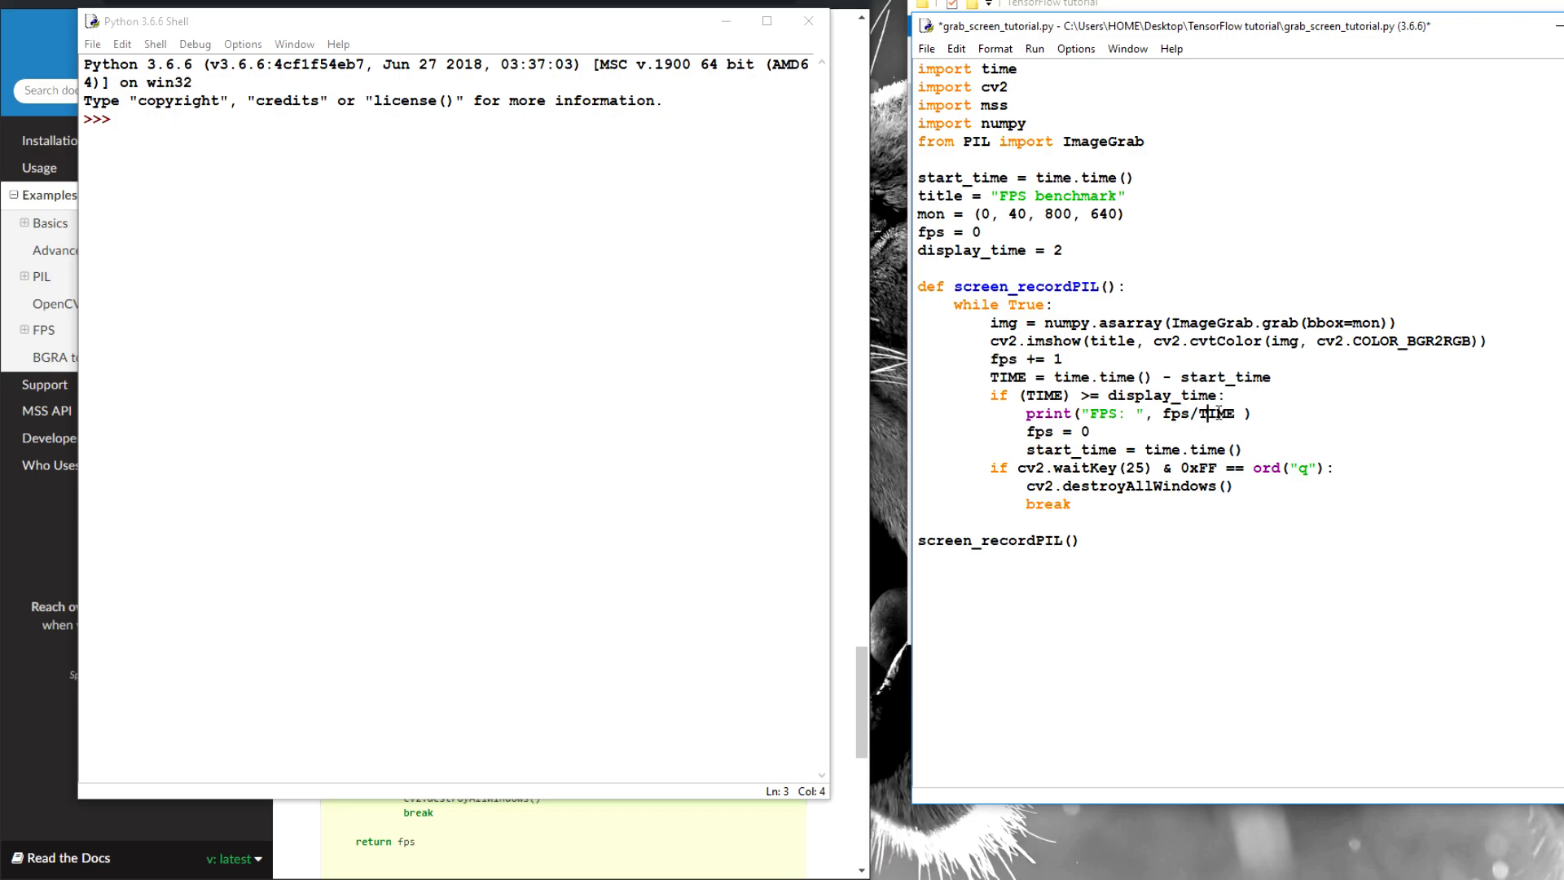
mouse_move(1276, 423)
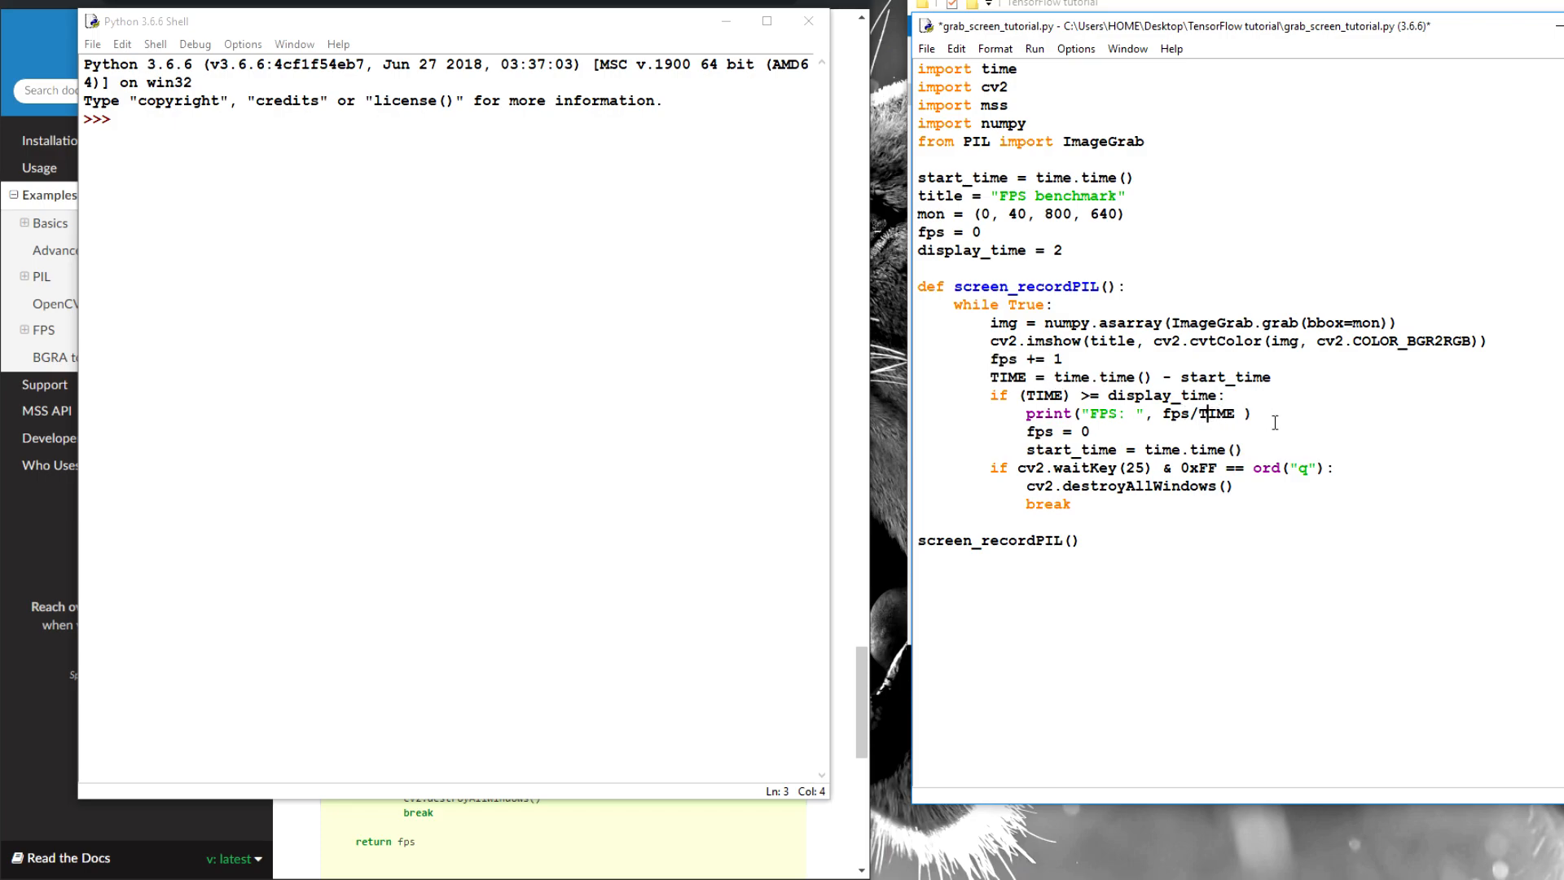
key(F5)
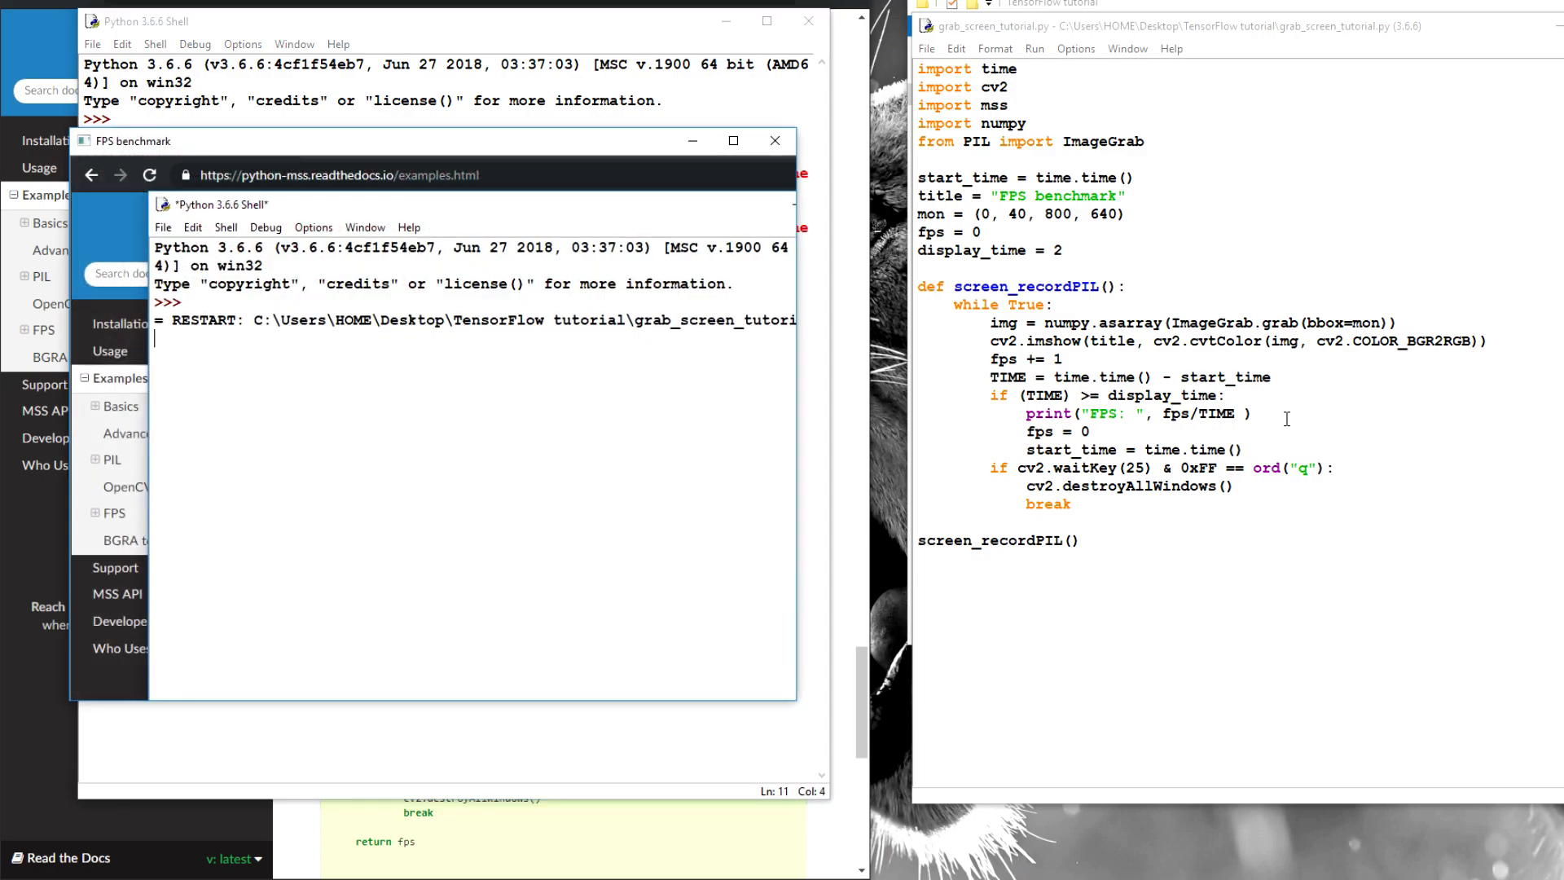
mouse_move(1225, 438)
text(global)
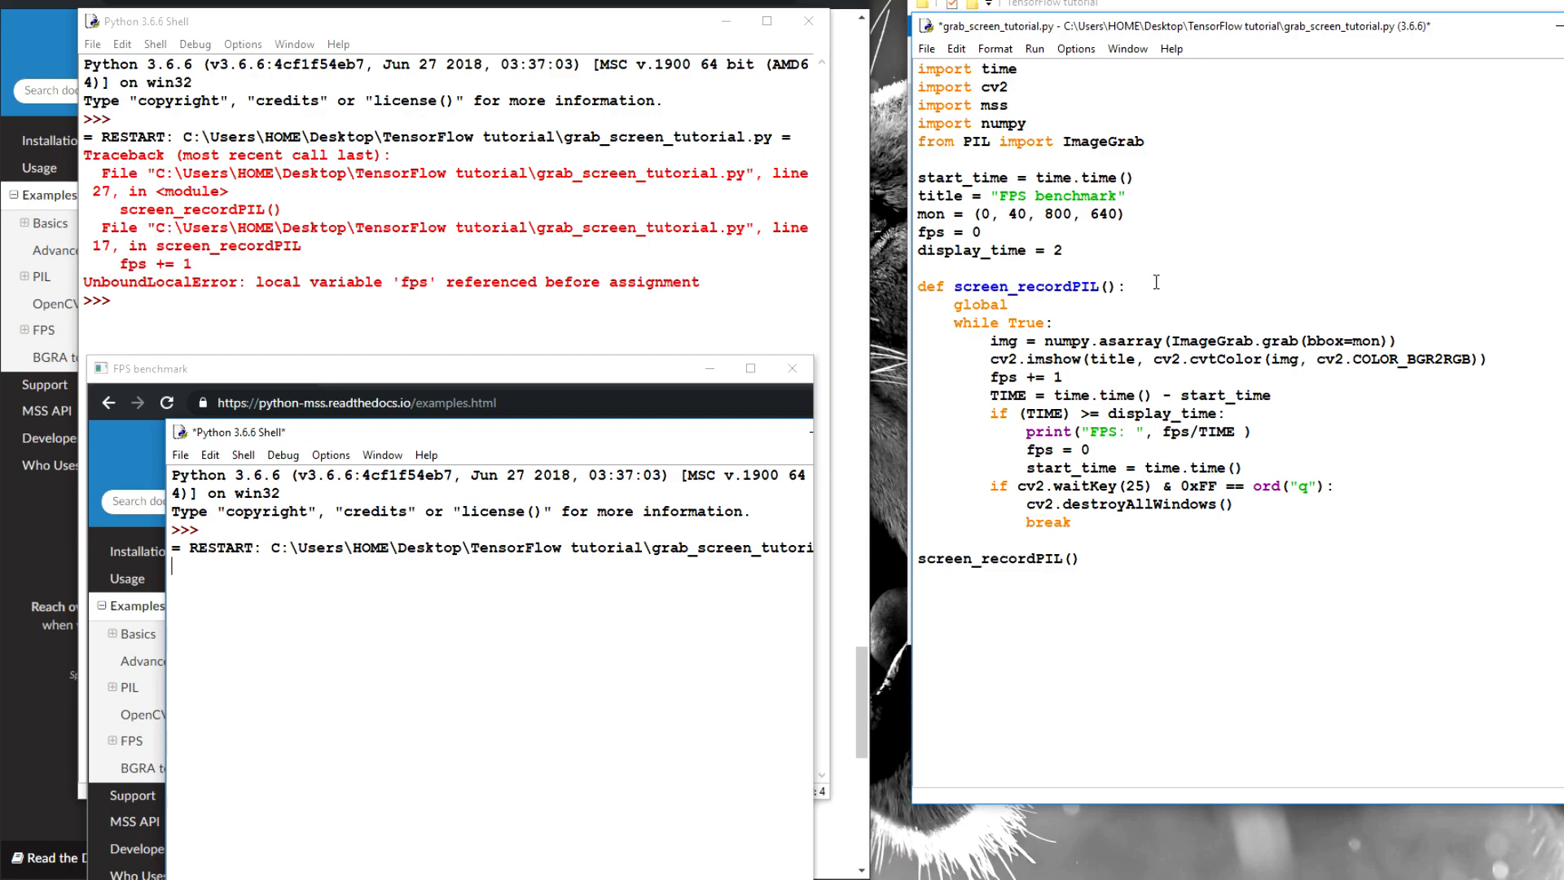
- Begin 'global fps,' in screen_recordPIL and select start_time to append to it
text(fps)
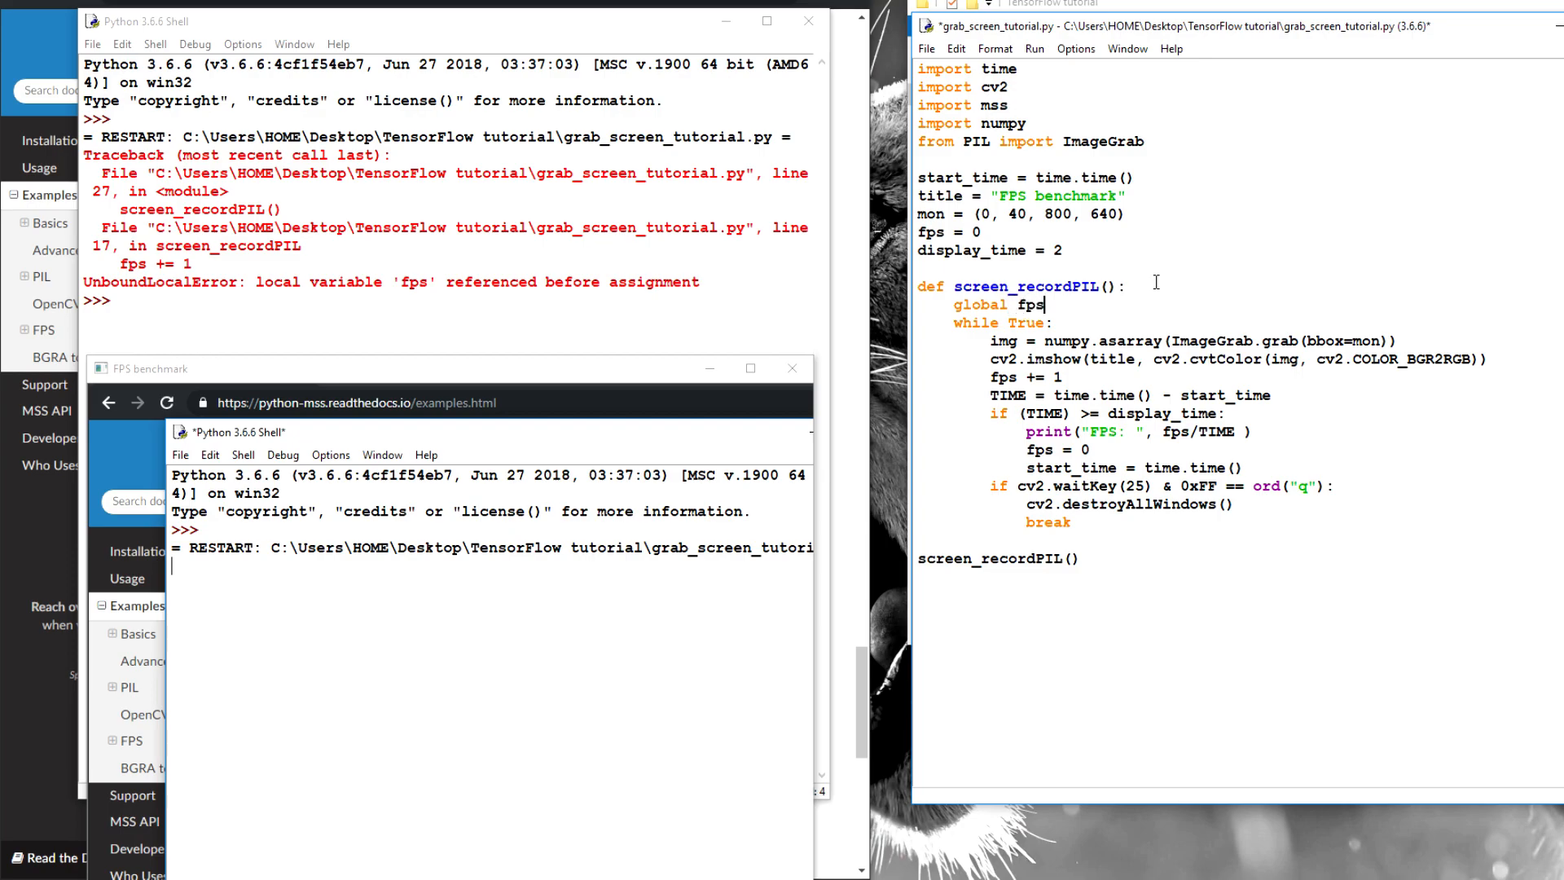
text(,)
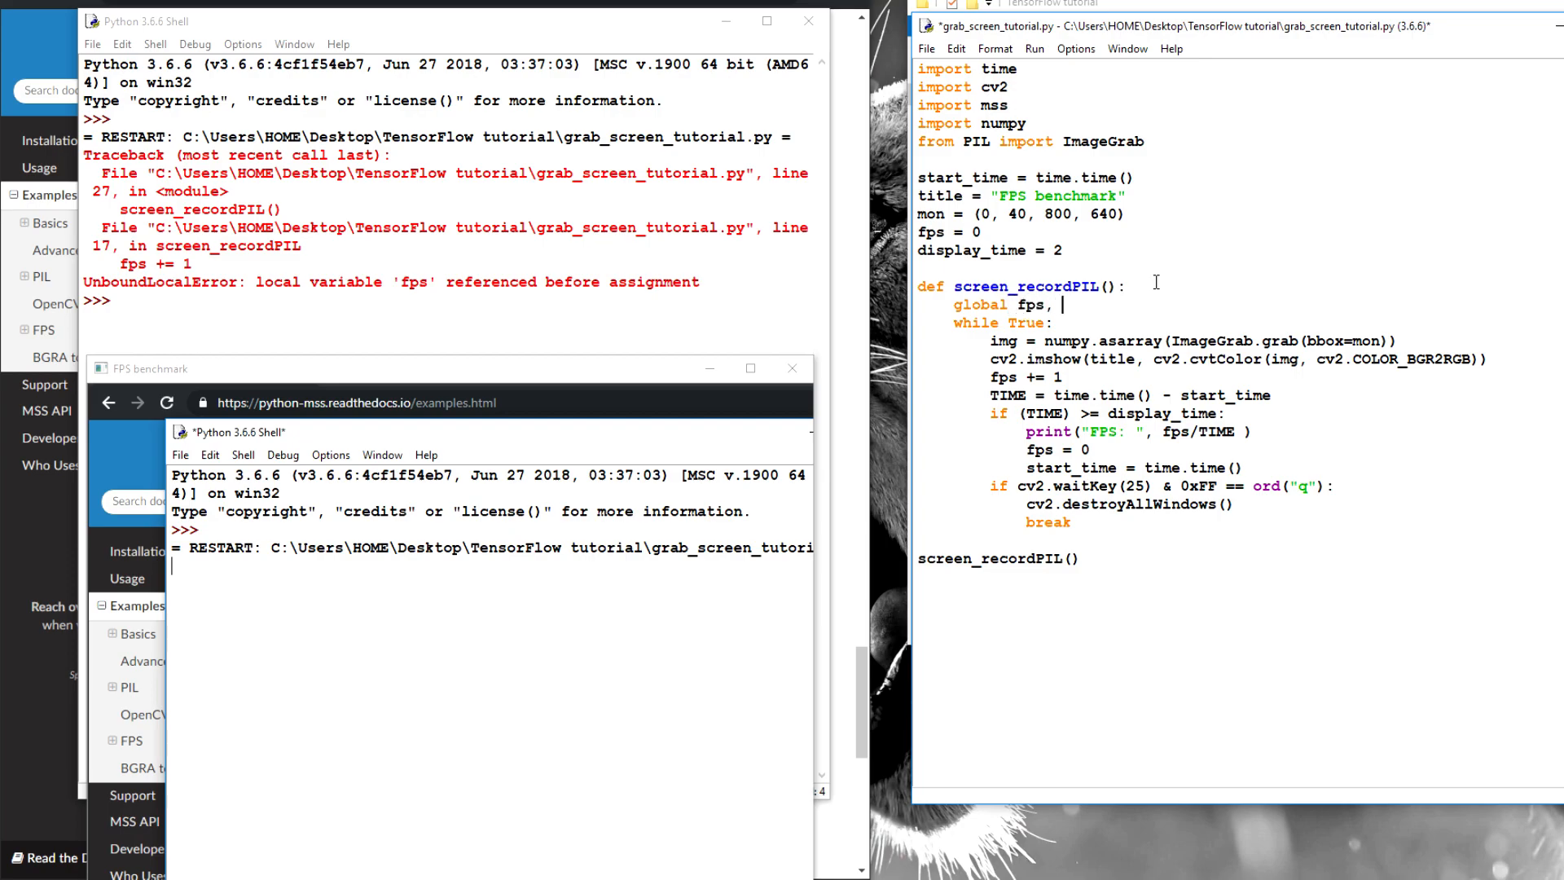
double_click(1072, 467)
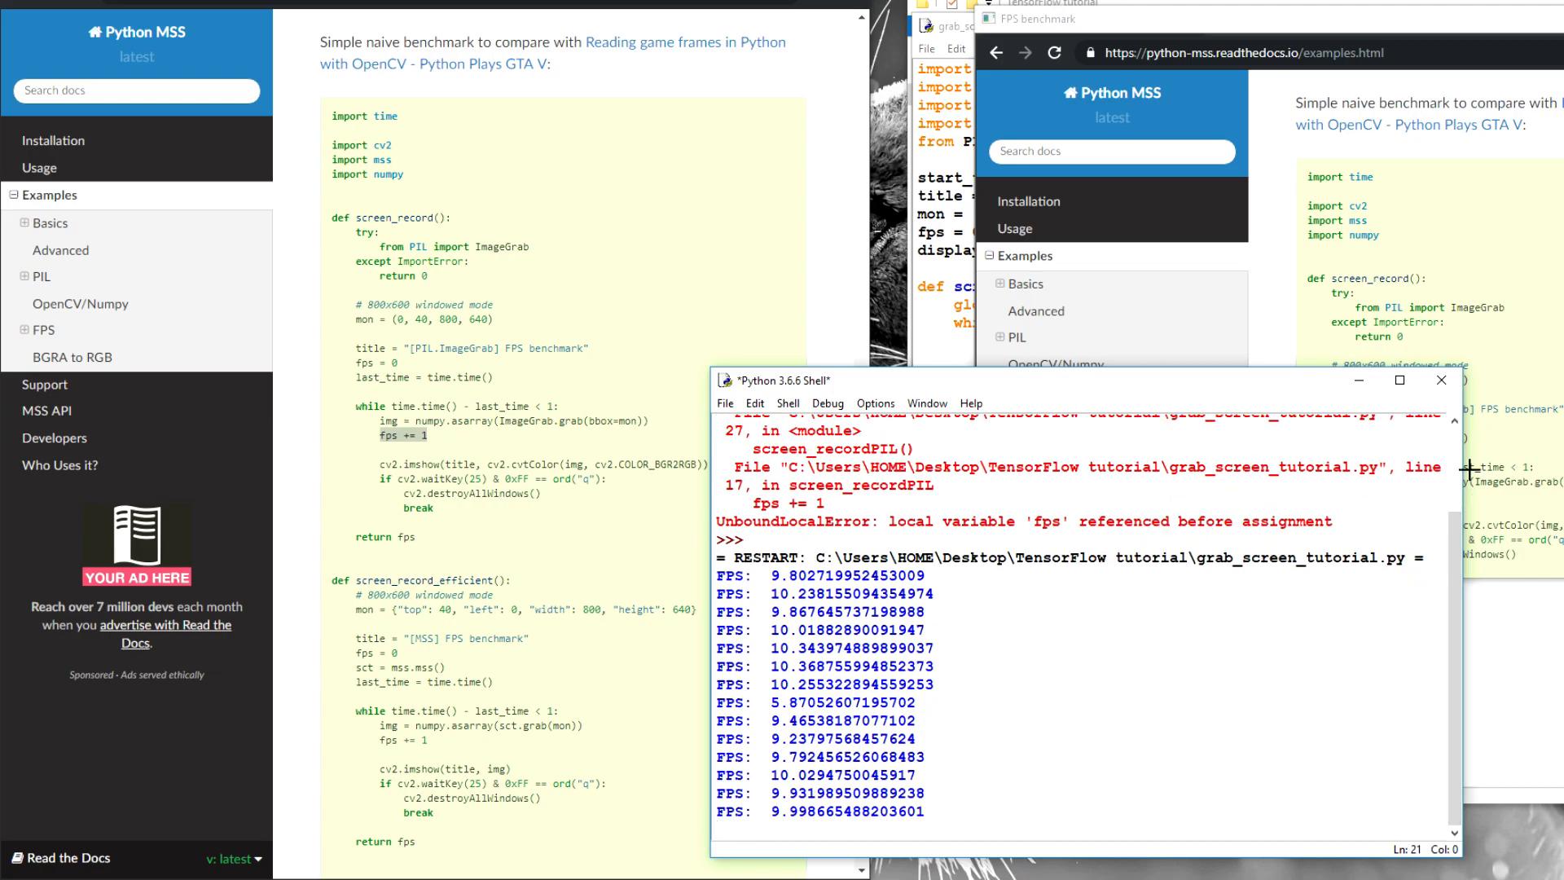
- Close the shell and confirm killing the running benchmark
click(1437, 379)
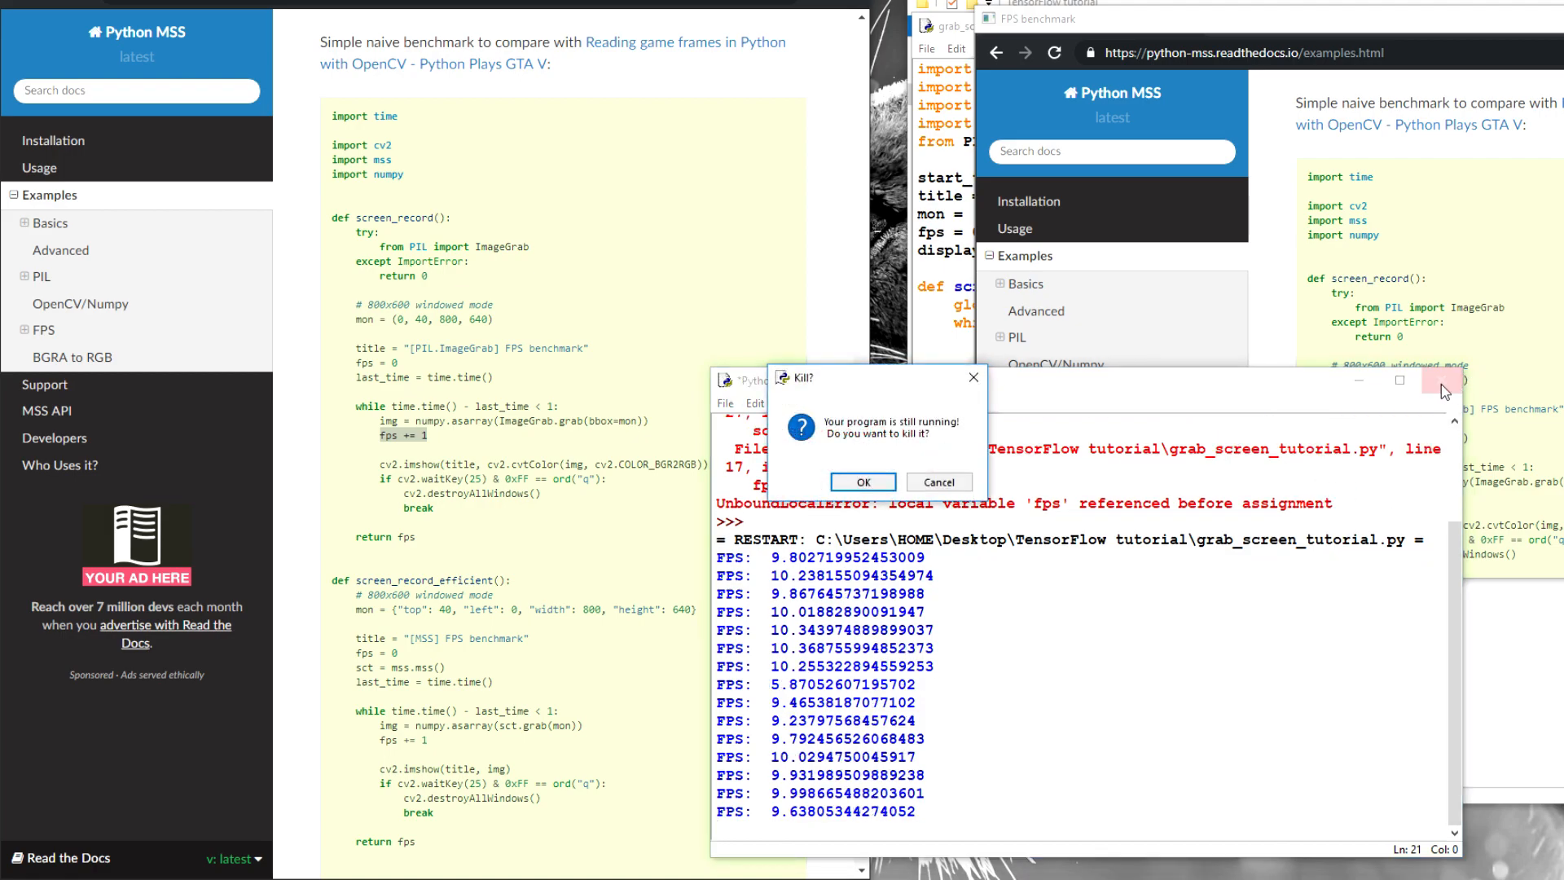
click(863, 480)
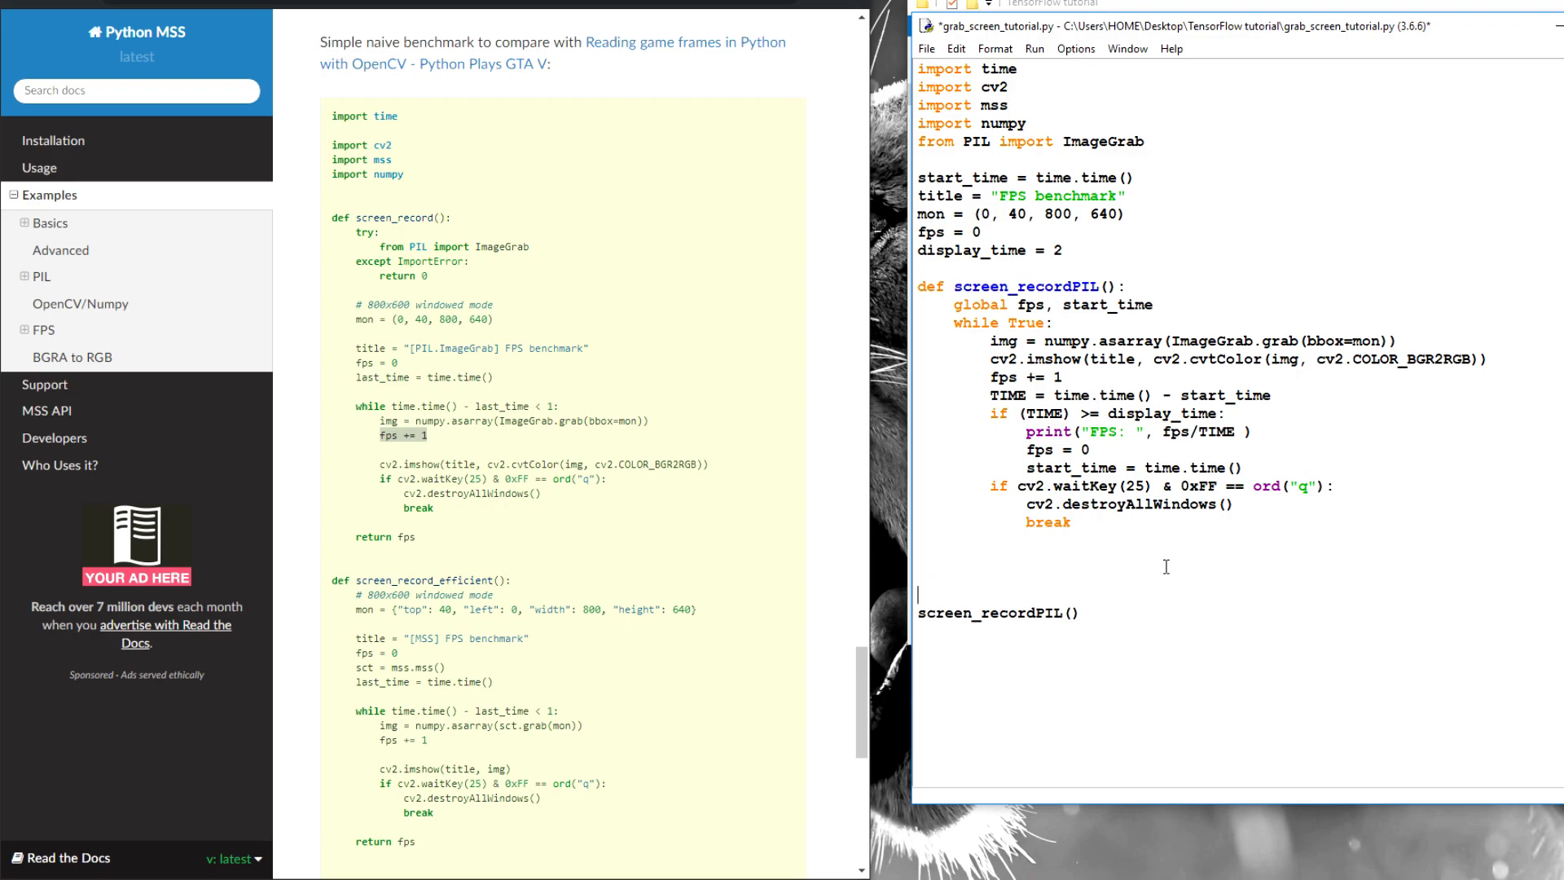
mouse_move(1127, 504)
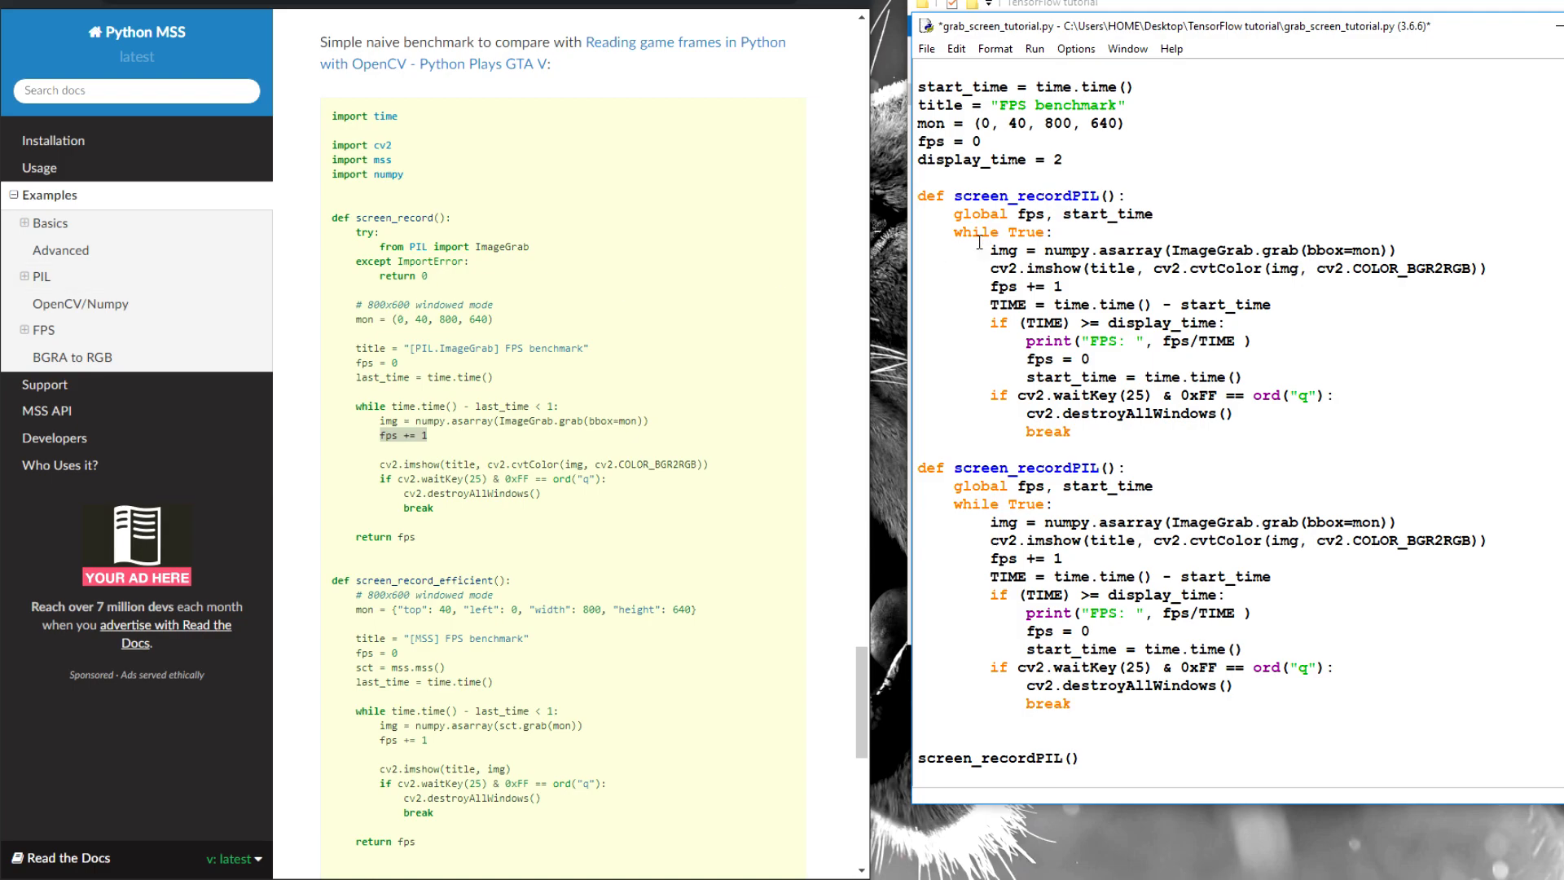
- Paste the copied function and type 'from grabscreen import grab_screen' under the imports
text(from PIL import ImageGrab)
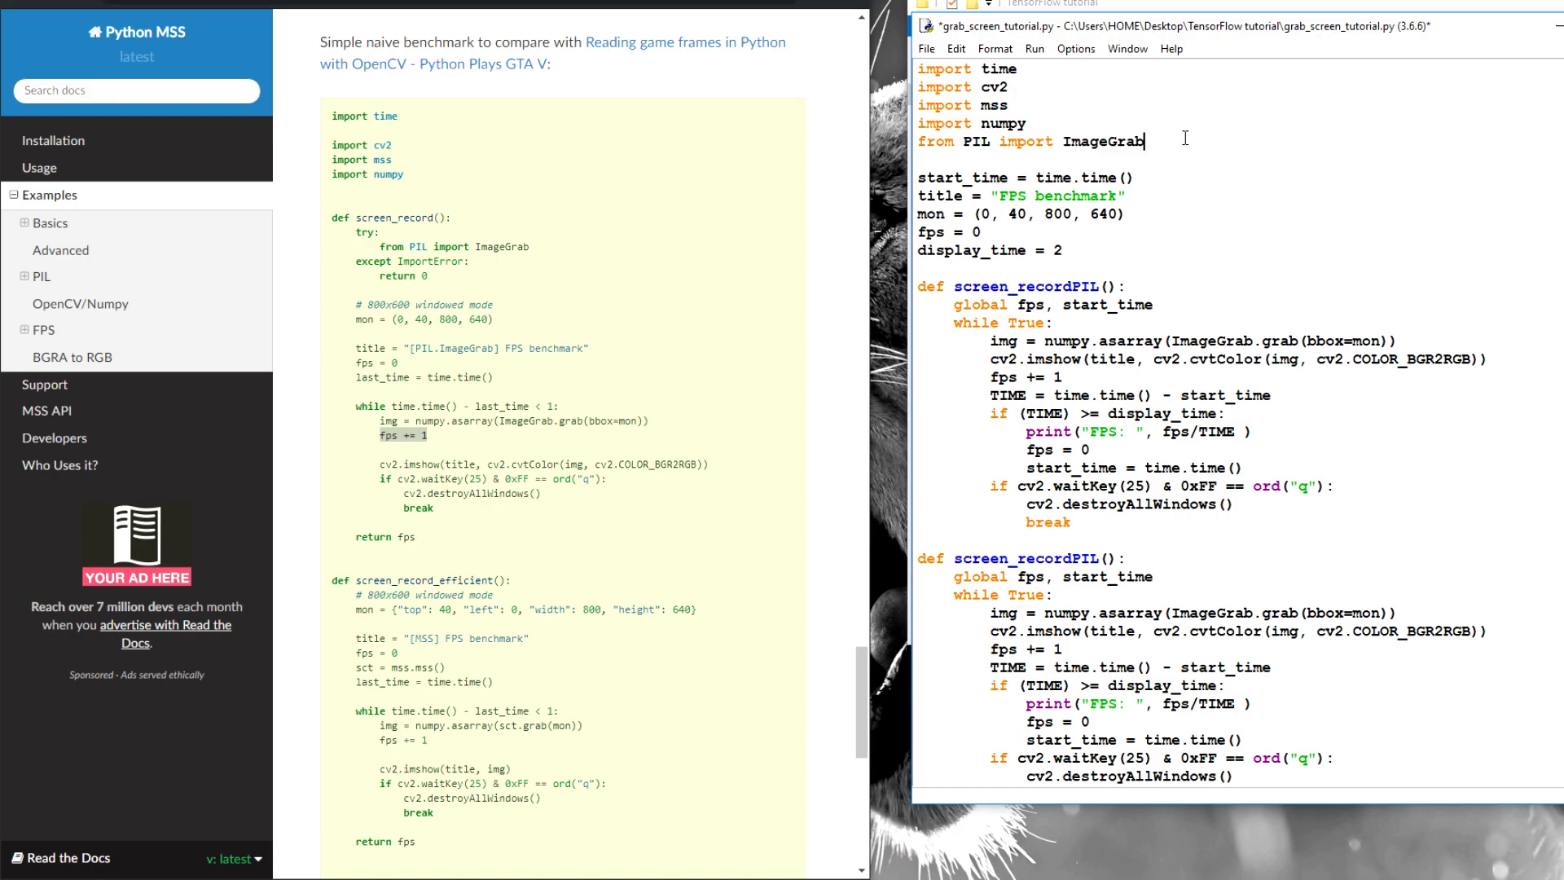
text(f)
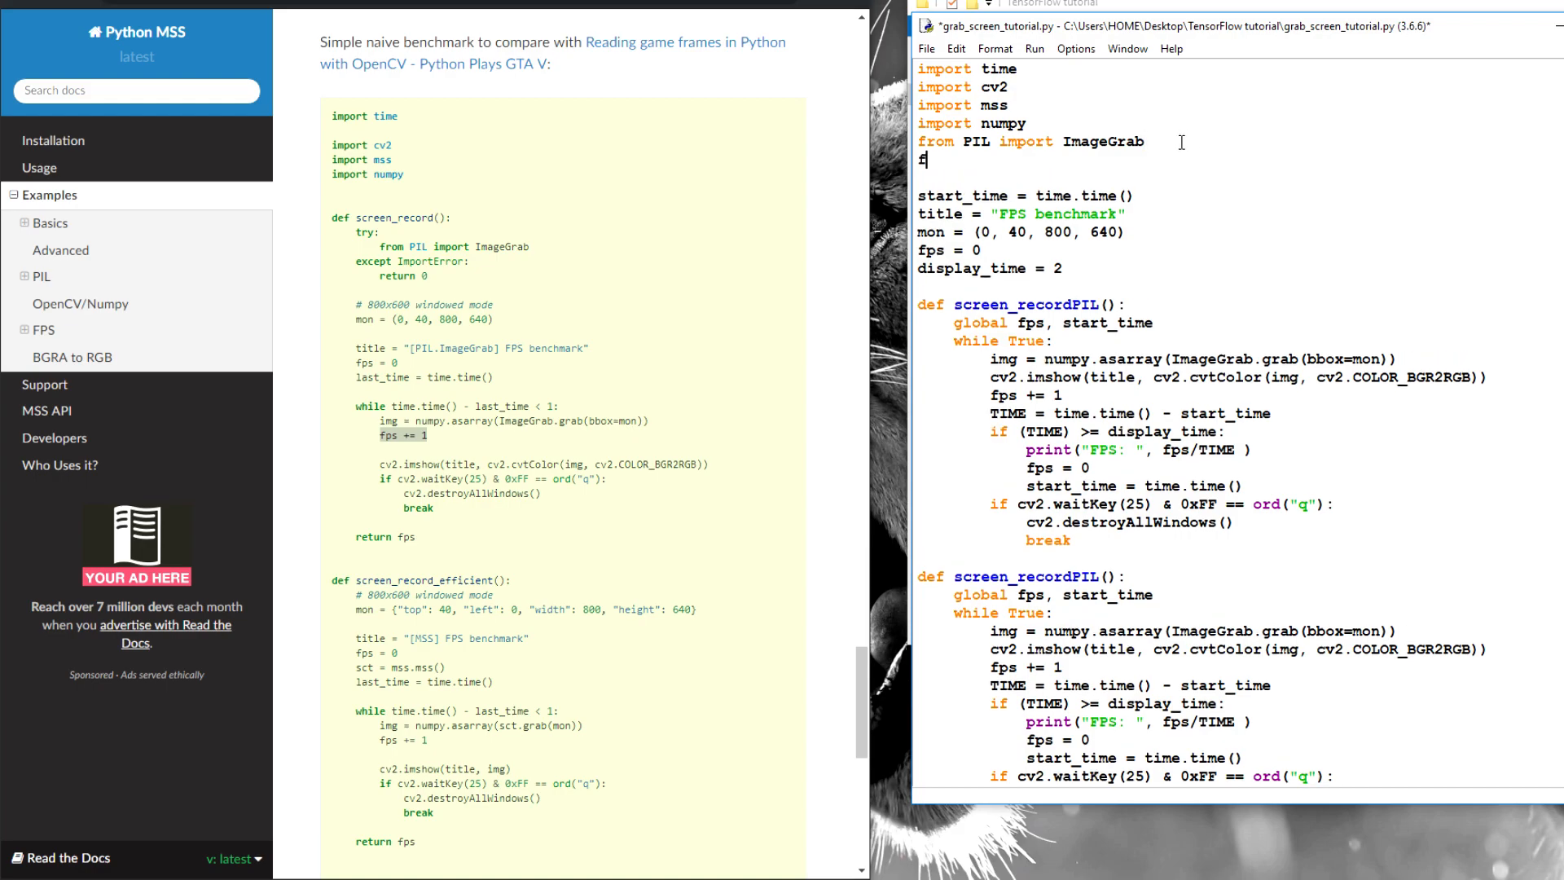
text(rom grabscre)
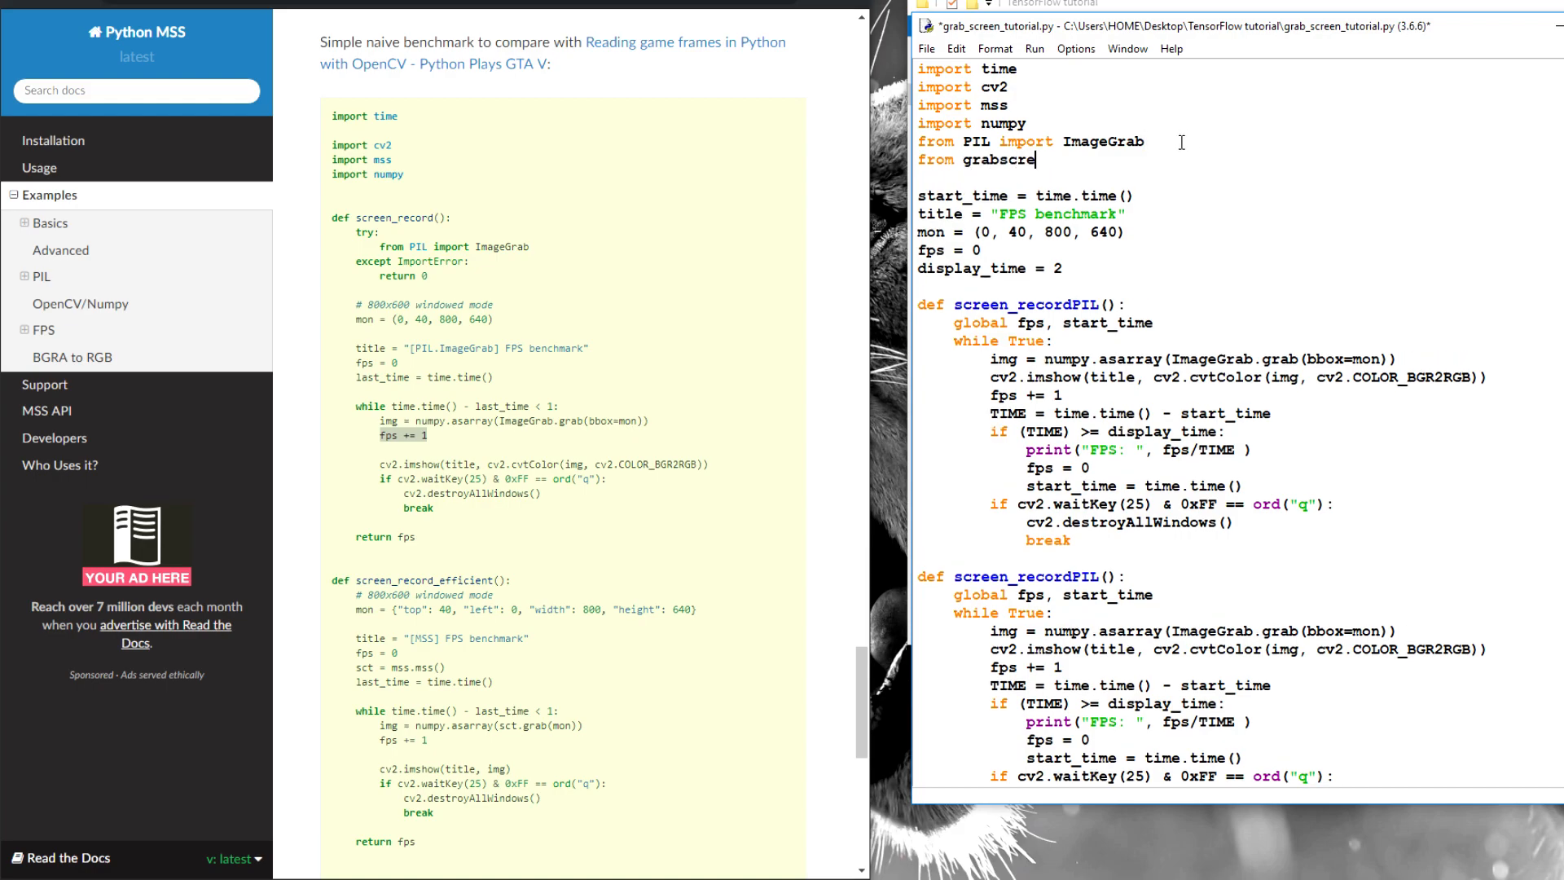
text(en impoer)
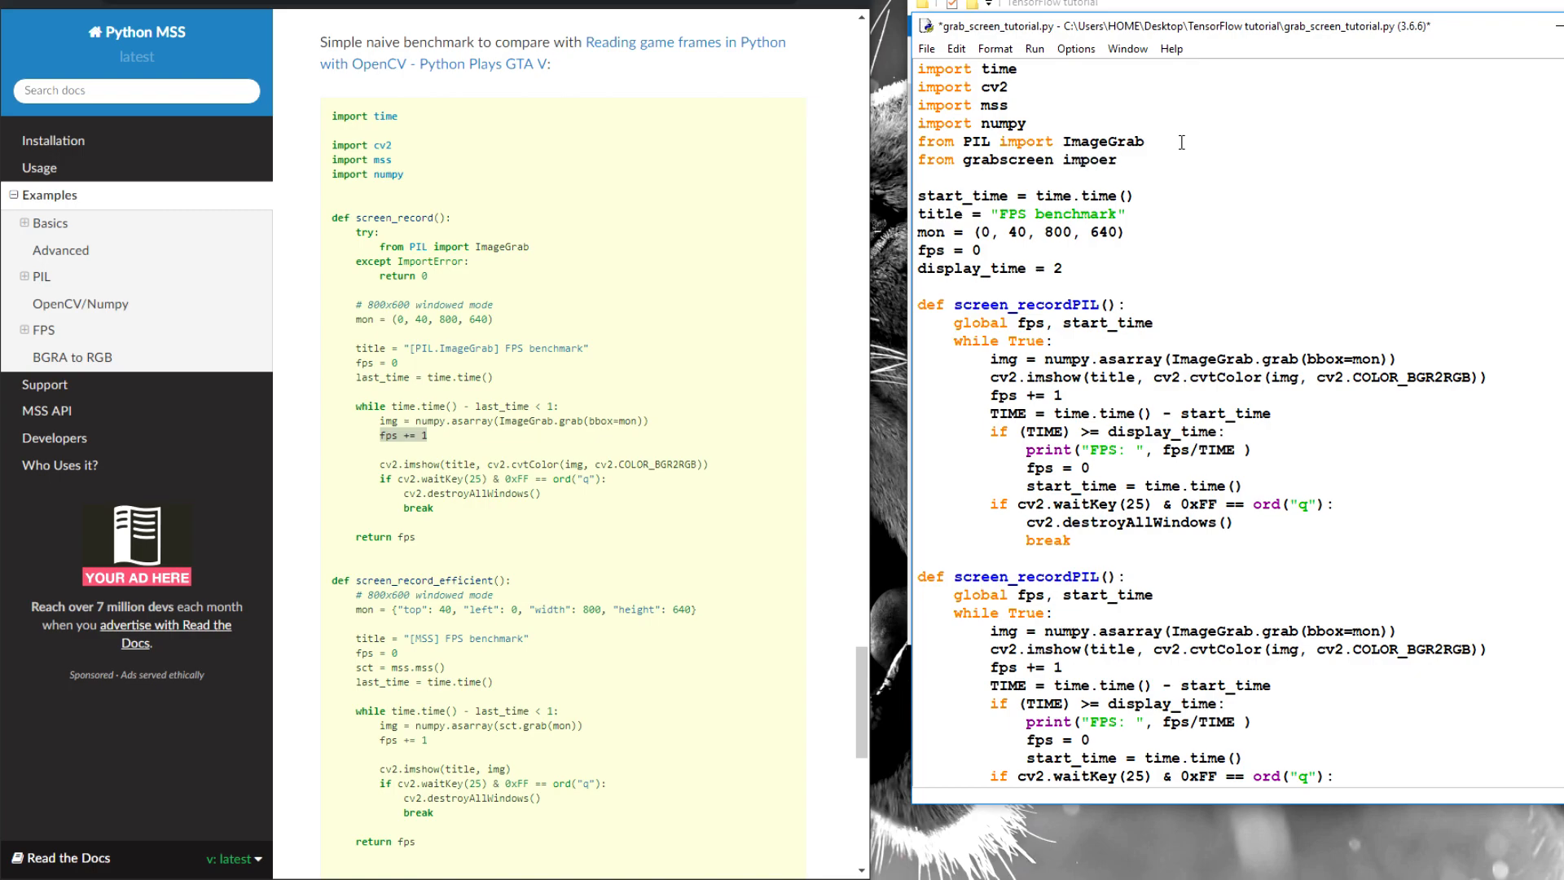
text(import gr)
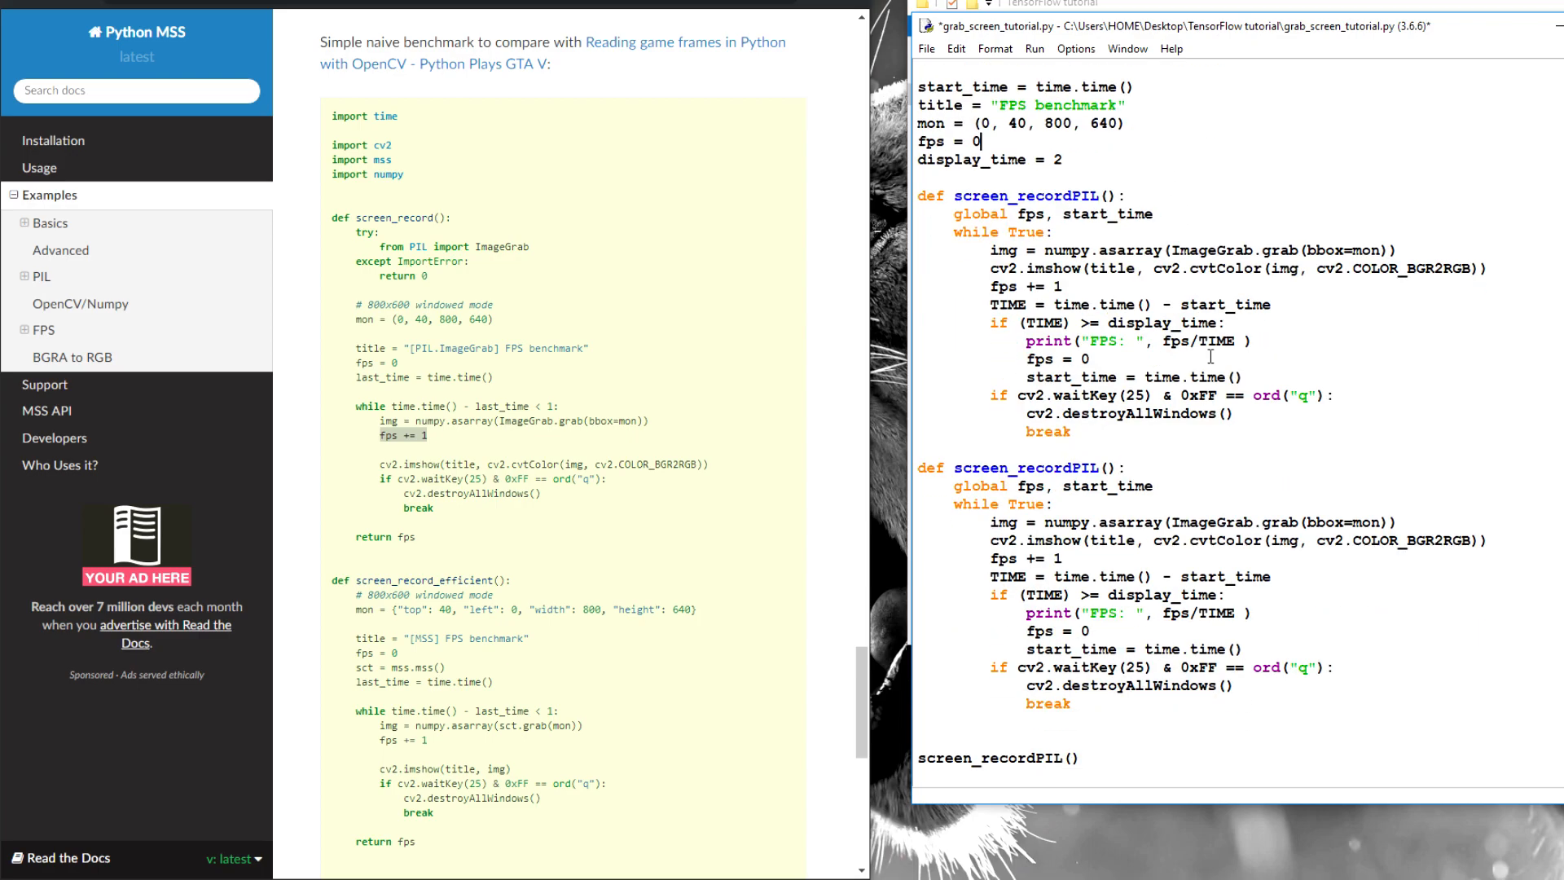
mouse_move(603, 342)
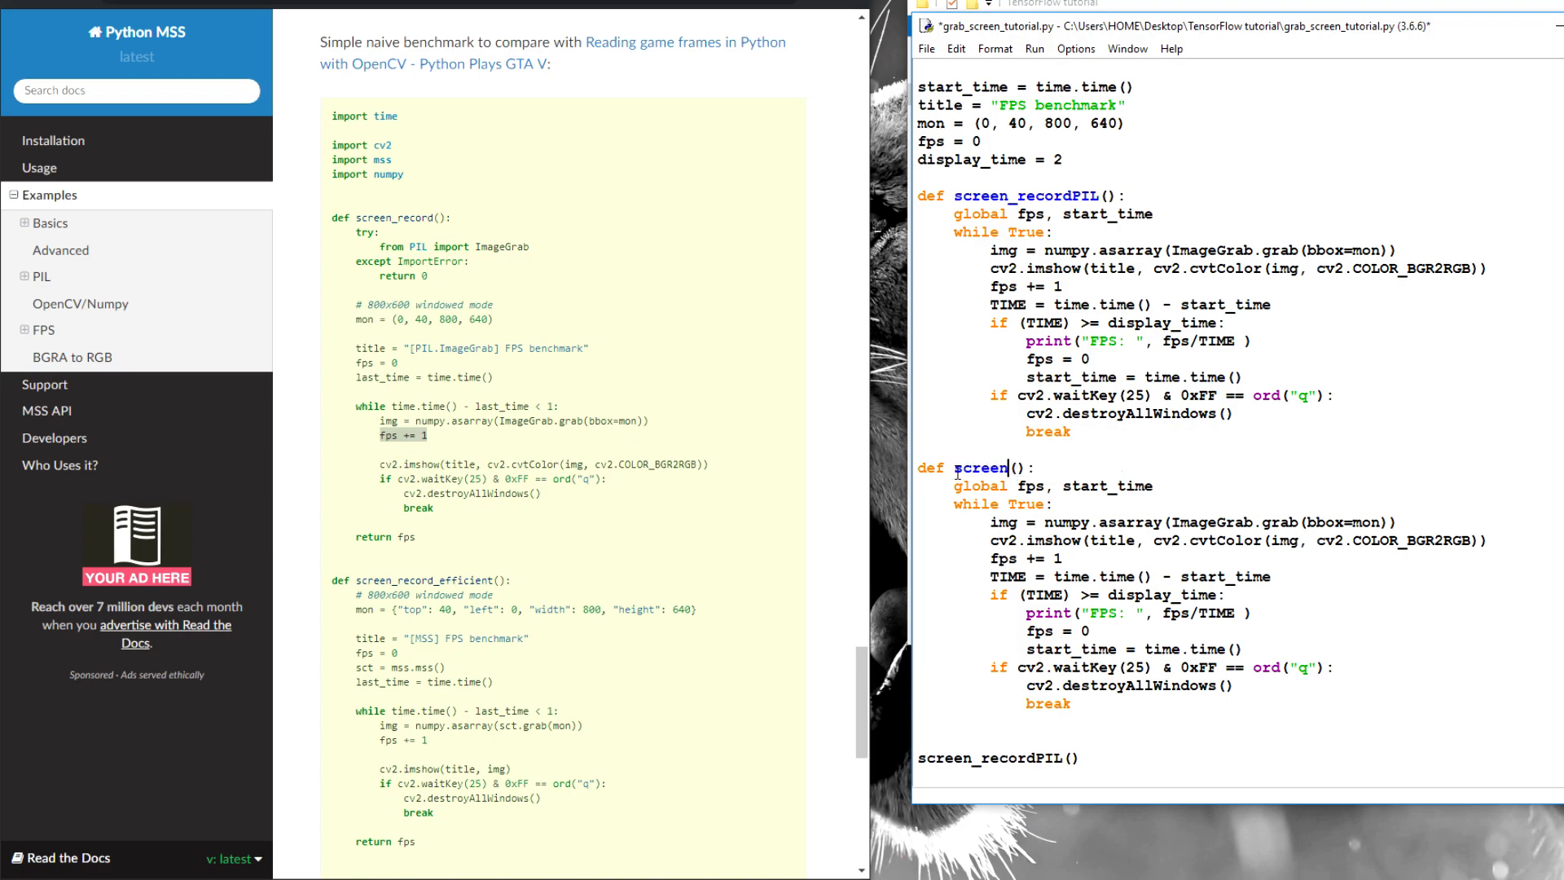
- Rename the duplicated function to screen_grab and select its name for the new call
text(_grabs)
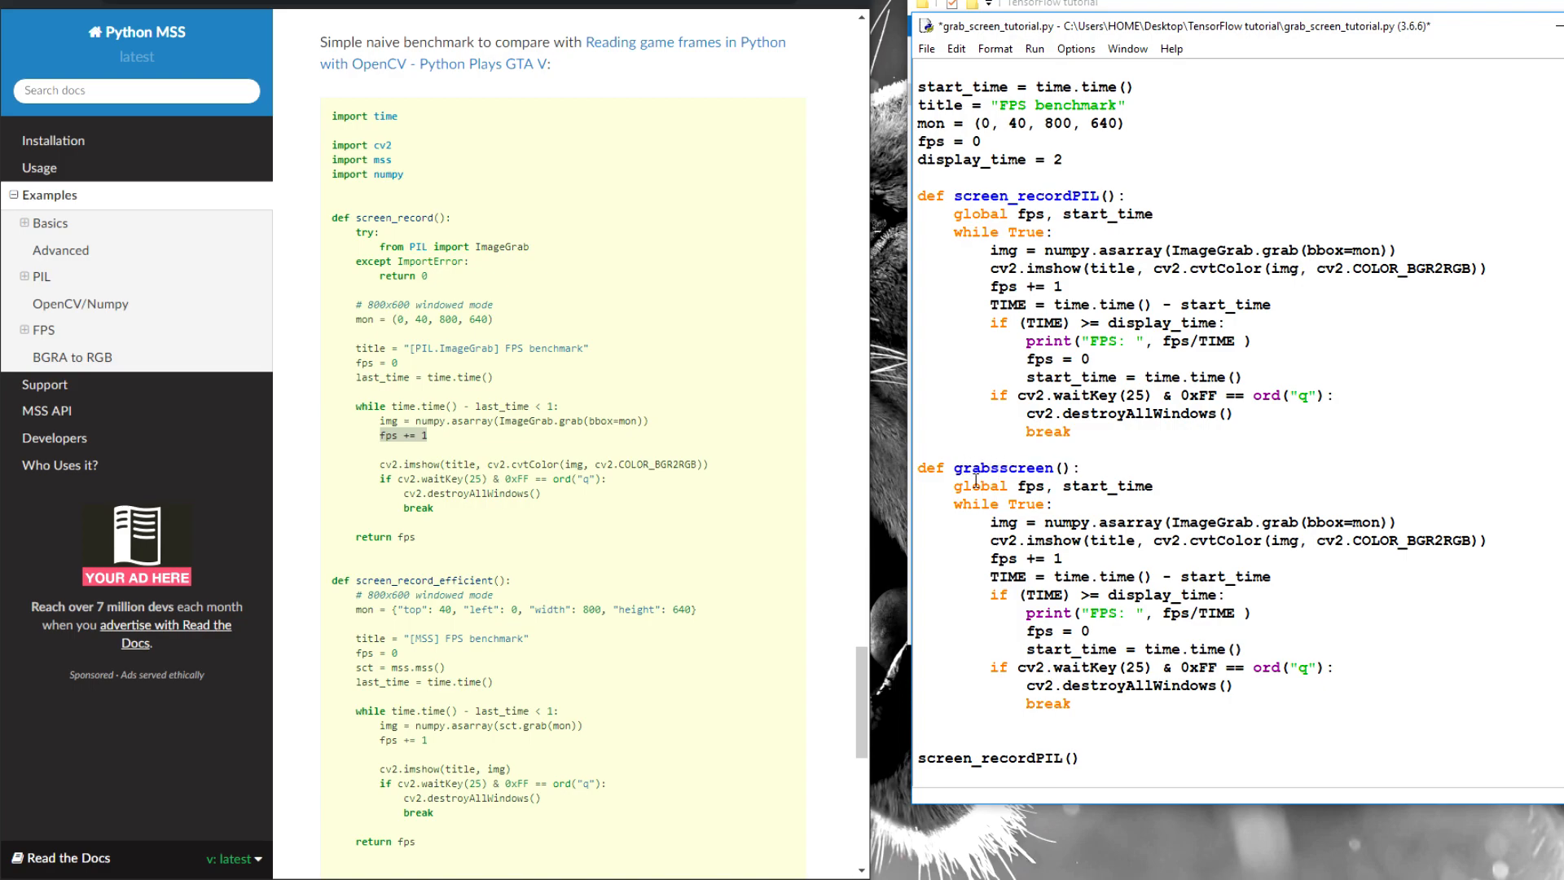
text(gscreen)
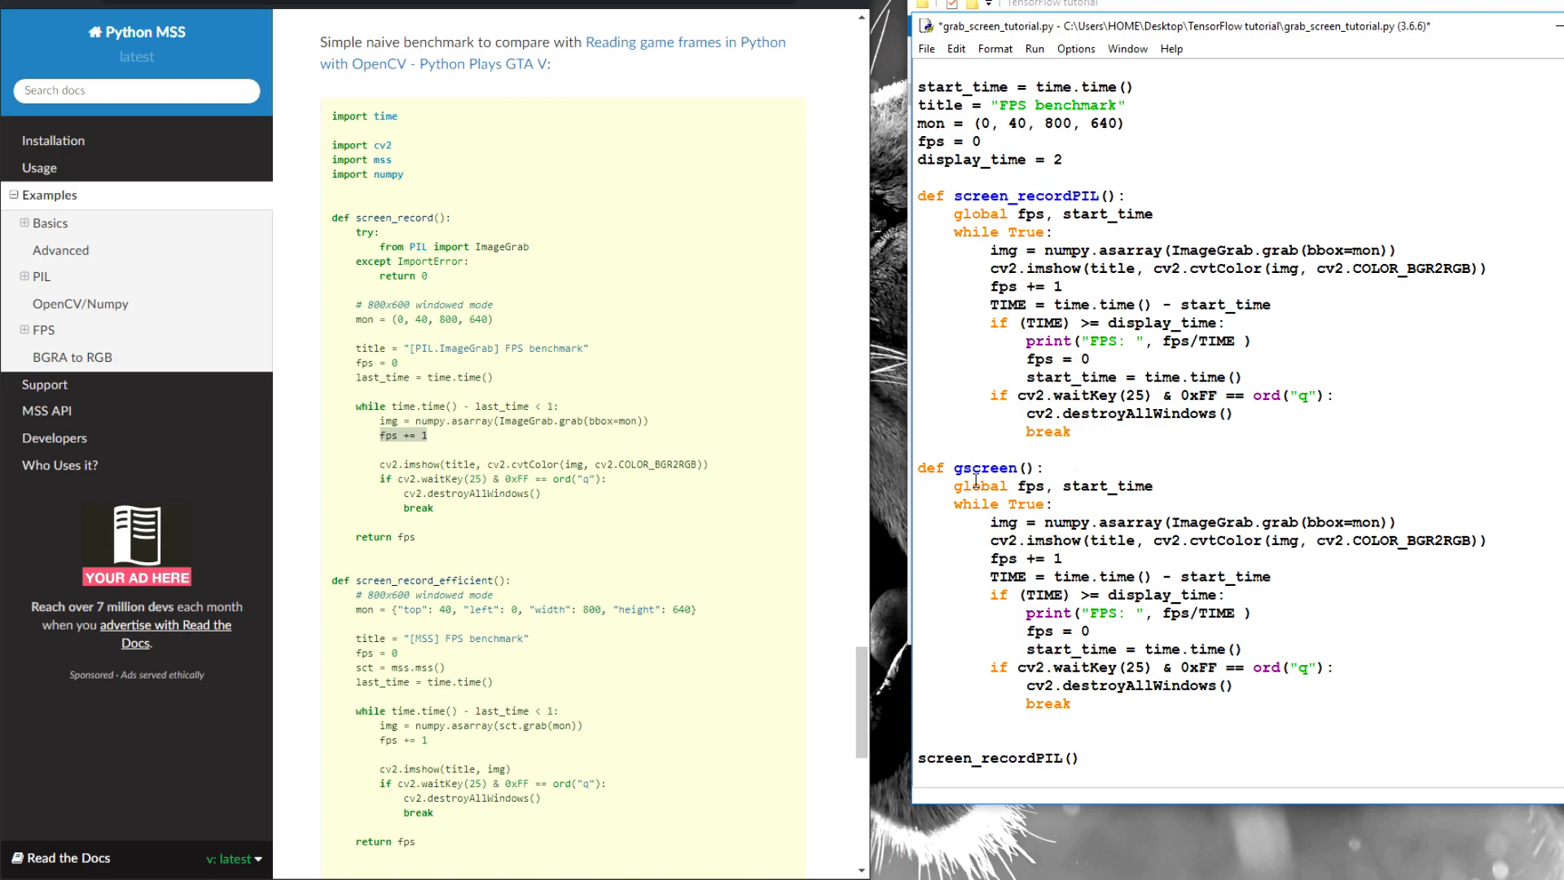
text(screen)
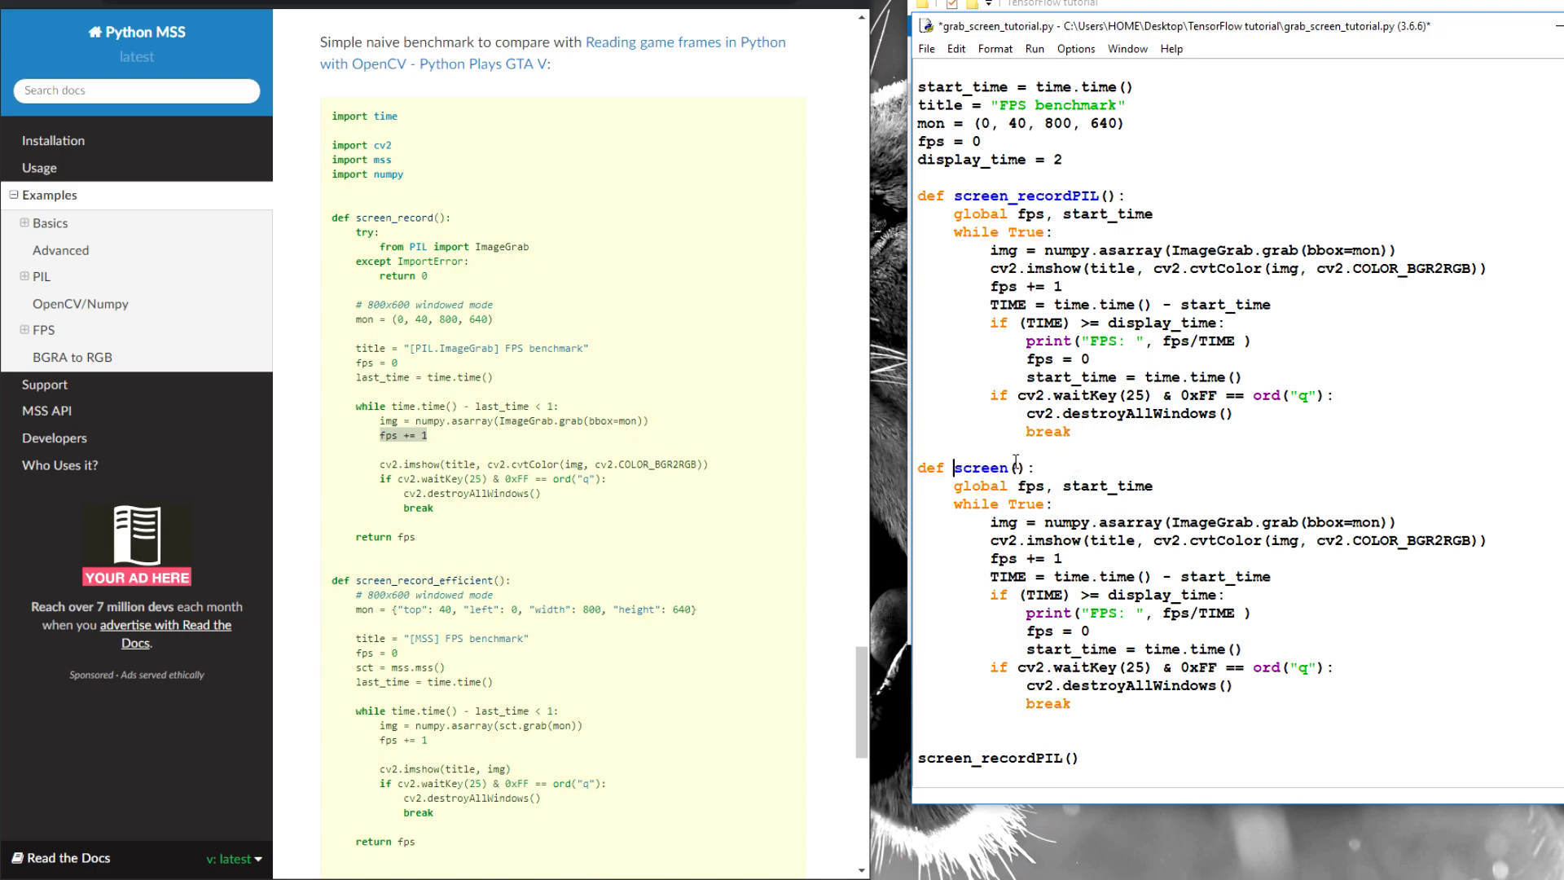
text(_grab)
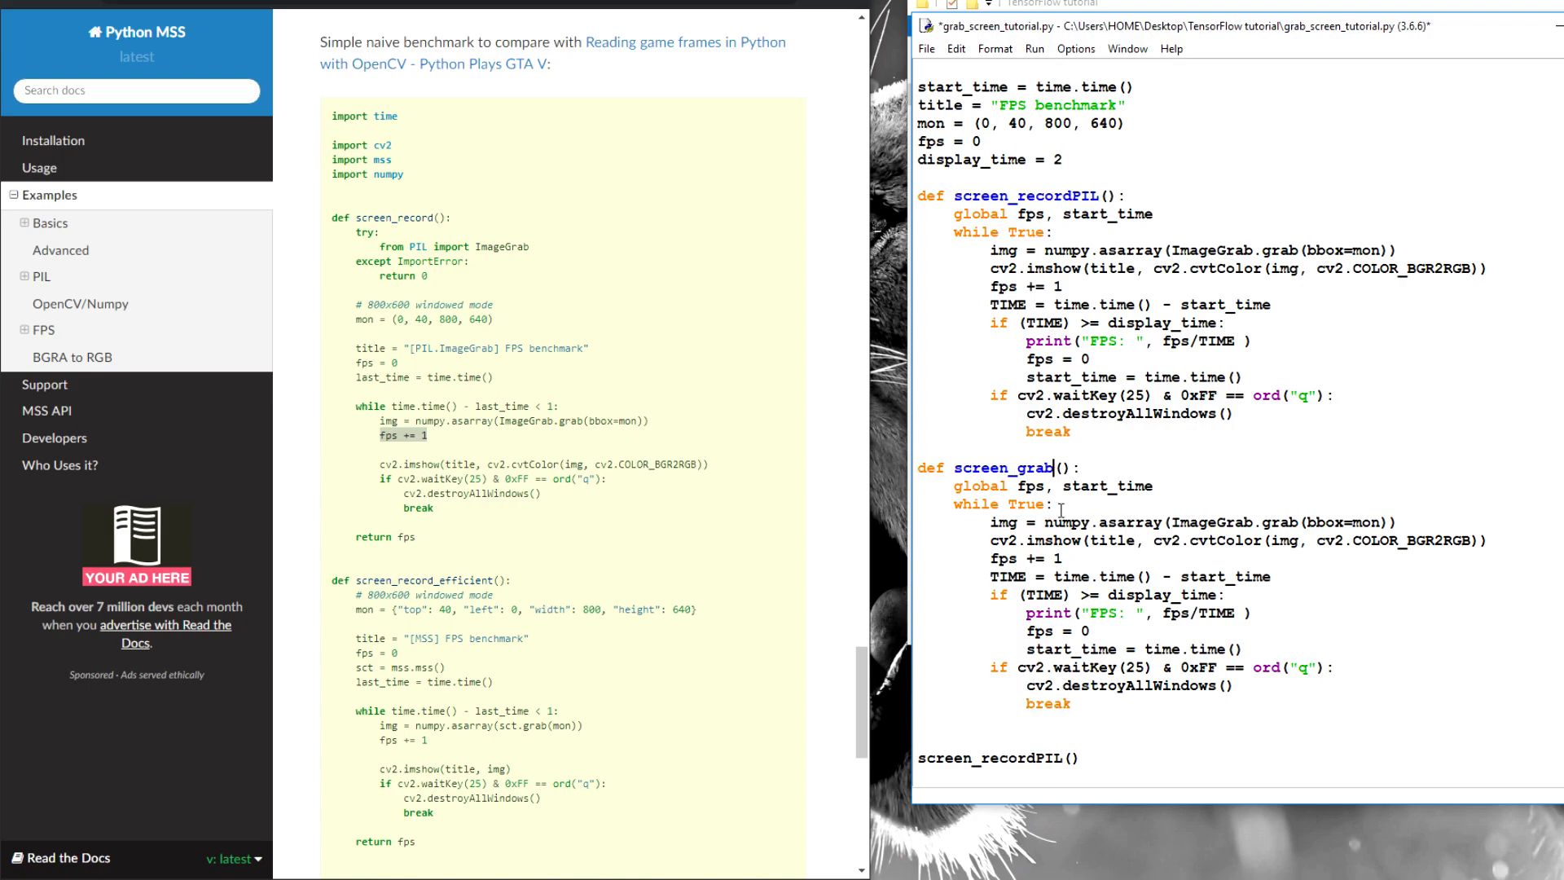
double_click(1004, 467)
text(screen_grab())
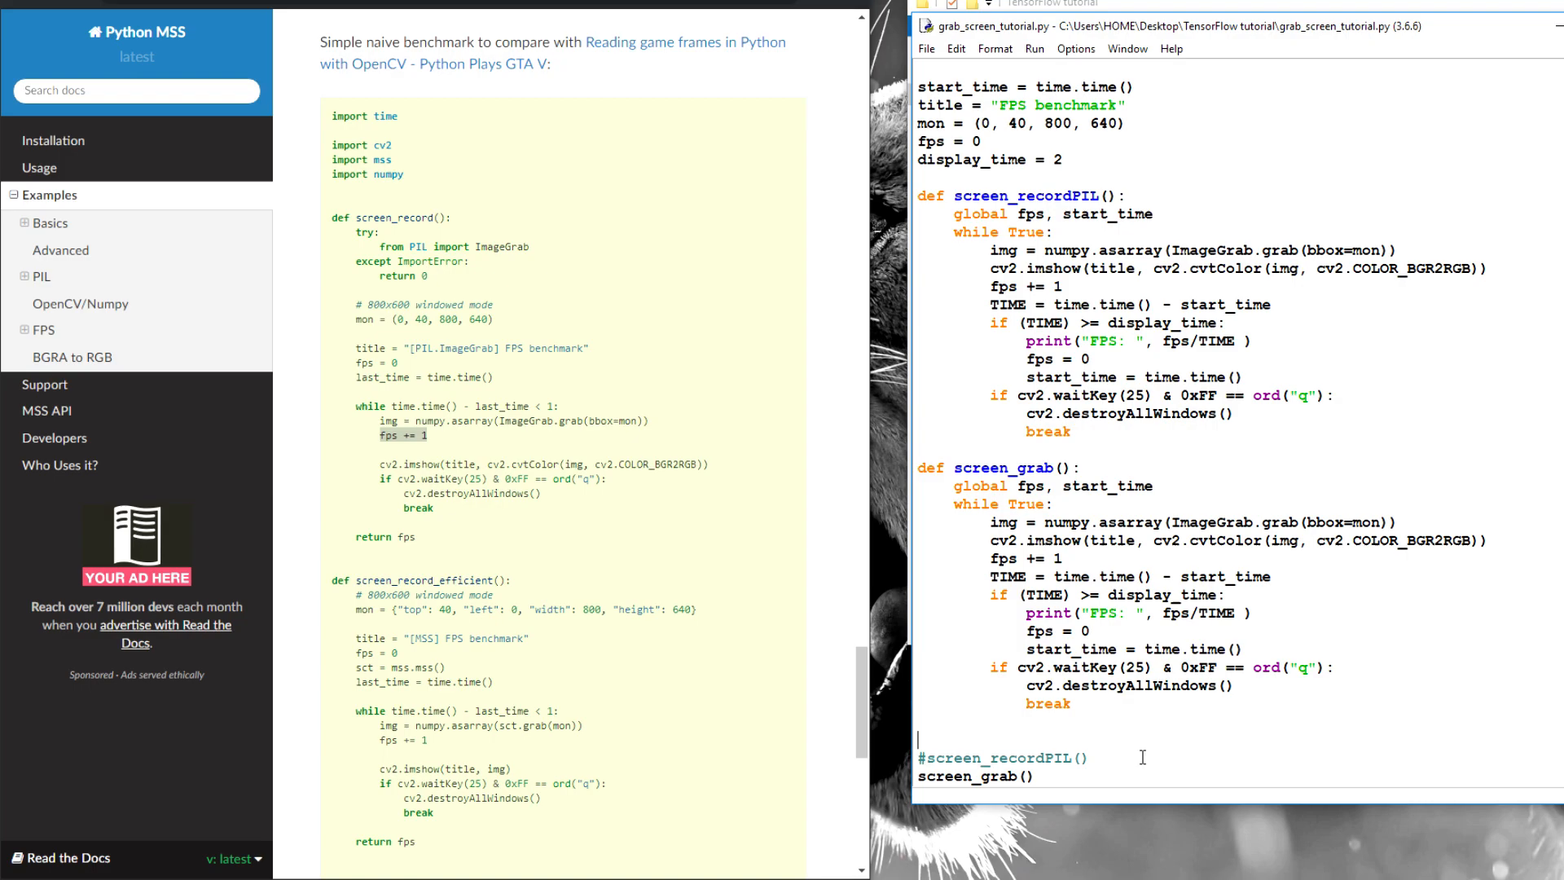
mouse_move(1215, 639)
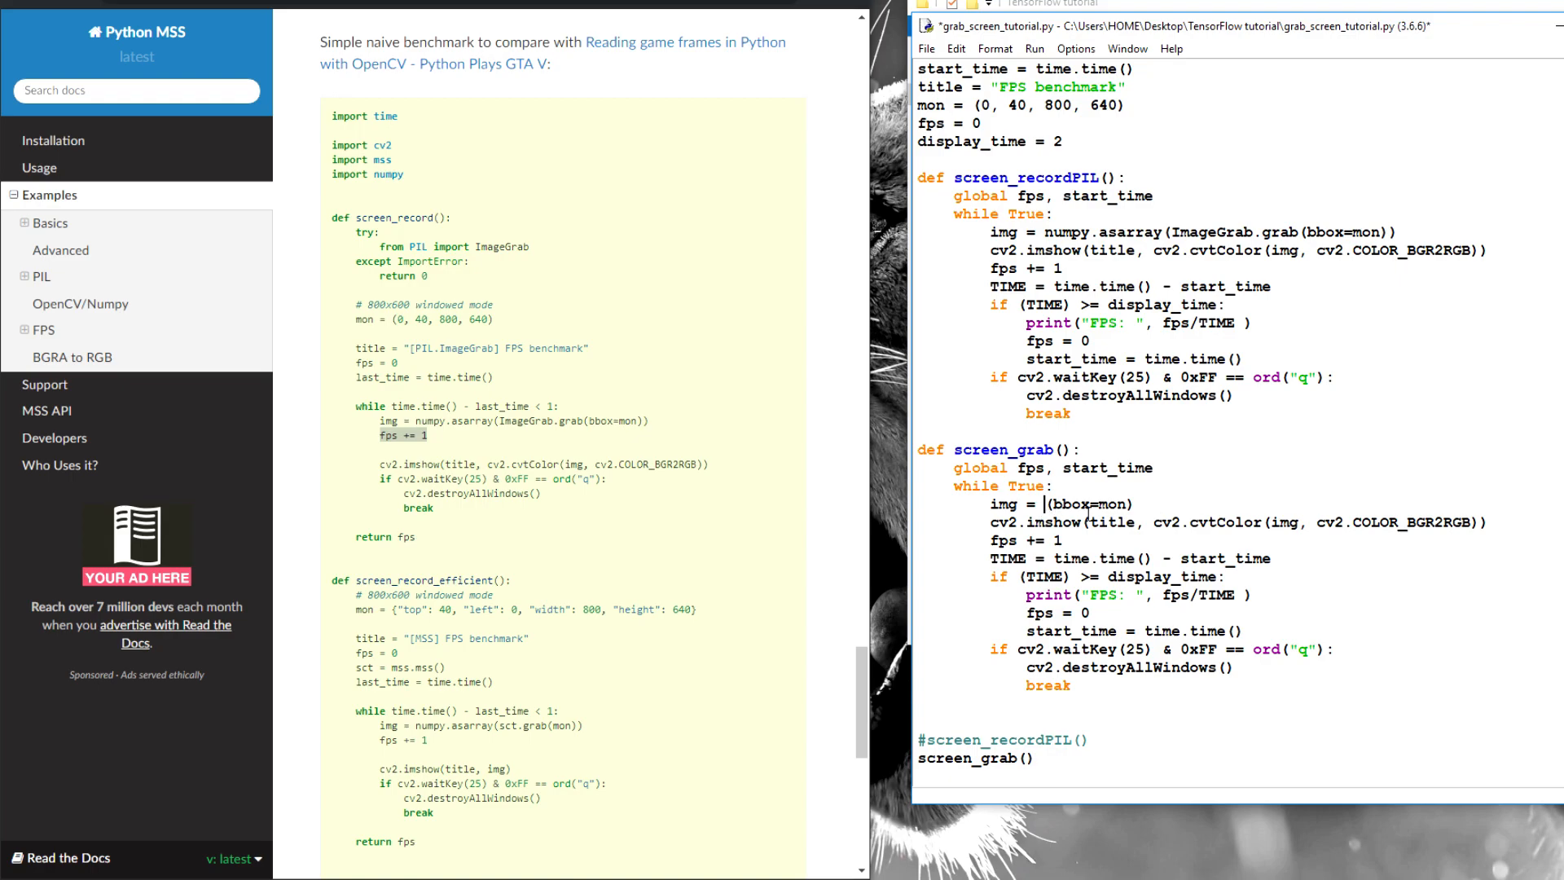
- Replace screen_grab's capture line with img = grab_screen(region=mon) and select it
text(grab_screen)
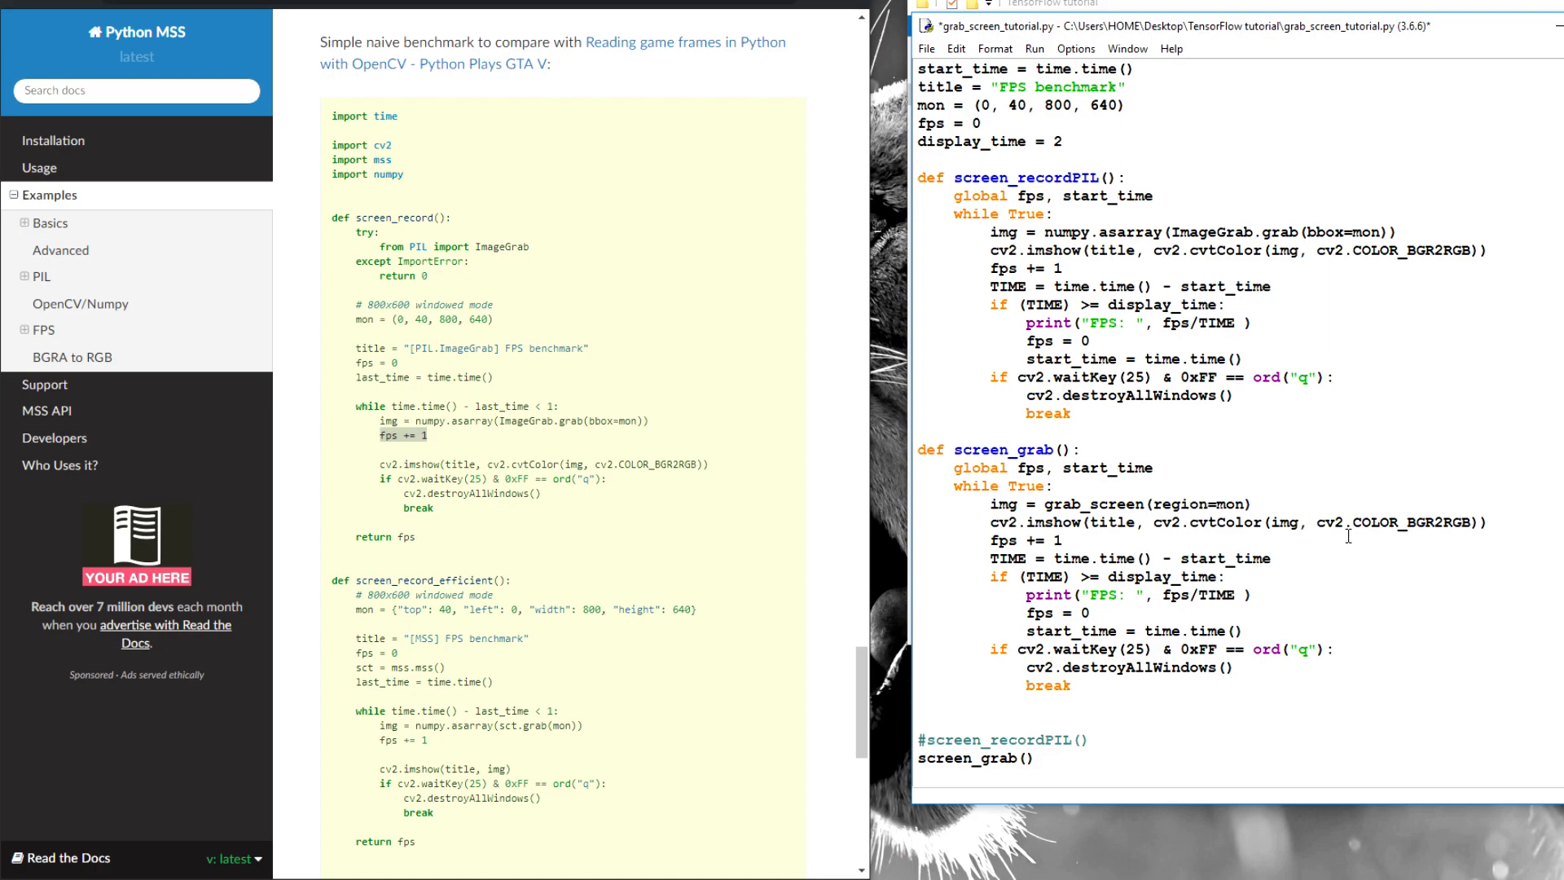
drag(1188, 521, 1488, 521)
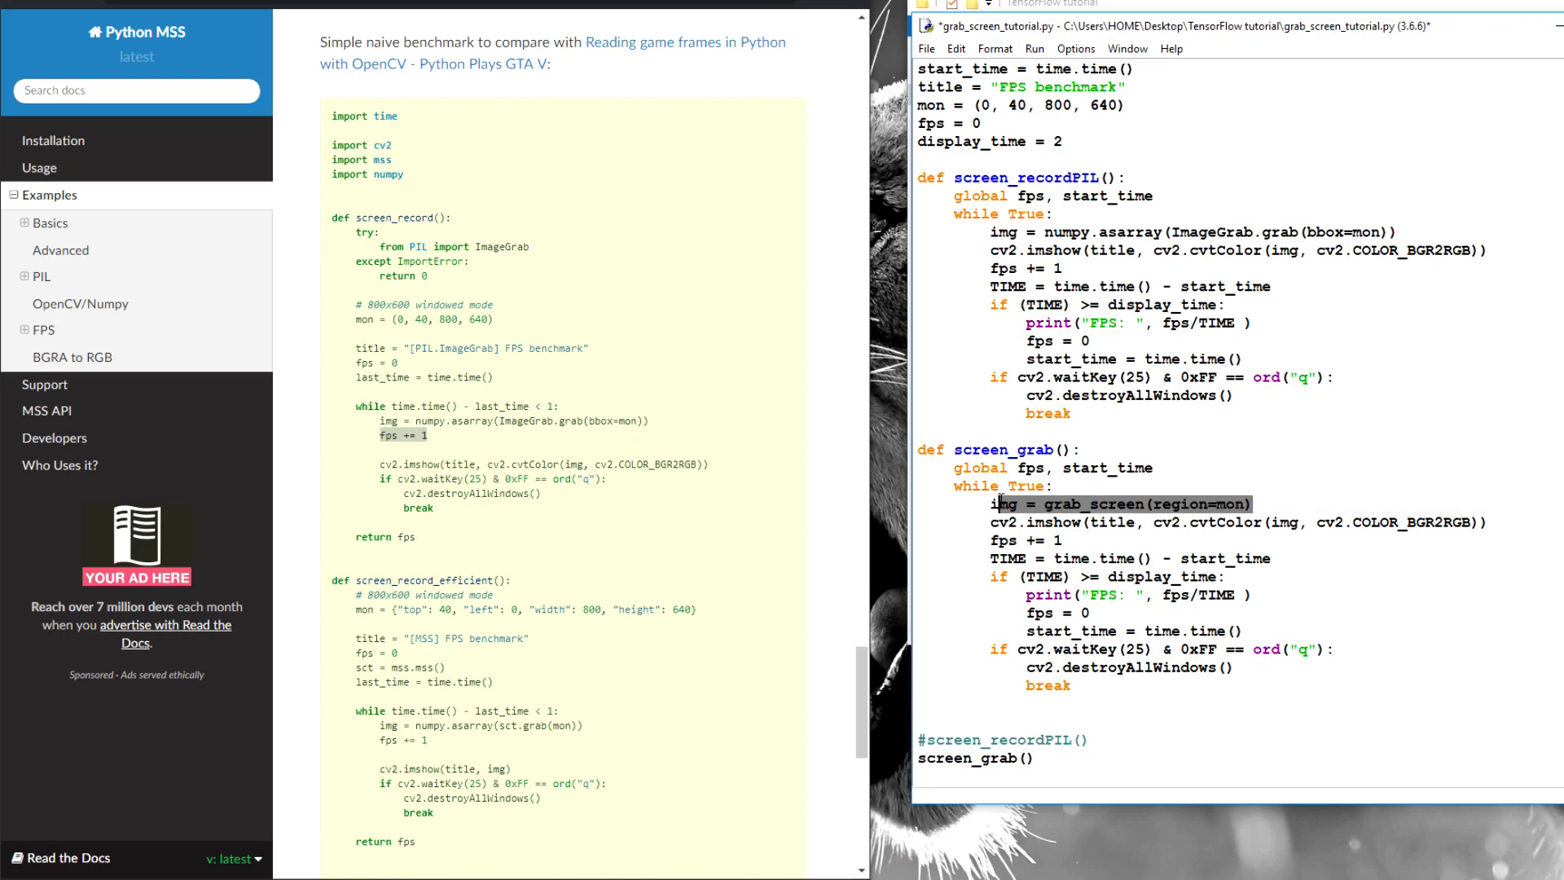
click(1245, 472)
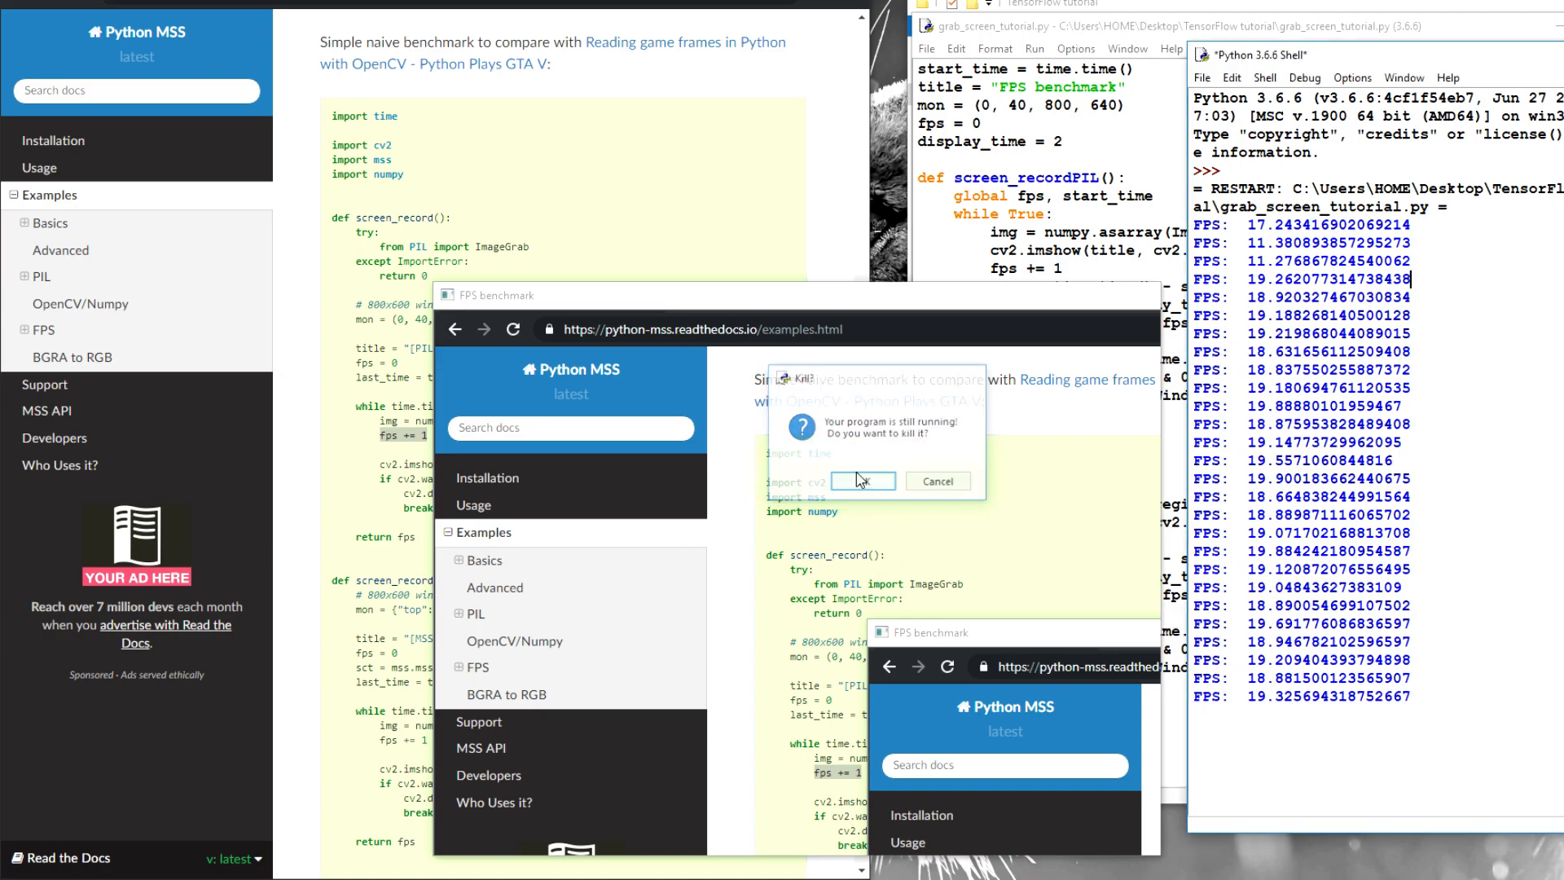
- Run the screen_grab benchmark (FPS near 19) and confirm killing the running script
click(862, 480)
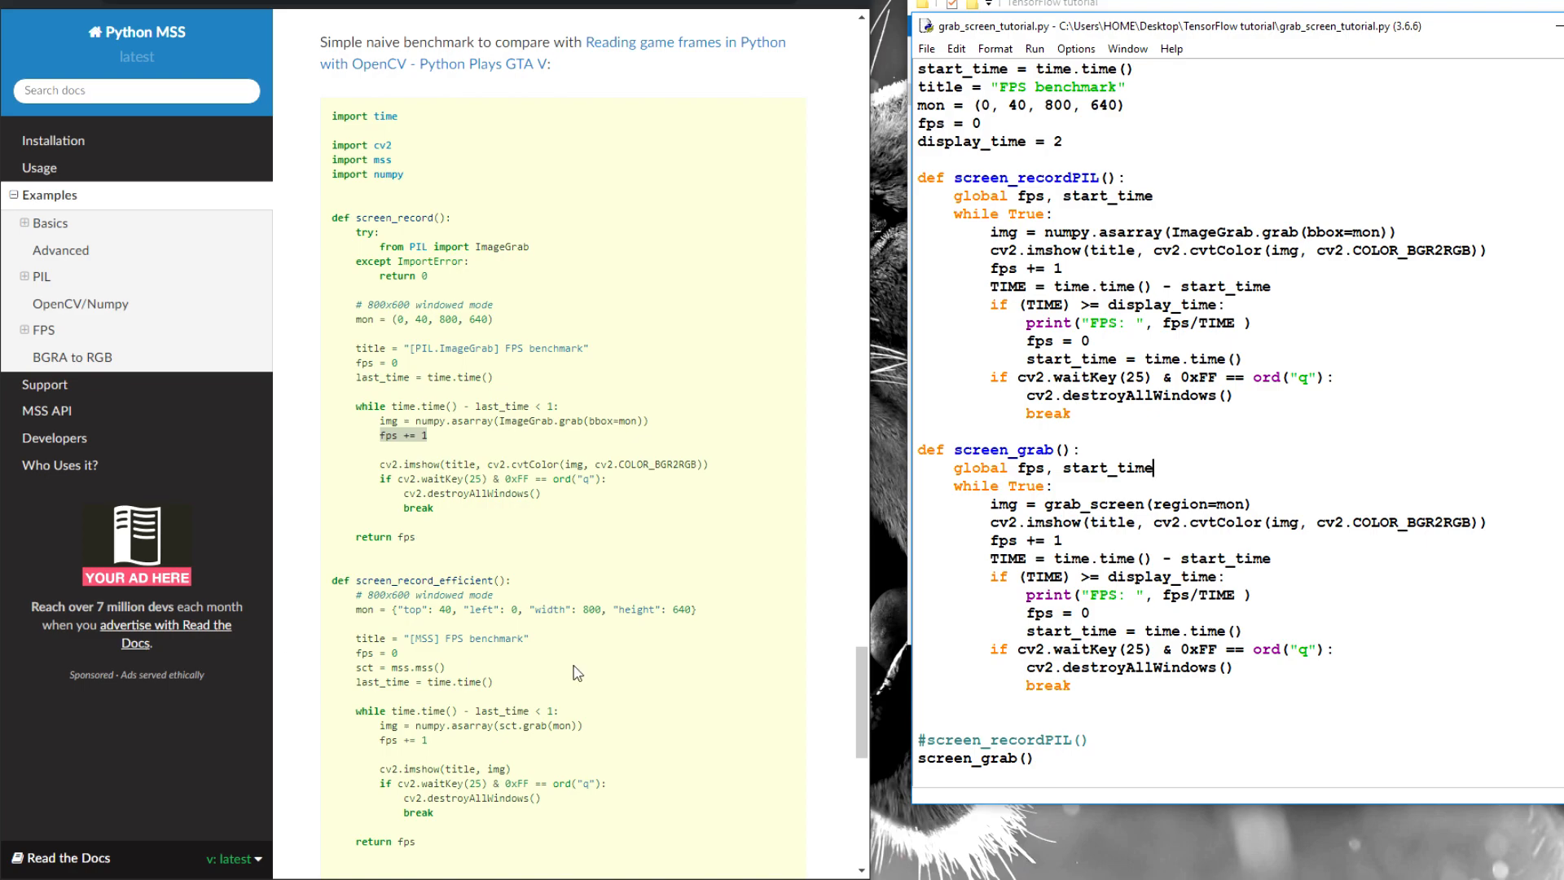
- Paste a third copy of the capture function and rename it screen_recordMSS
double_click(1018, 450)
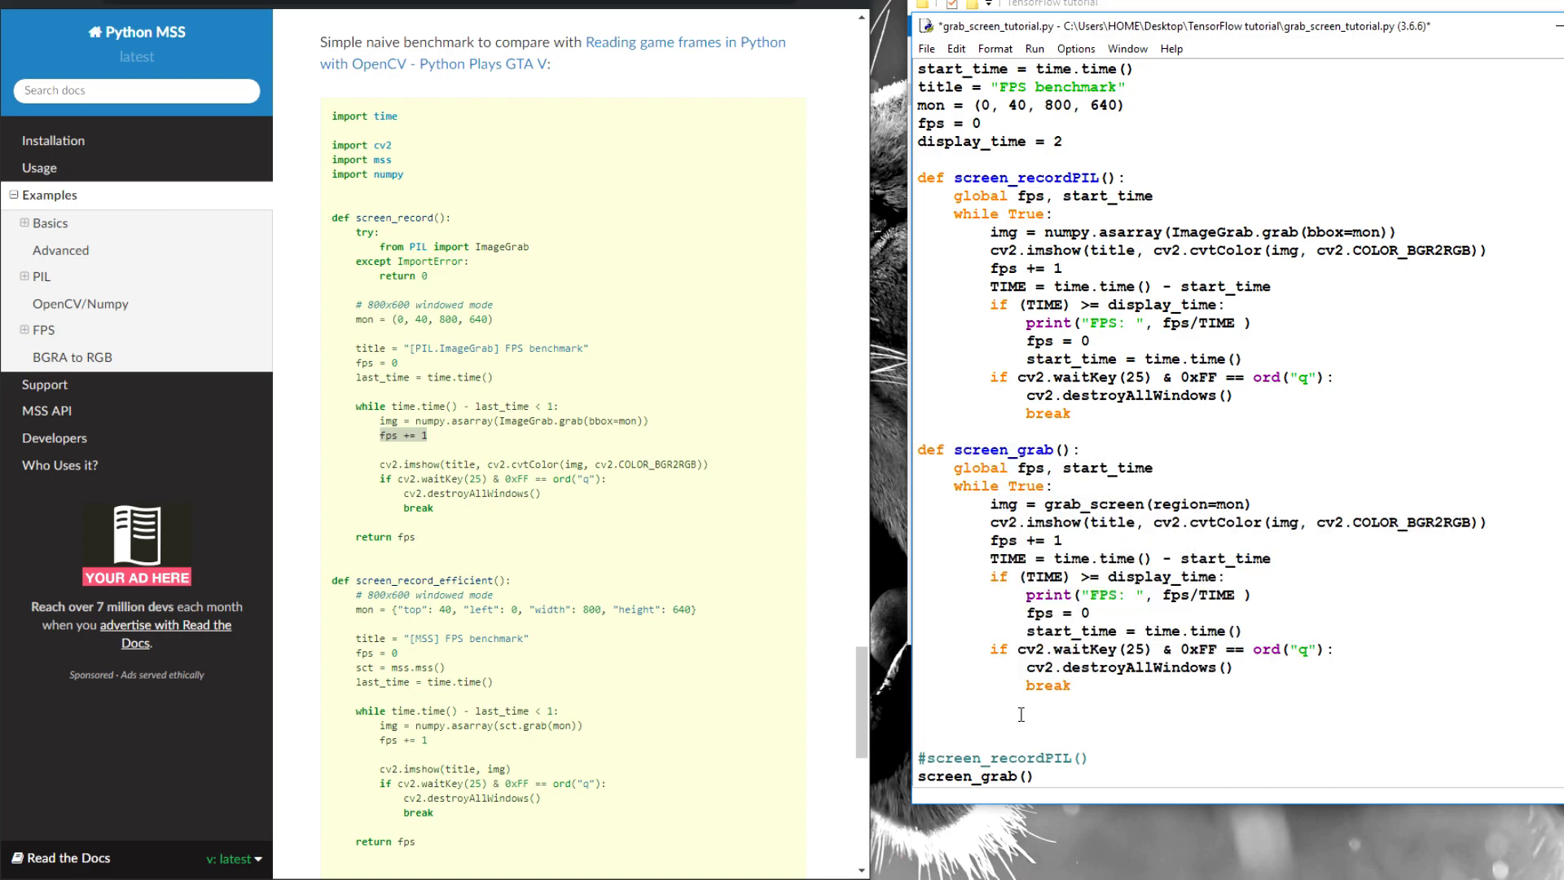
scroll(down, 3)
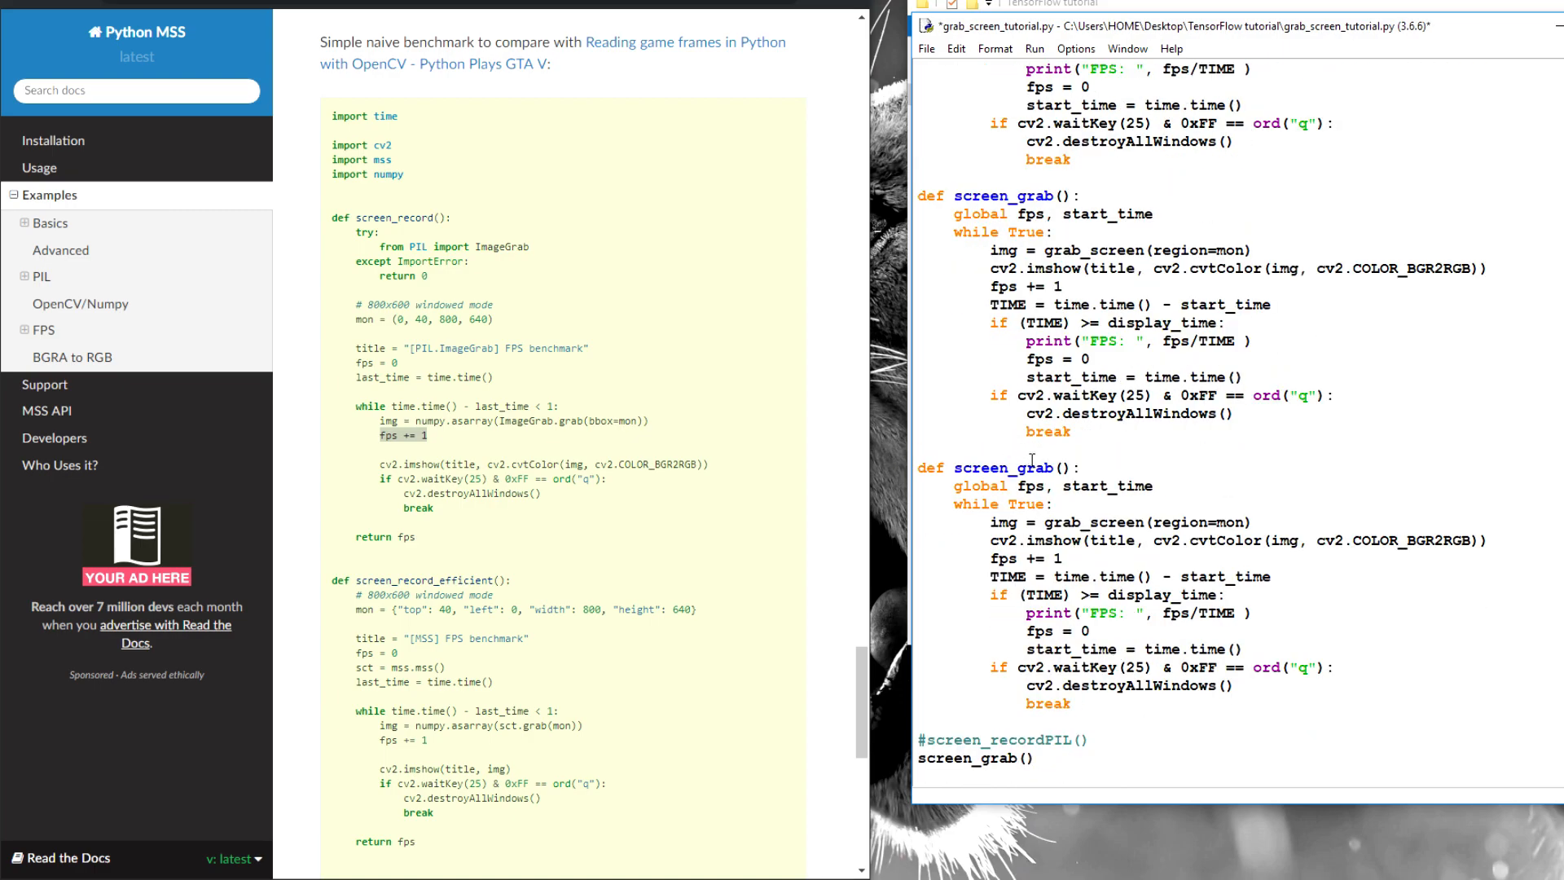
double_click(1033, 467)
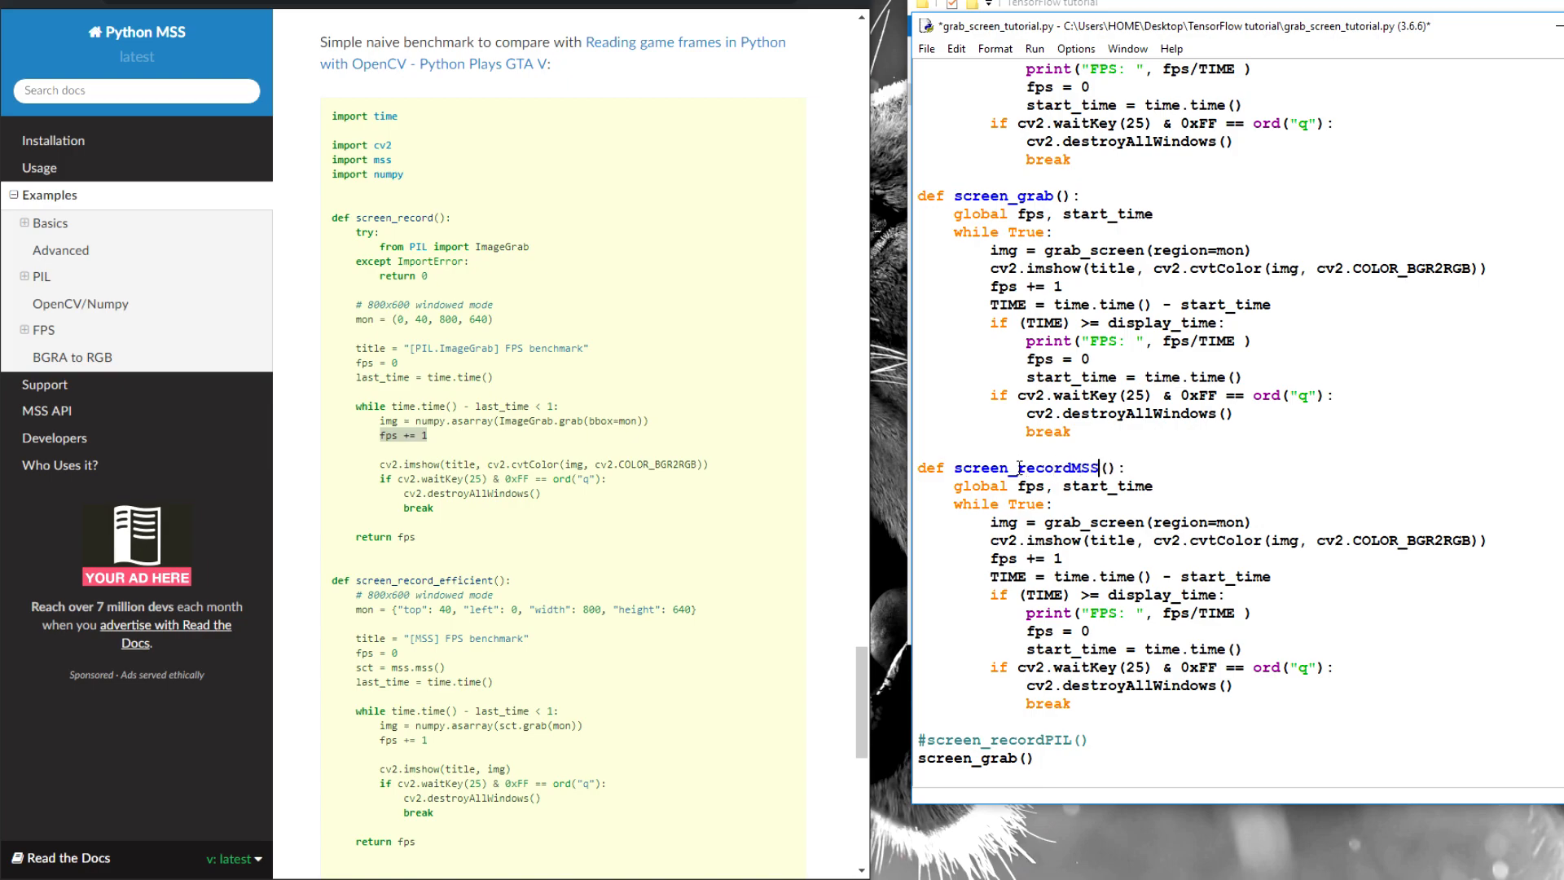
mouse_move(573, 607)
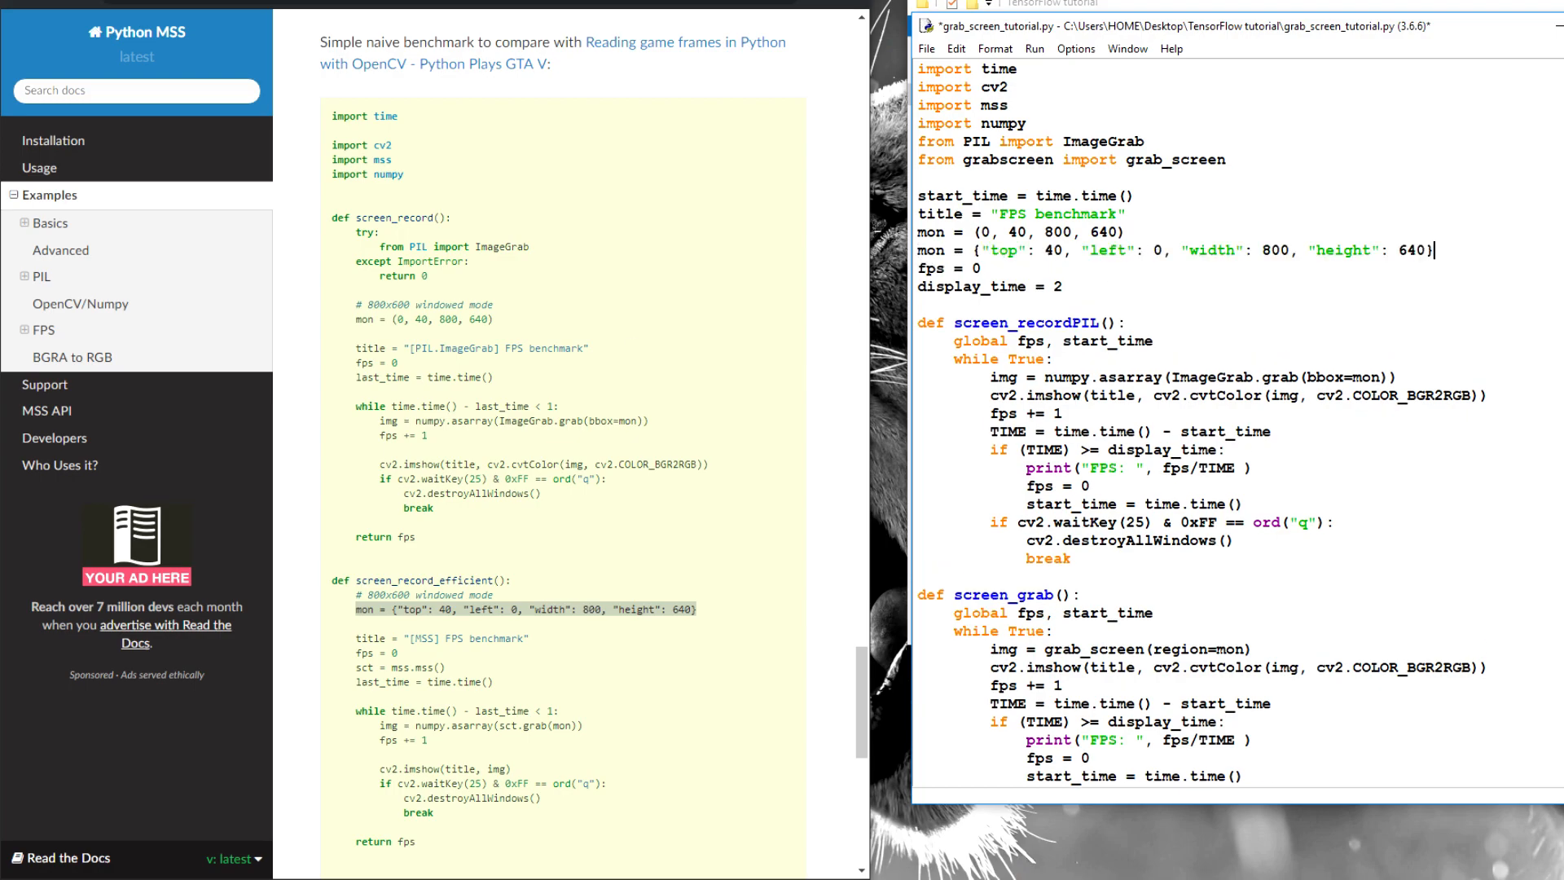
mouse_move(267, 283)
text(inor)
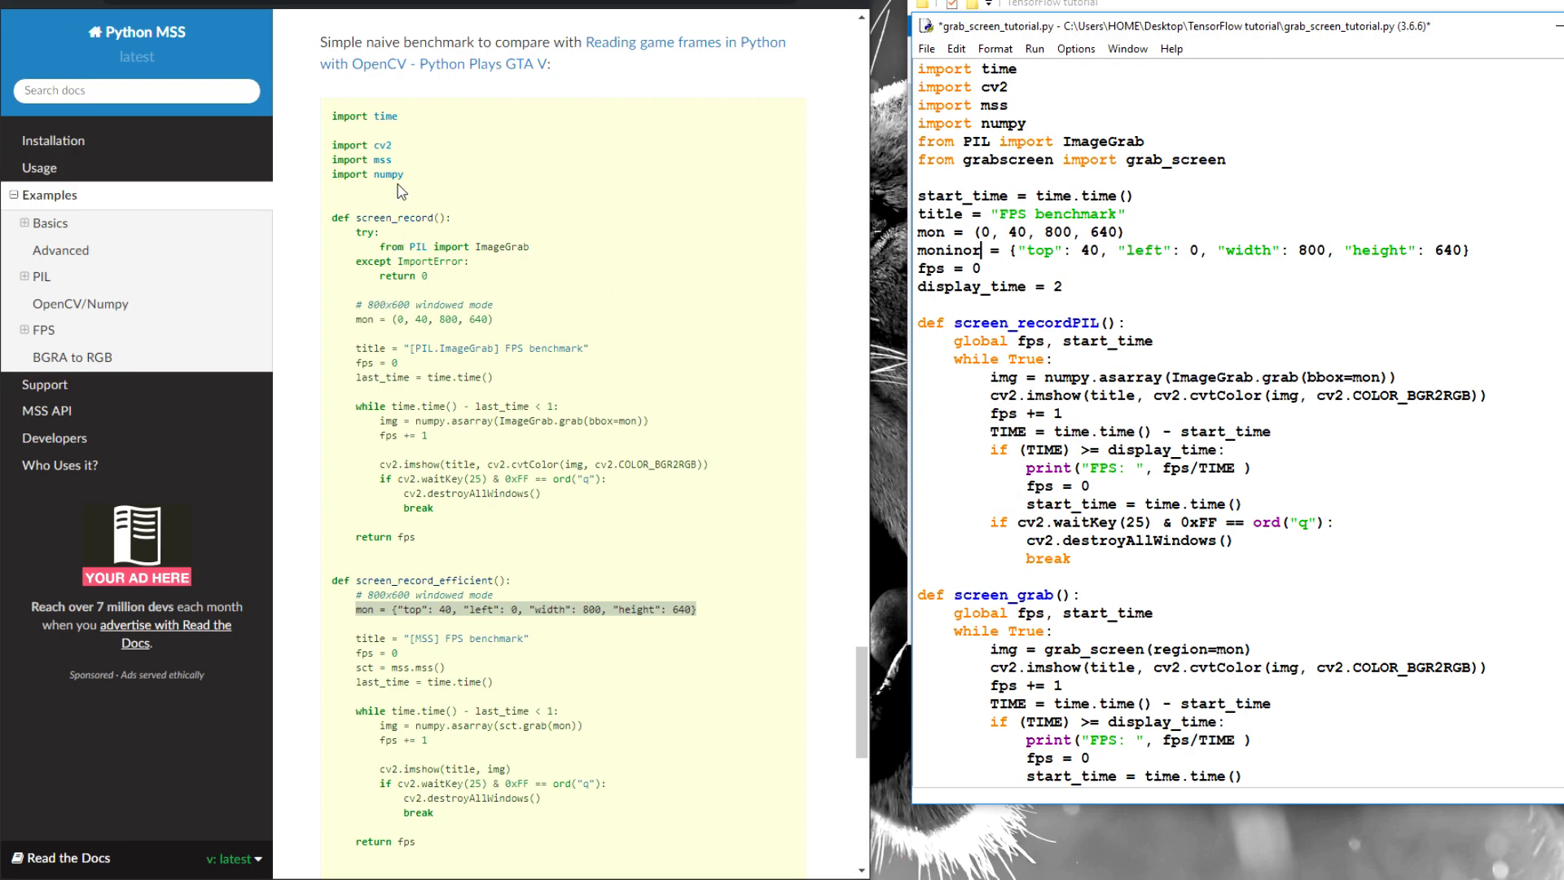
mouse_move(466, 567)
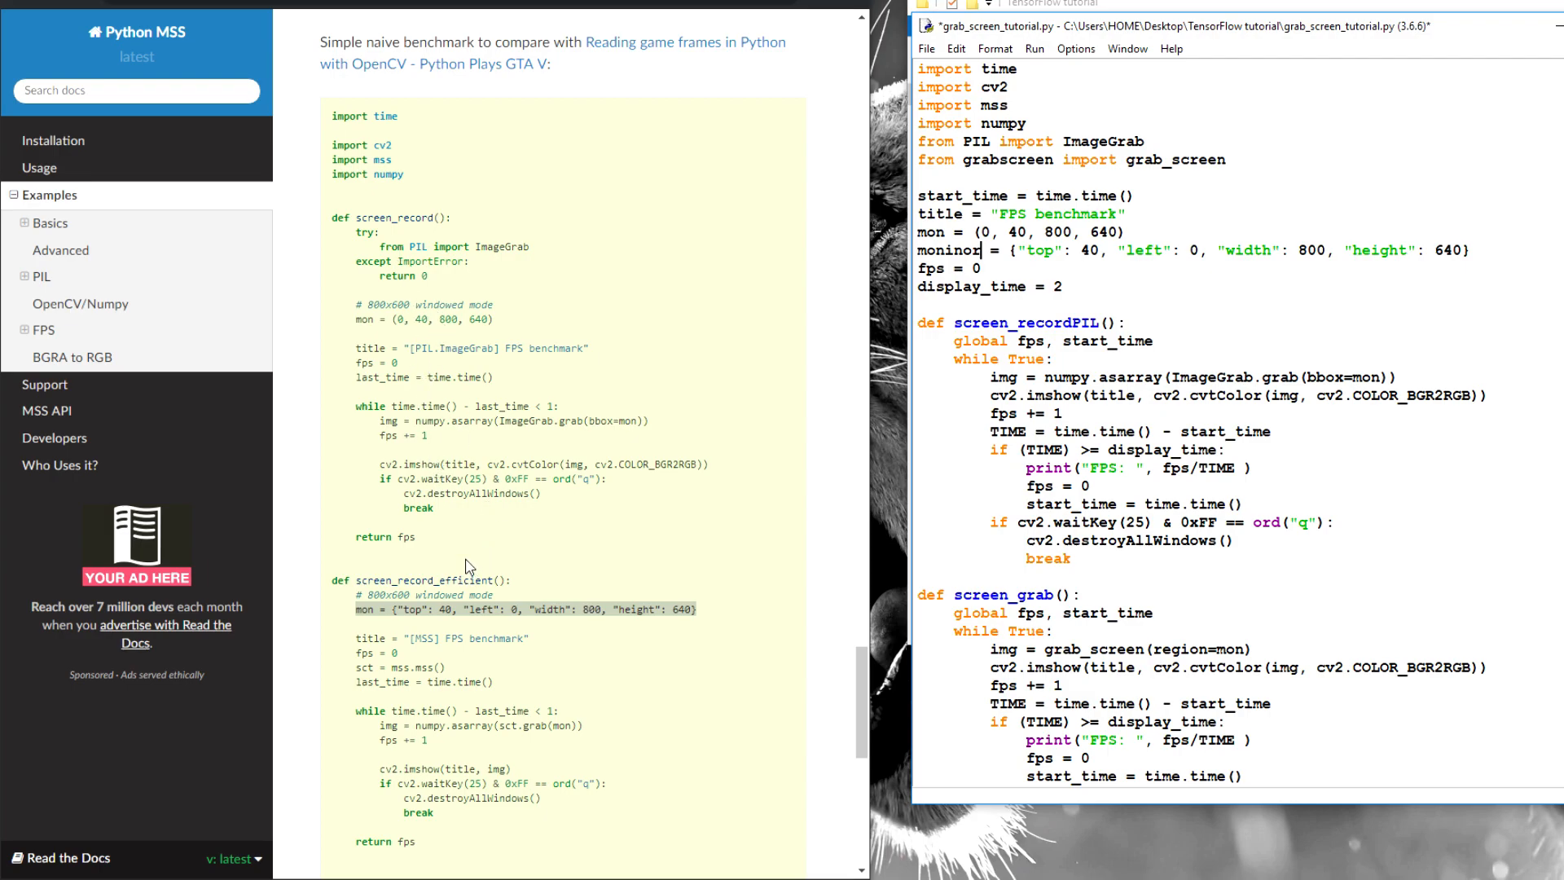
mouse_move(479, 290)
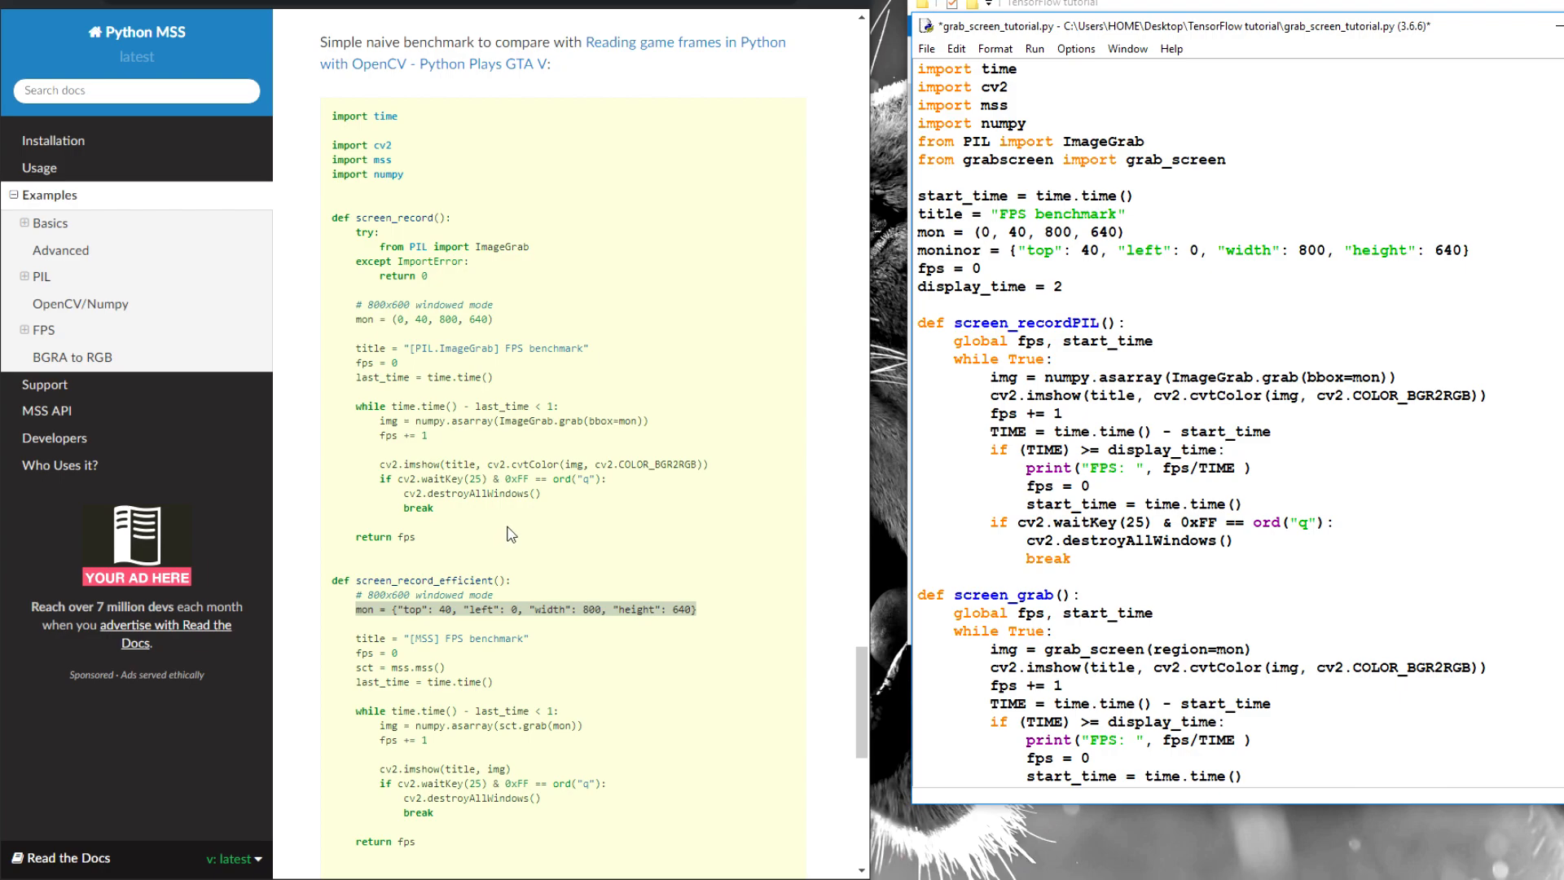
- Add the sct = mss.mss() line alongside the moninor region dictionary
double_click(397, 668)
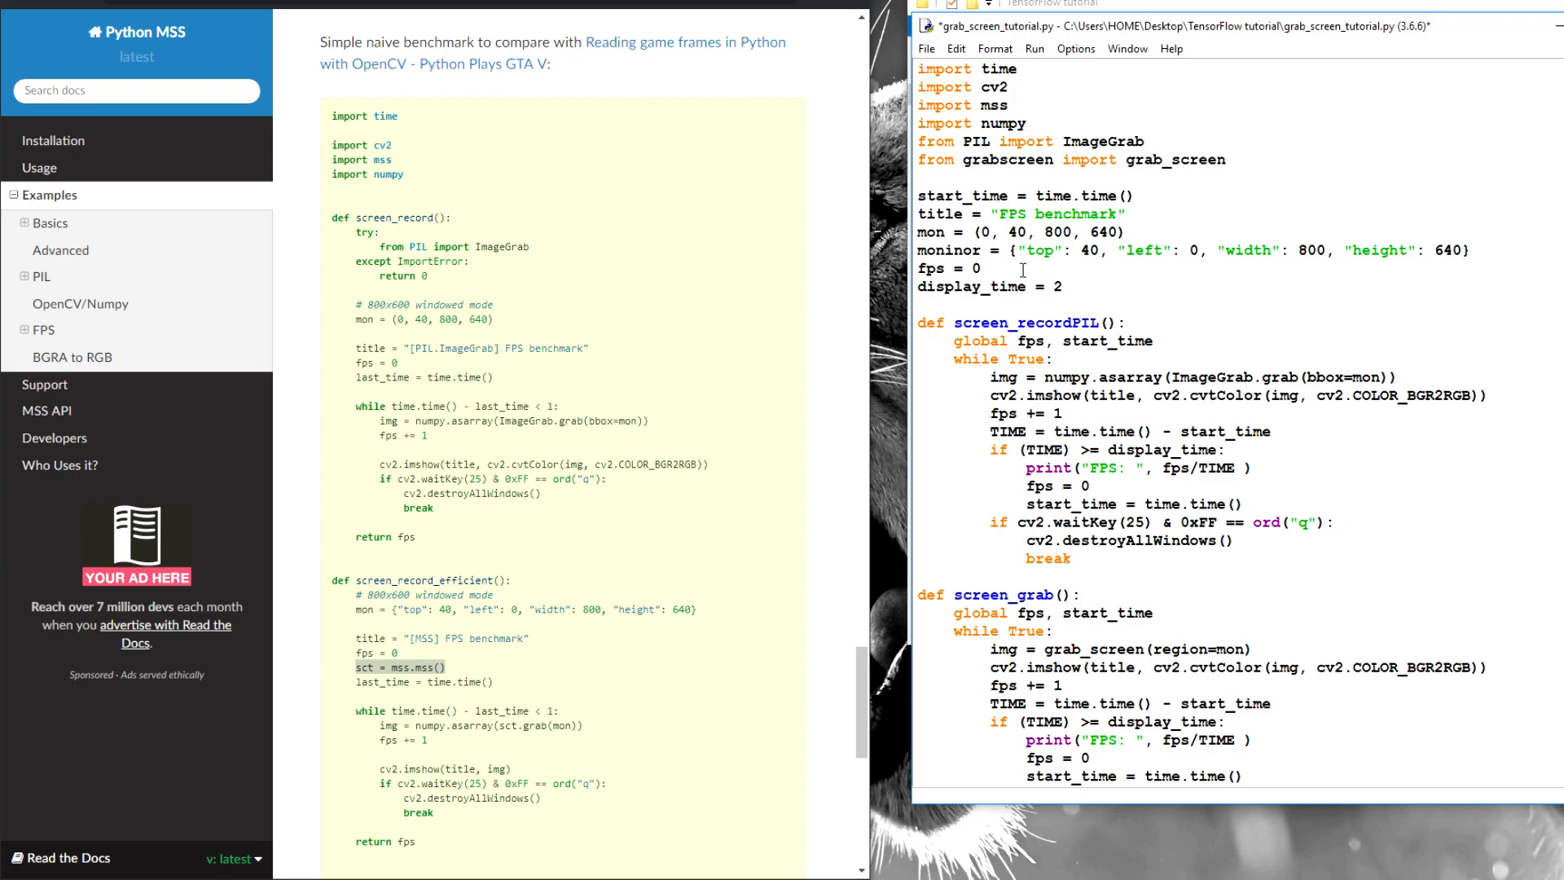
text(sct = mss.mss())
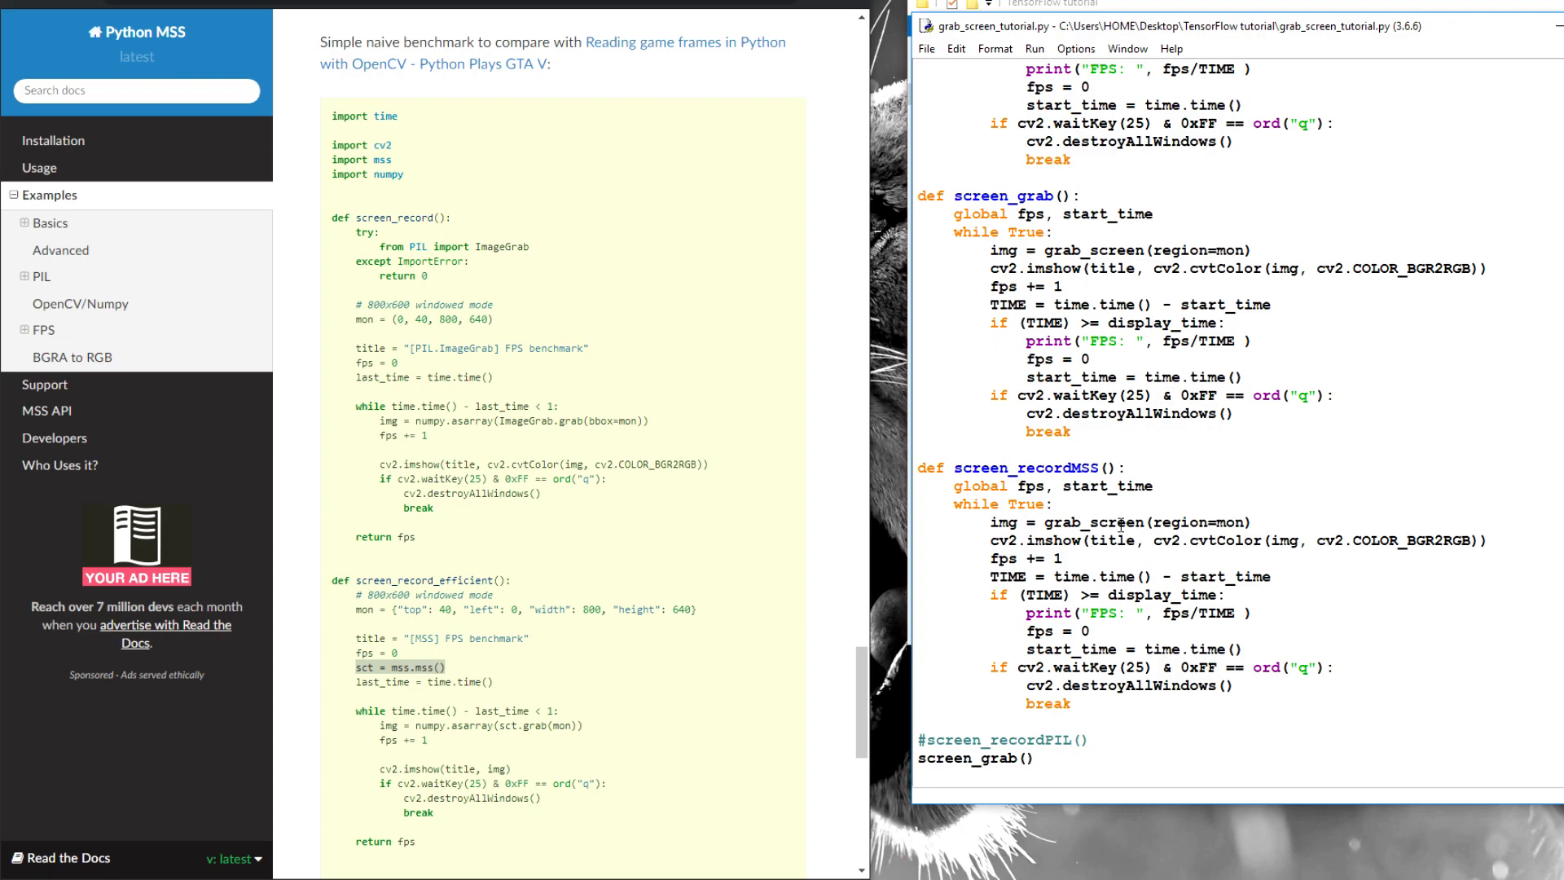
mouse_move(492, 690)
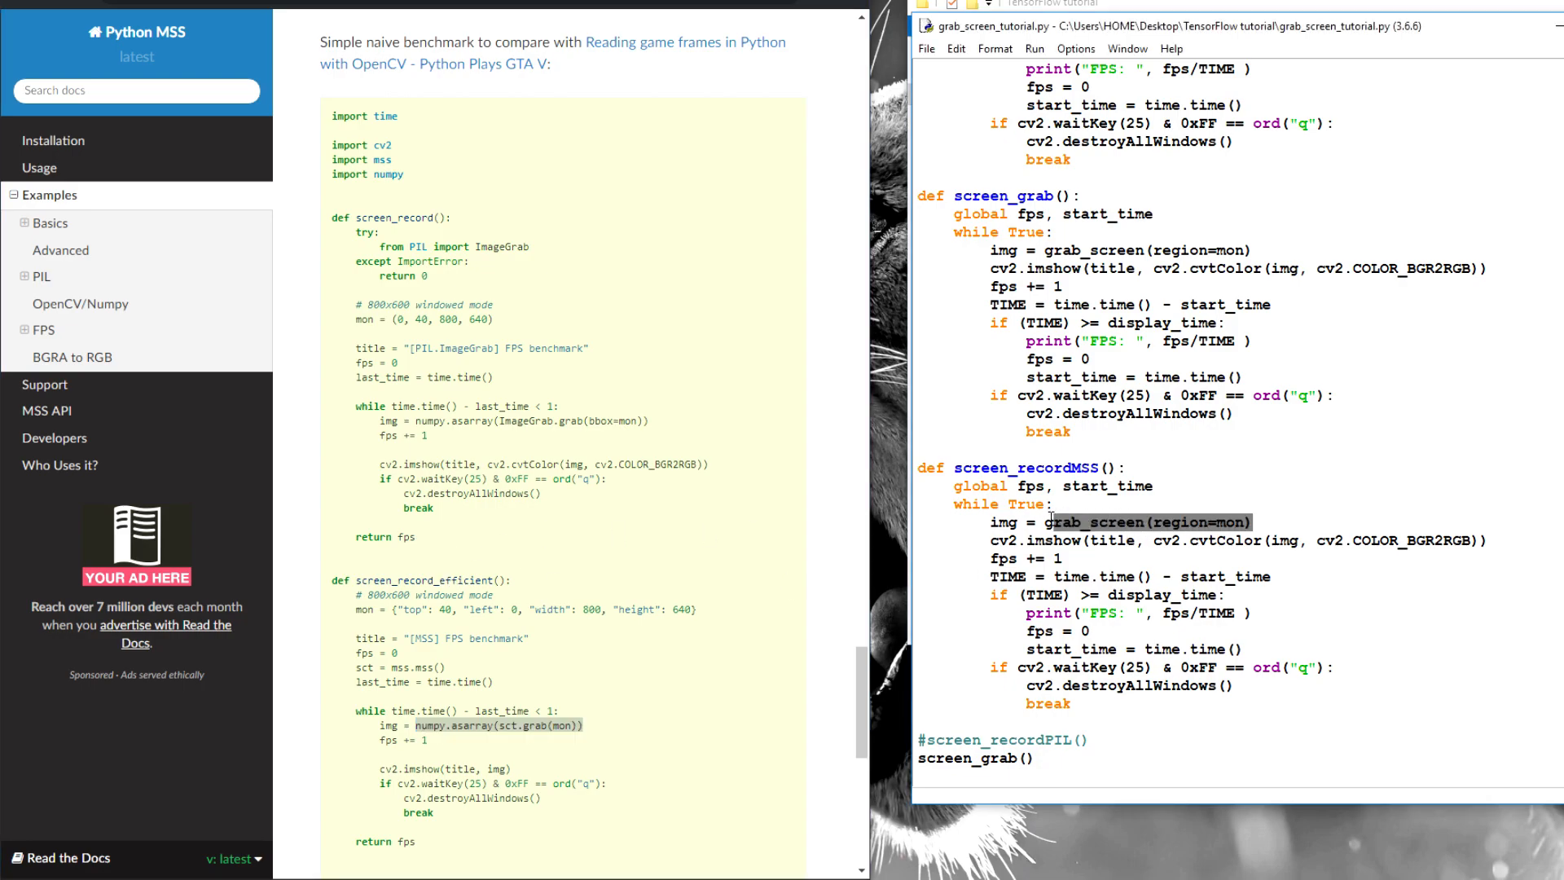
- Set screen_recordMSS's capture to img = numpy.asarray(sct.grab(moninor))
text(numpy.asarray(sct.grab(mon)))
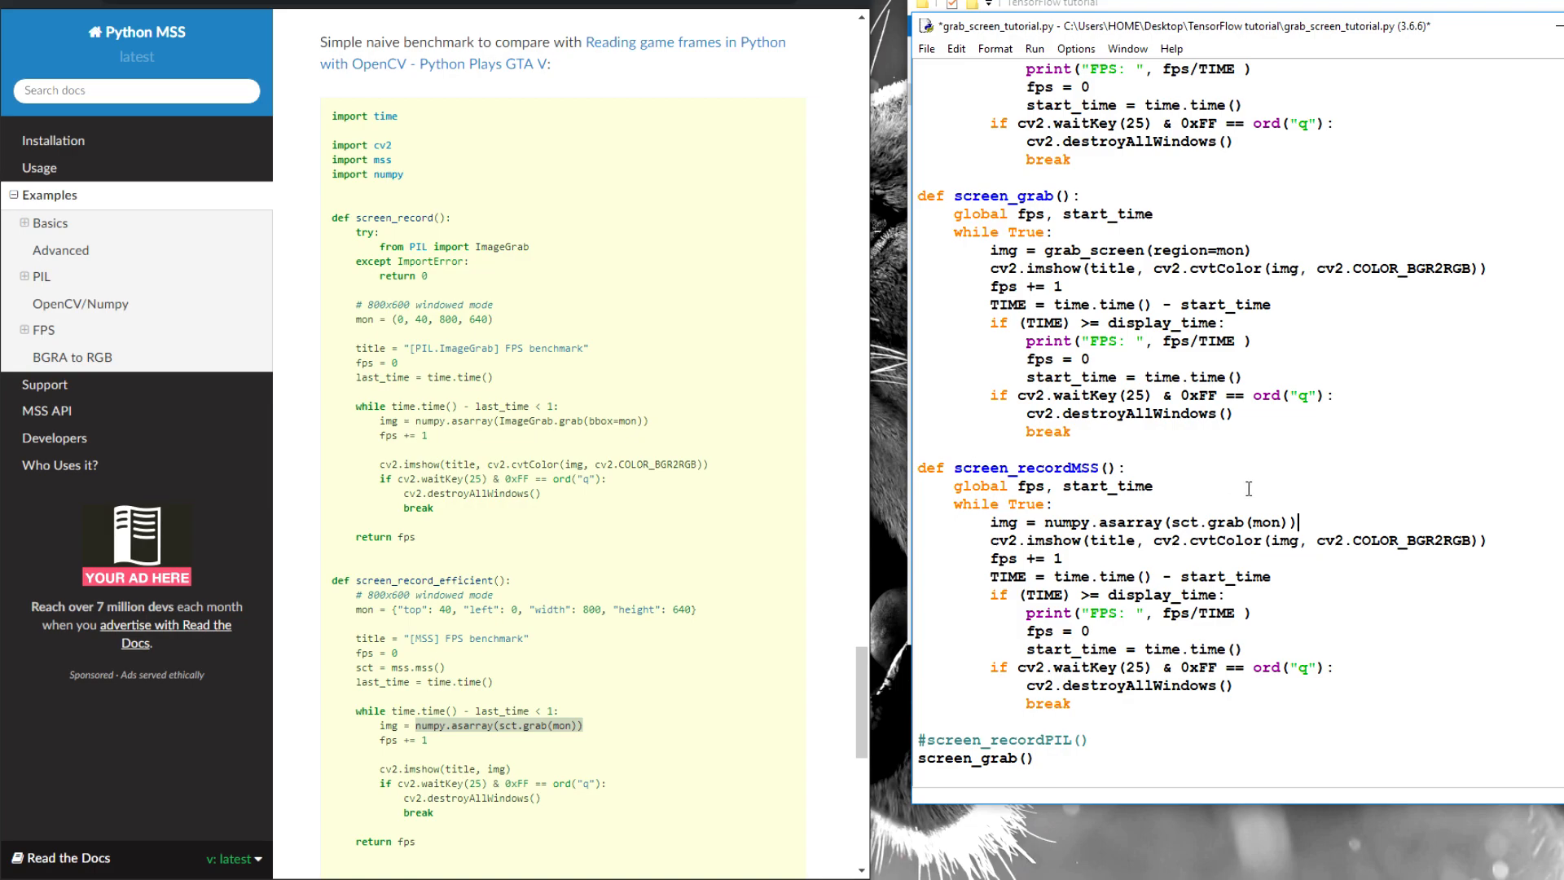
text(in)
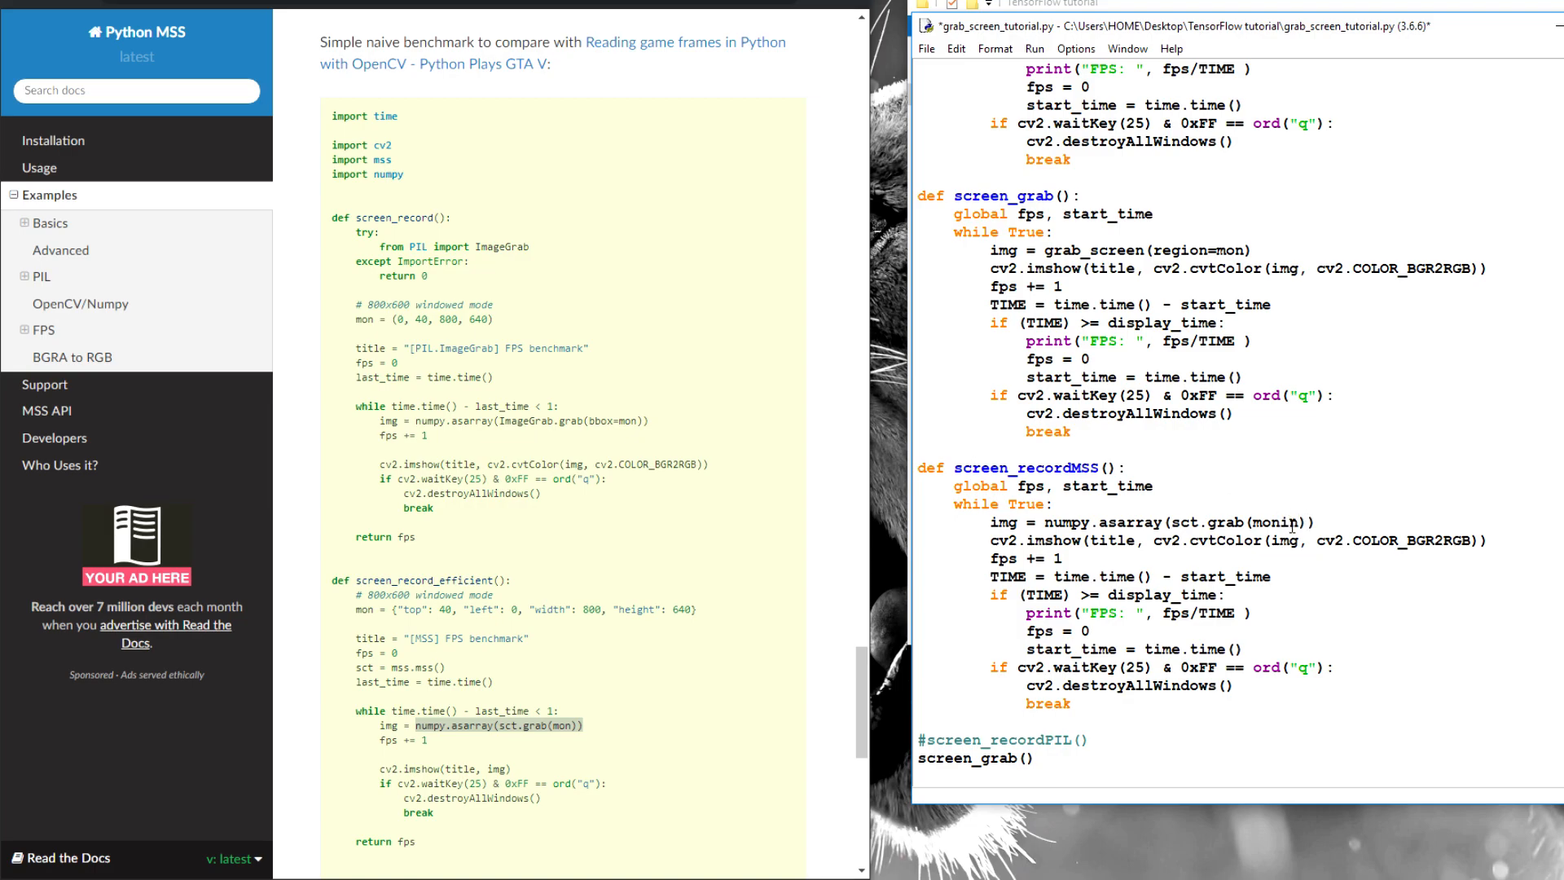
text(tor)
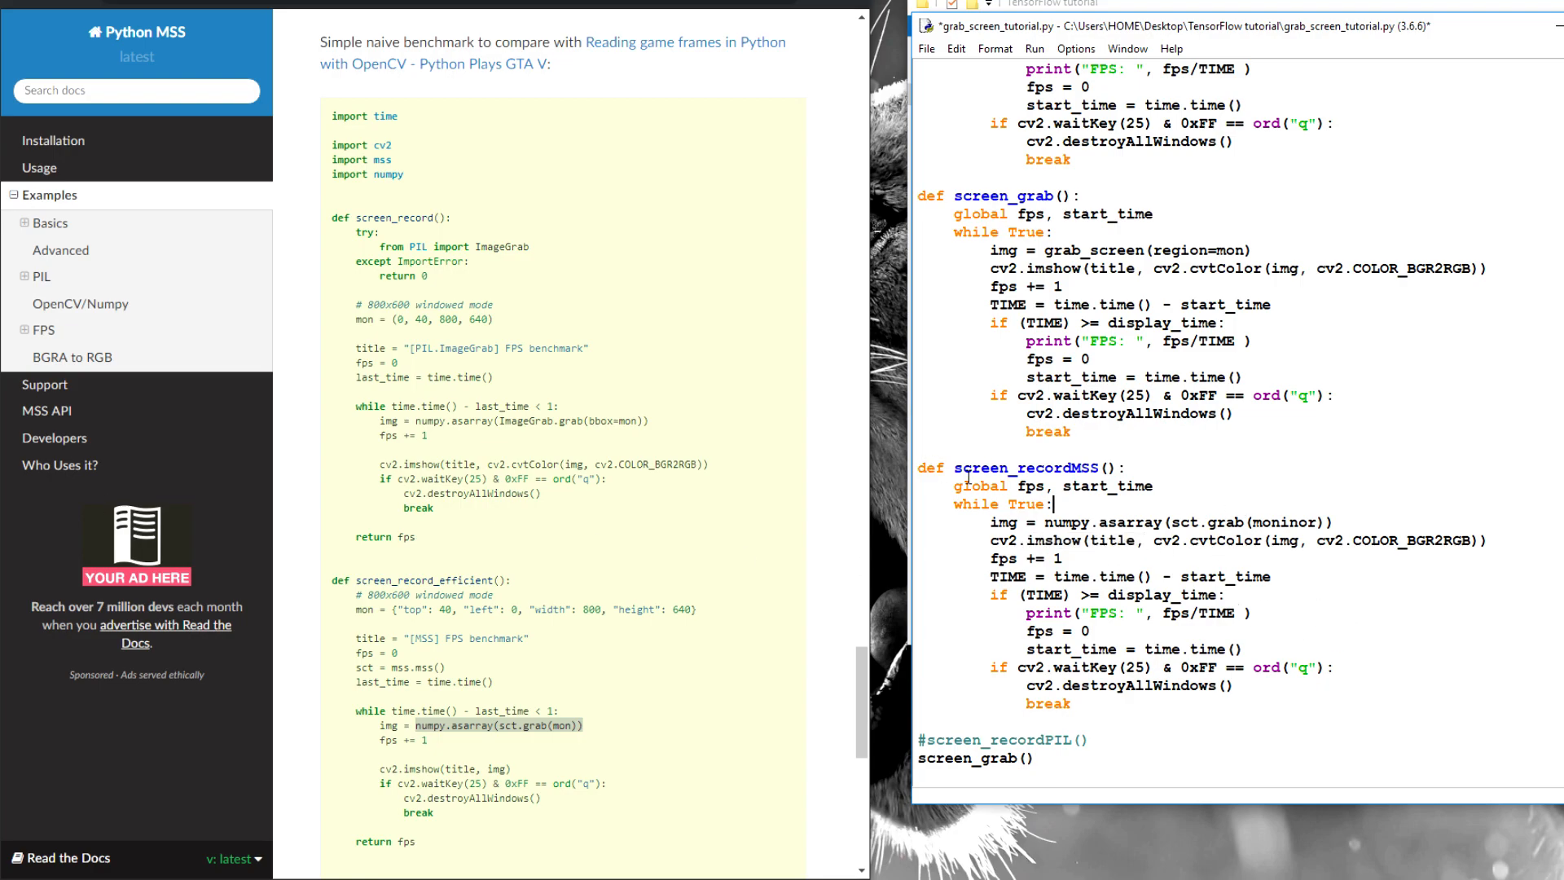
- Call screen_recordMSS() instead of screen_grab(), commenting the old call, and run the benchmark
double_click(1037, 468)
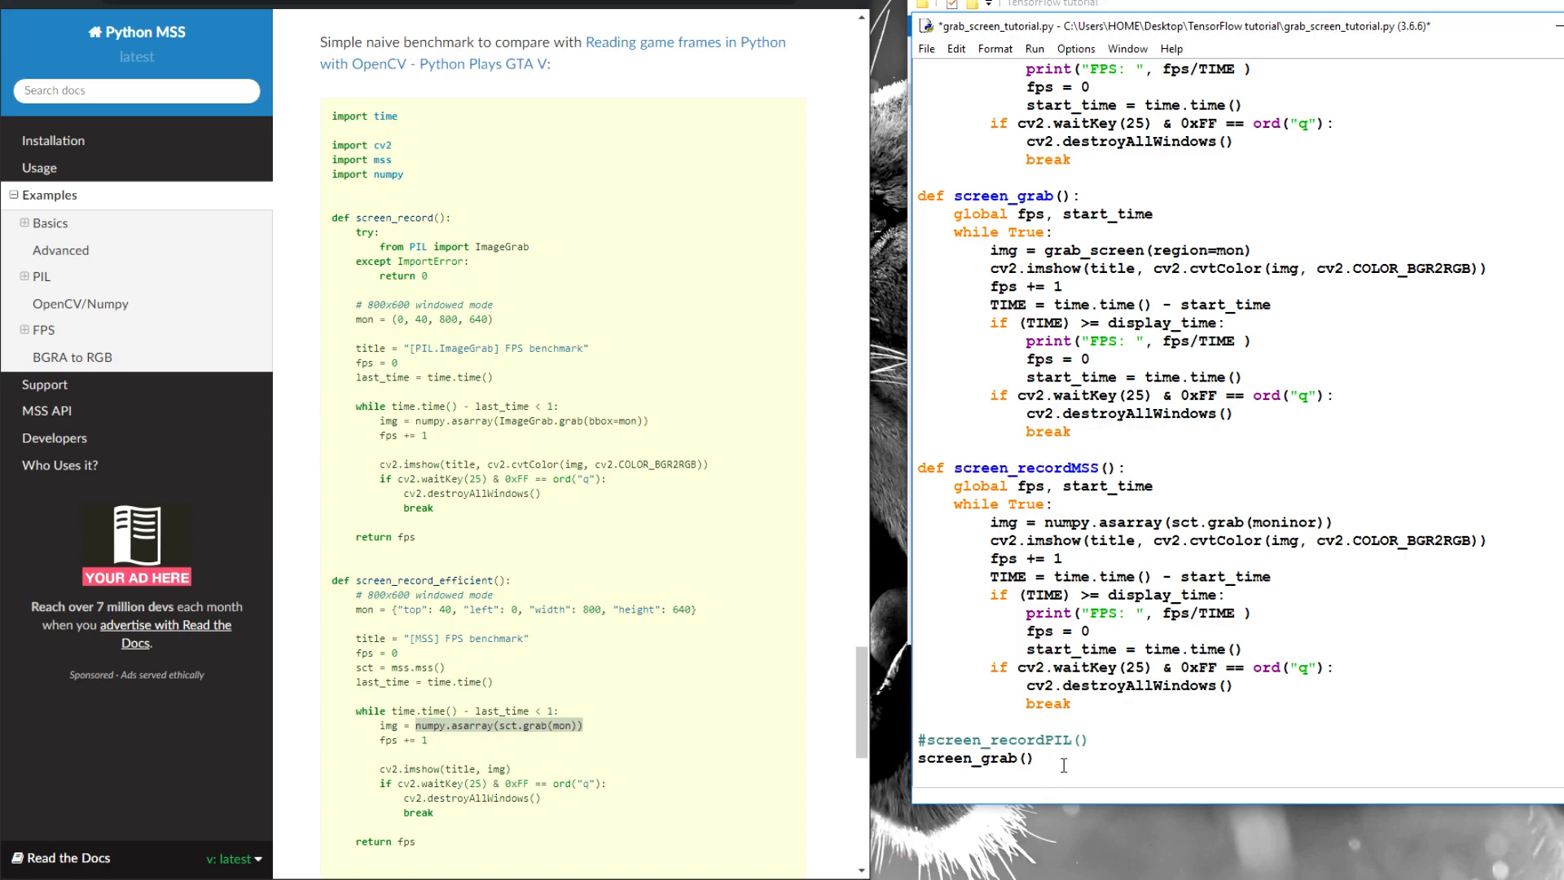
text(screen_recordMSS())
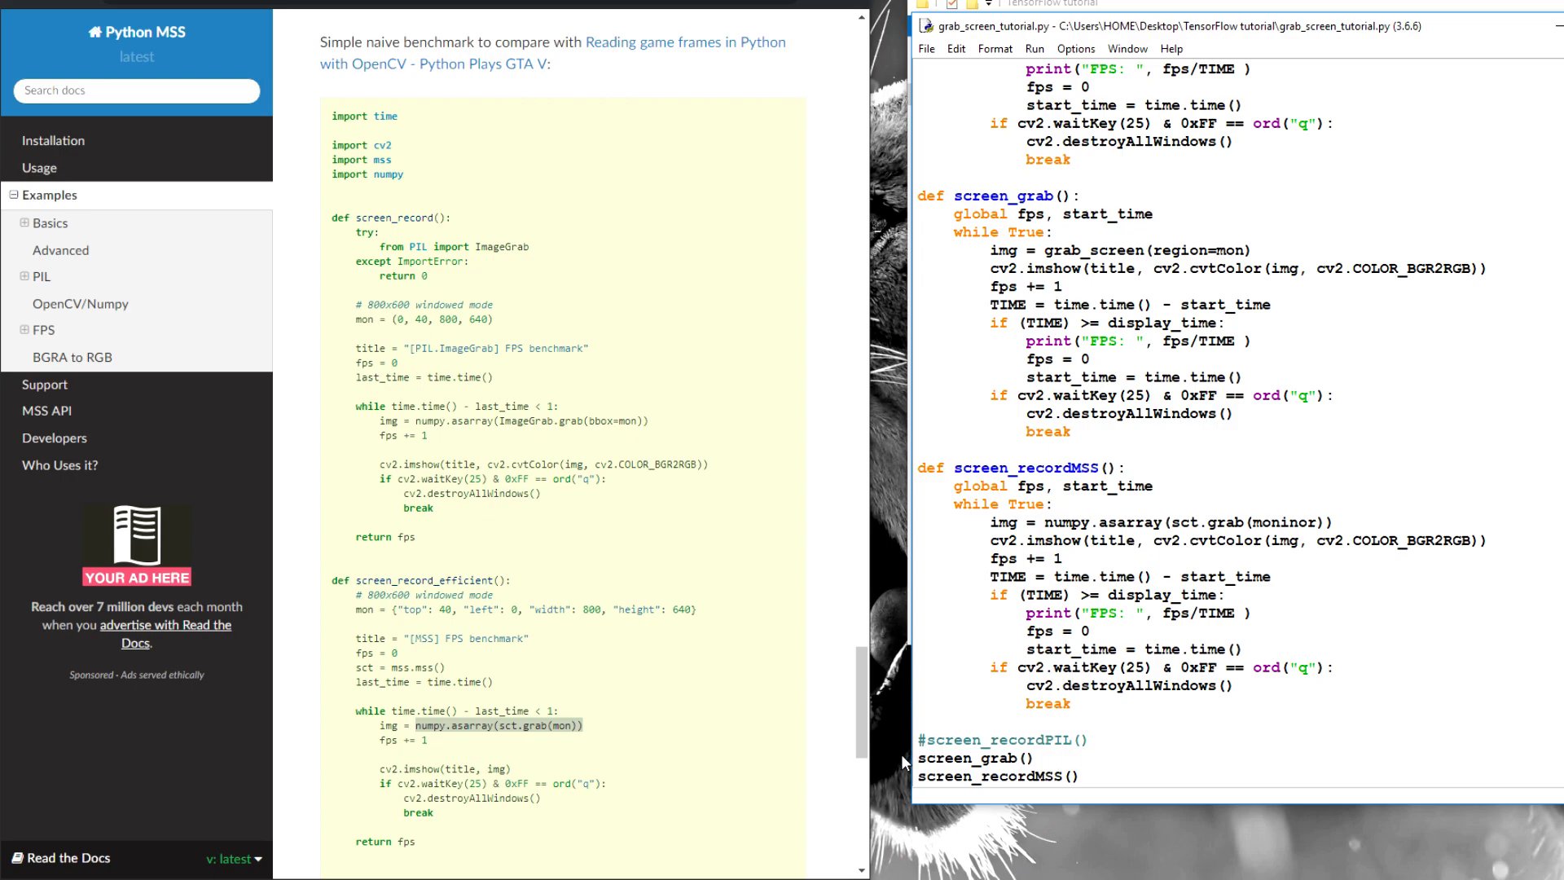
text(#)
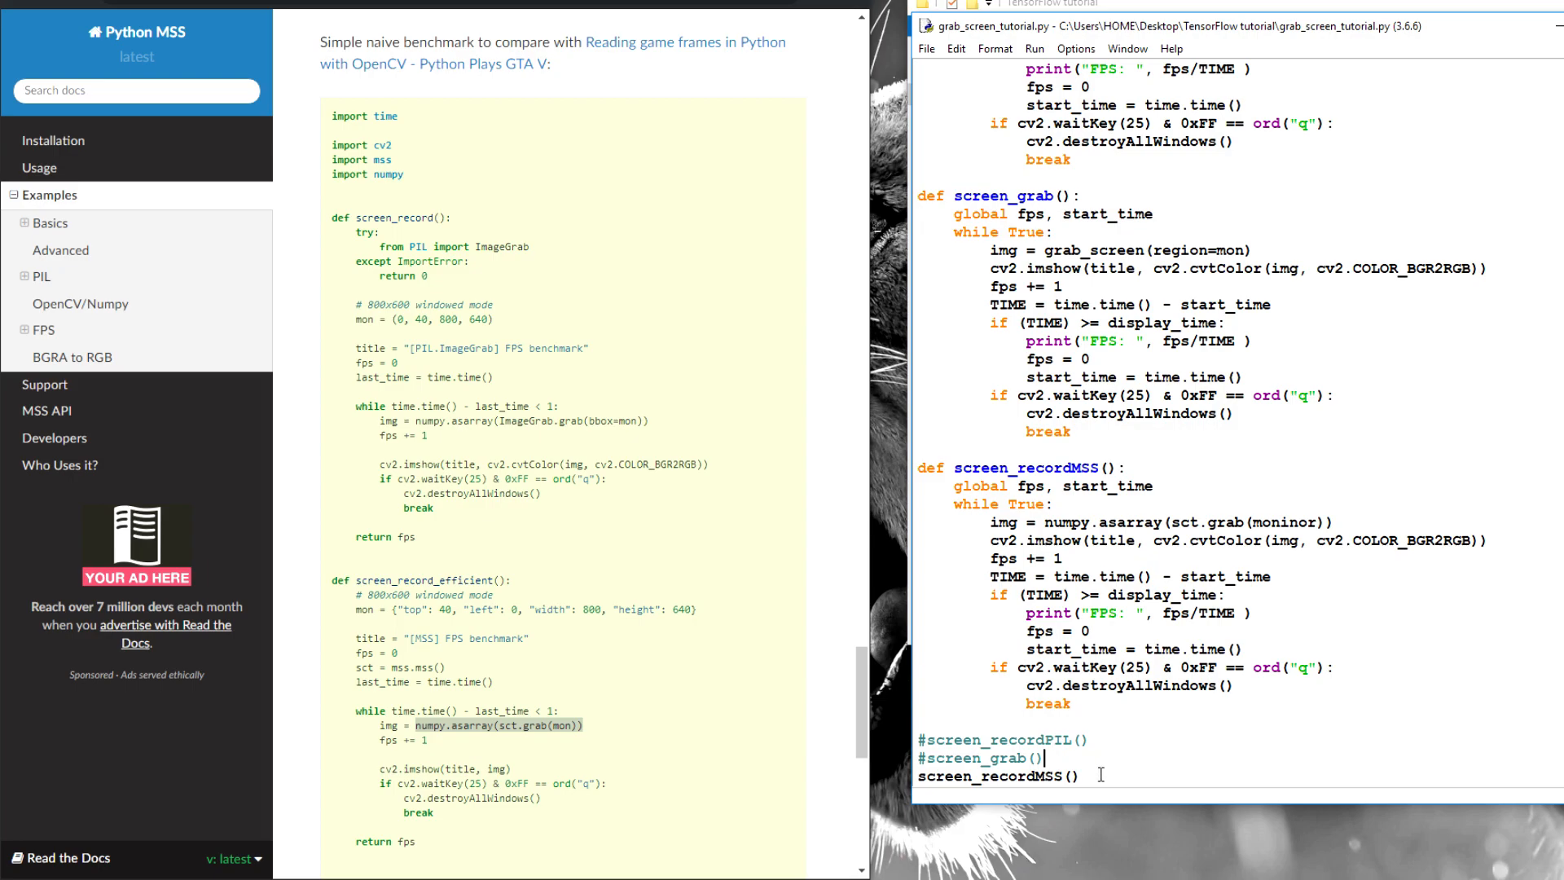
key(F5)
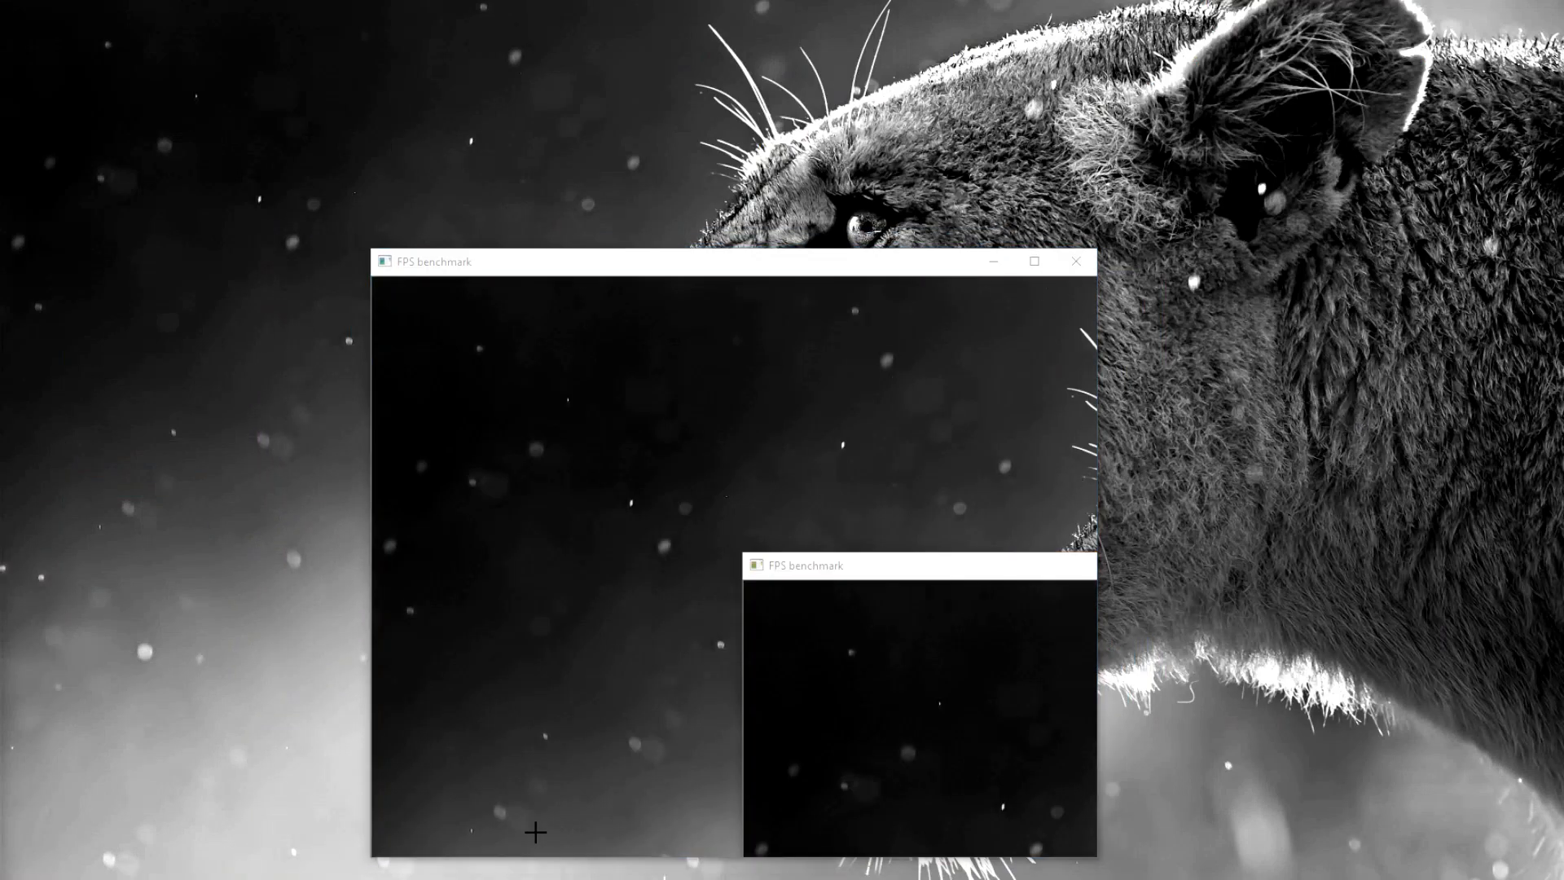
mouse_move(606, 769)
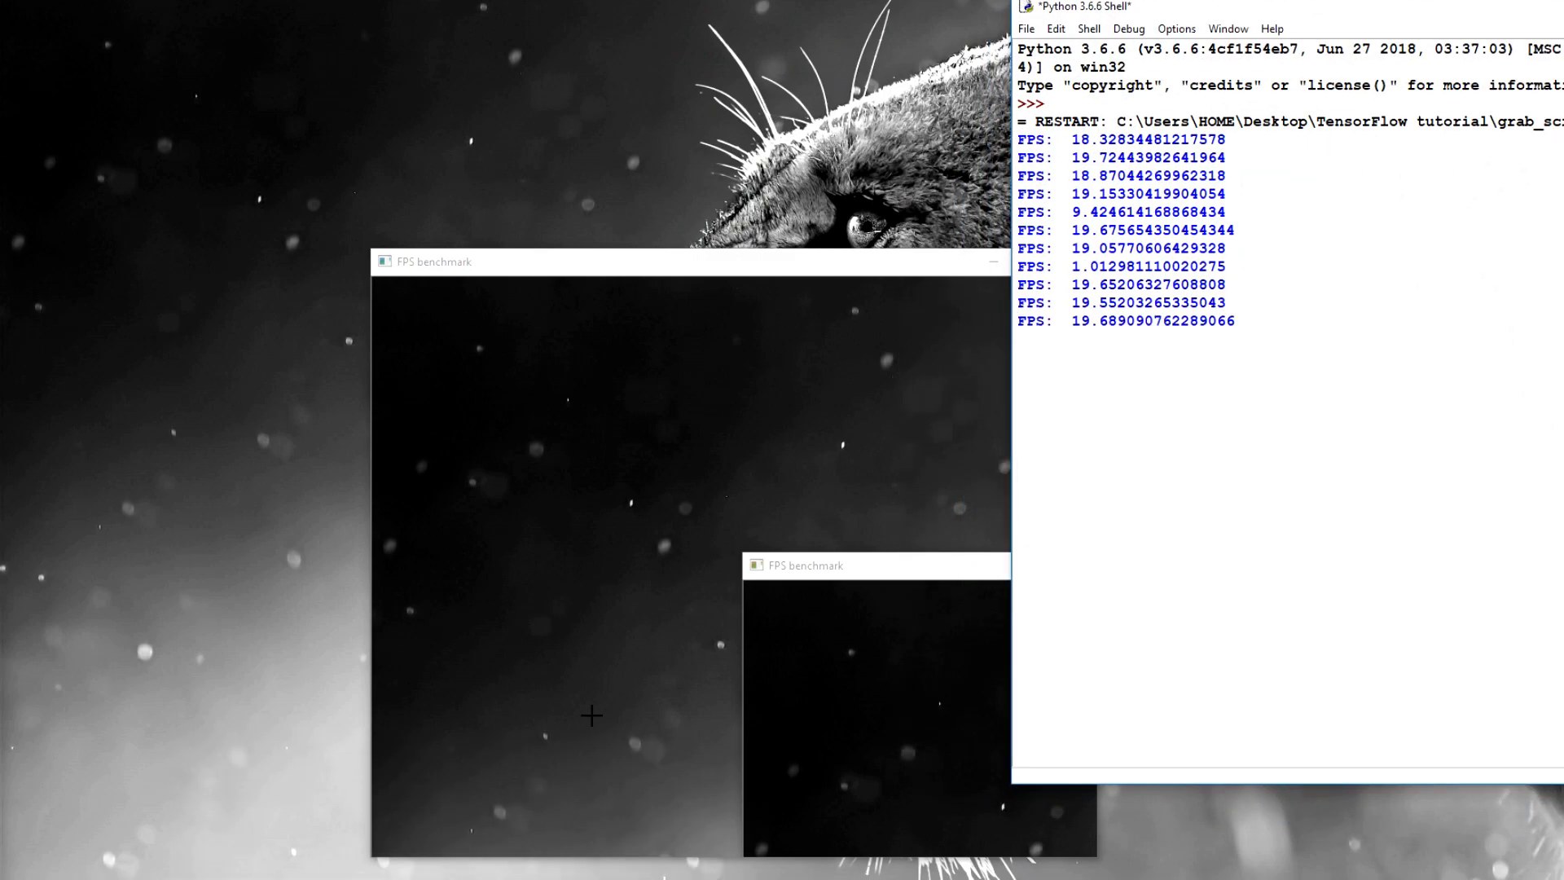
mouse_move(1200, 381)
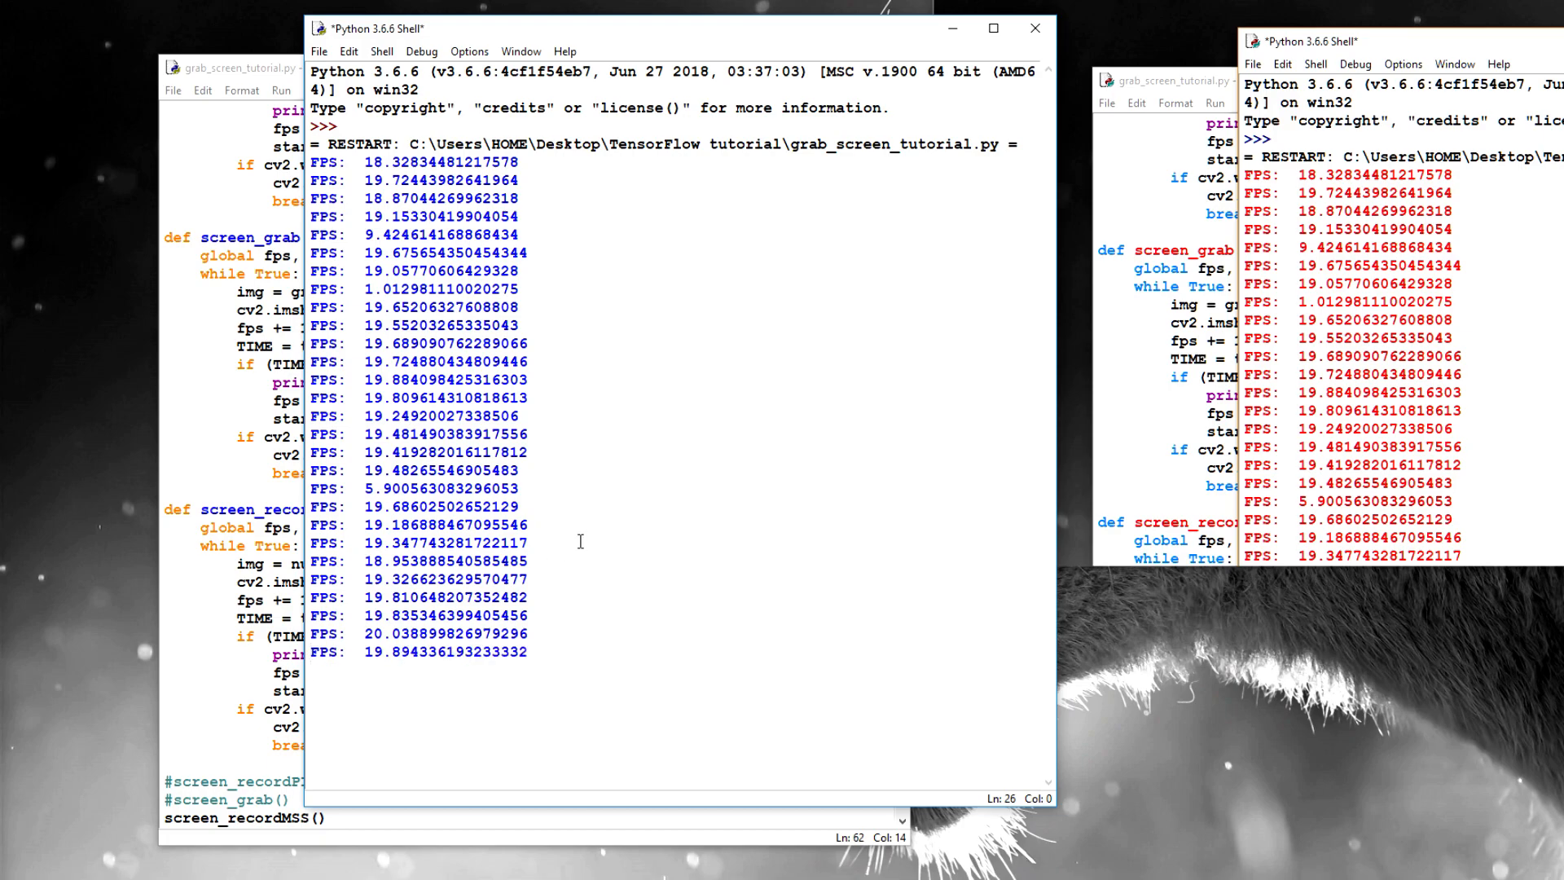
mouse_move(672, 375)
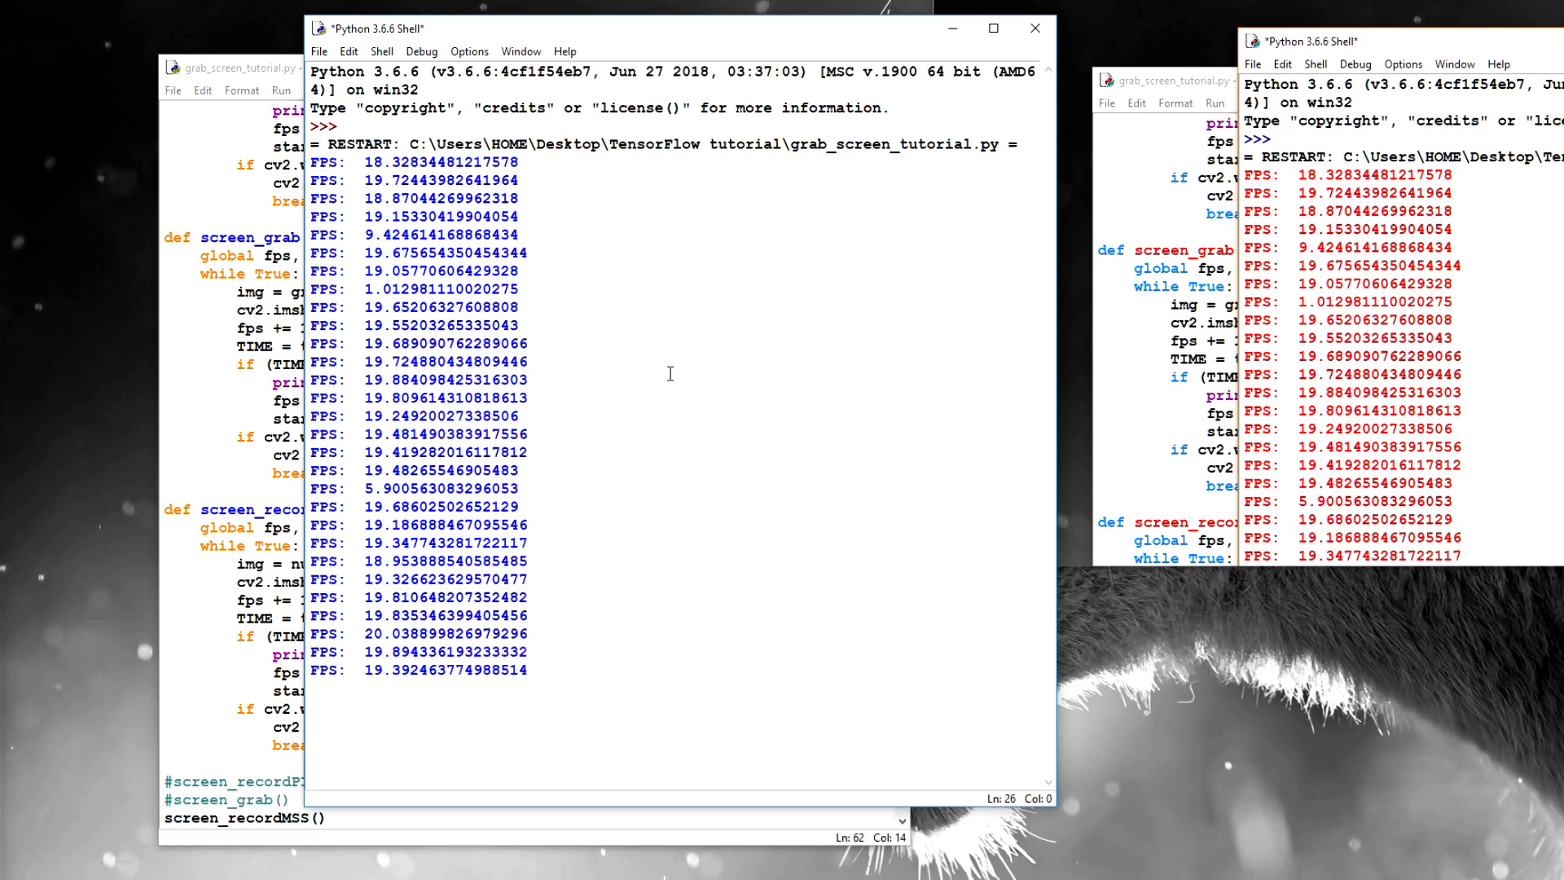